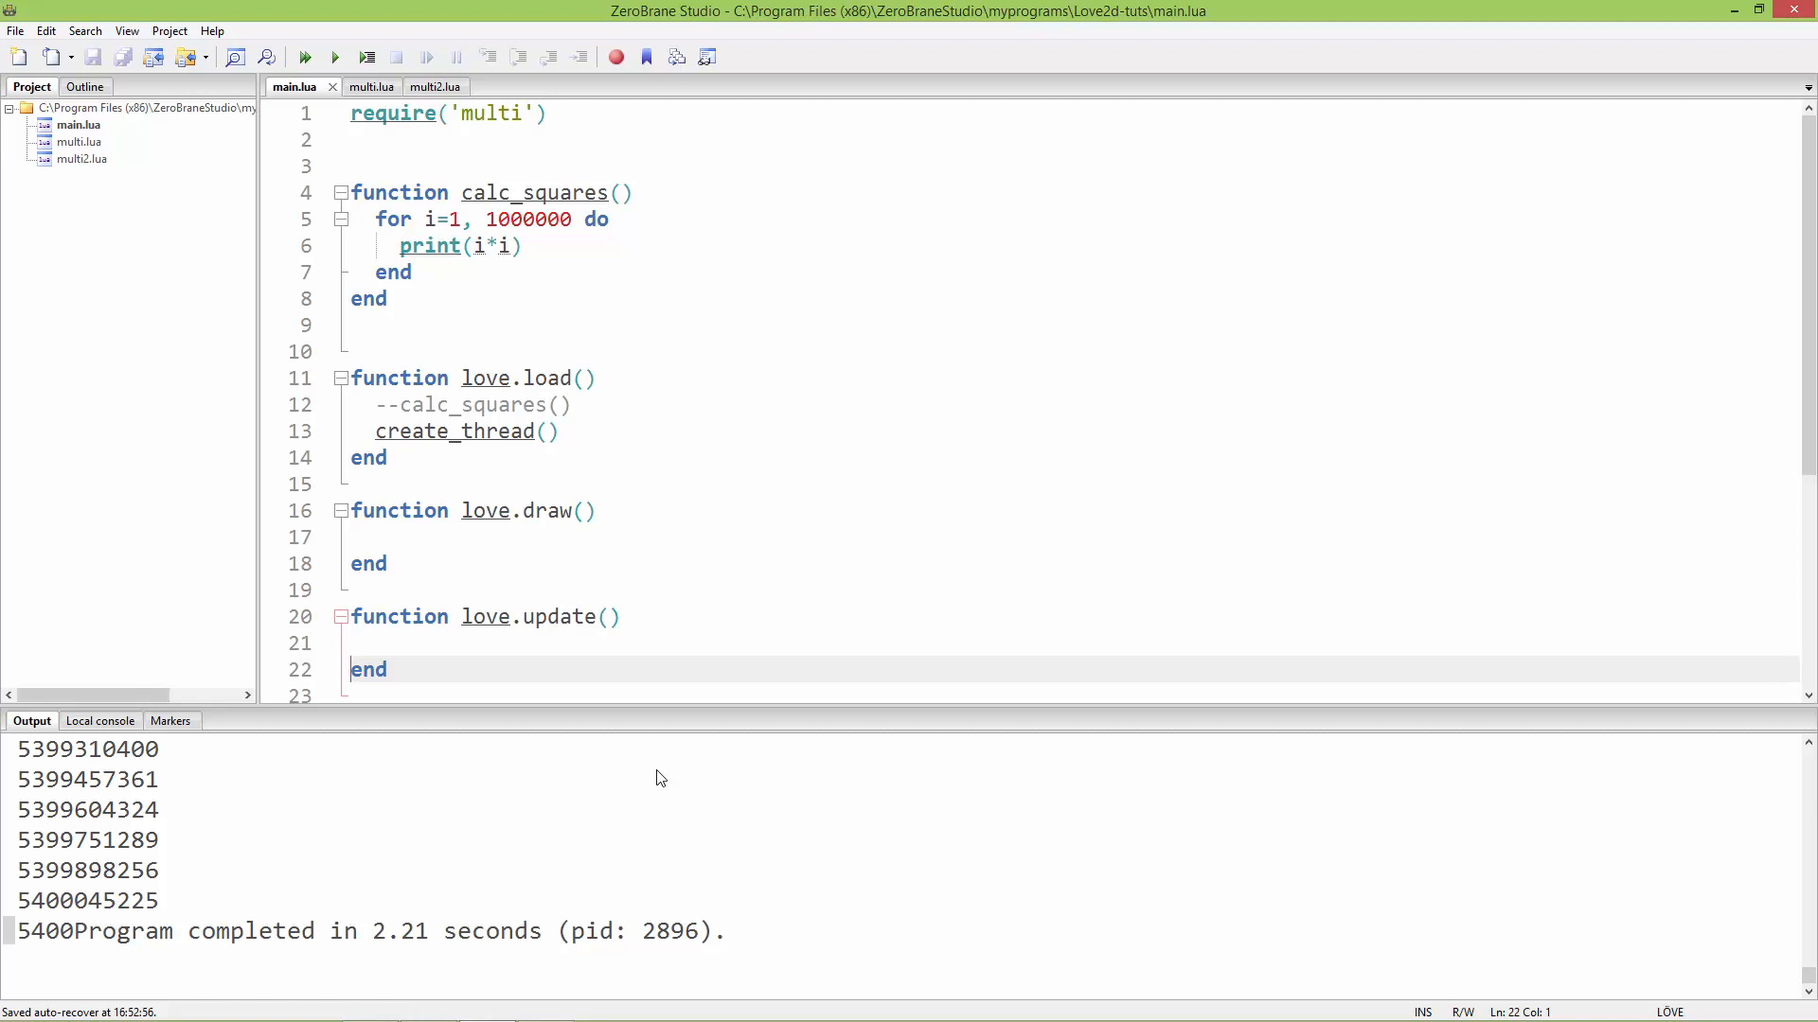
{"action": "mouse_move", "coordinate": [671, 677]}
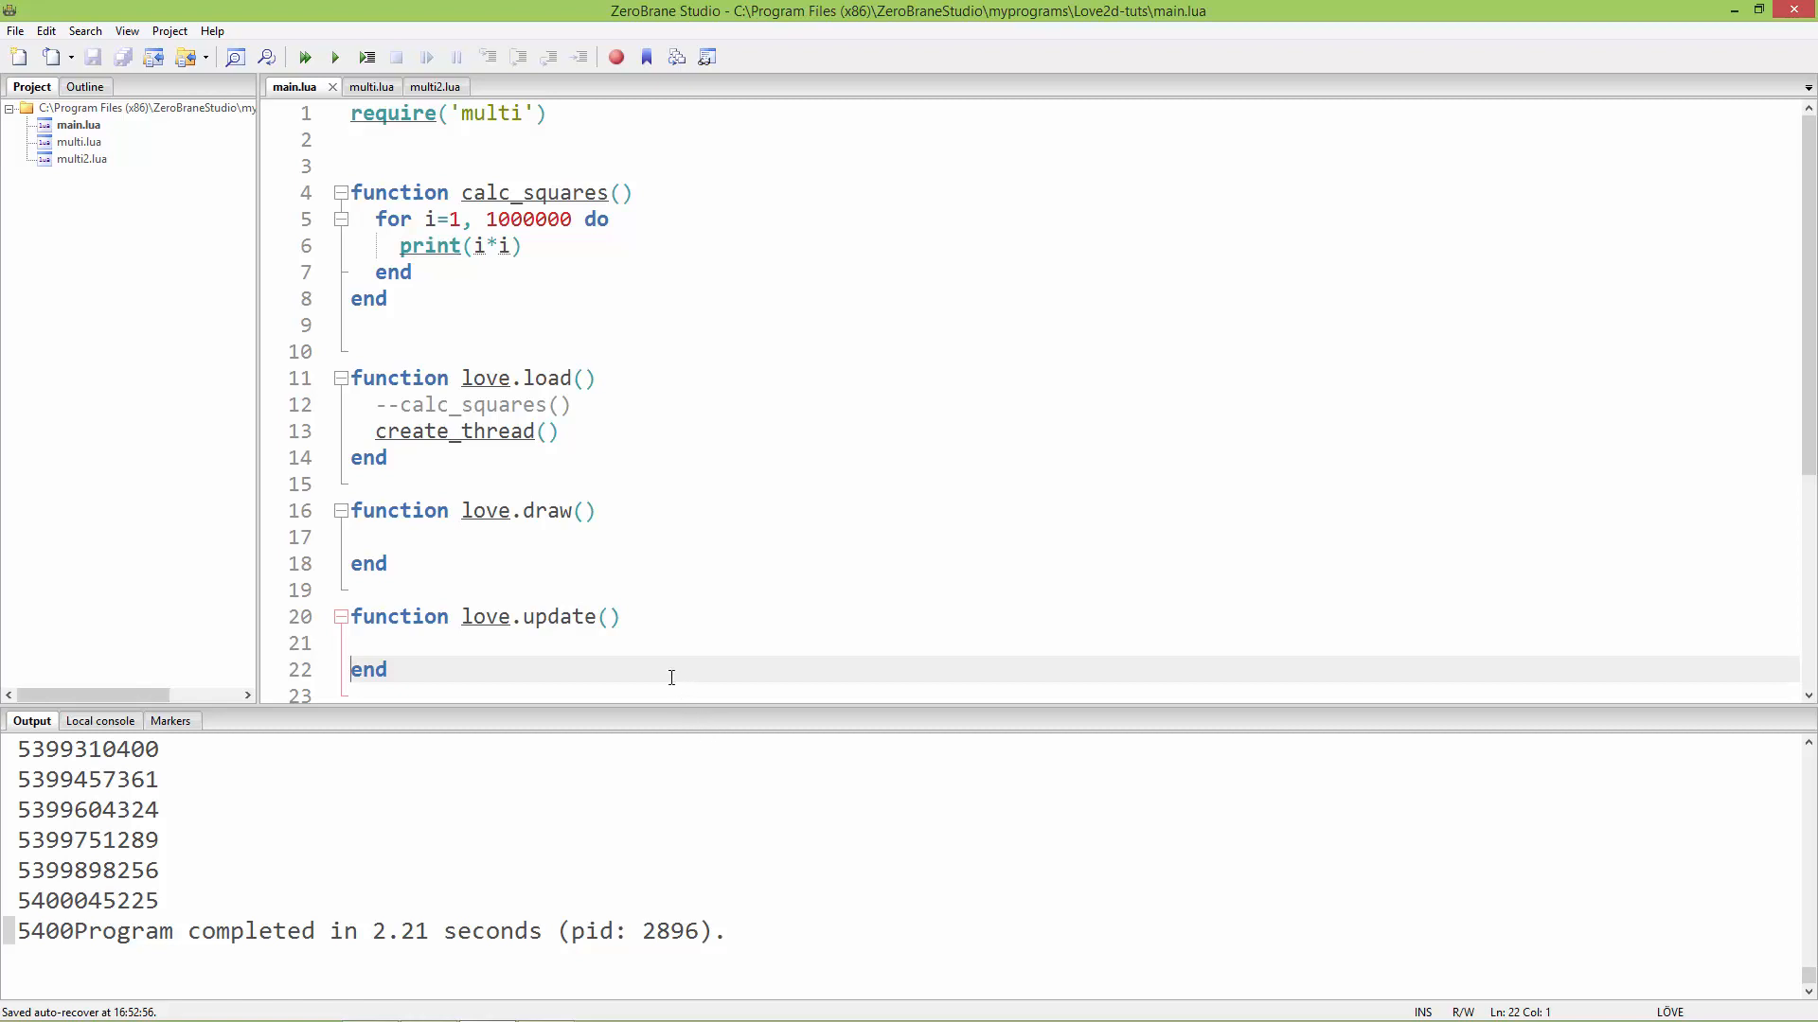
{"action": "mouse_move", "coordinate": [411, 202]}
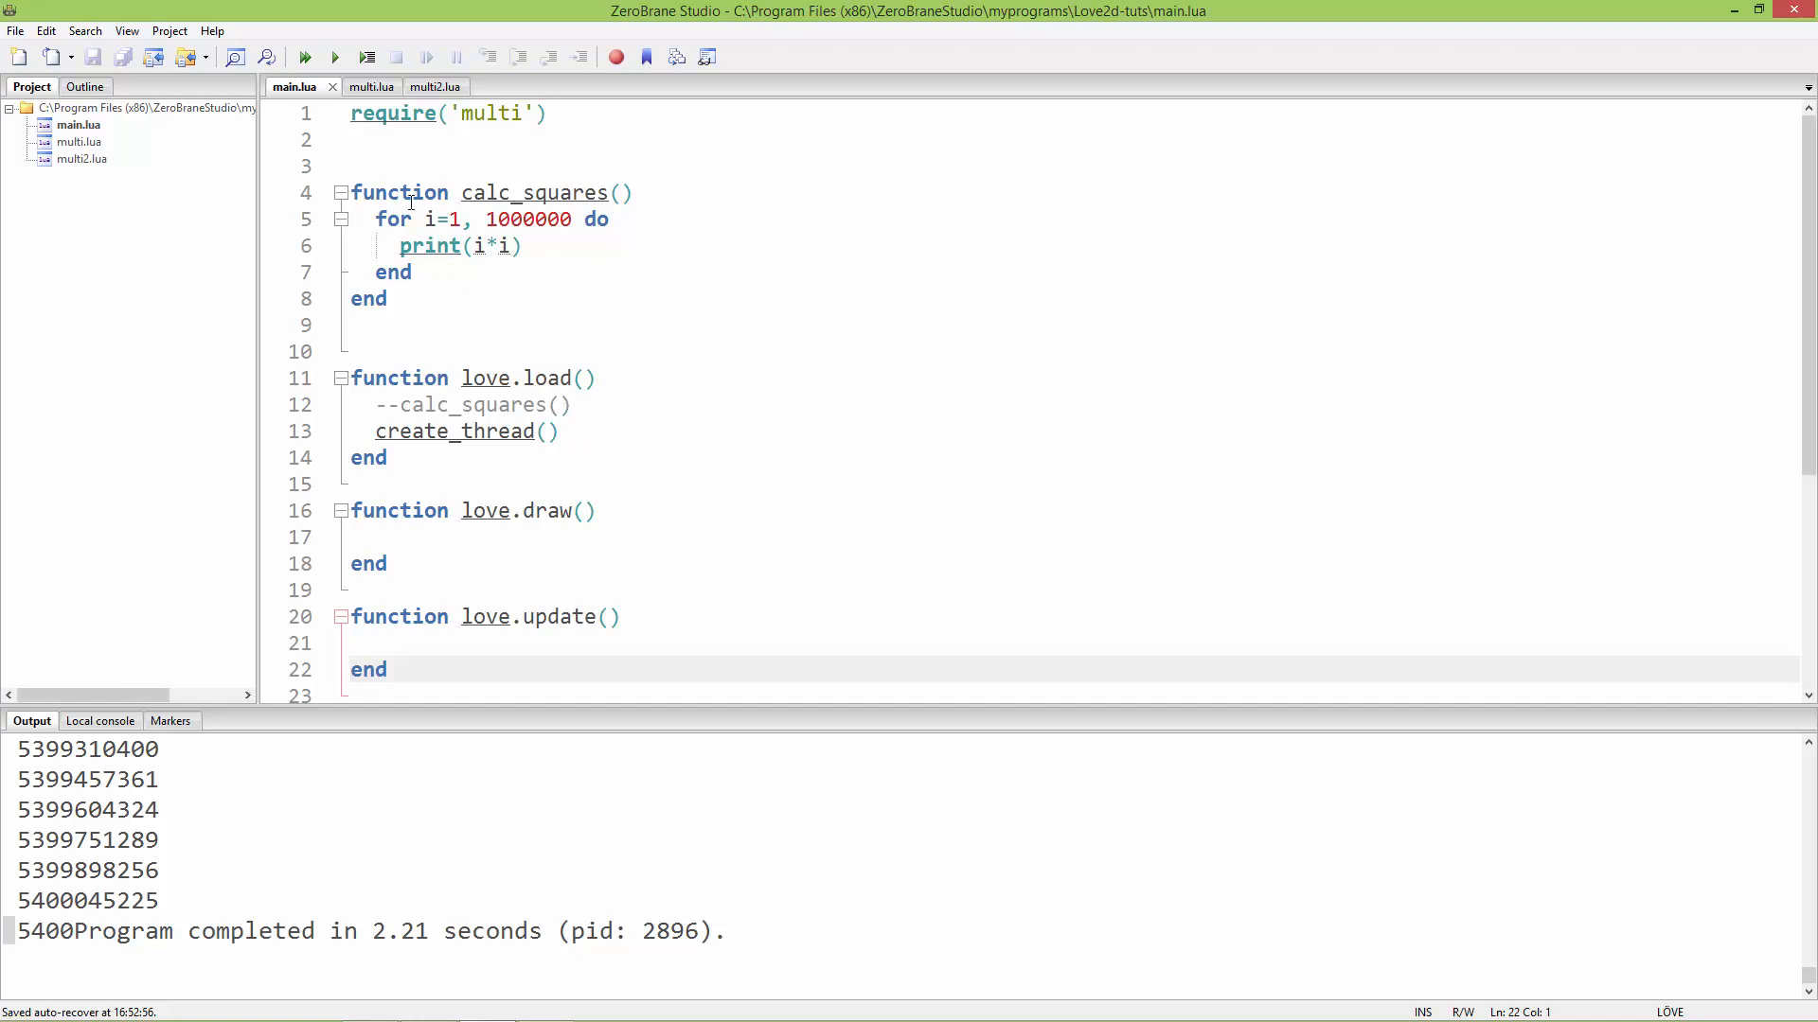
- Glance at multi.lua, then add text = '' below create_thread() in main.lua
{"action": "left_click", "coordinate": [353, 86]}
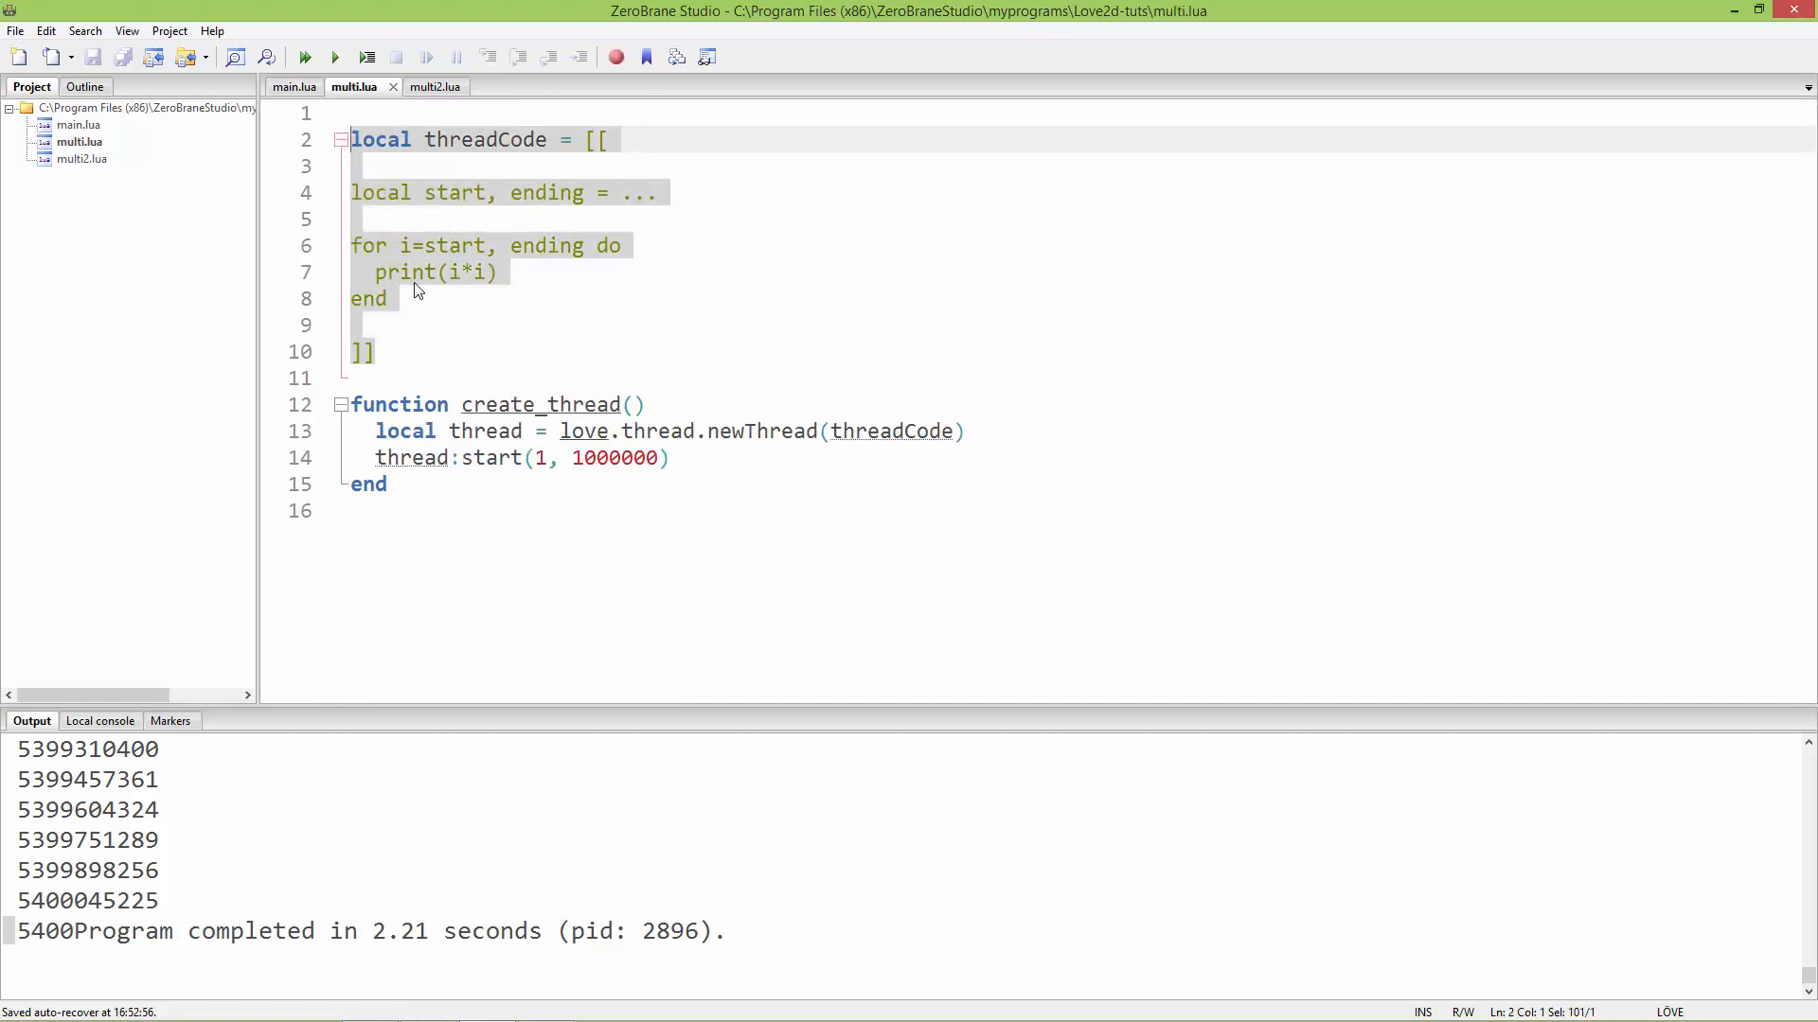
{"action": "mouse_move", "coordinate": [420, 179]}
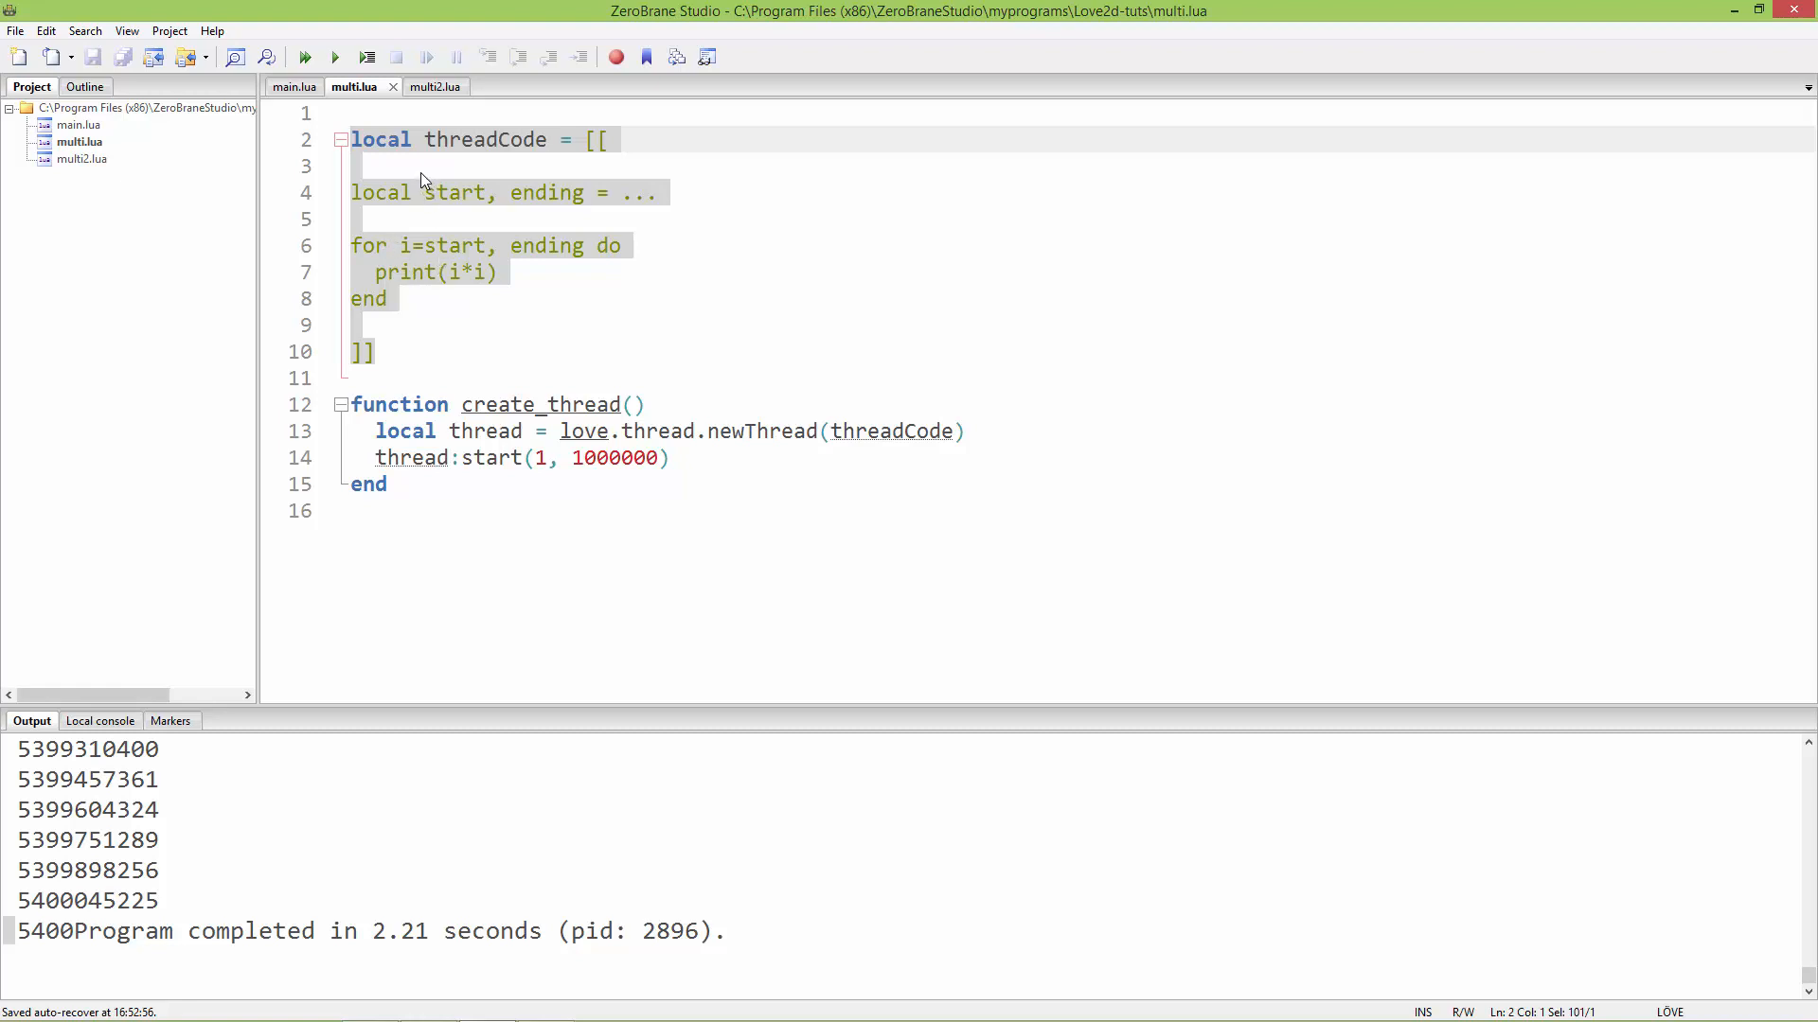
{"action": "left_click", "coordinate": [293, 86]}
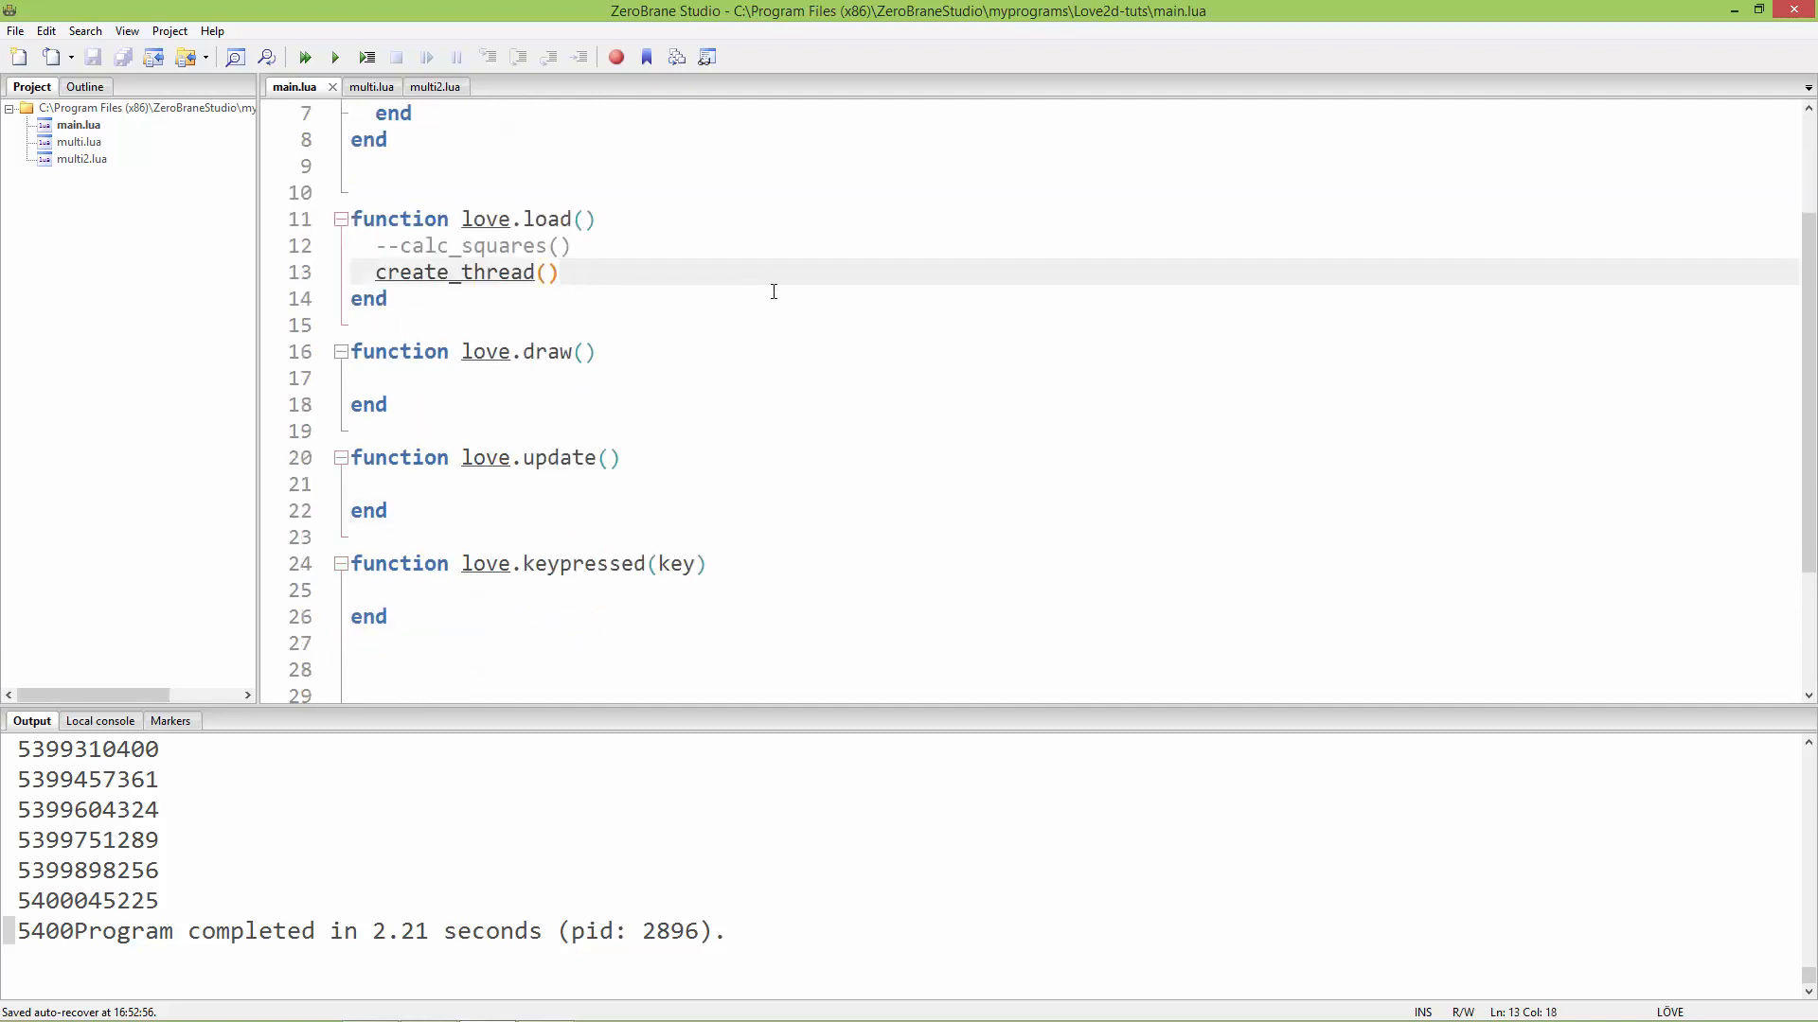
{"action": "key", "text": "Return"}
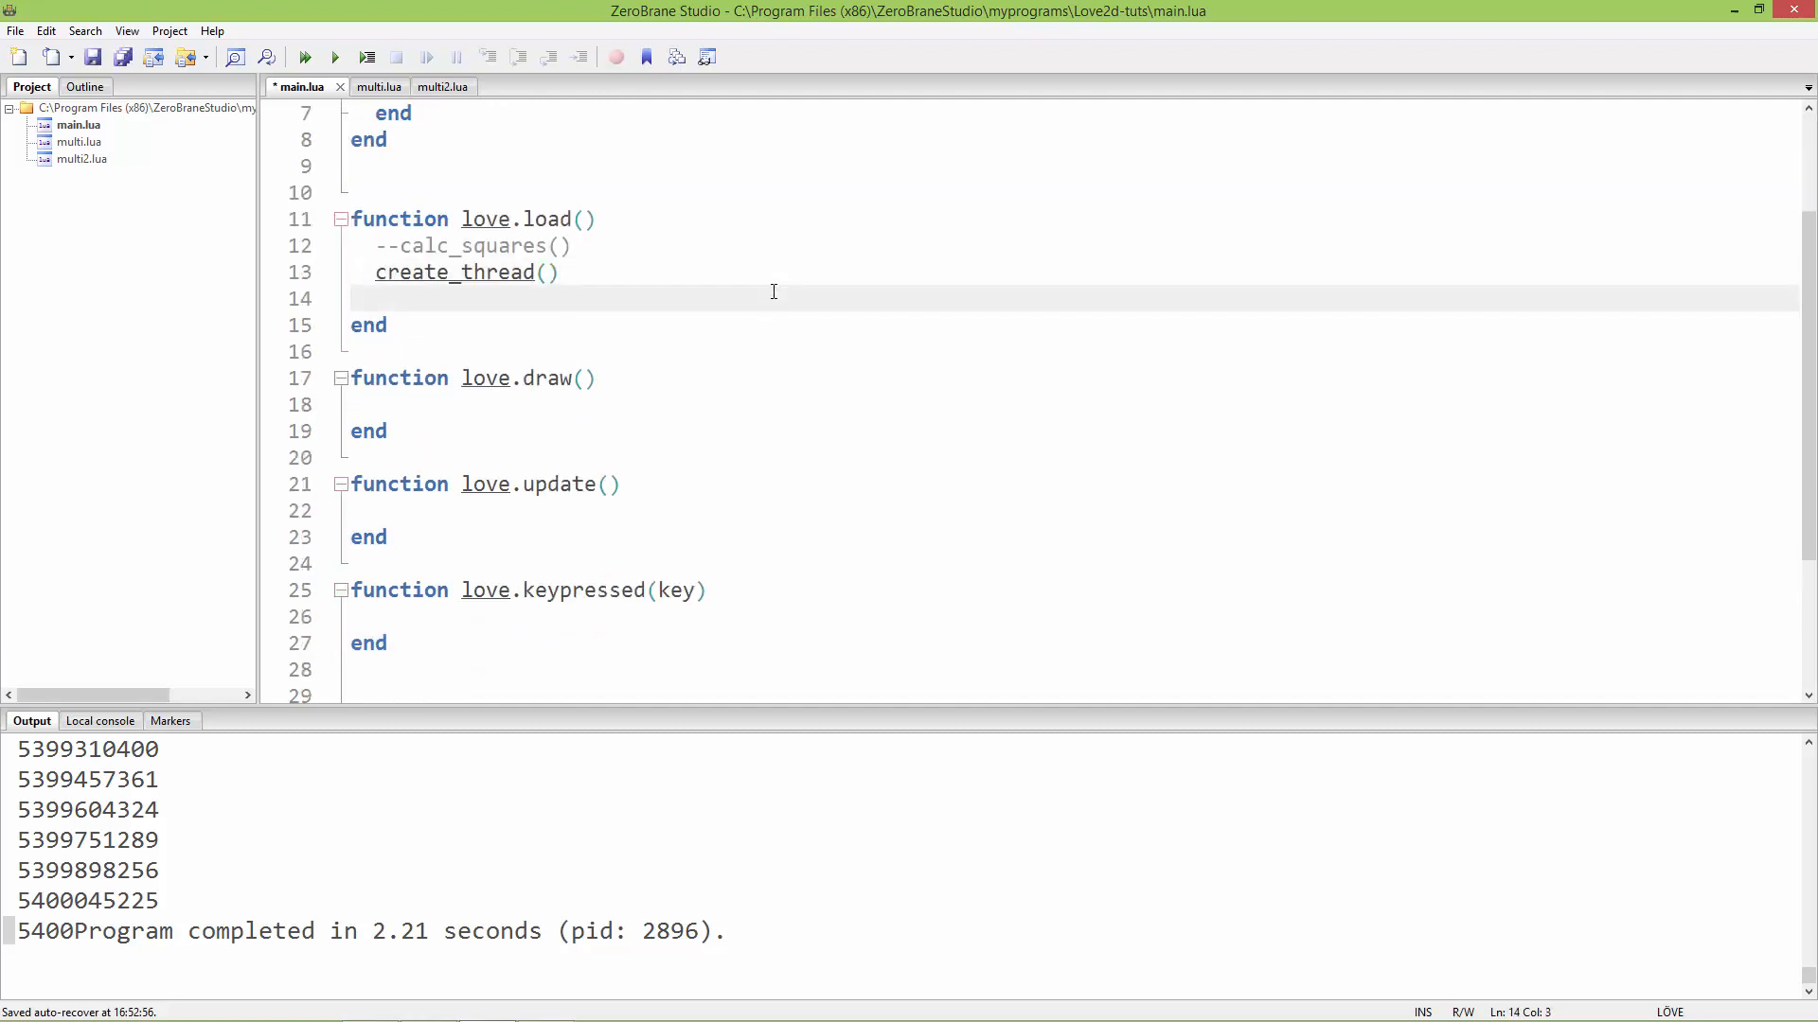
{"action": "type", "text": "text"}
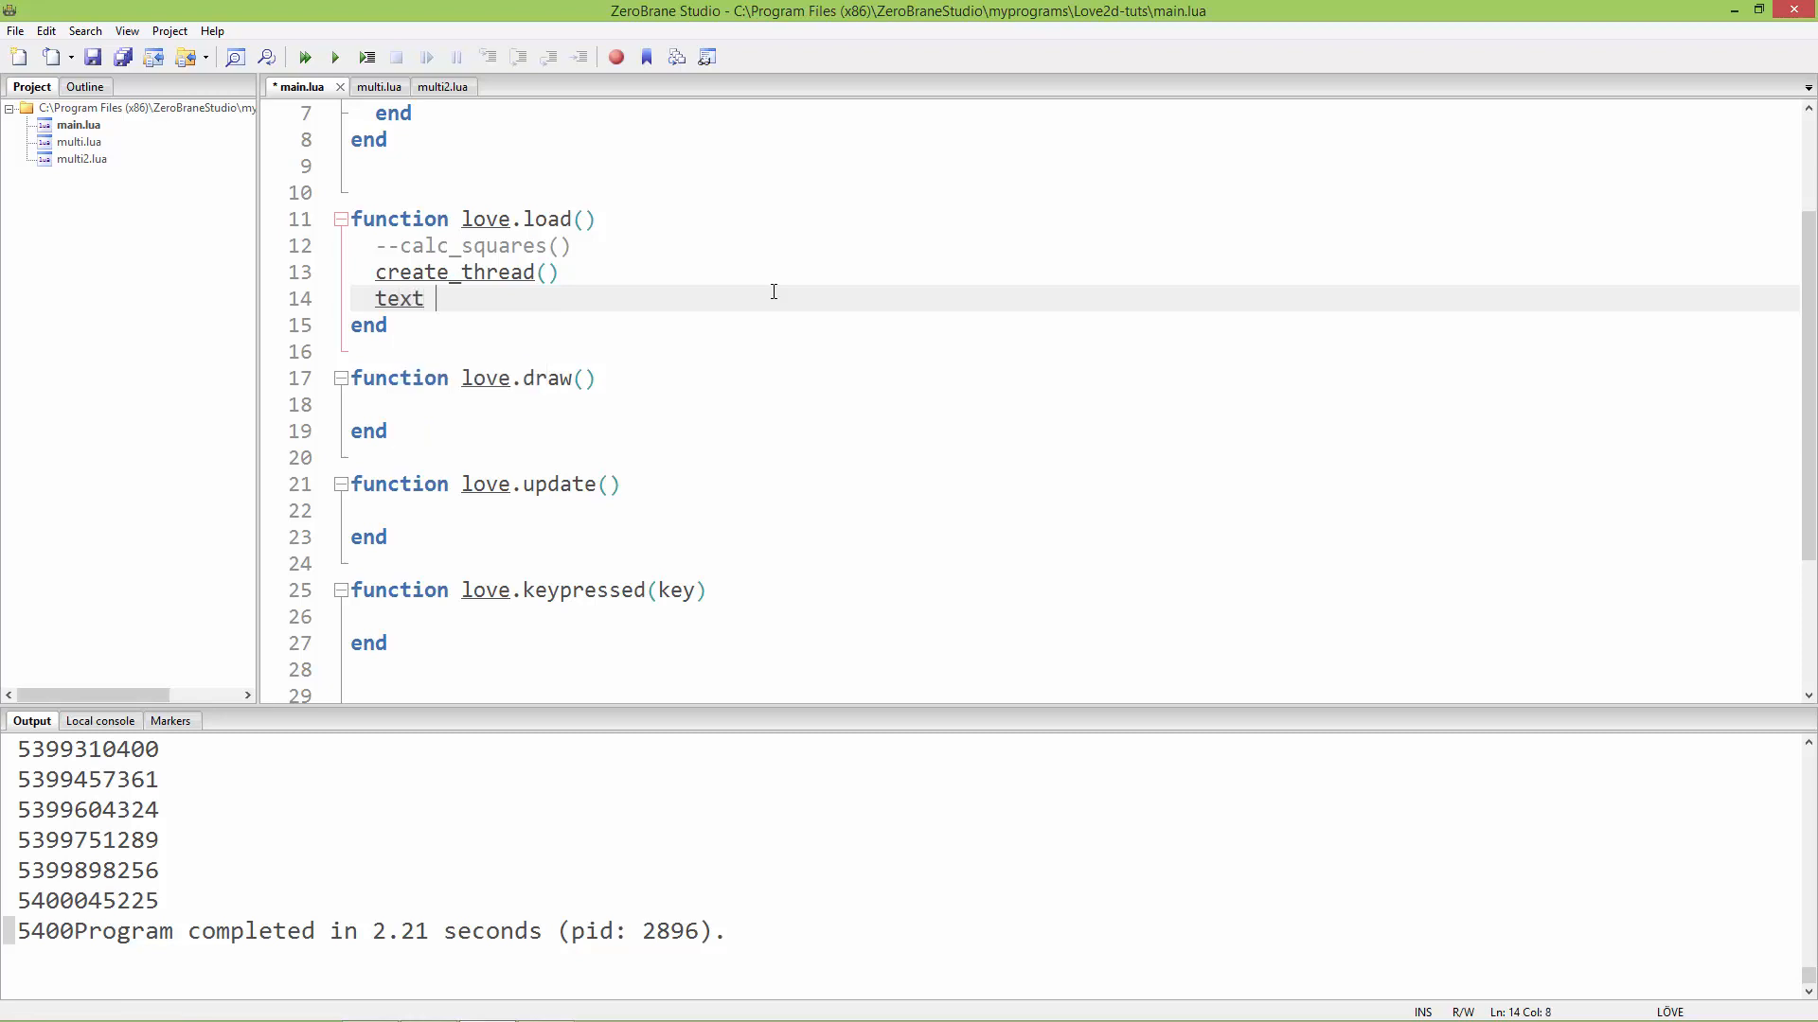
{"action": "type", "text": "= ''"}
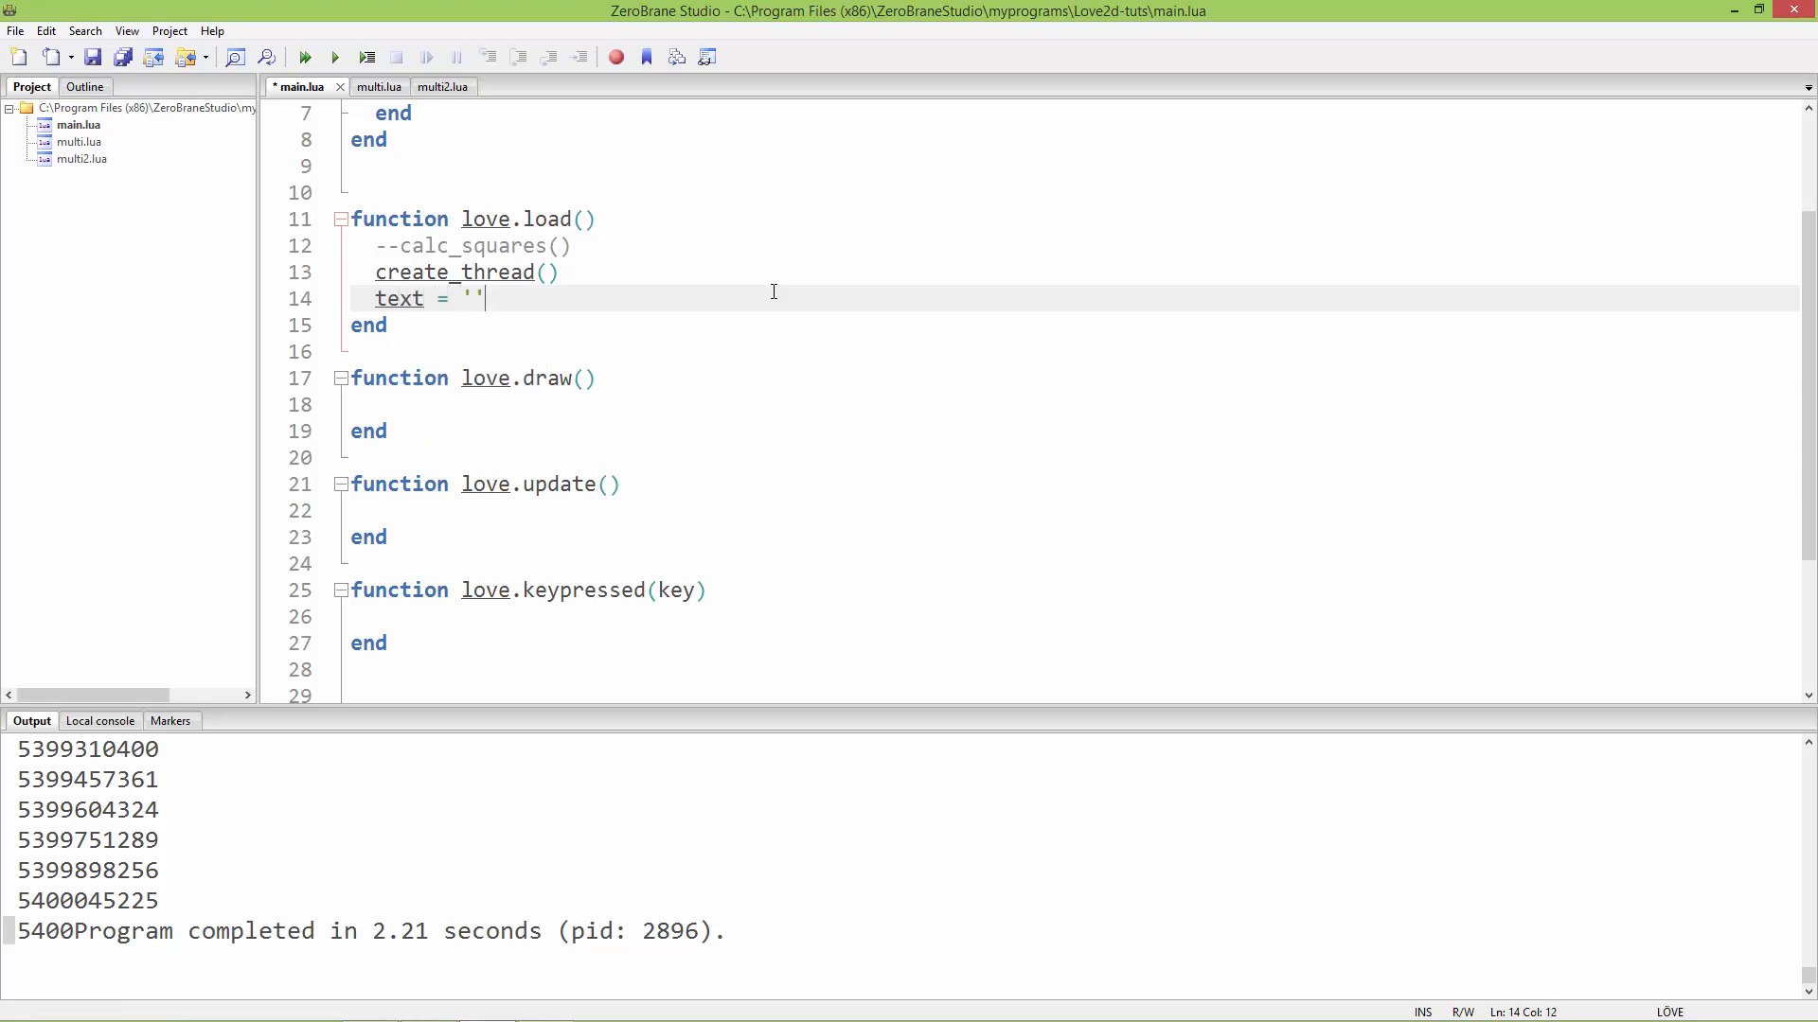
{"action": "scroll", "scroll_direction": "up", "scroll_amount": 3}
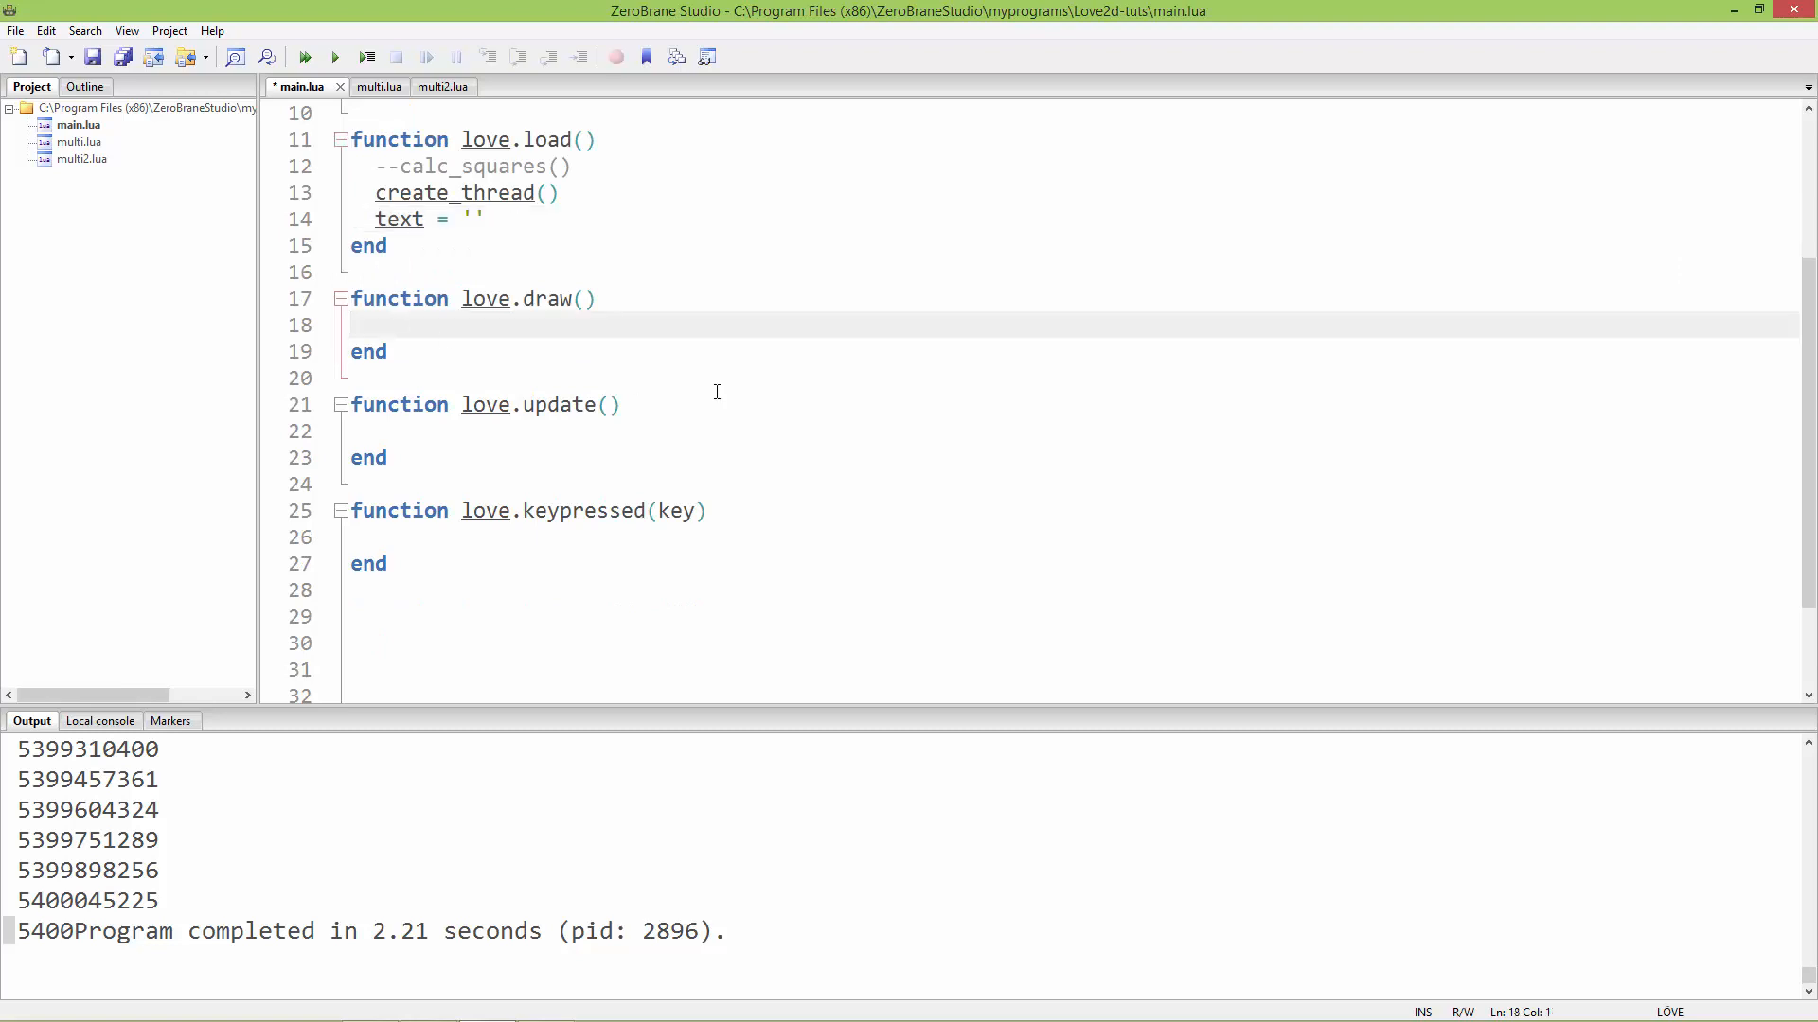
- Write love.graphics.print('data is: '..text, 10,10,0,2,2) inside love.draw
{"action": "left_click", "coordinate": [377, 325]}
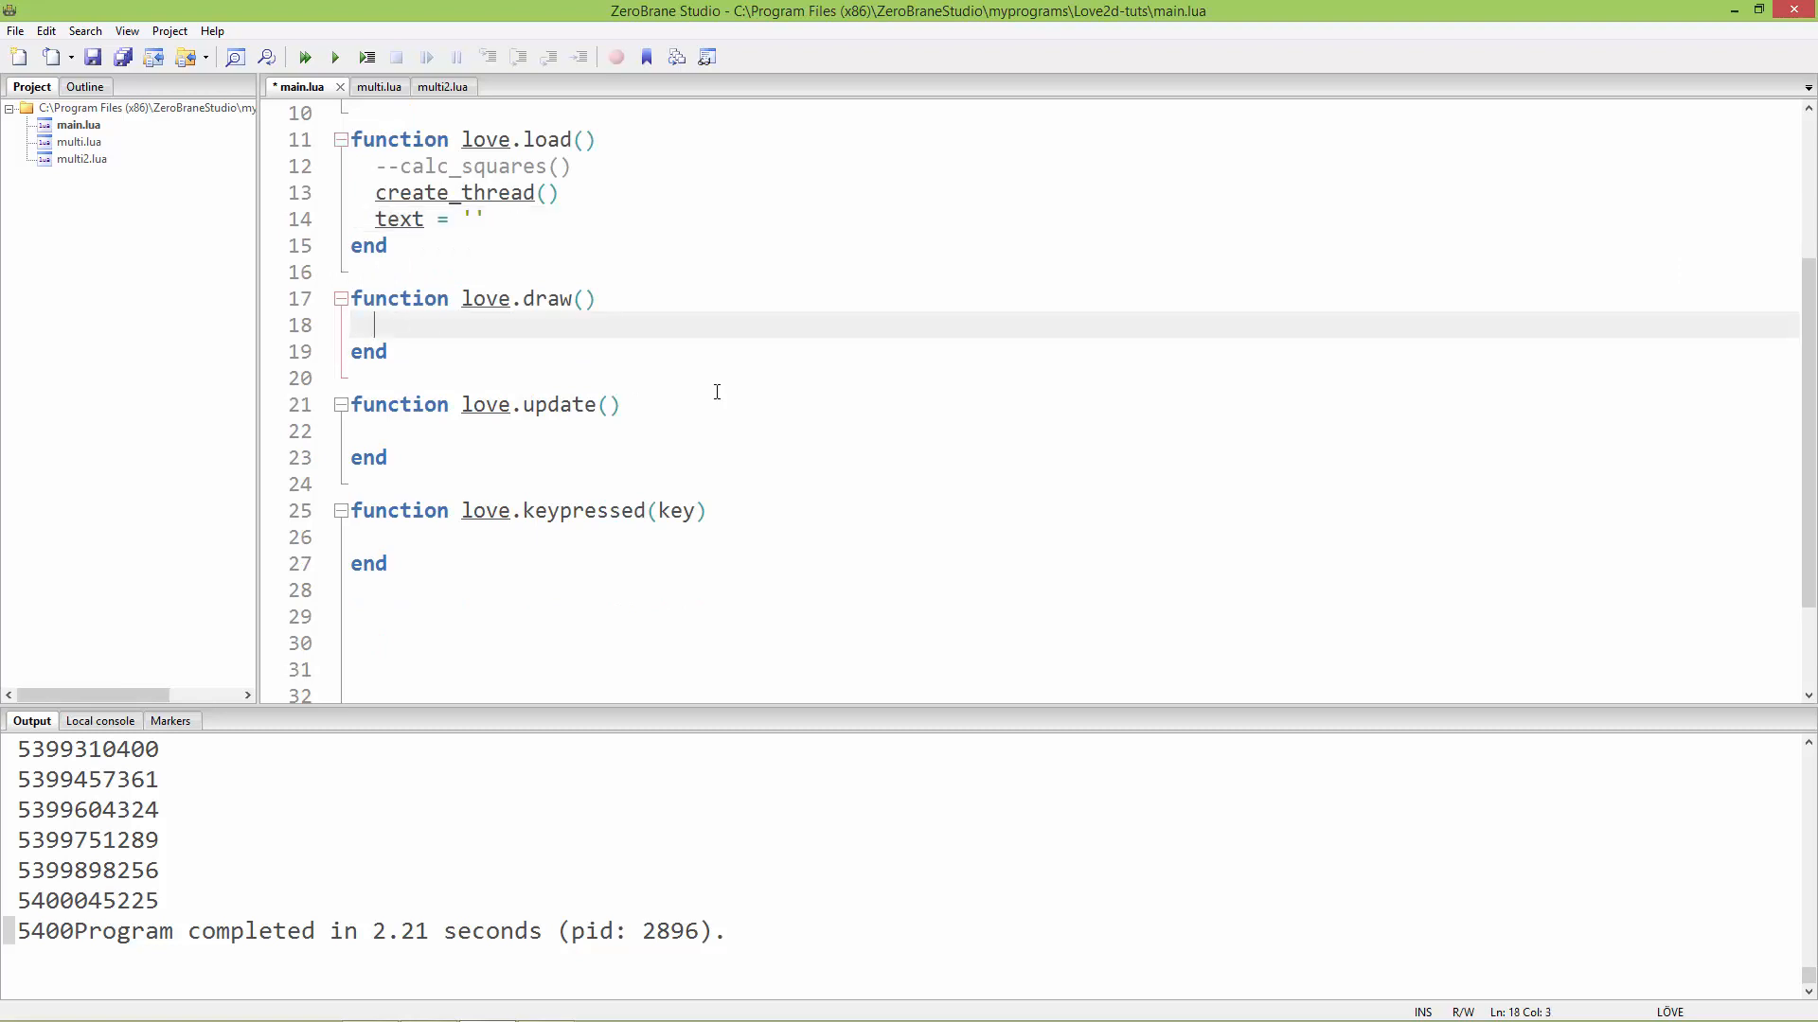
{"action": "type", "text": "love"}
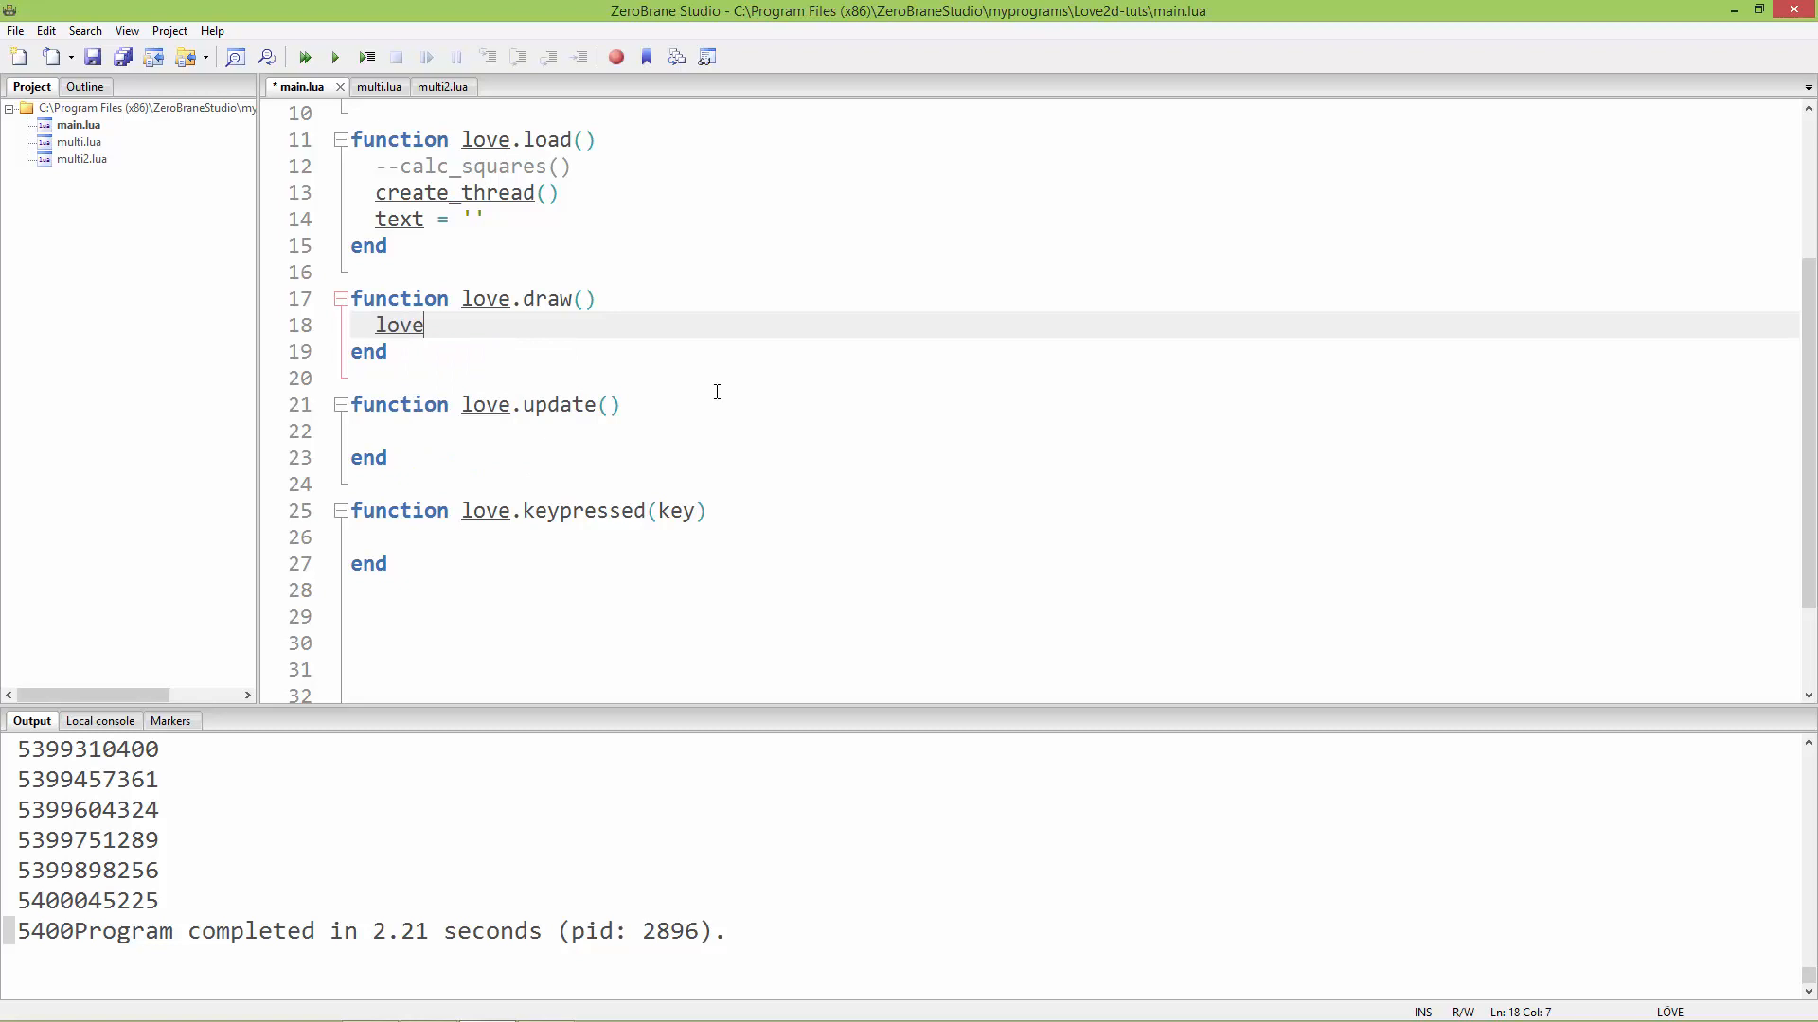
{"action": "type", "text": ".graphics"}
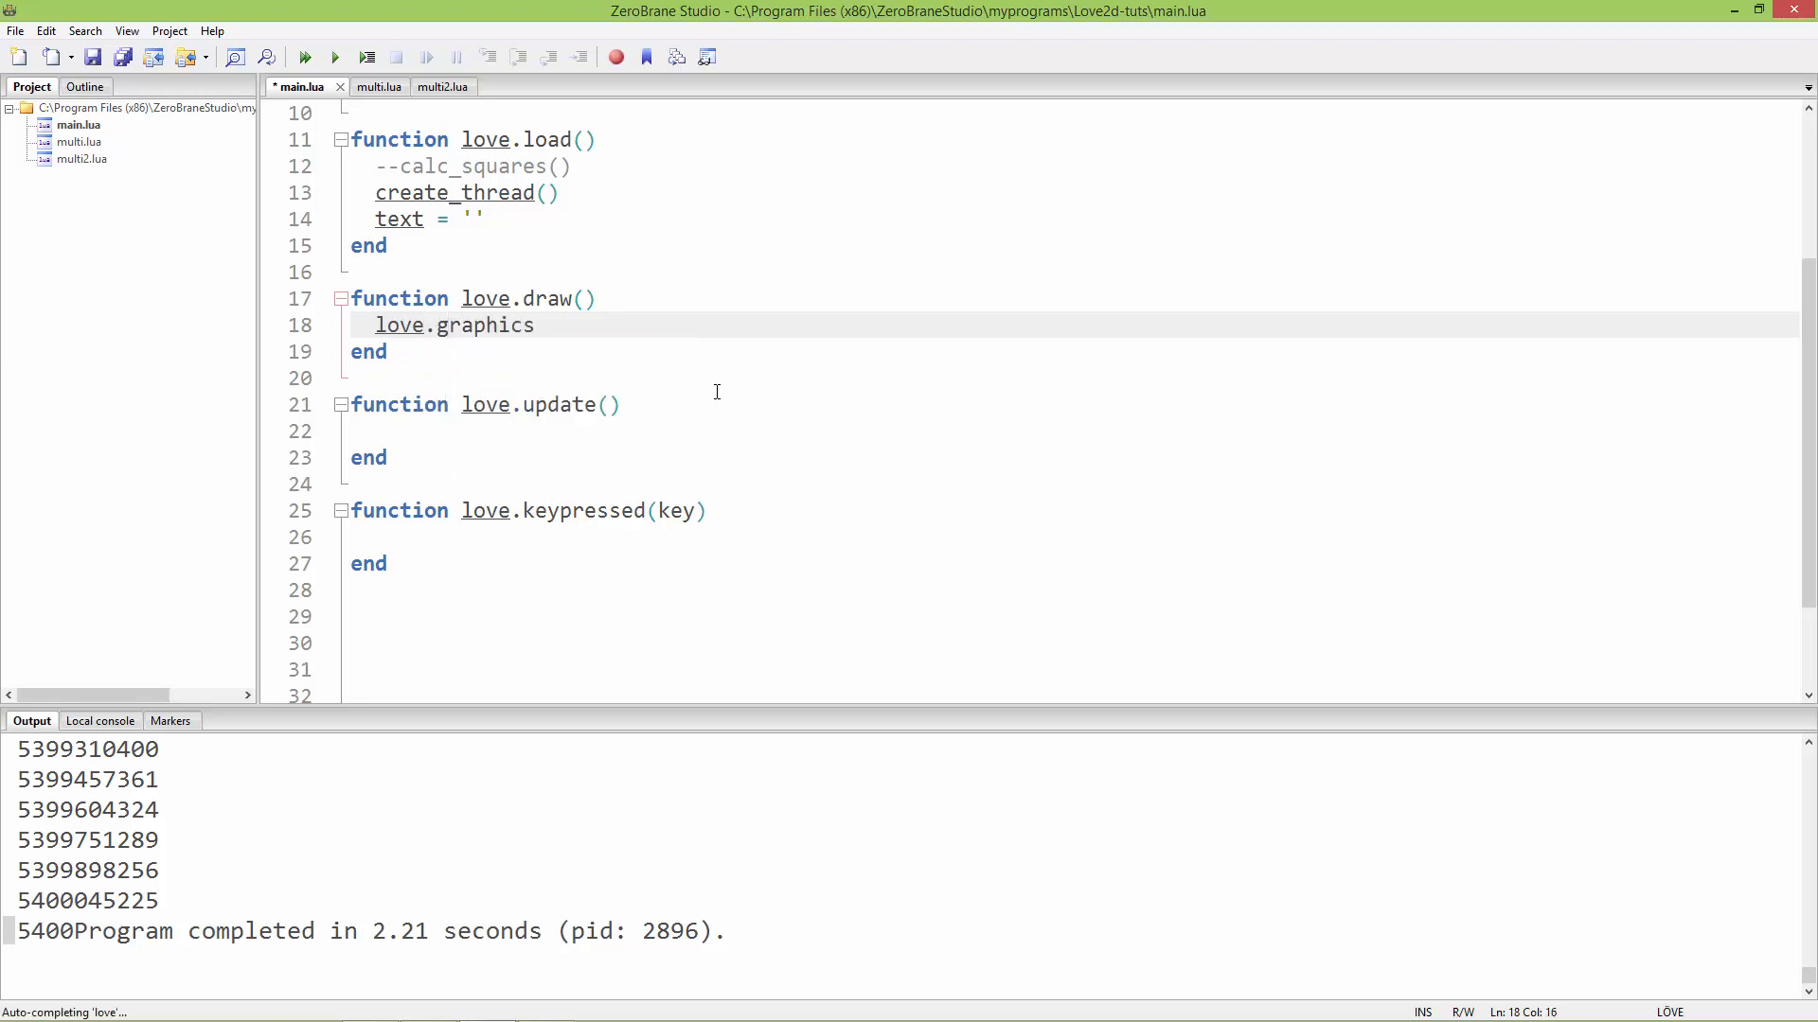
{"action": "type", "text": ".print(0"}
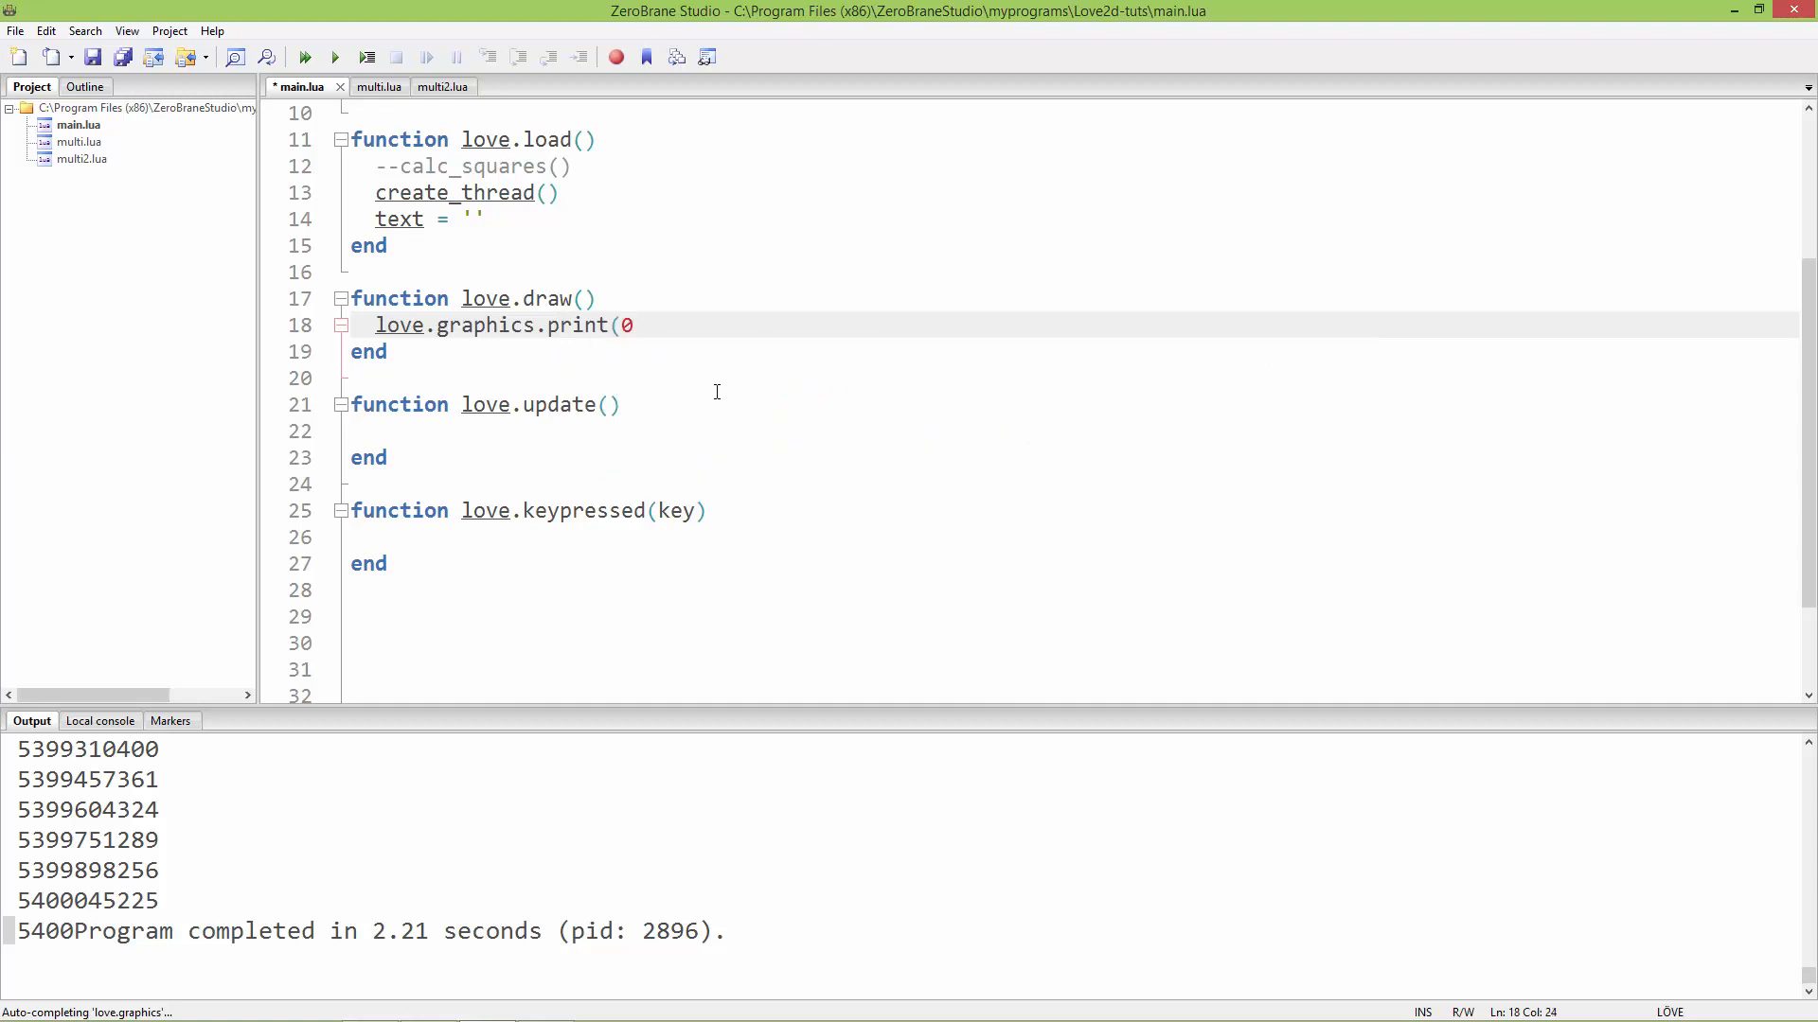
{"action": "key", "text": "BackSpace"}
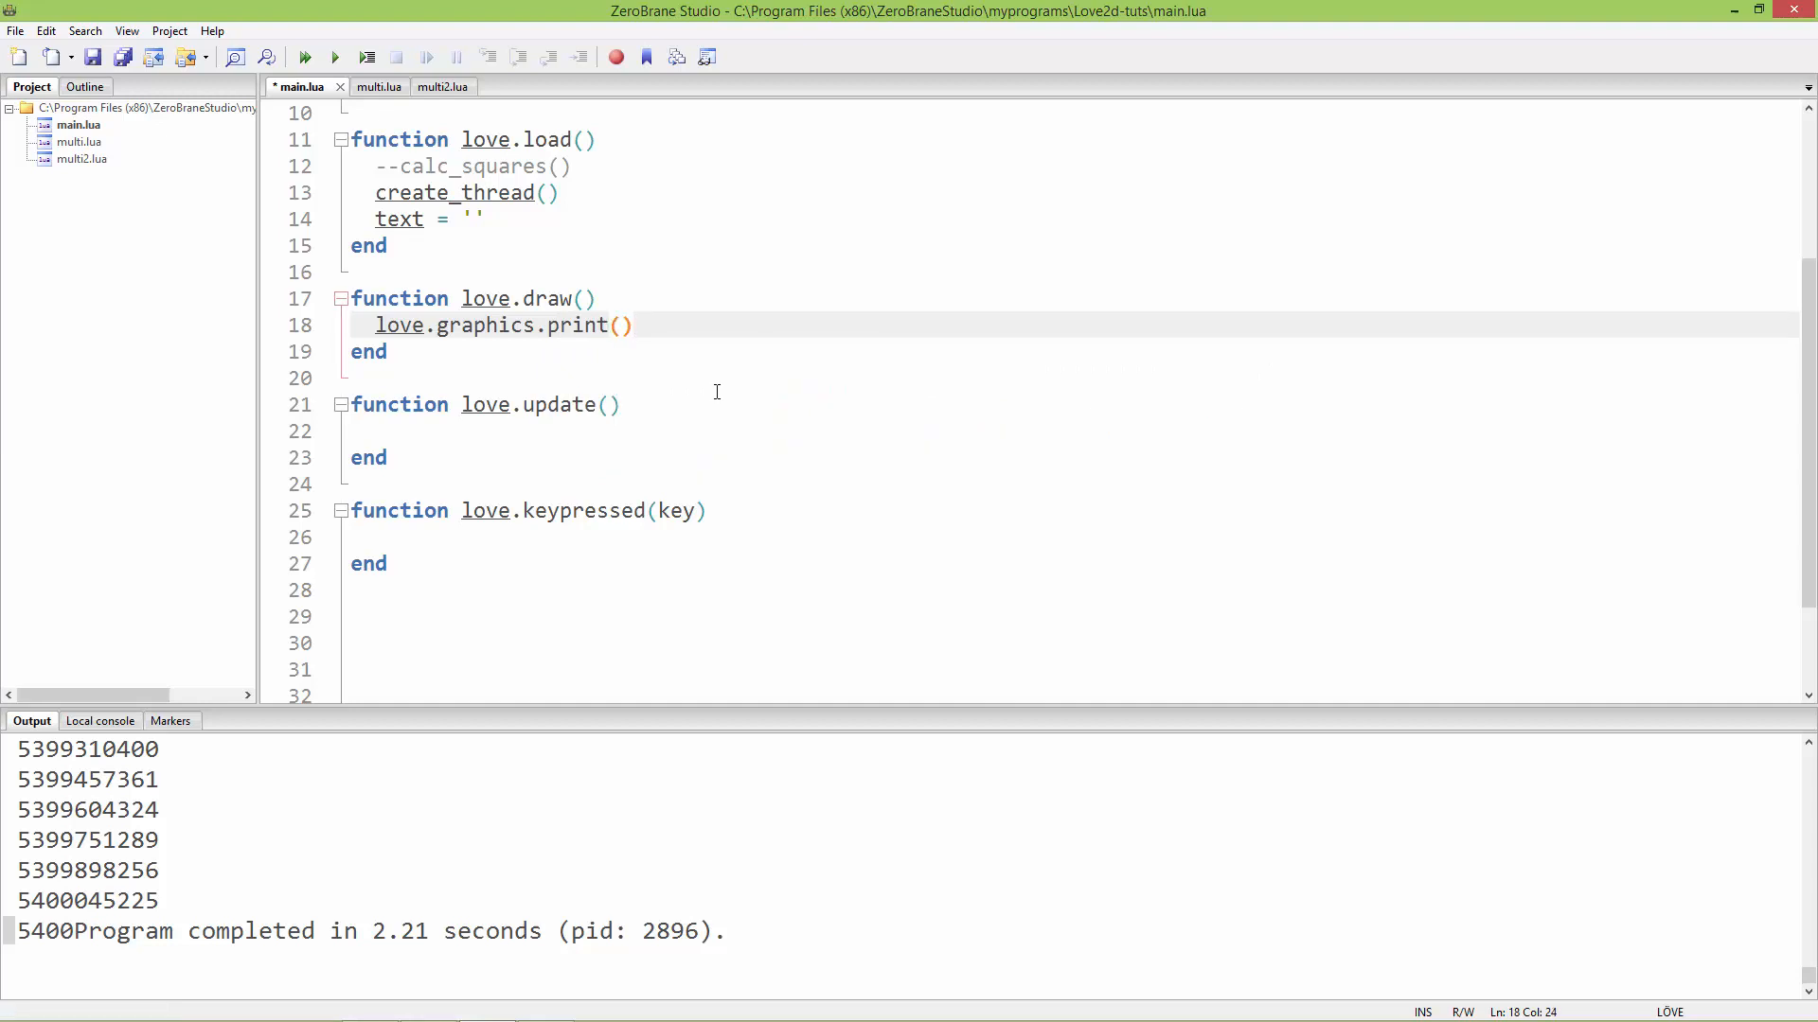
{"action": "type", "text": "\""}
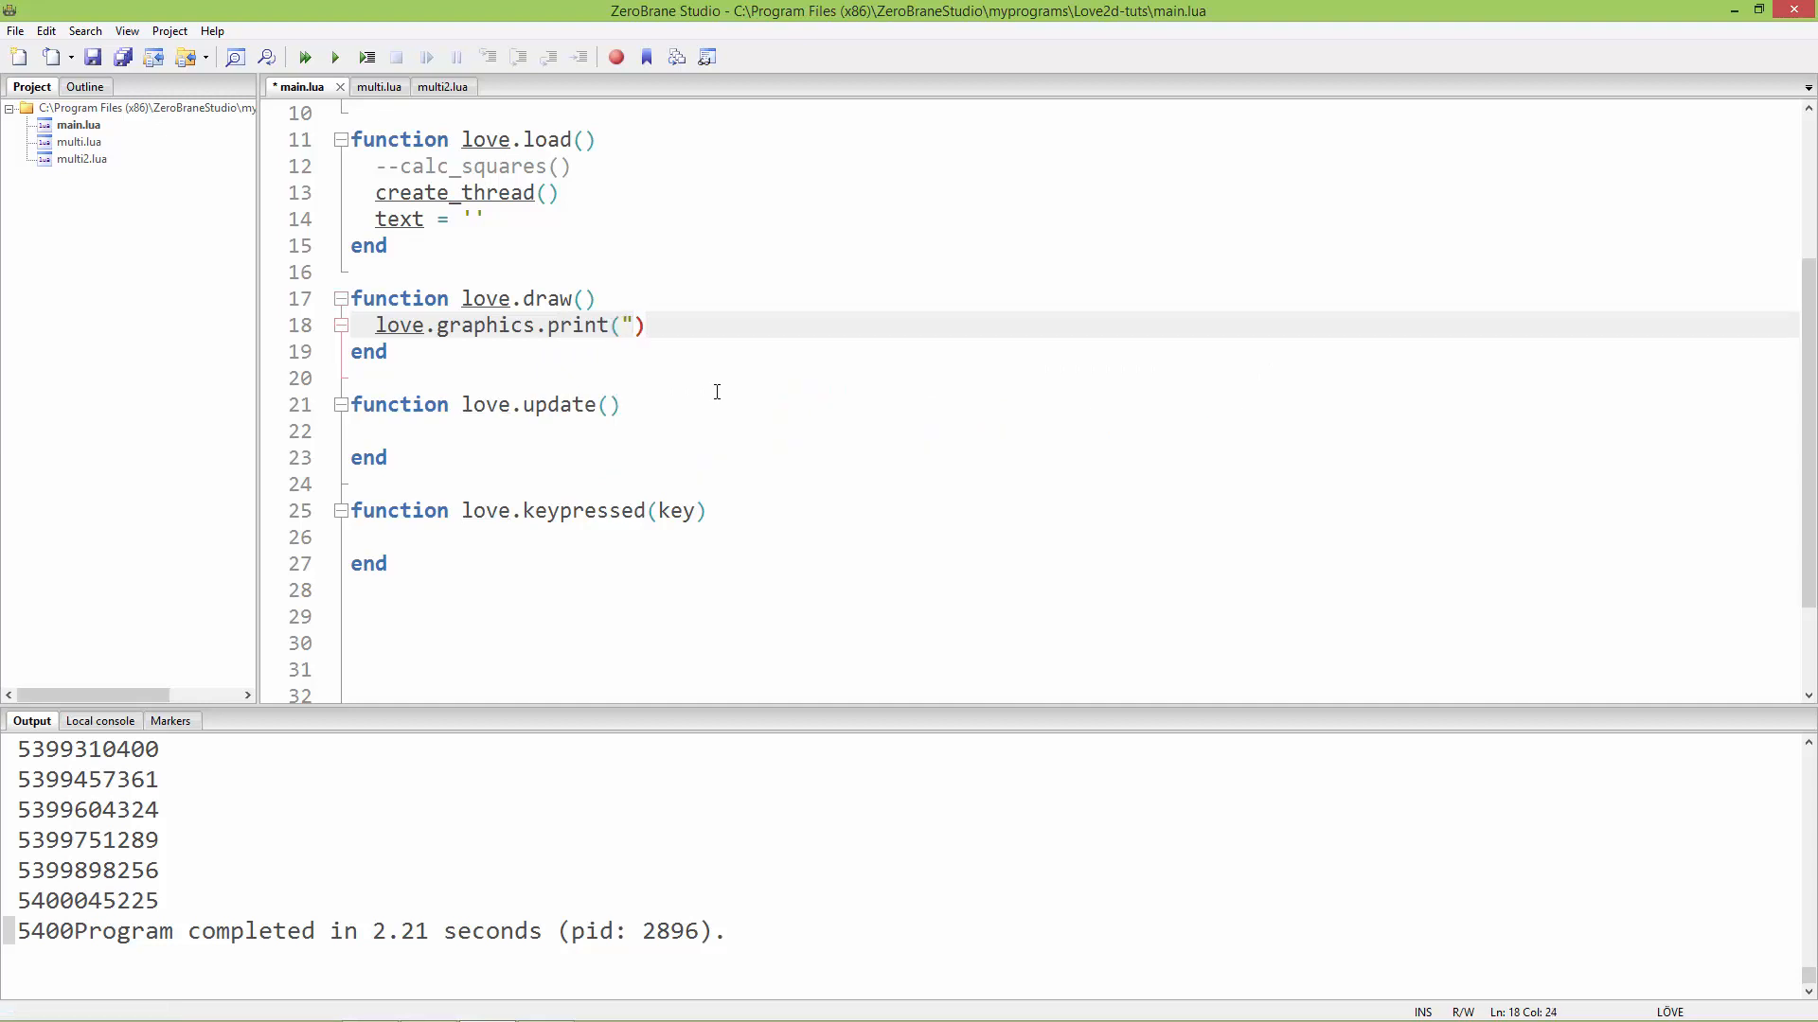
{"action": "type", "text": "'"}
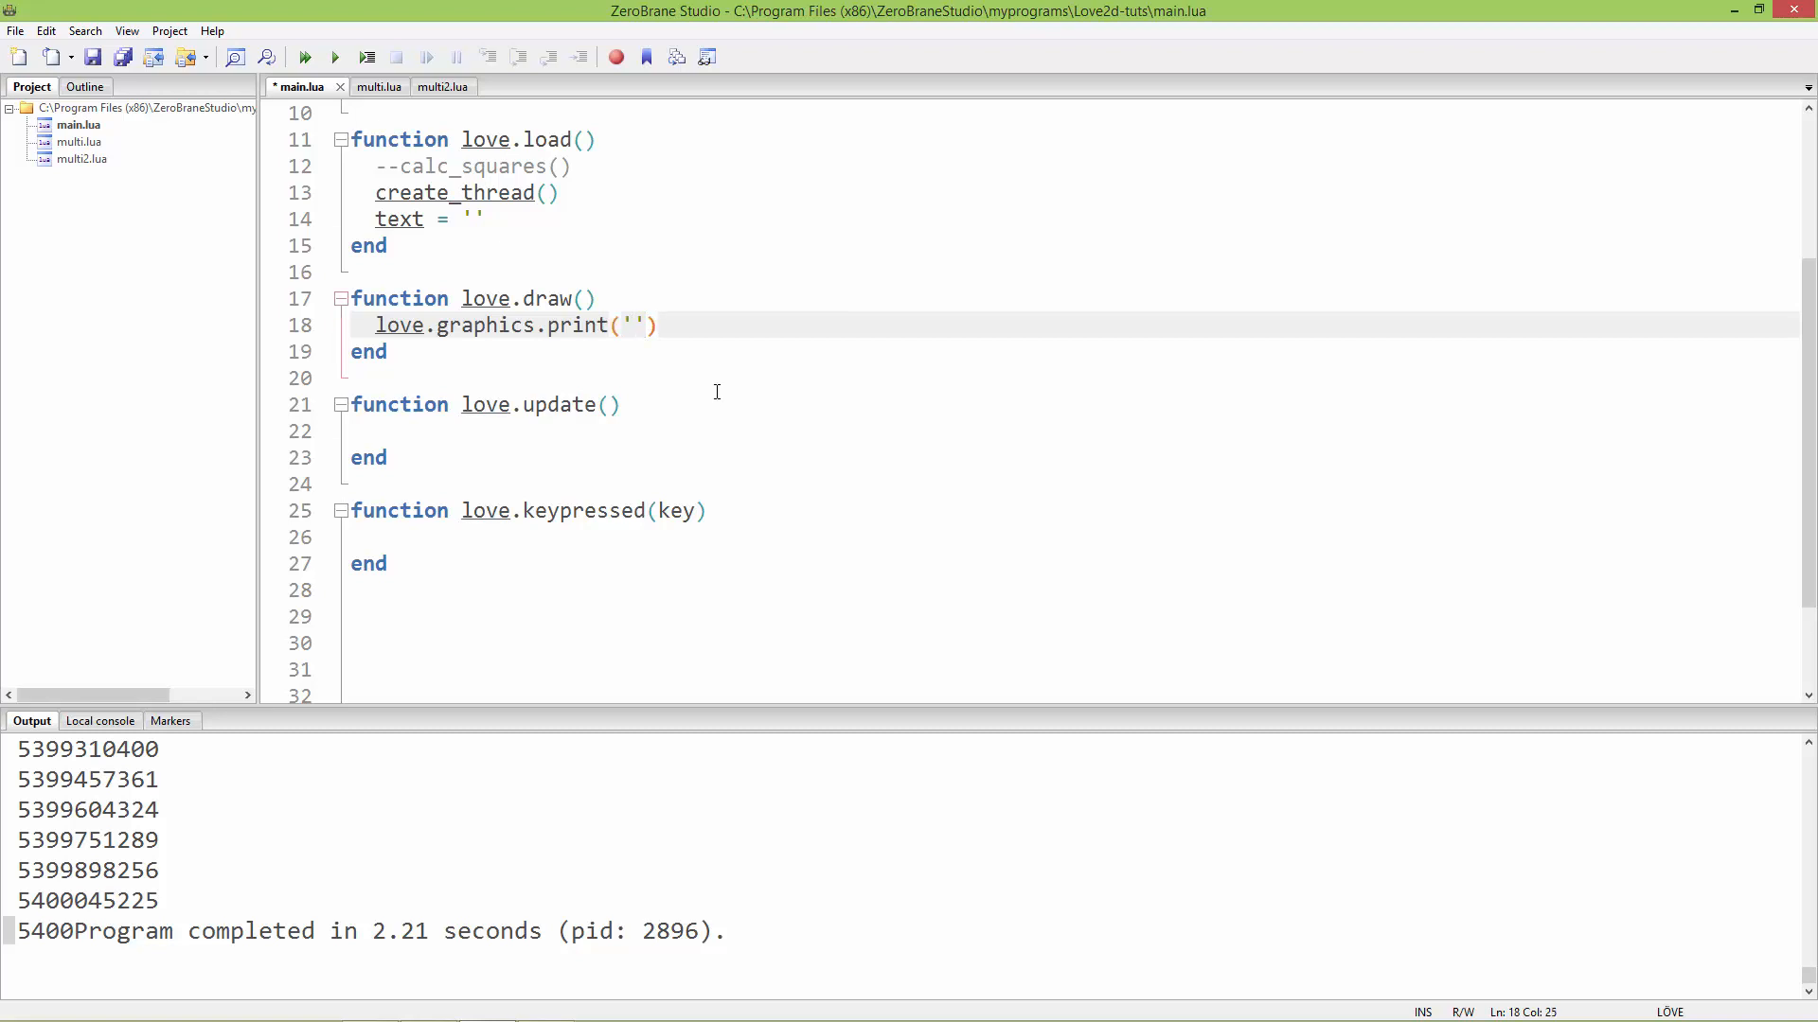
{"action": "type", "text": "data"}
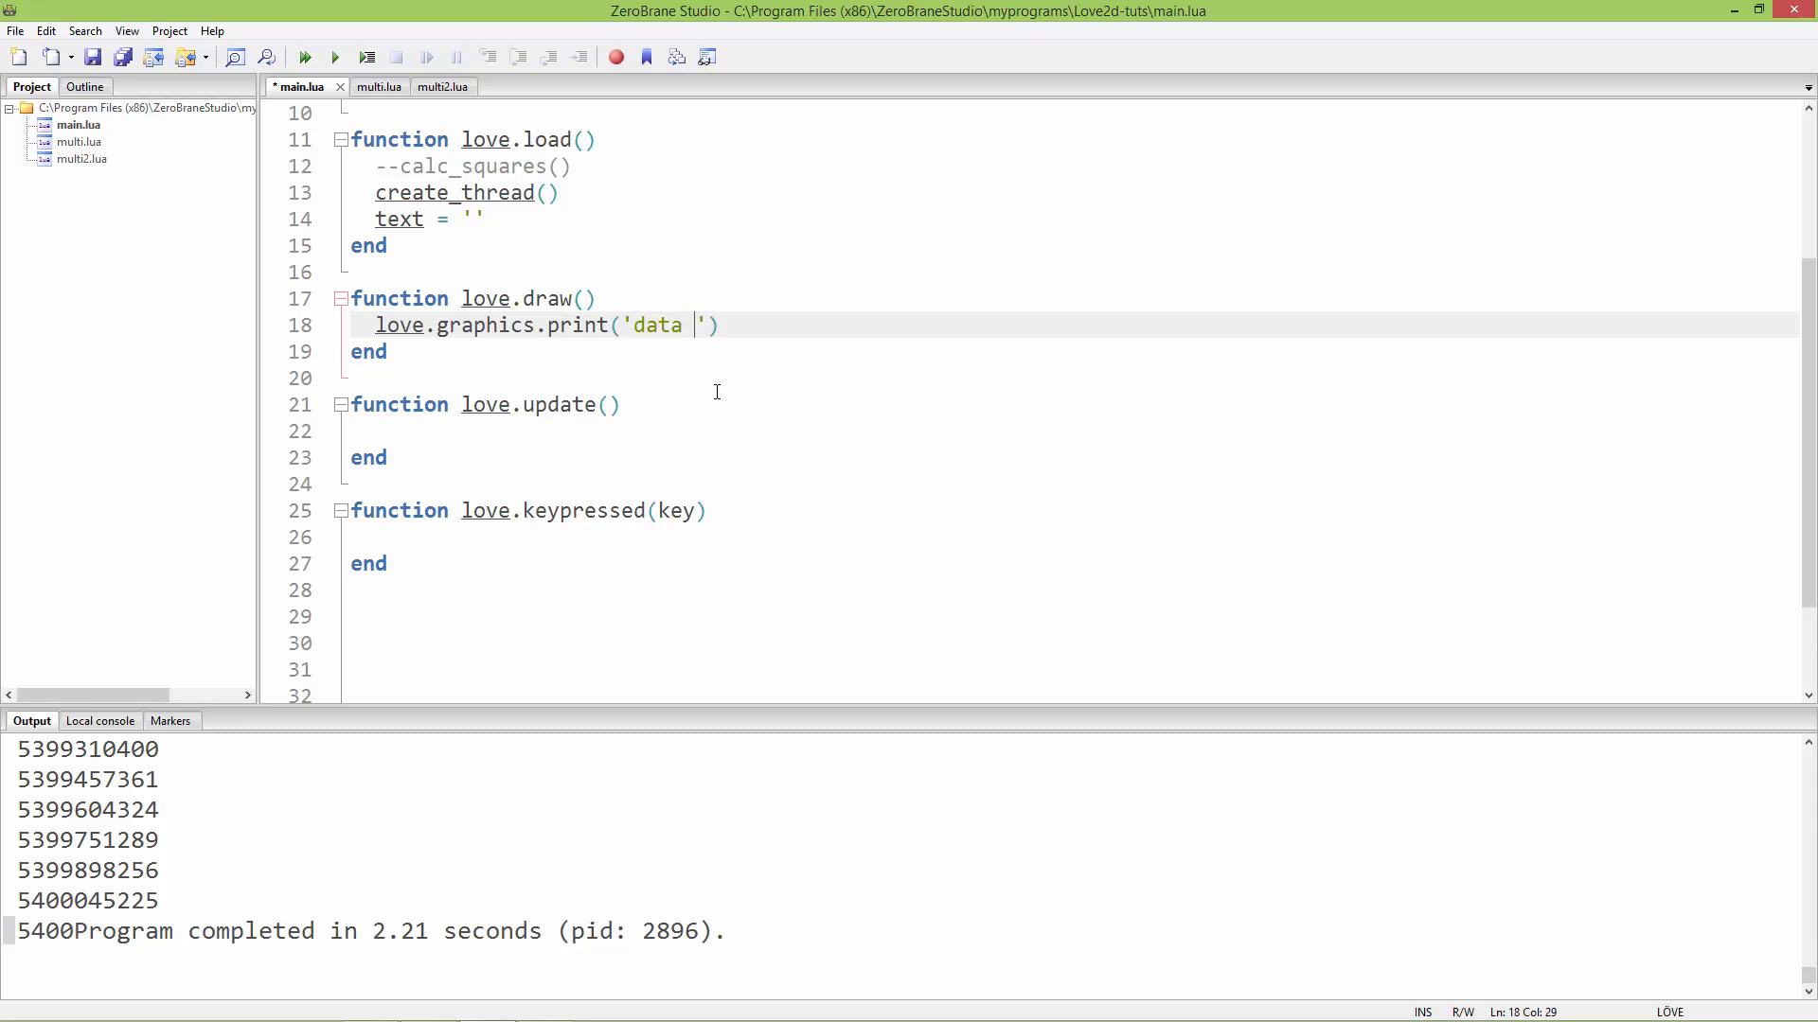
{"action": "type", "text": "is"}
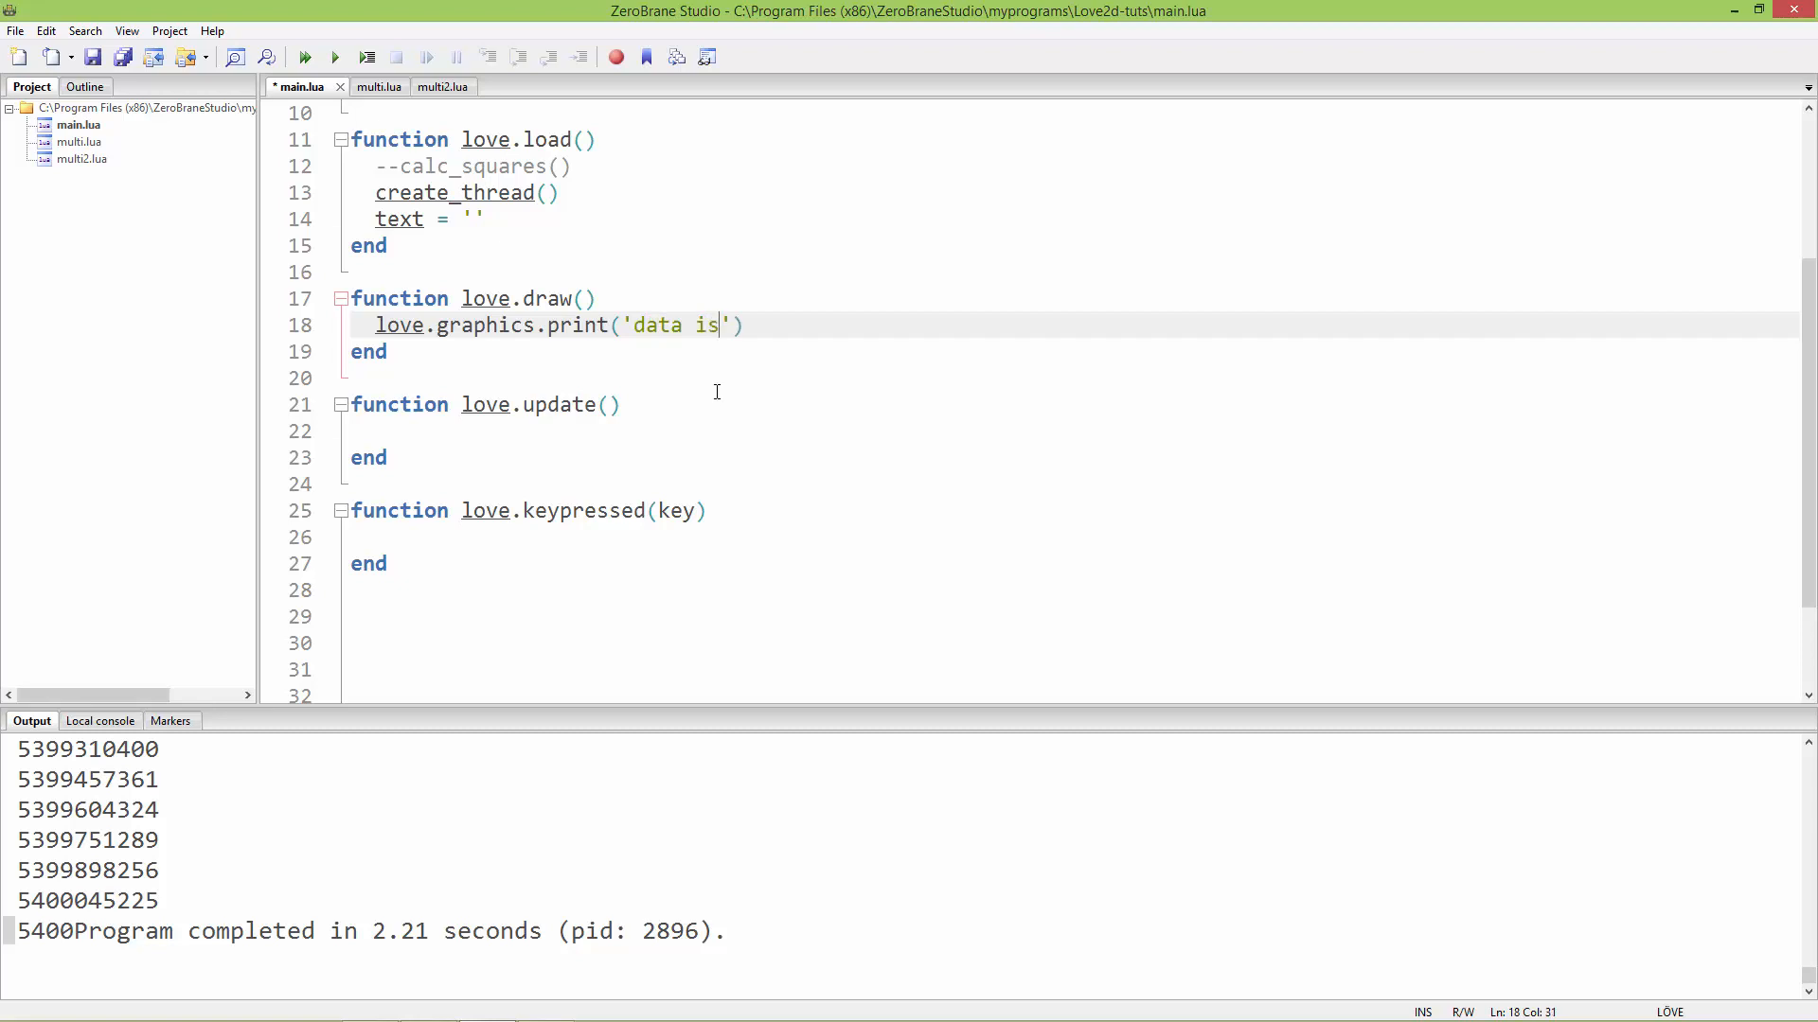
{"action": "type", "text": ":"}
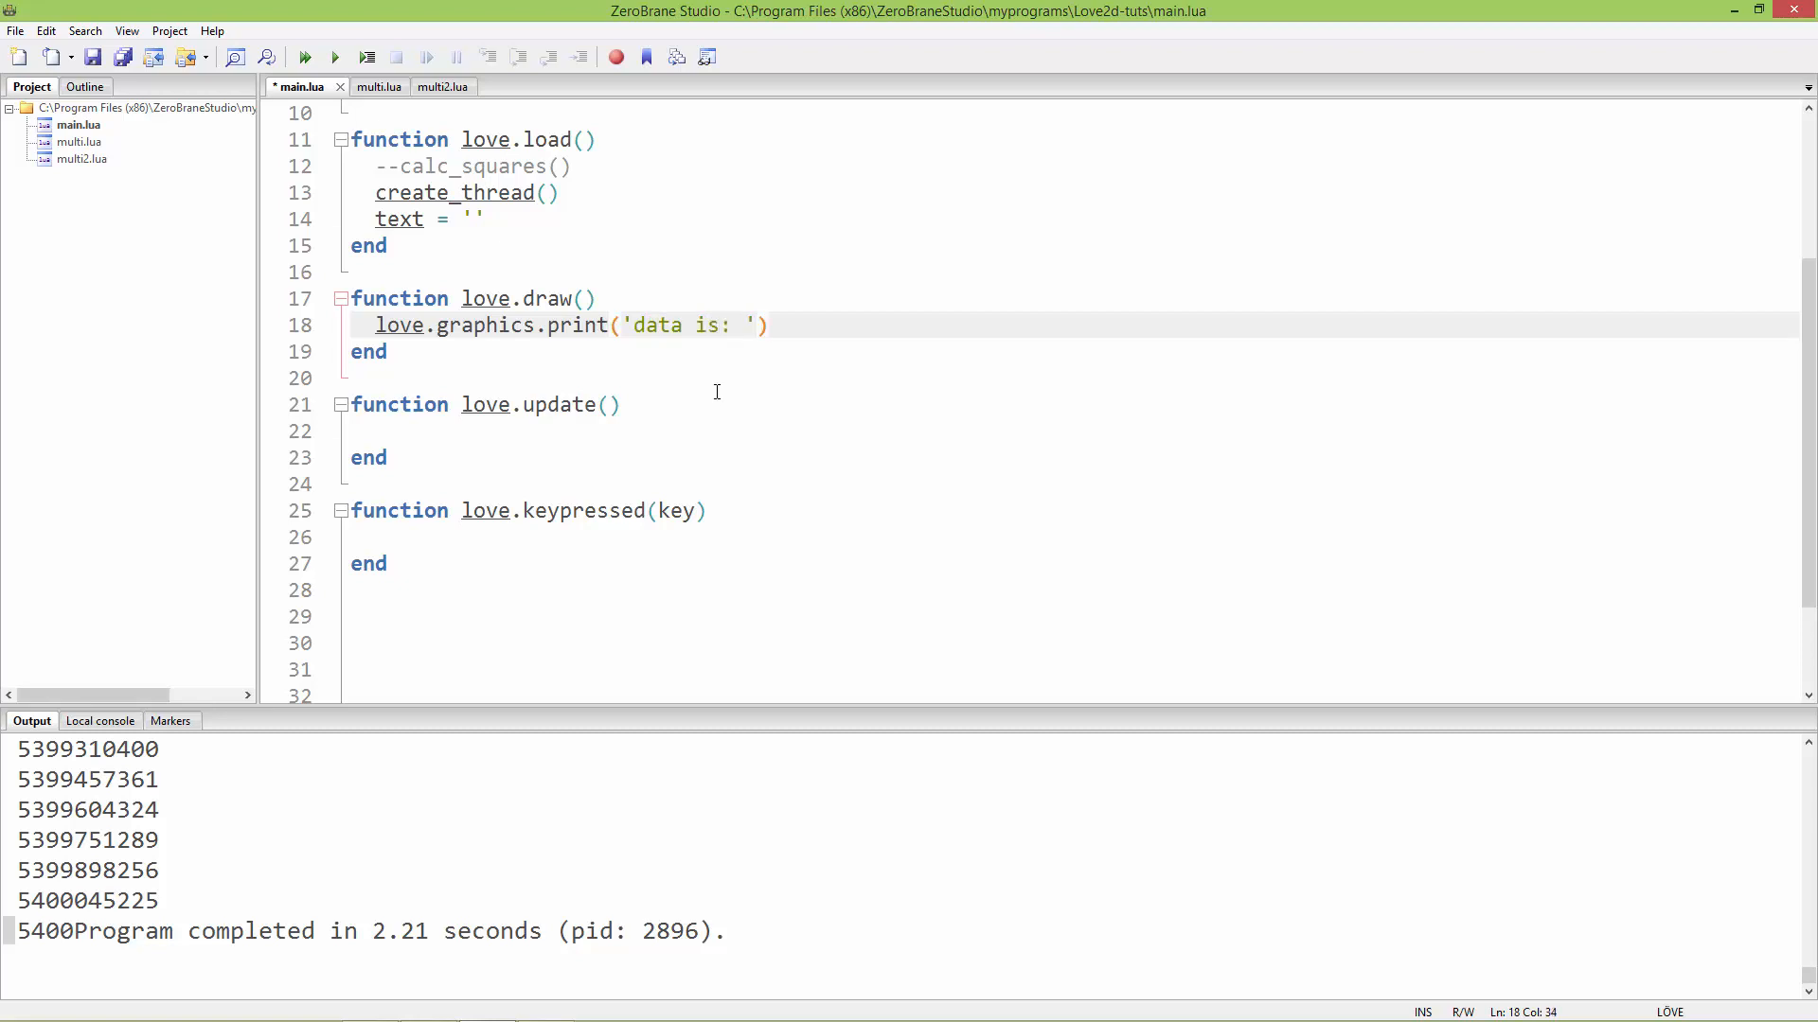
{"action": "type", "text": ".."}
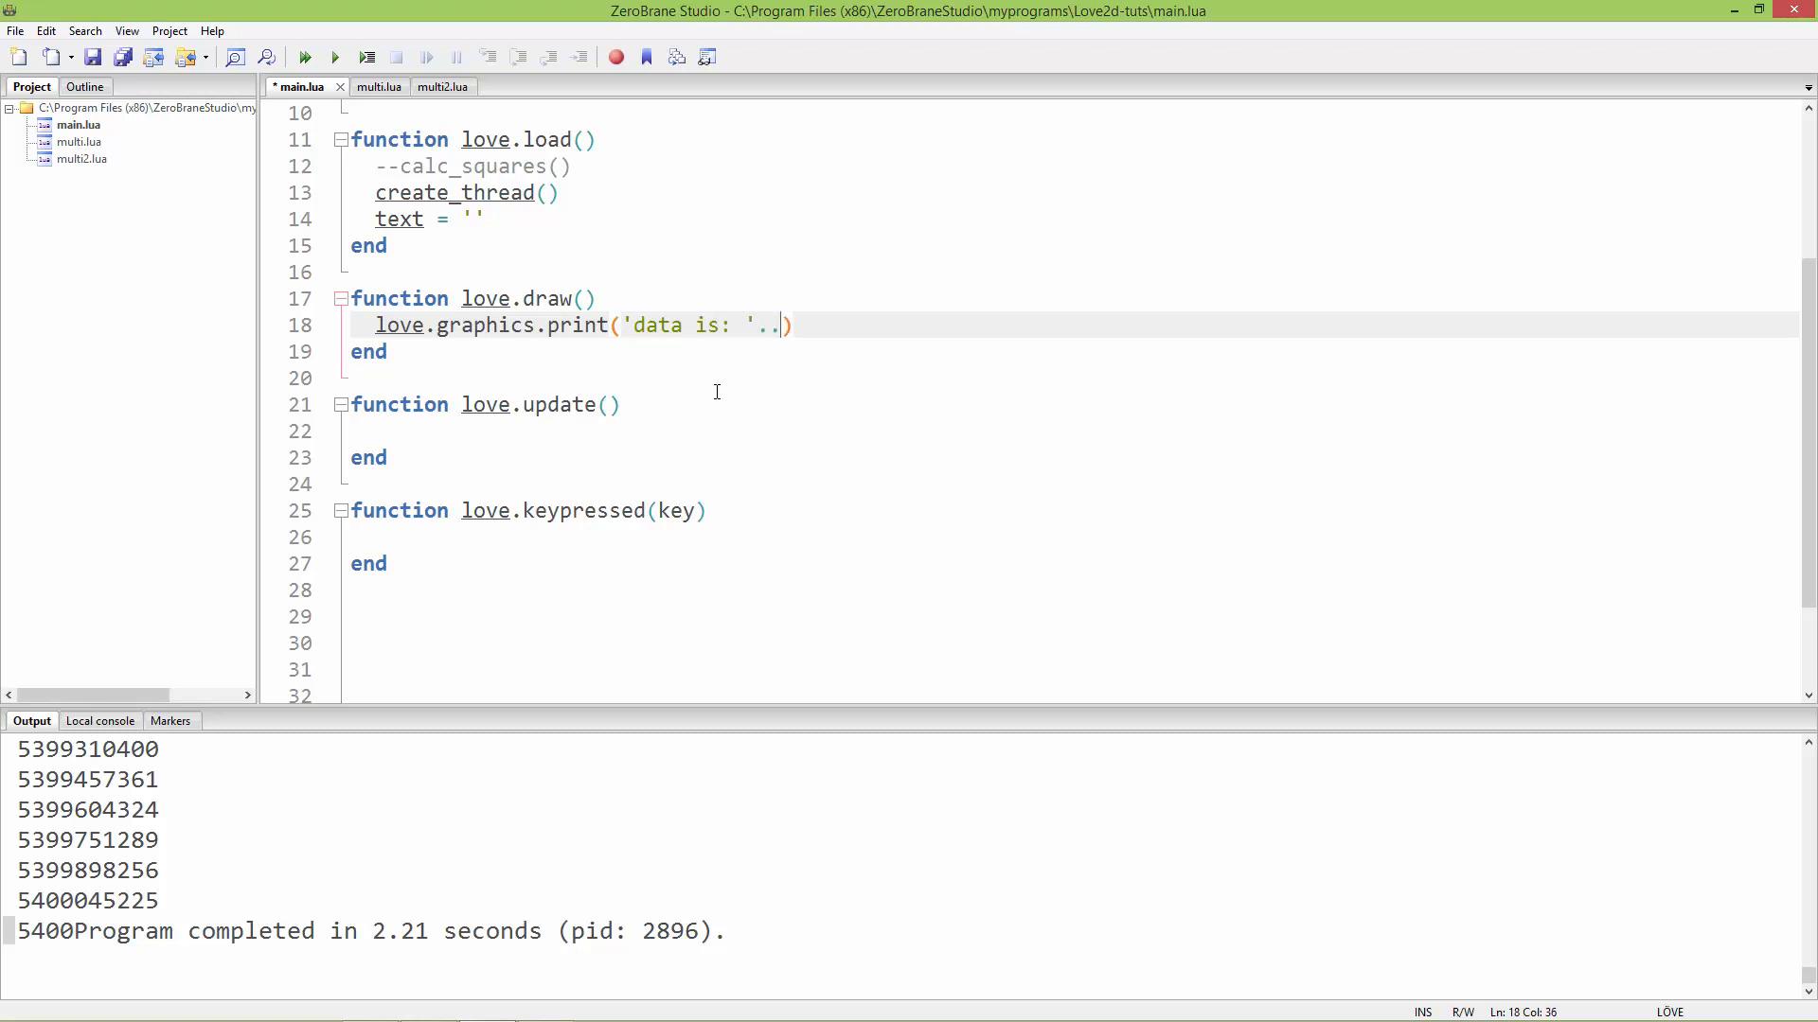
{"action": "type", "text": "text"}
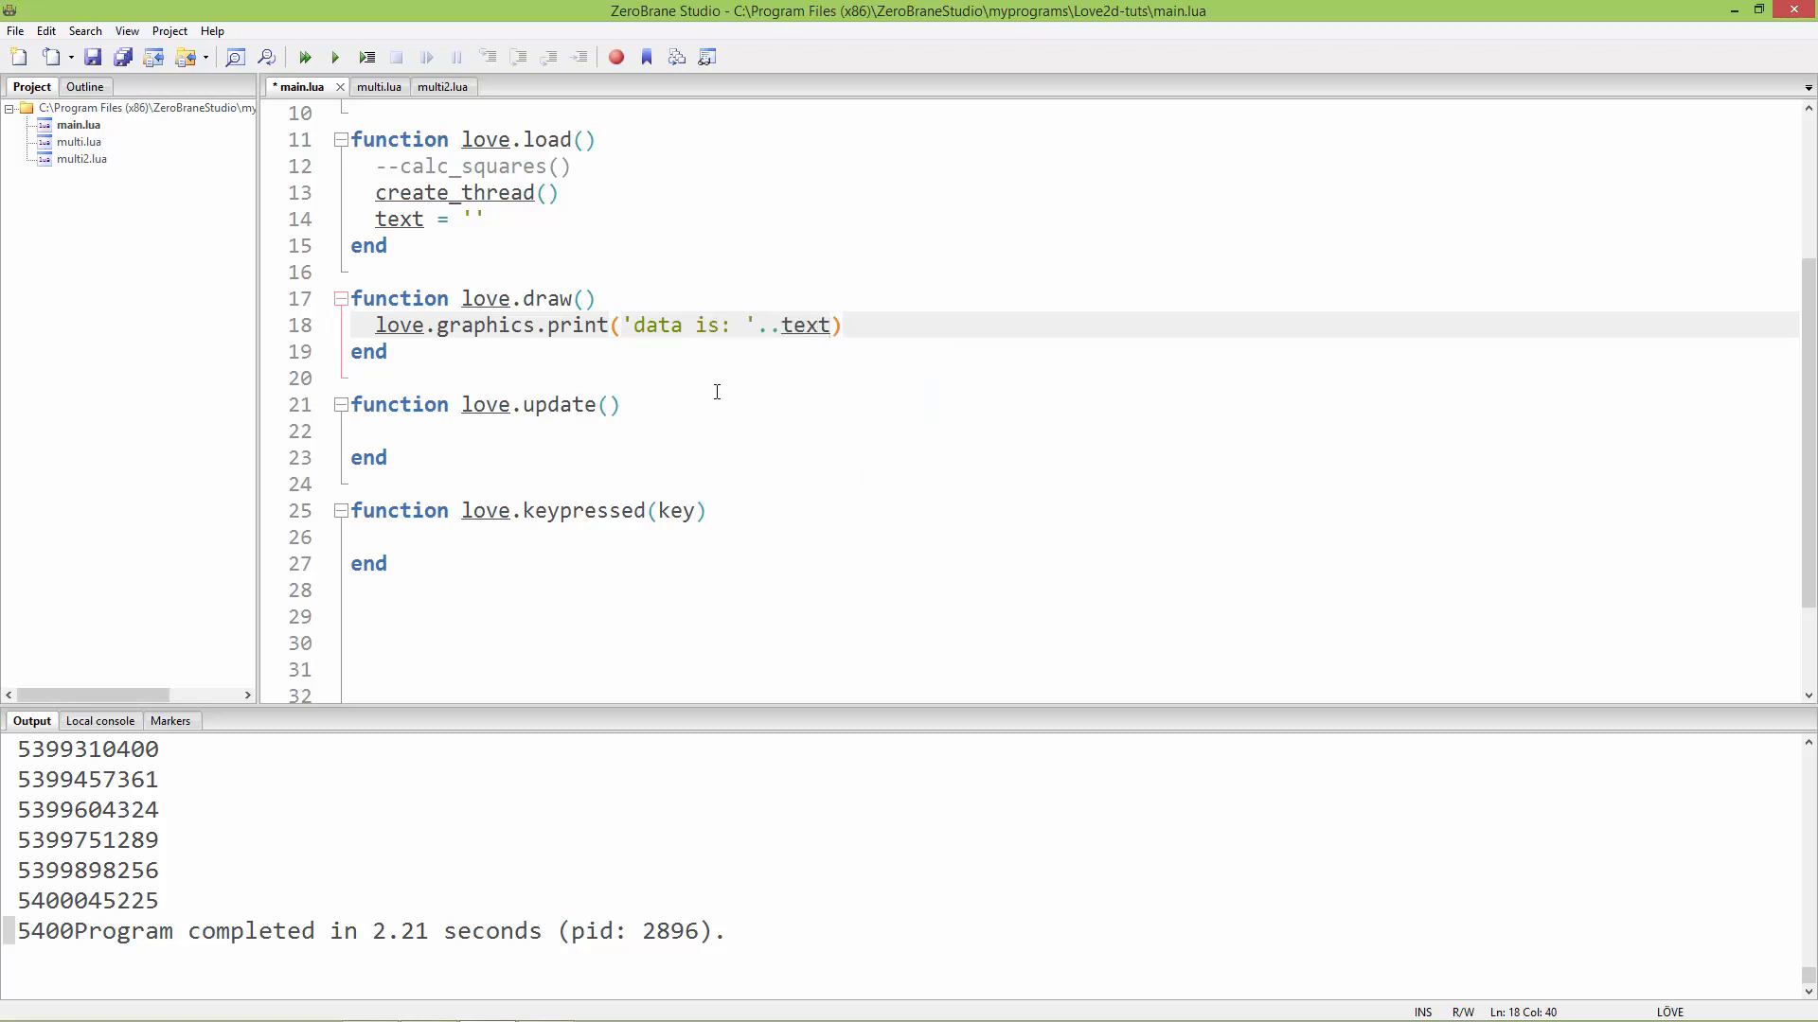
{"action": "type", "text": ","}
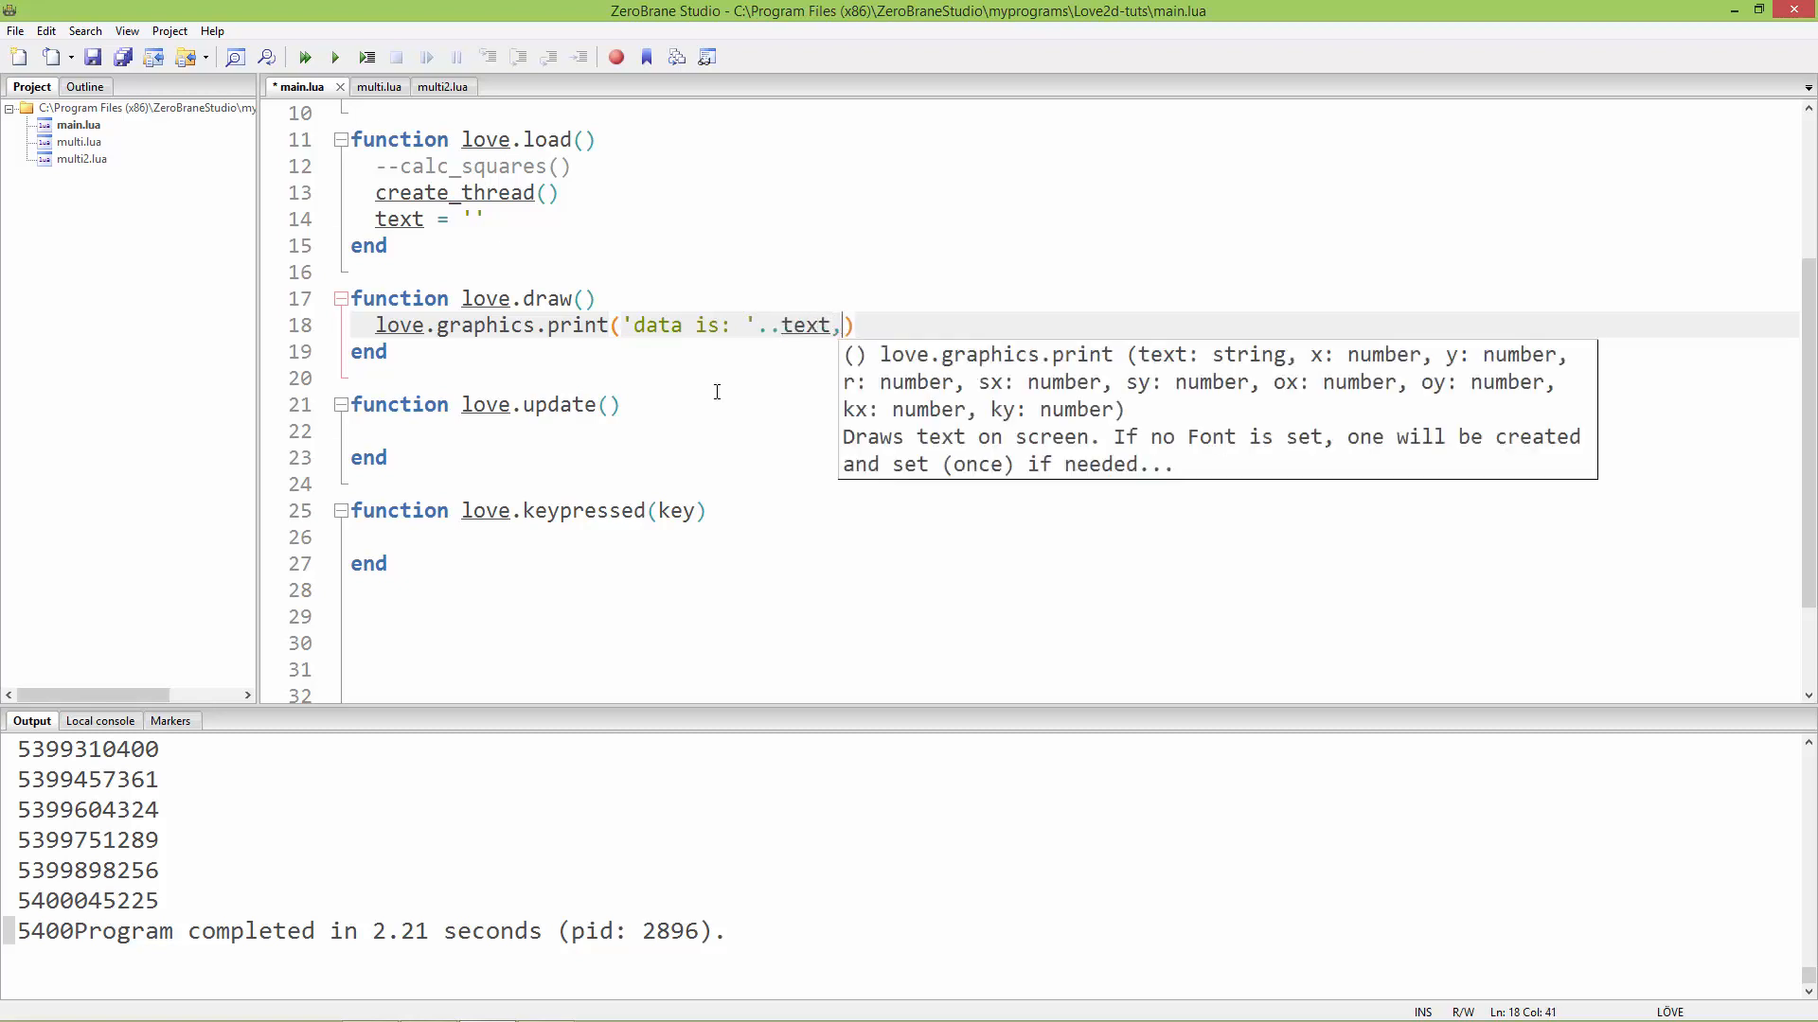
{"action": "type", "text": "10"}
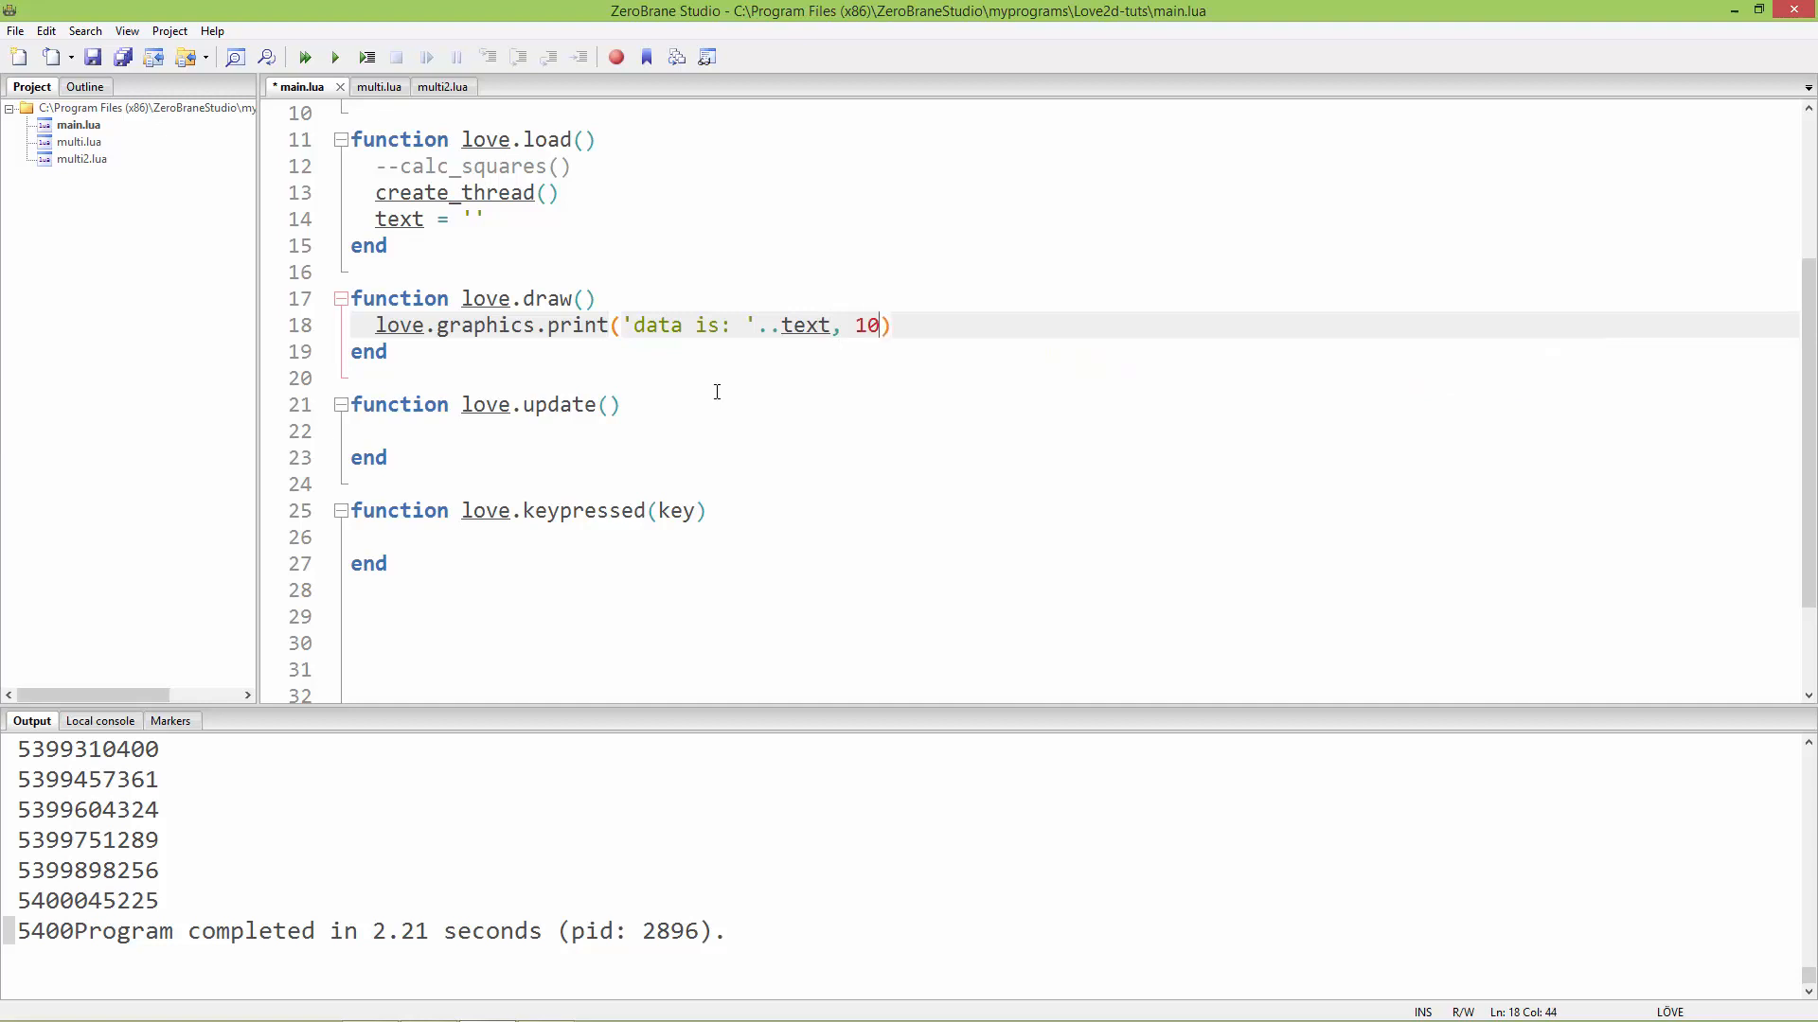
{"action": "type", "text": ",10,"}
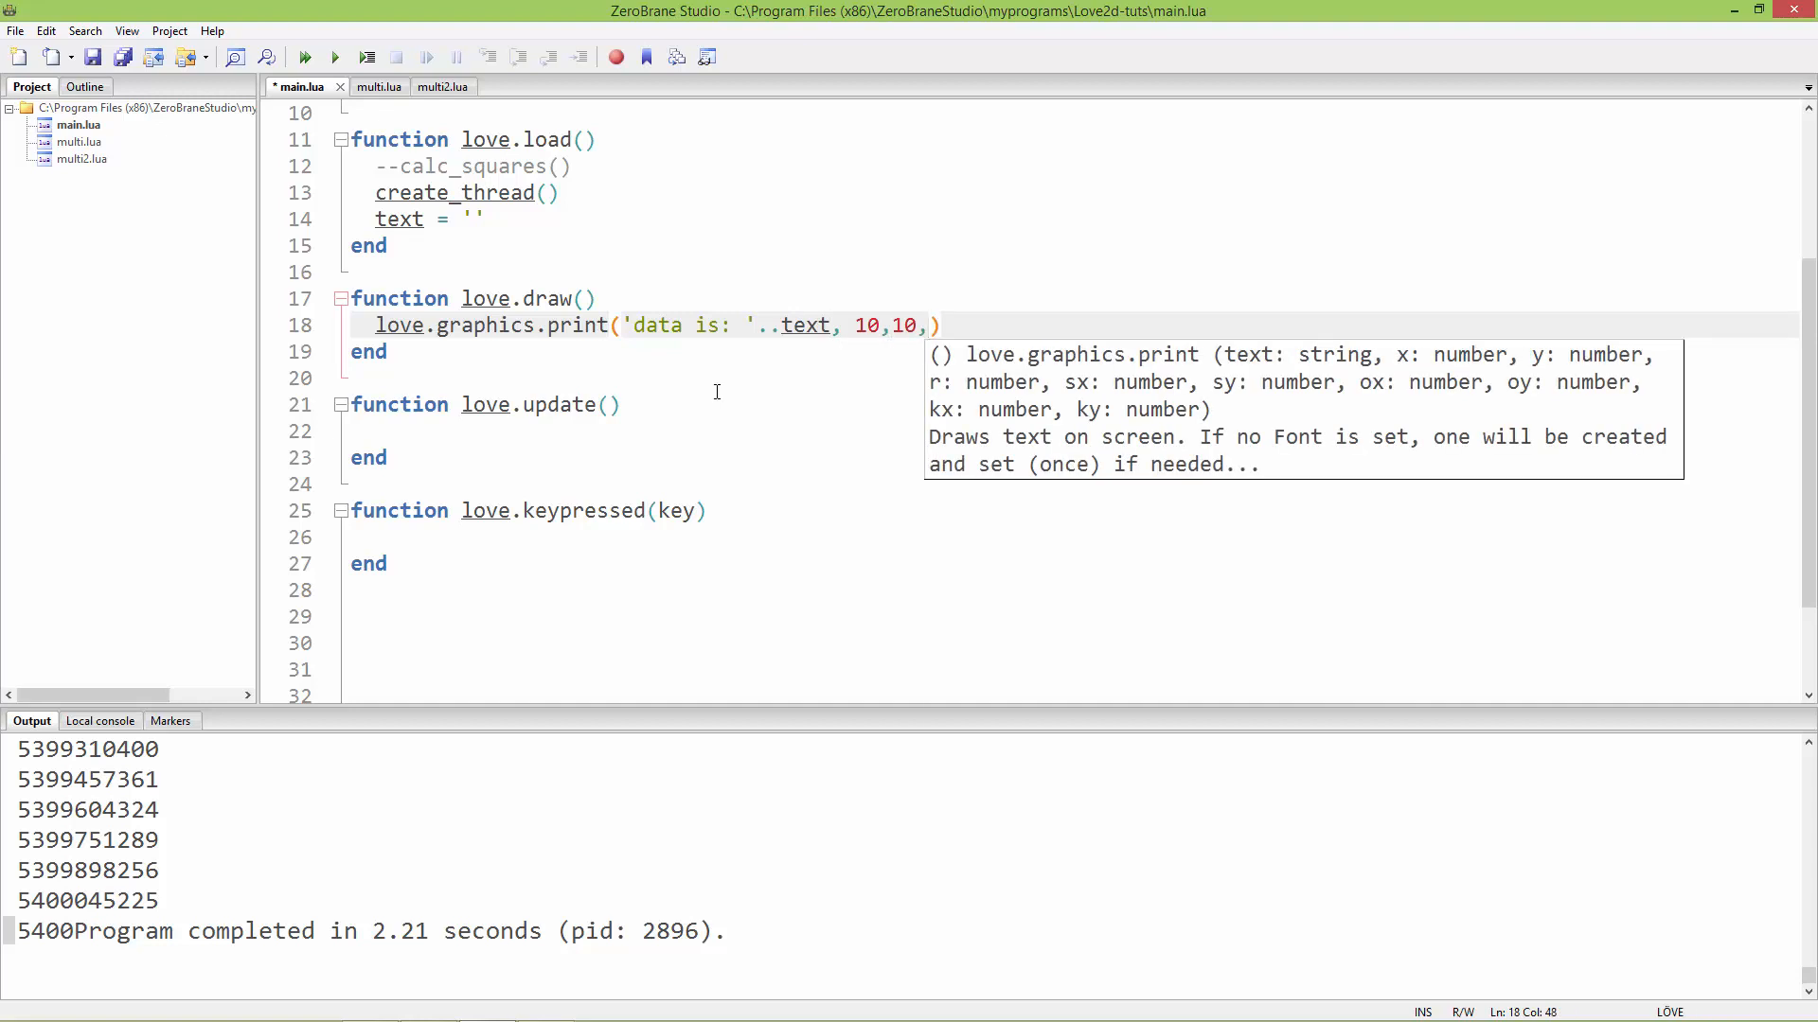
{"action": "type", "text": "0"}
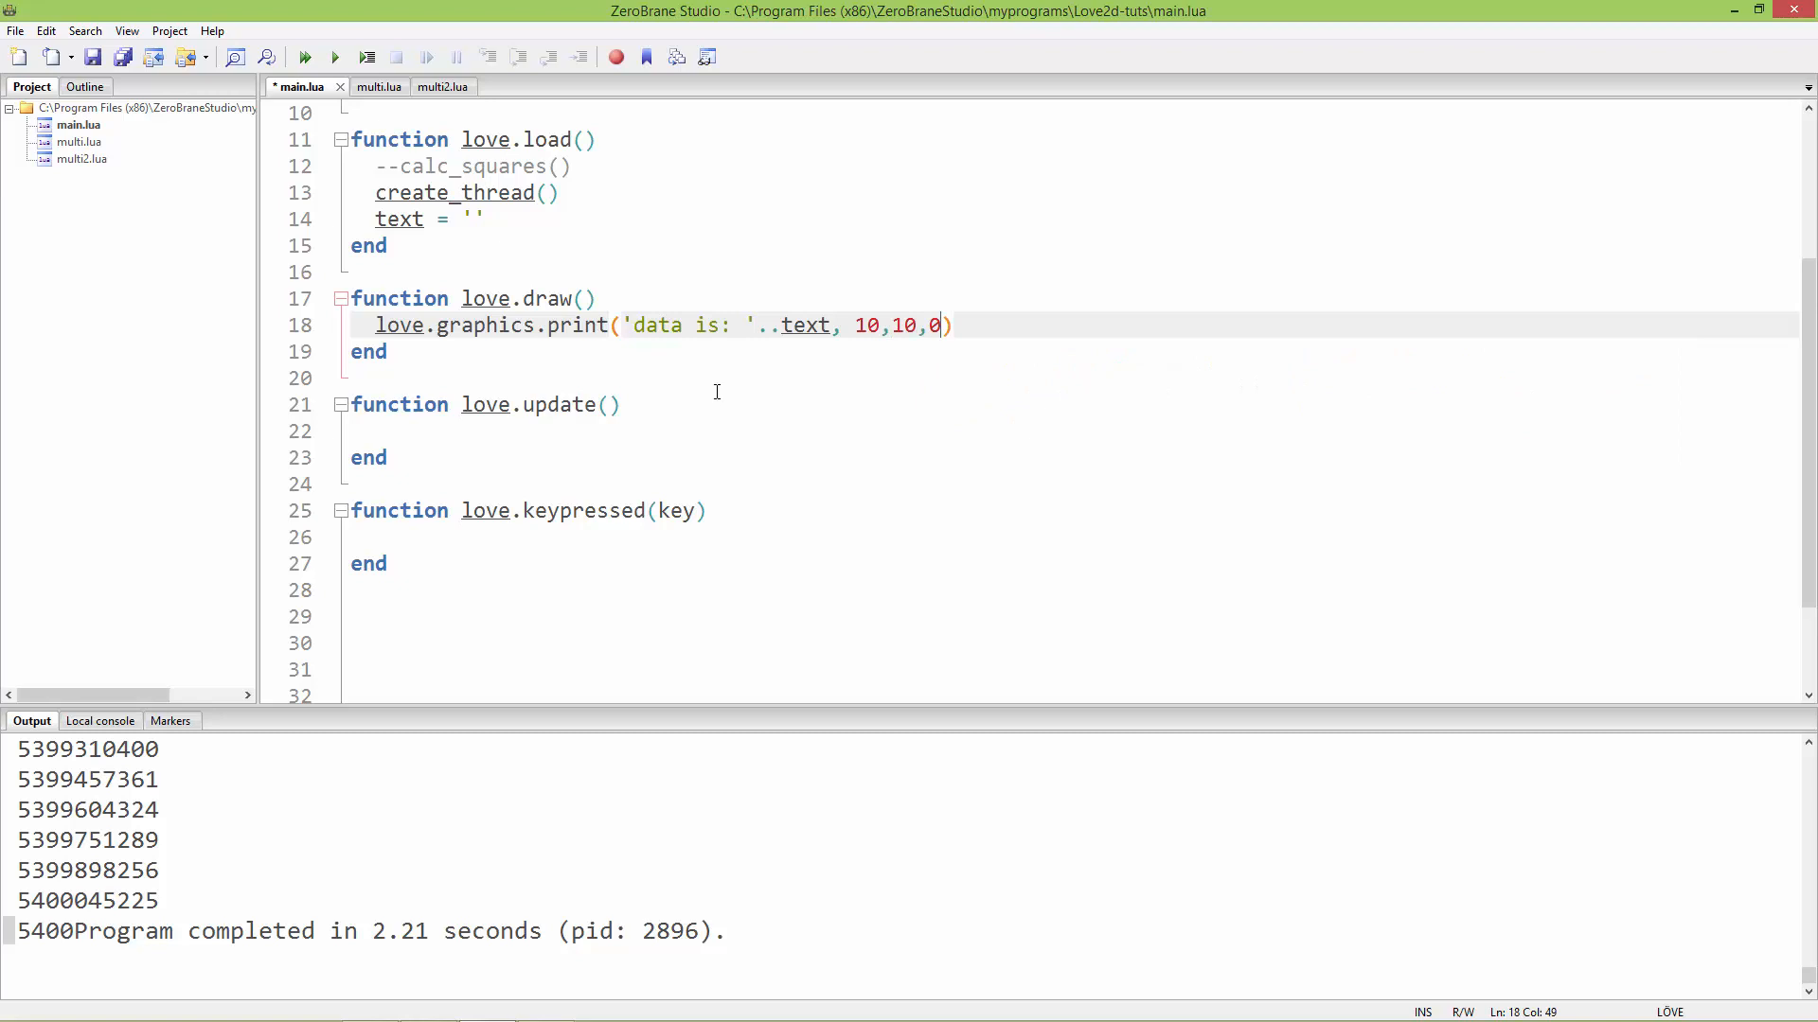
{"action": "type", "text": ",2,2"}
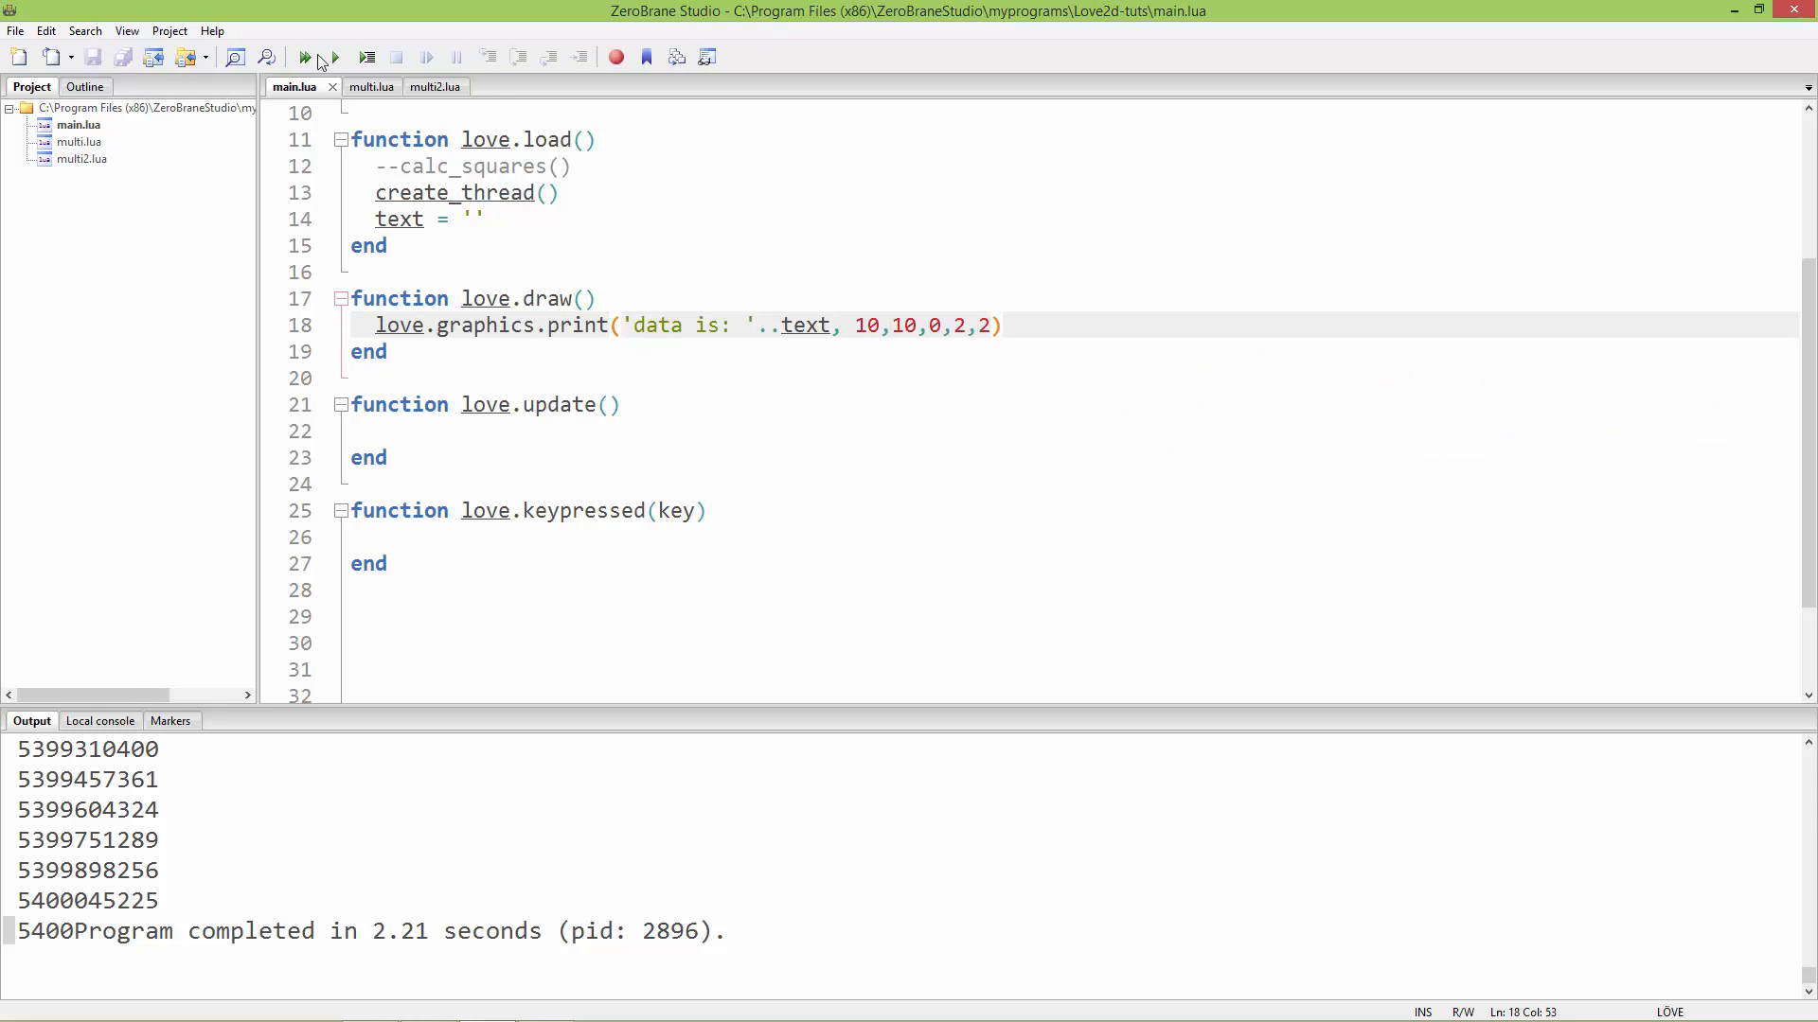
- Run the LÖVE project, see 'data is:' with no value, and close the game window
{"action": "left_click", "coordinate": [301, 56]}
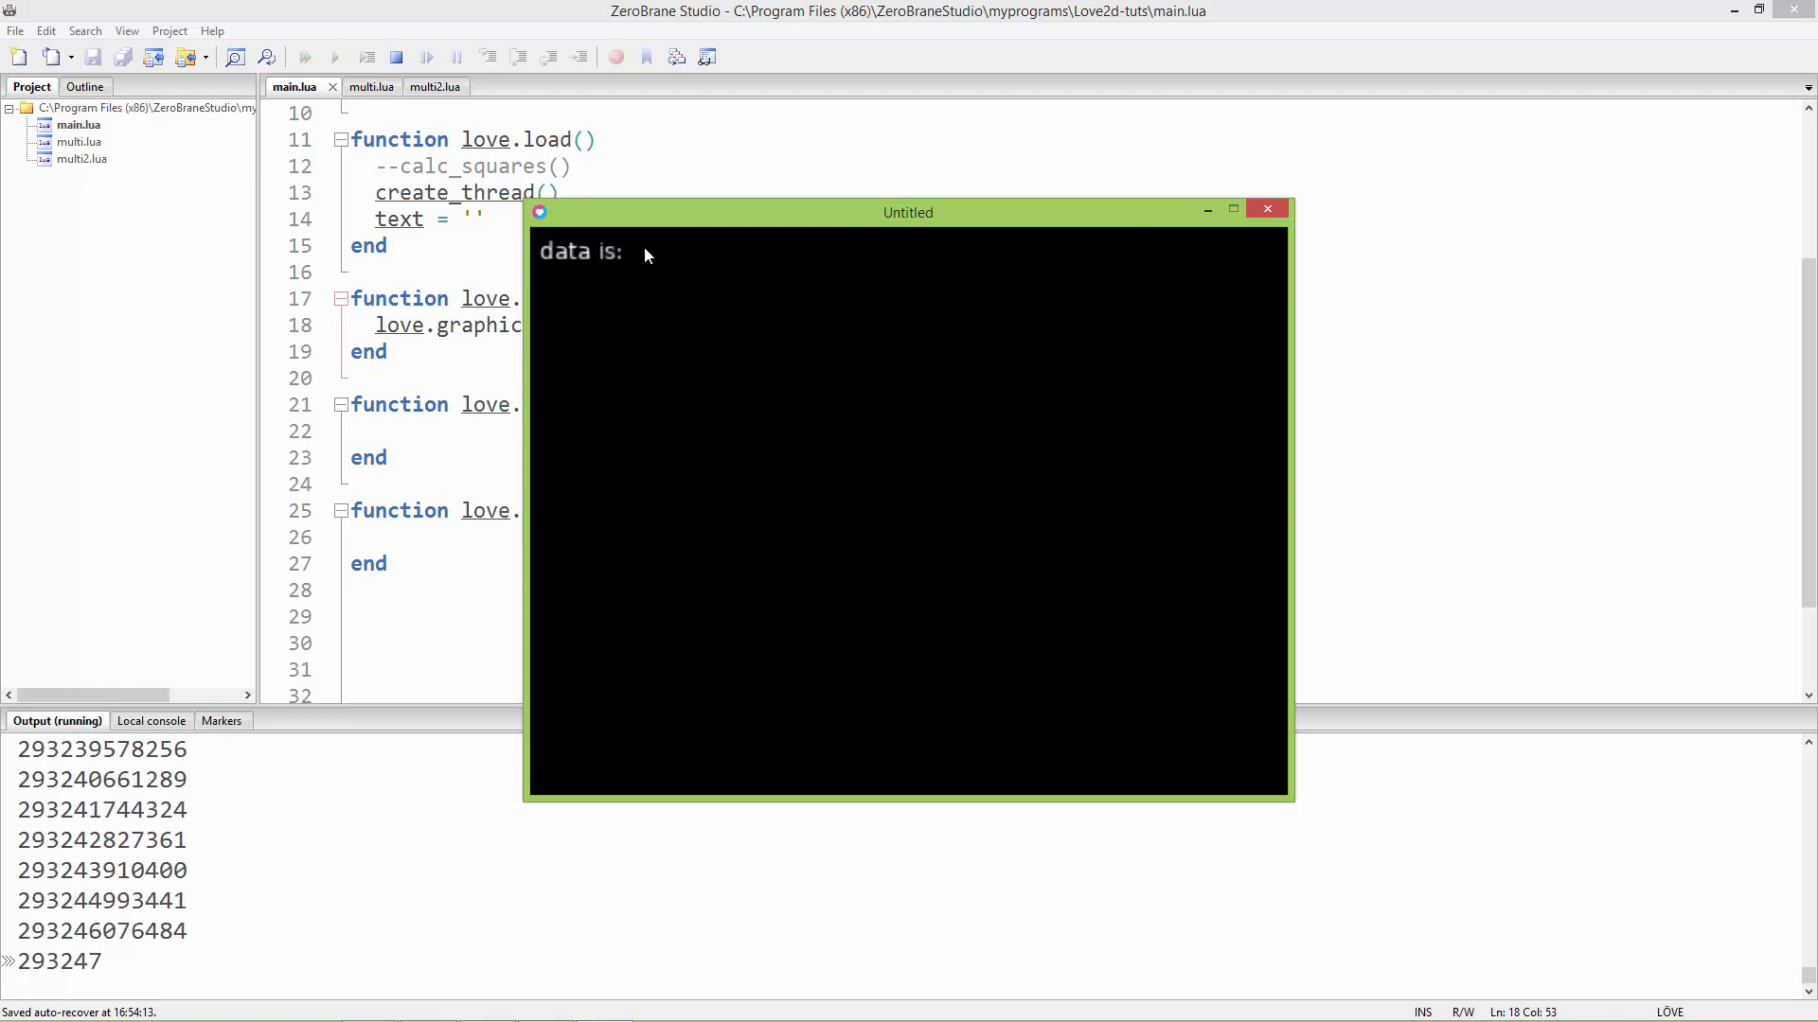
{"action": "mouse_move", "coordinate": [928, 282]}
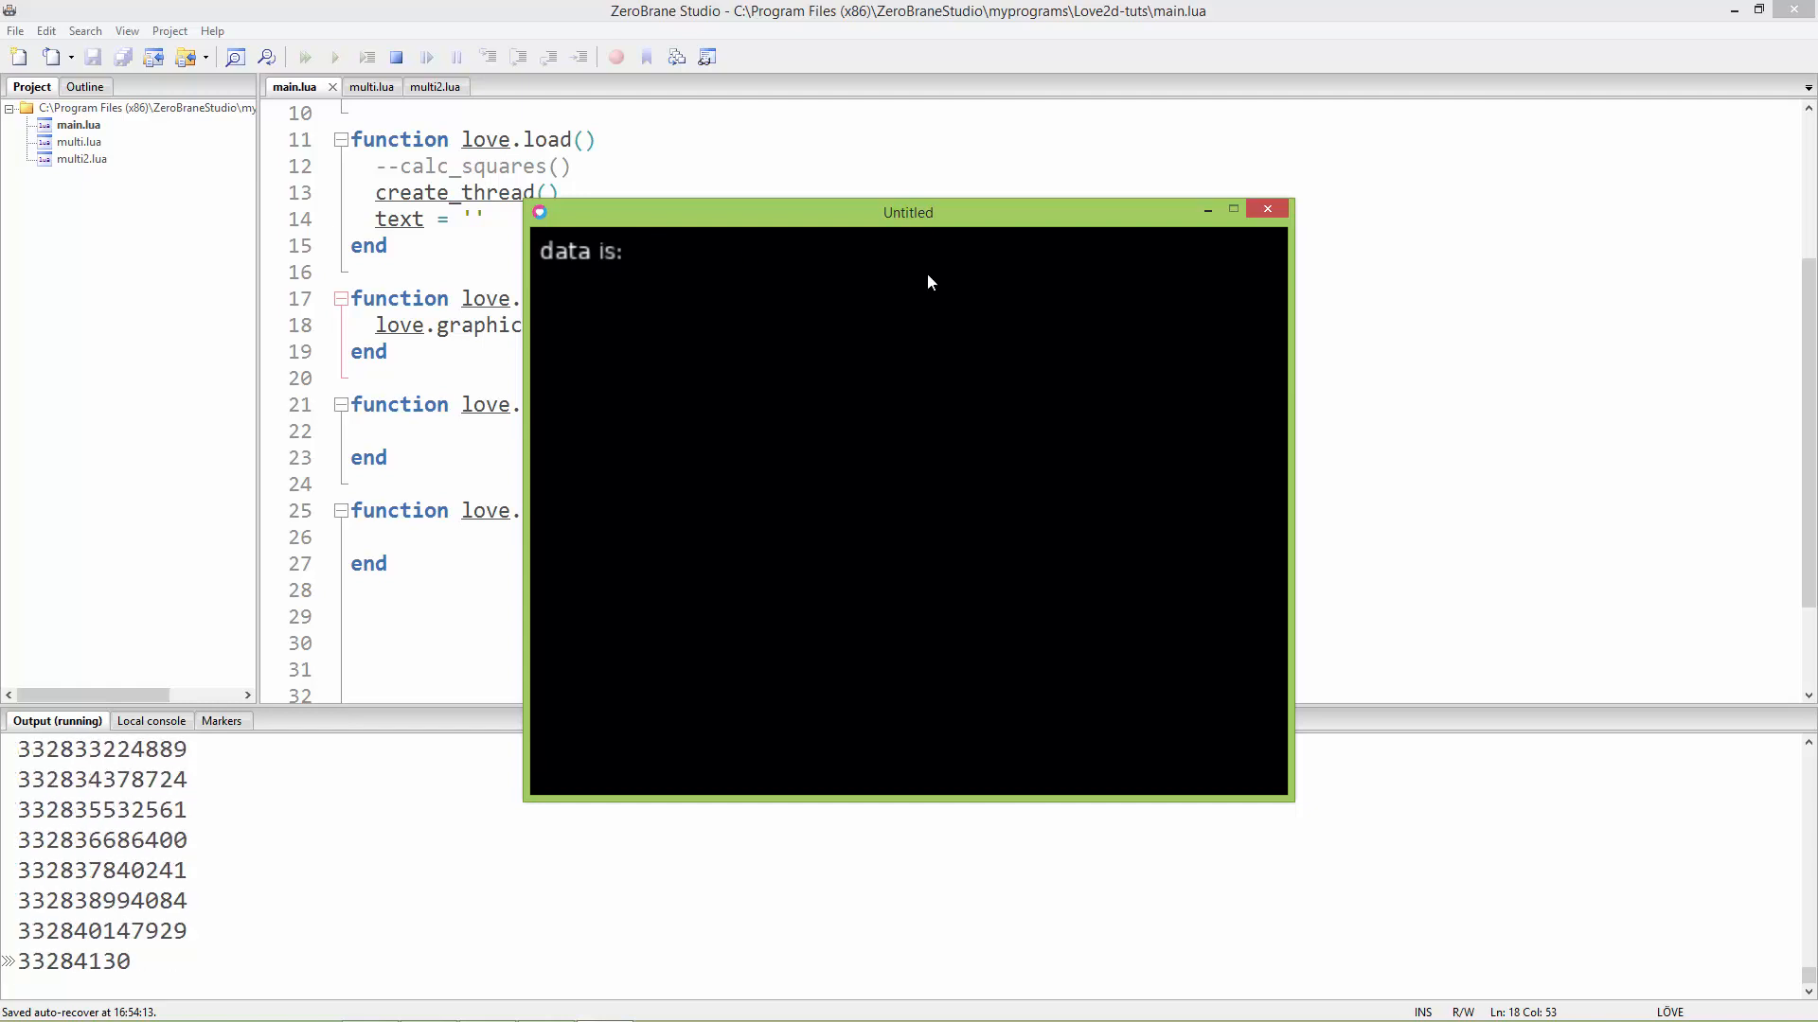
{"action": "left_click", "coordinate": [1266, 210]}
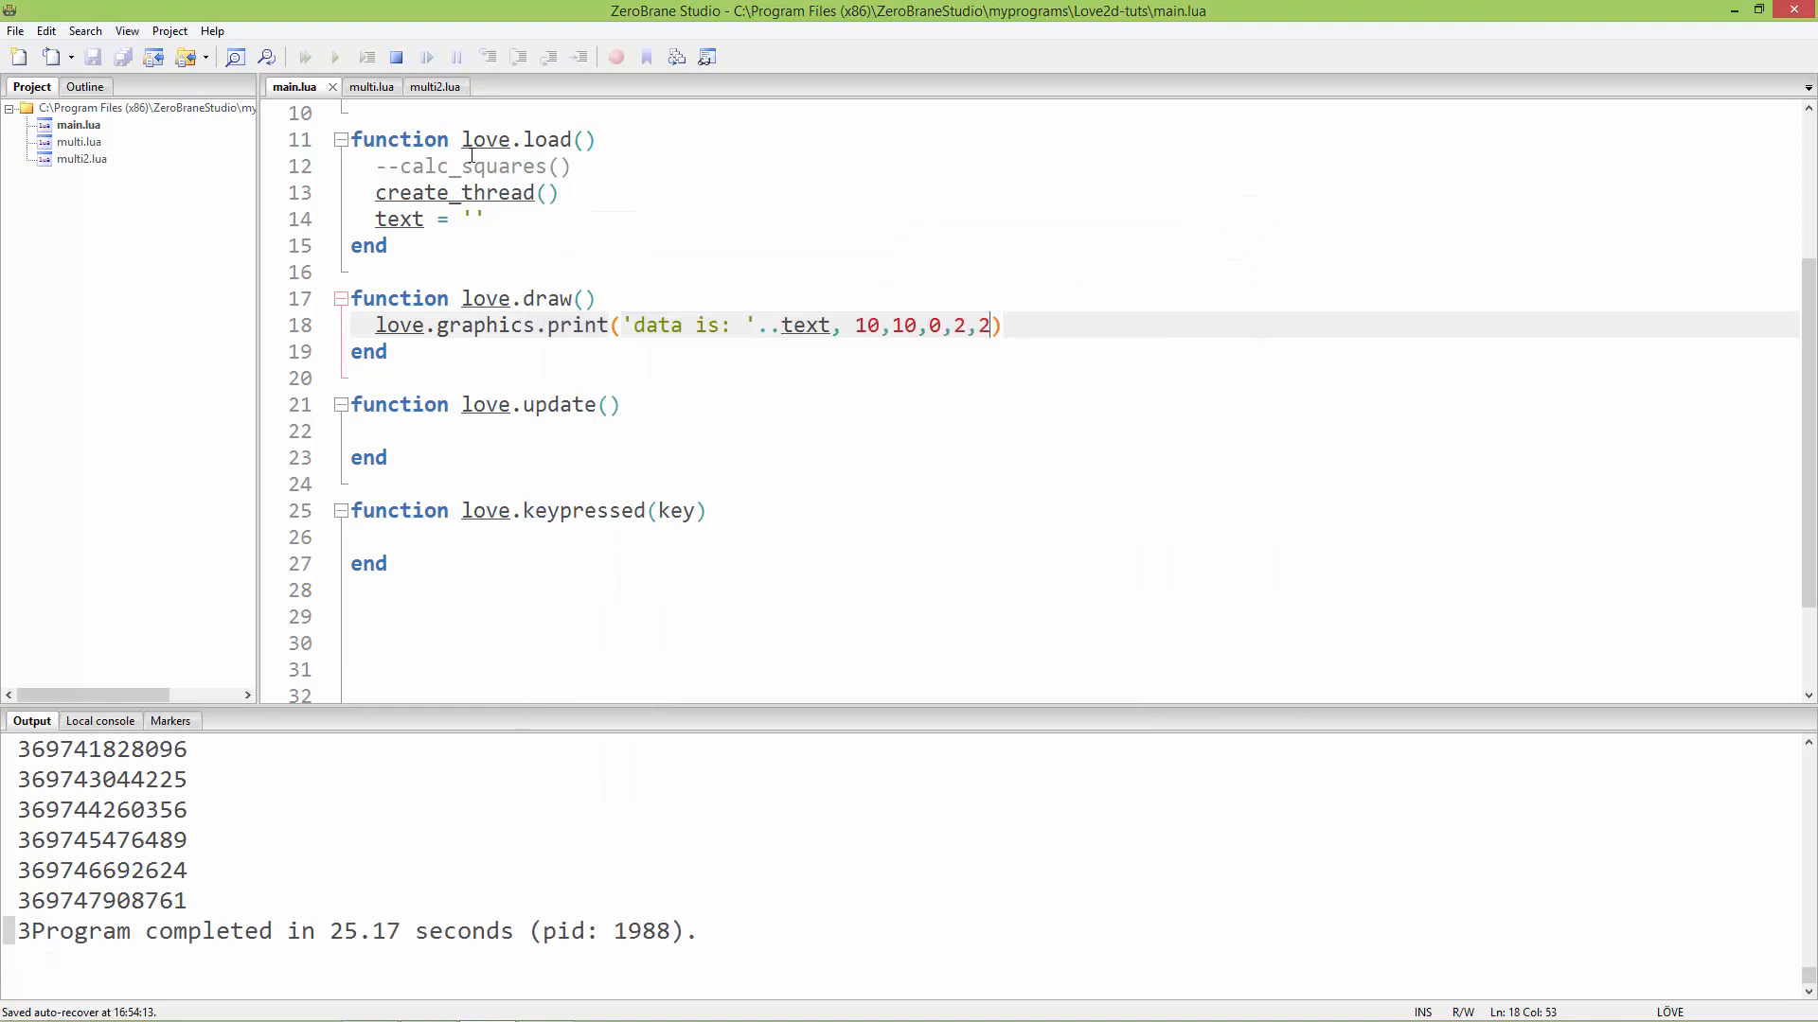
- In multi.lua, delete the print(i*i) statement inside the worker loop
{"action": "left_click", "coordinate": [353, 86]}
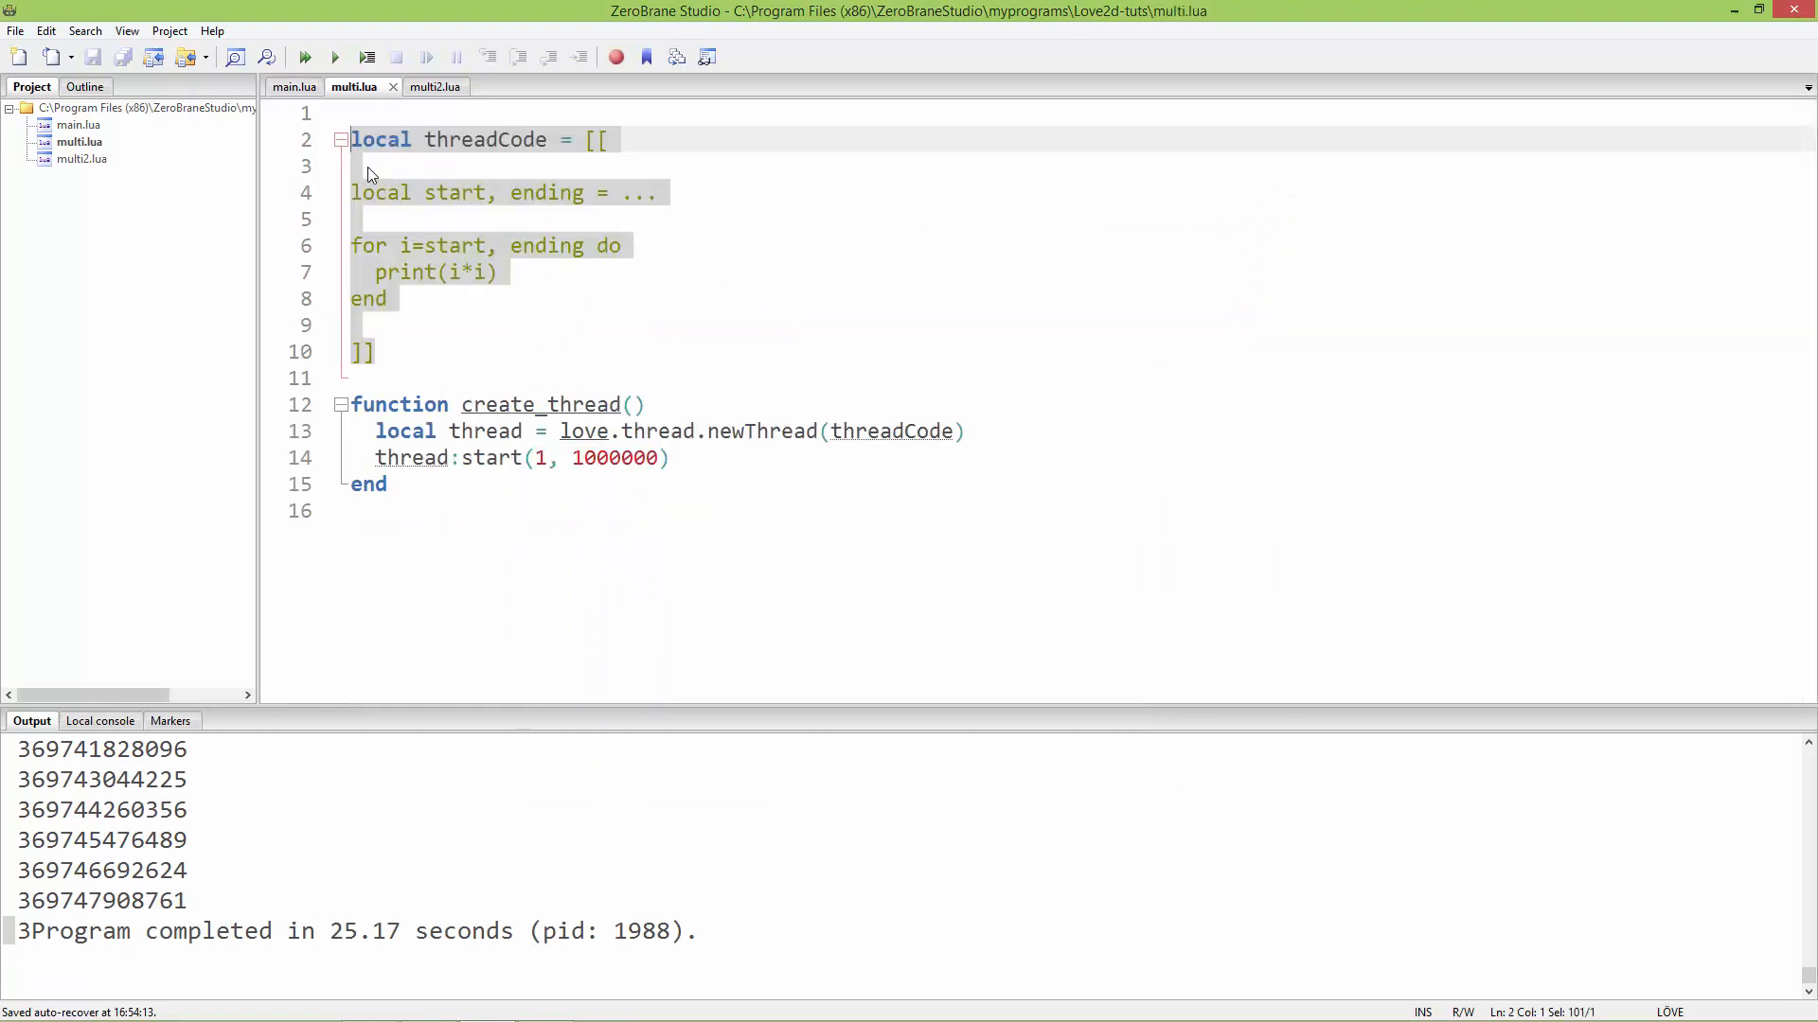
{"action": "left_click", "coordinate": [347, 114]}
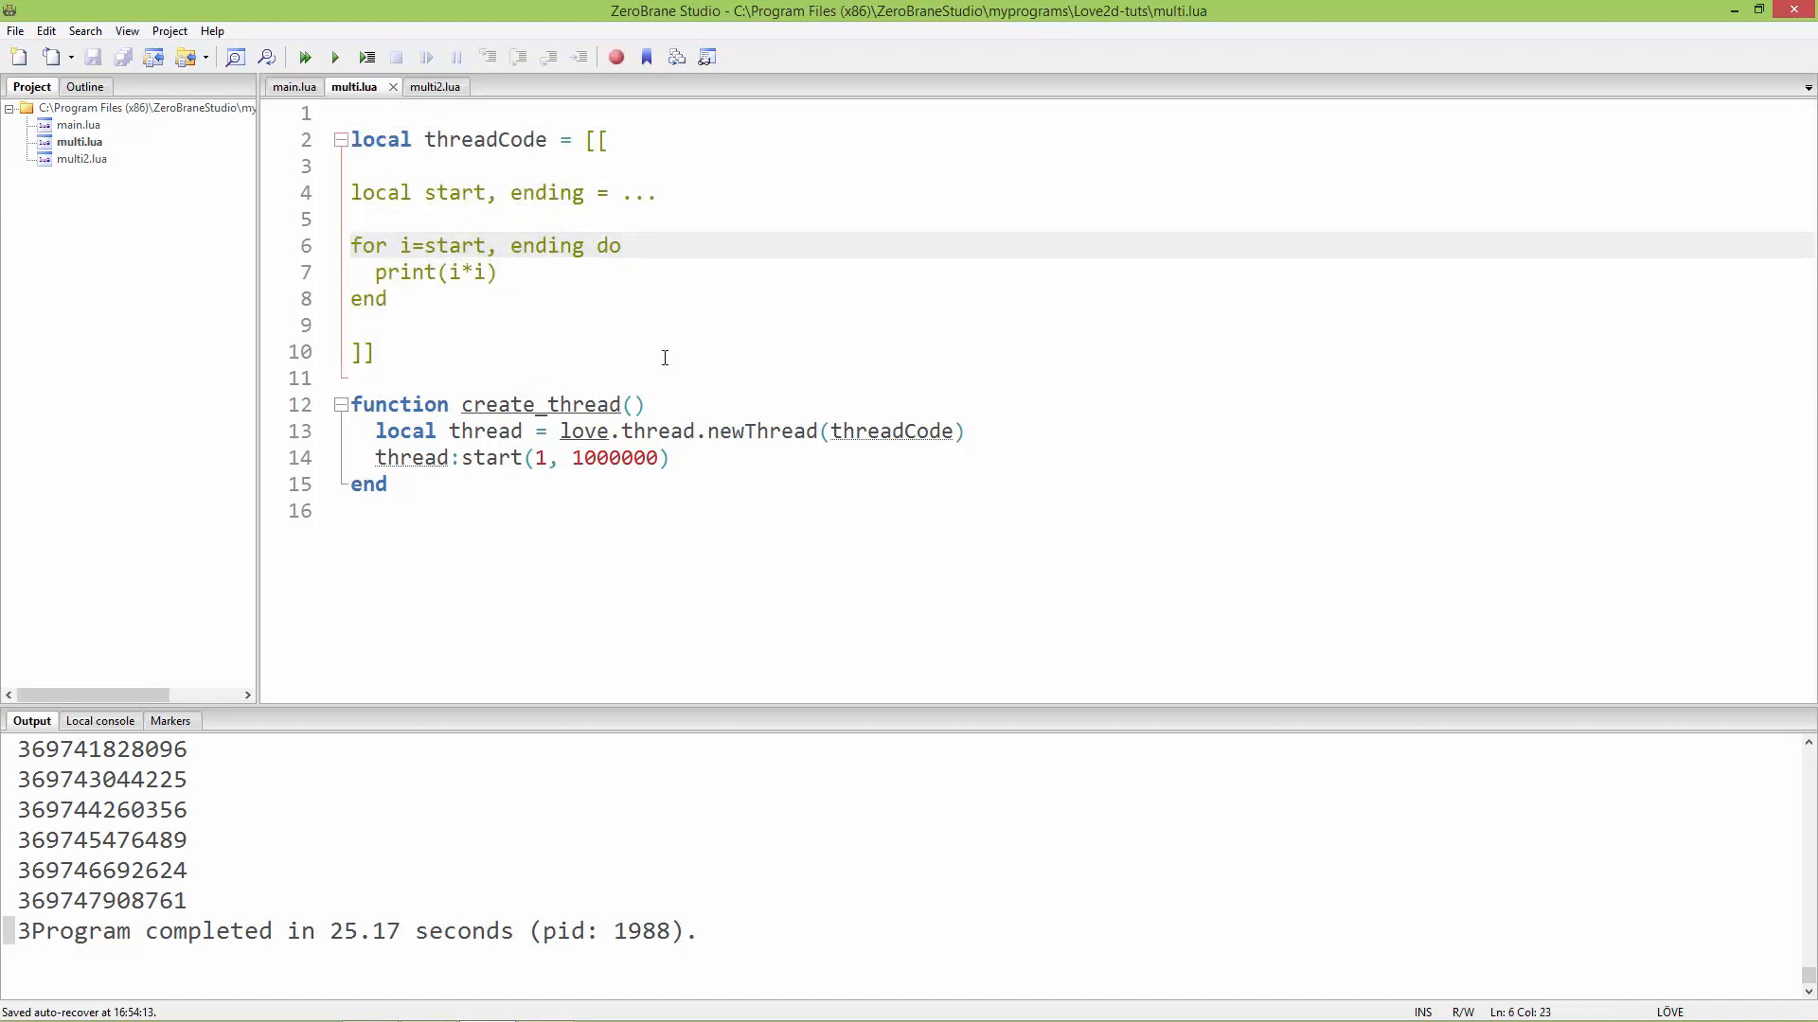
{"action": "left_click", "coordinate": [621, 244]}
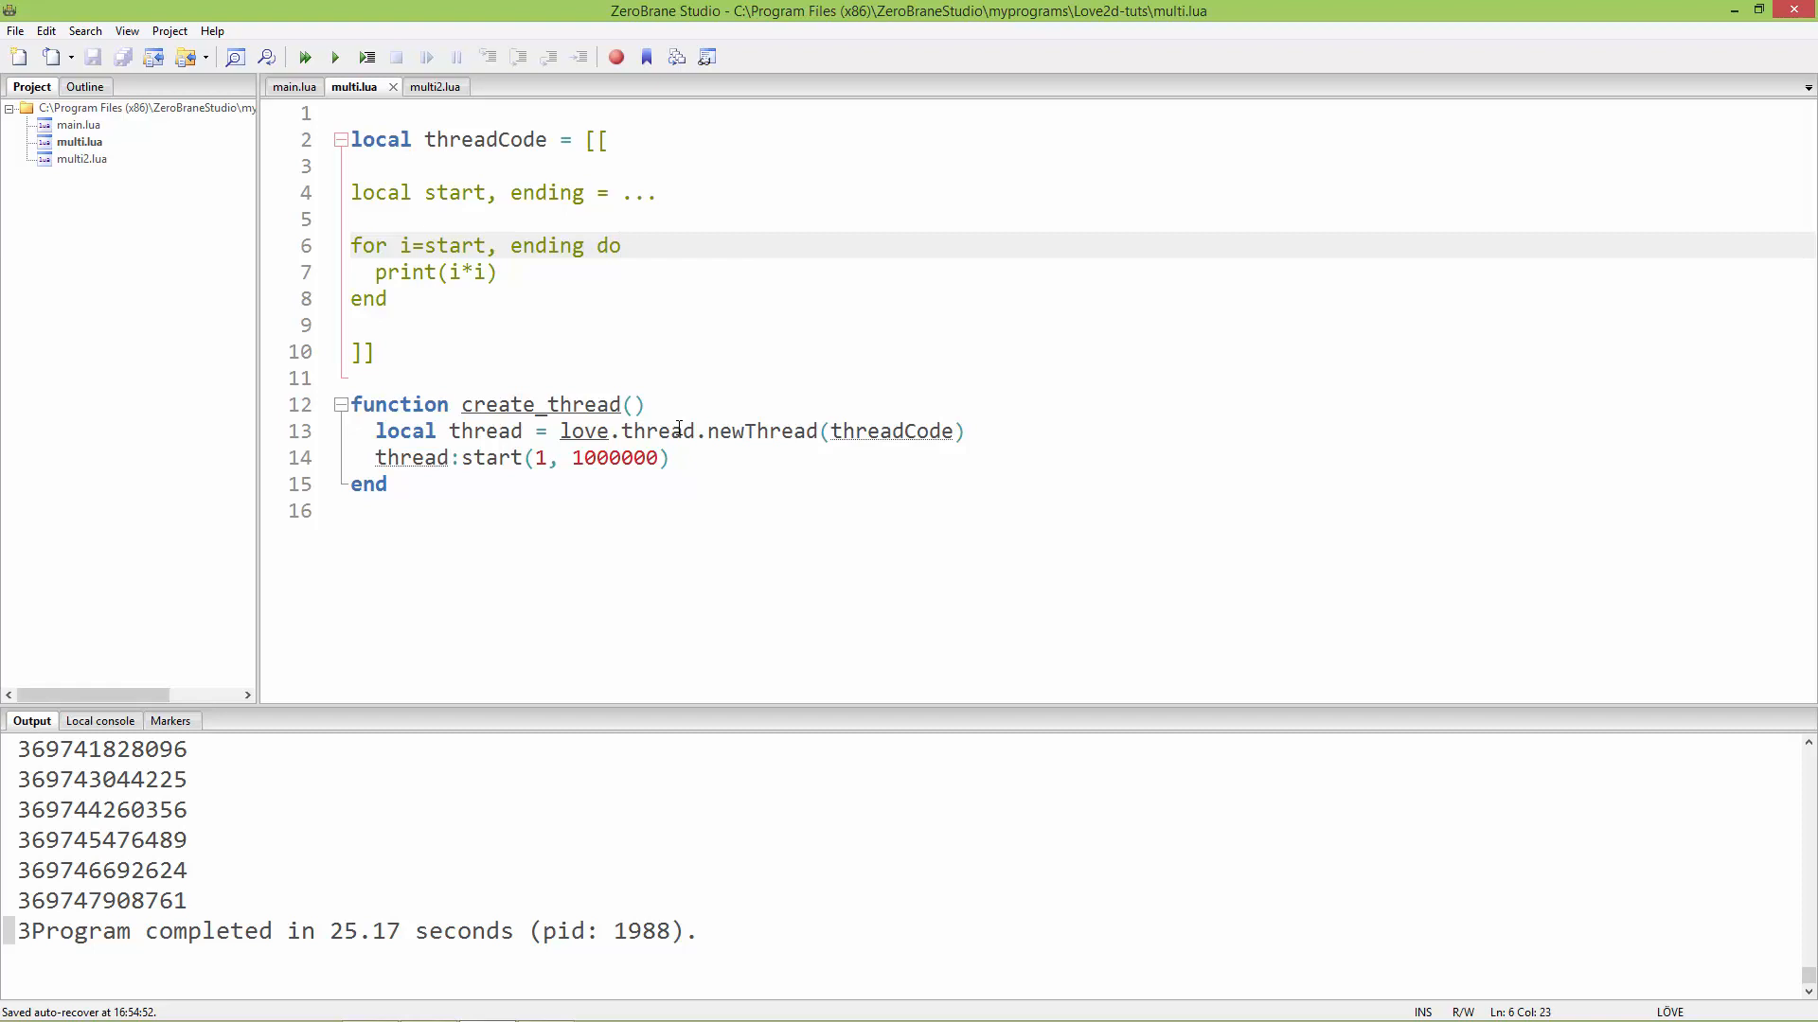
{"action": "left_click", "coordinate": [496, 273]}
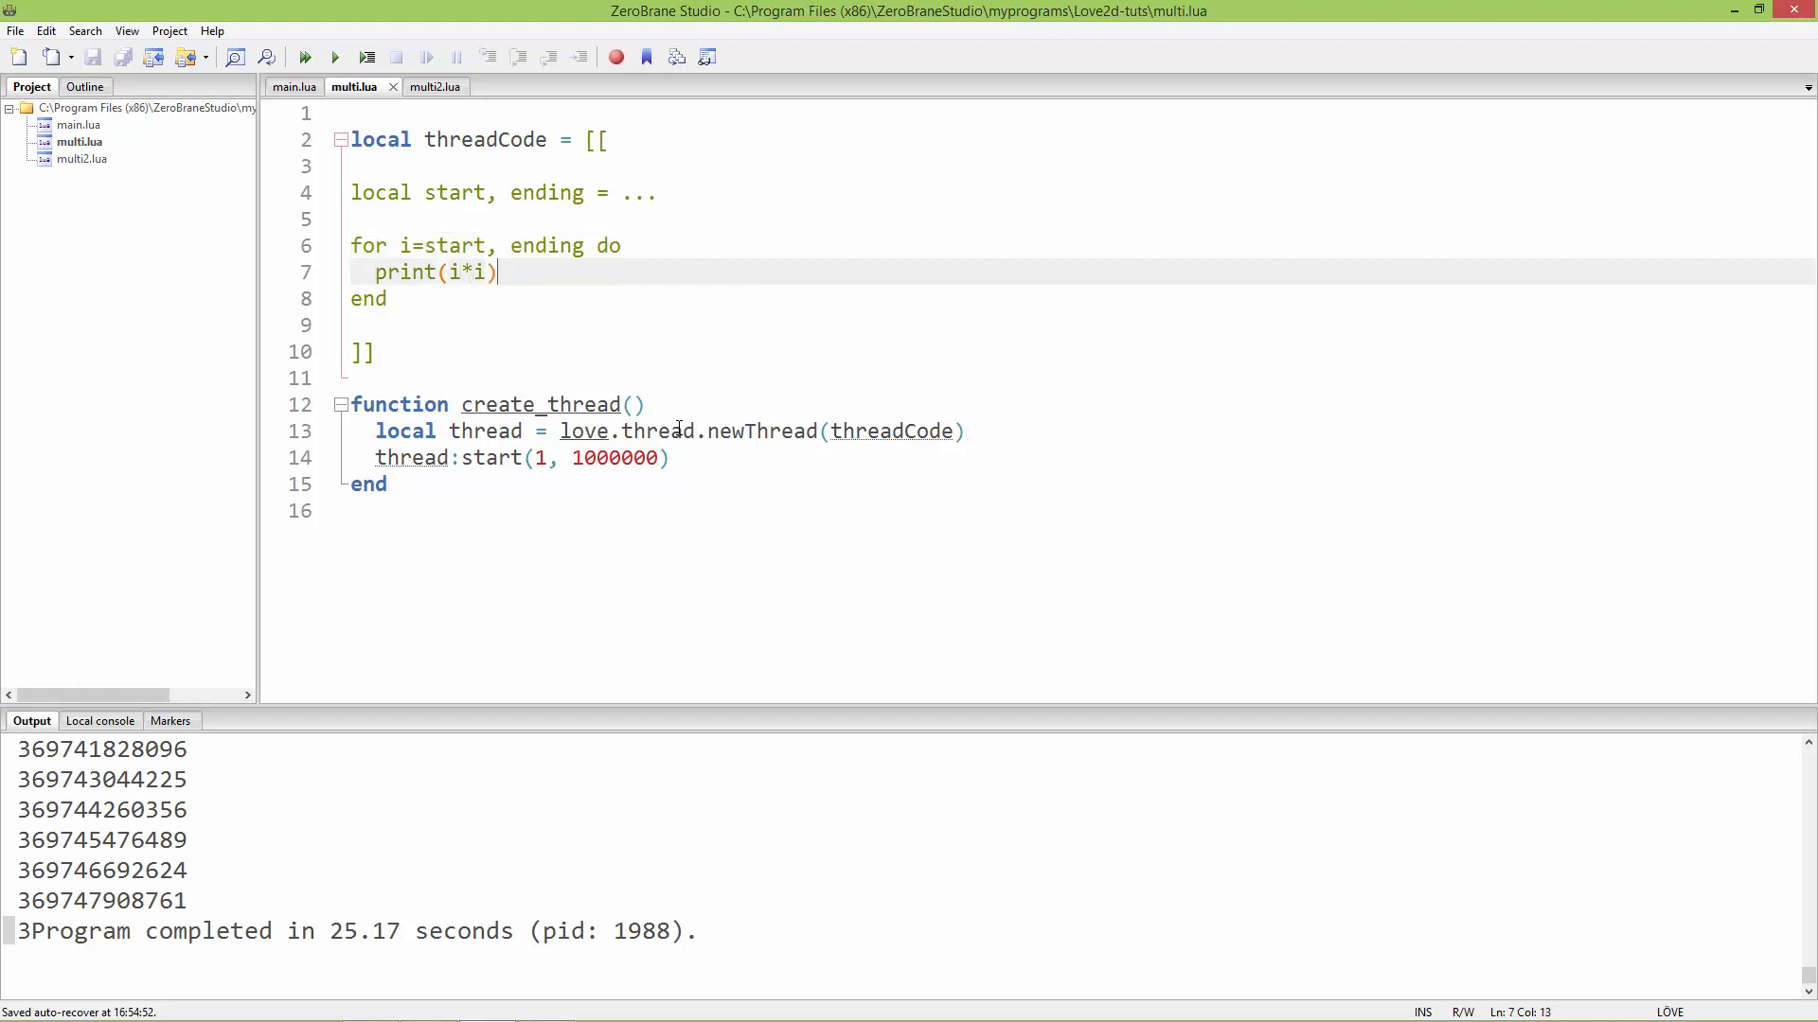
{"action": "key", "text": "BackSpace"}
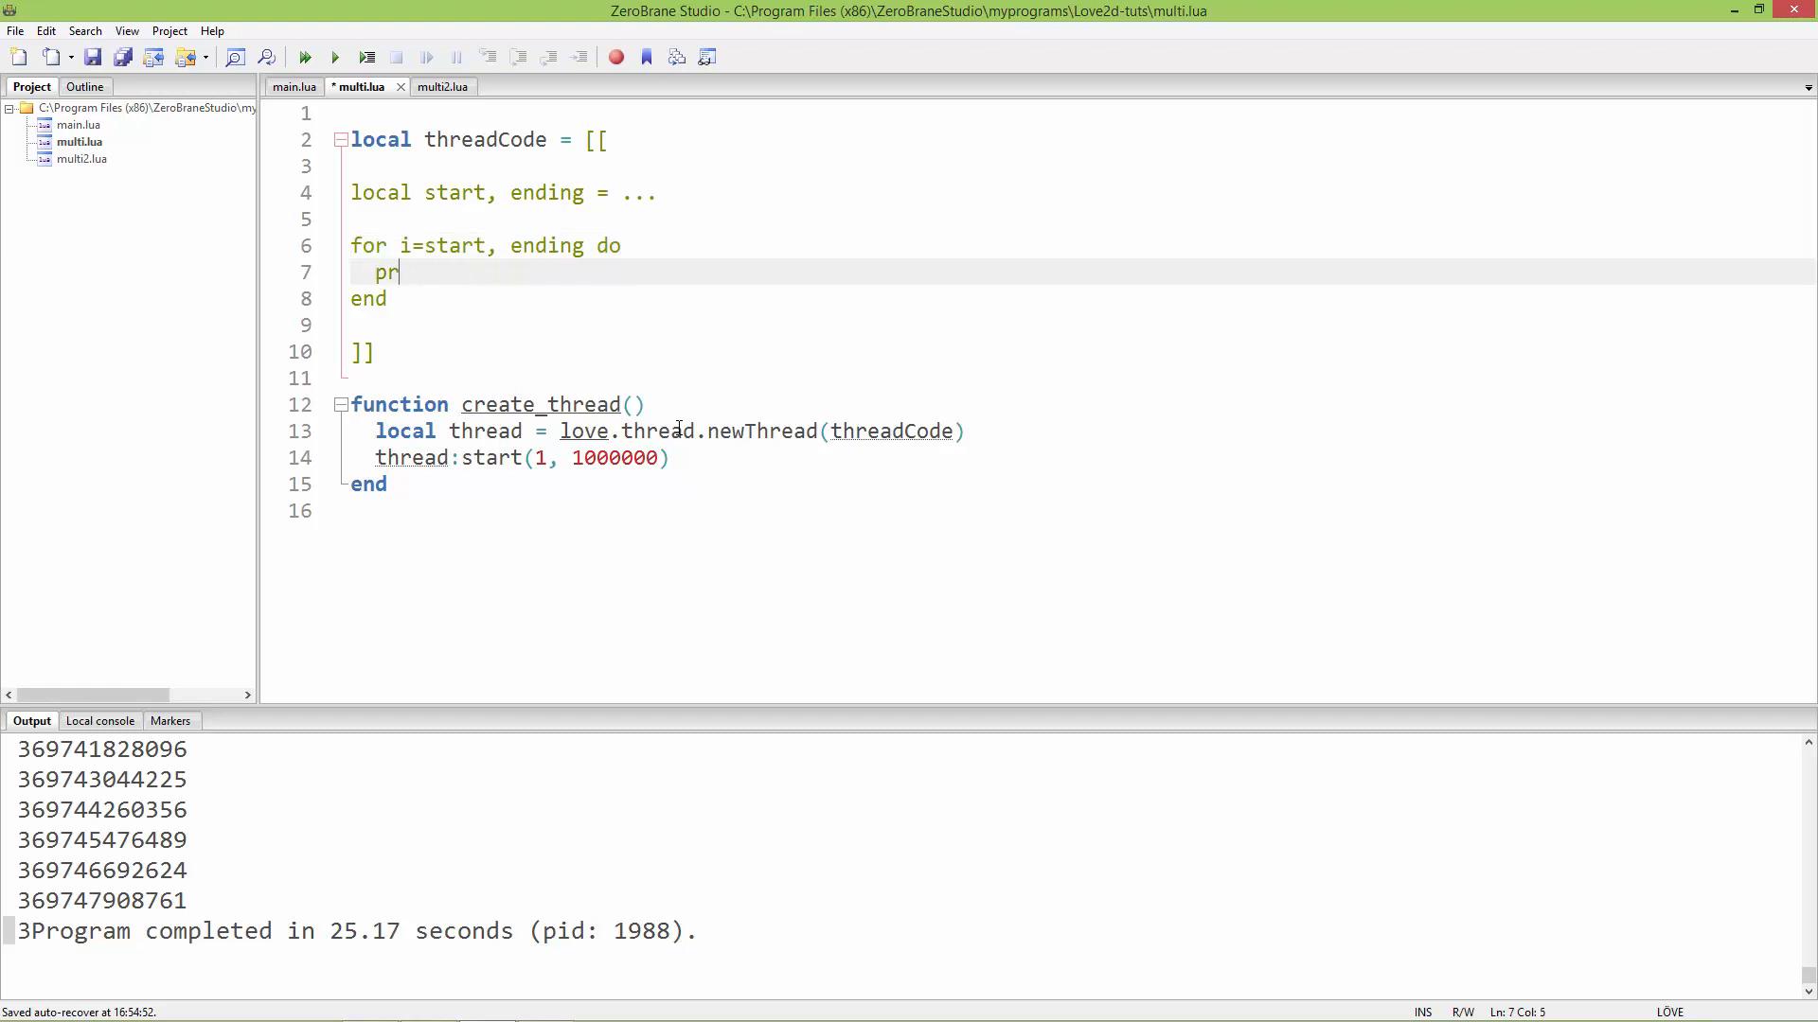
{"action": "key", "text": "Backspace"}
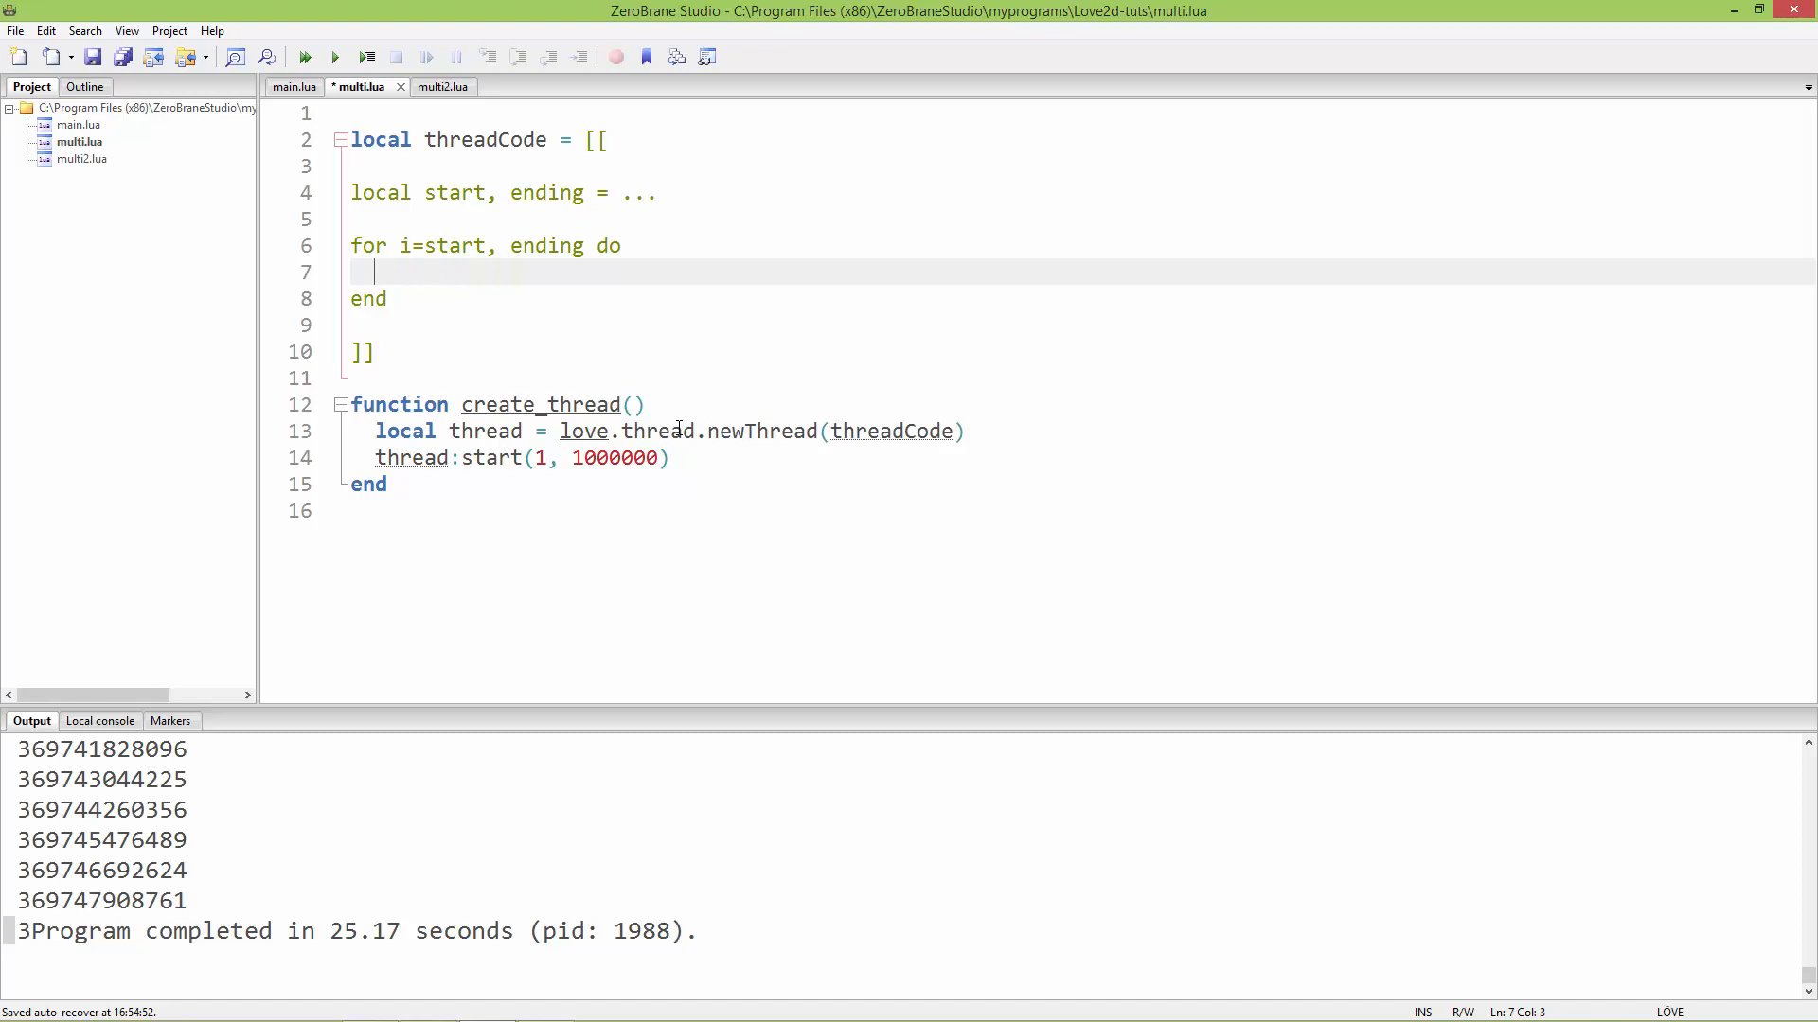
- Type love.thread.getChannel('data'):push(i*i) in its place
{"action": "type", "text": "love."}
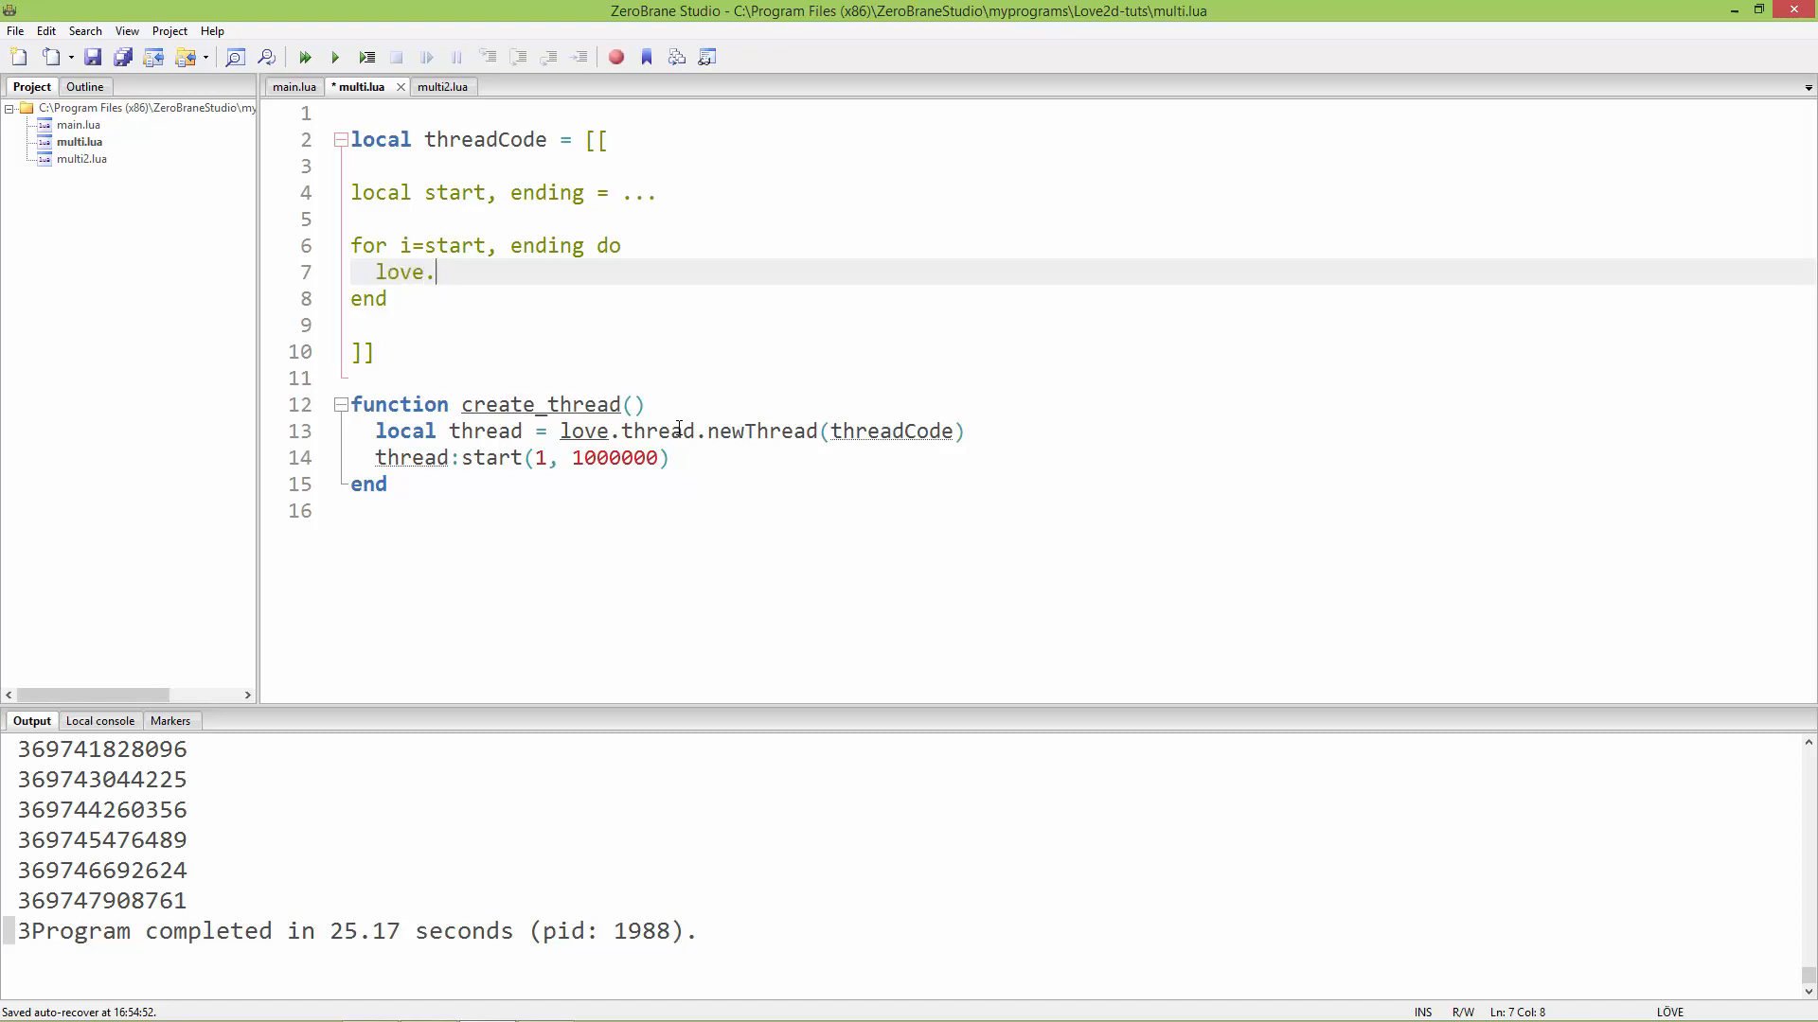
{"action": "type", "text": "thread."}
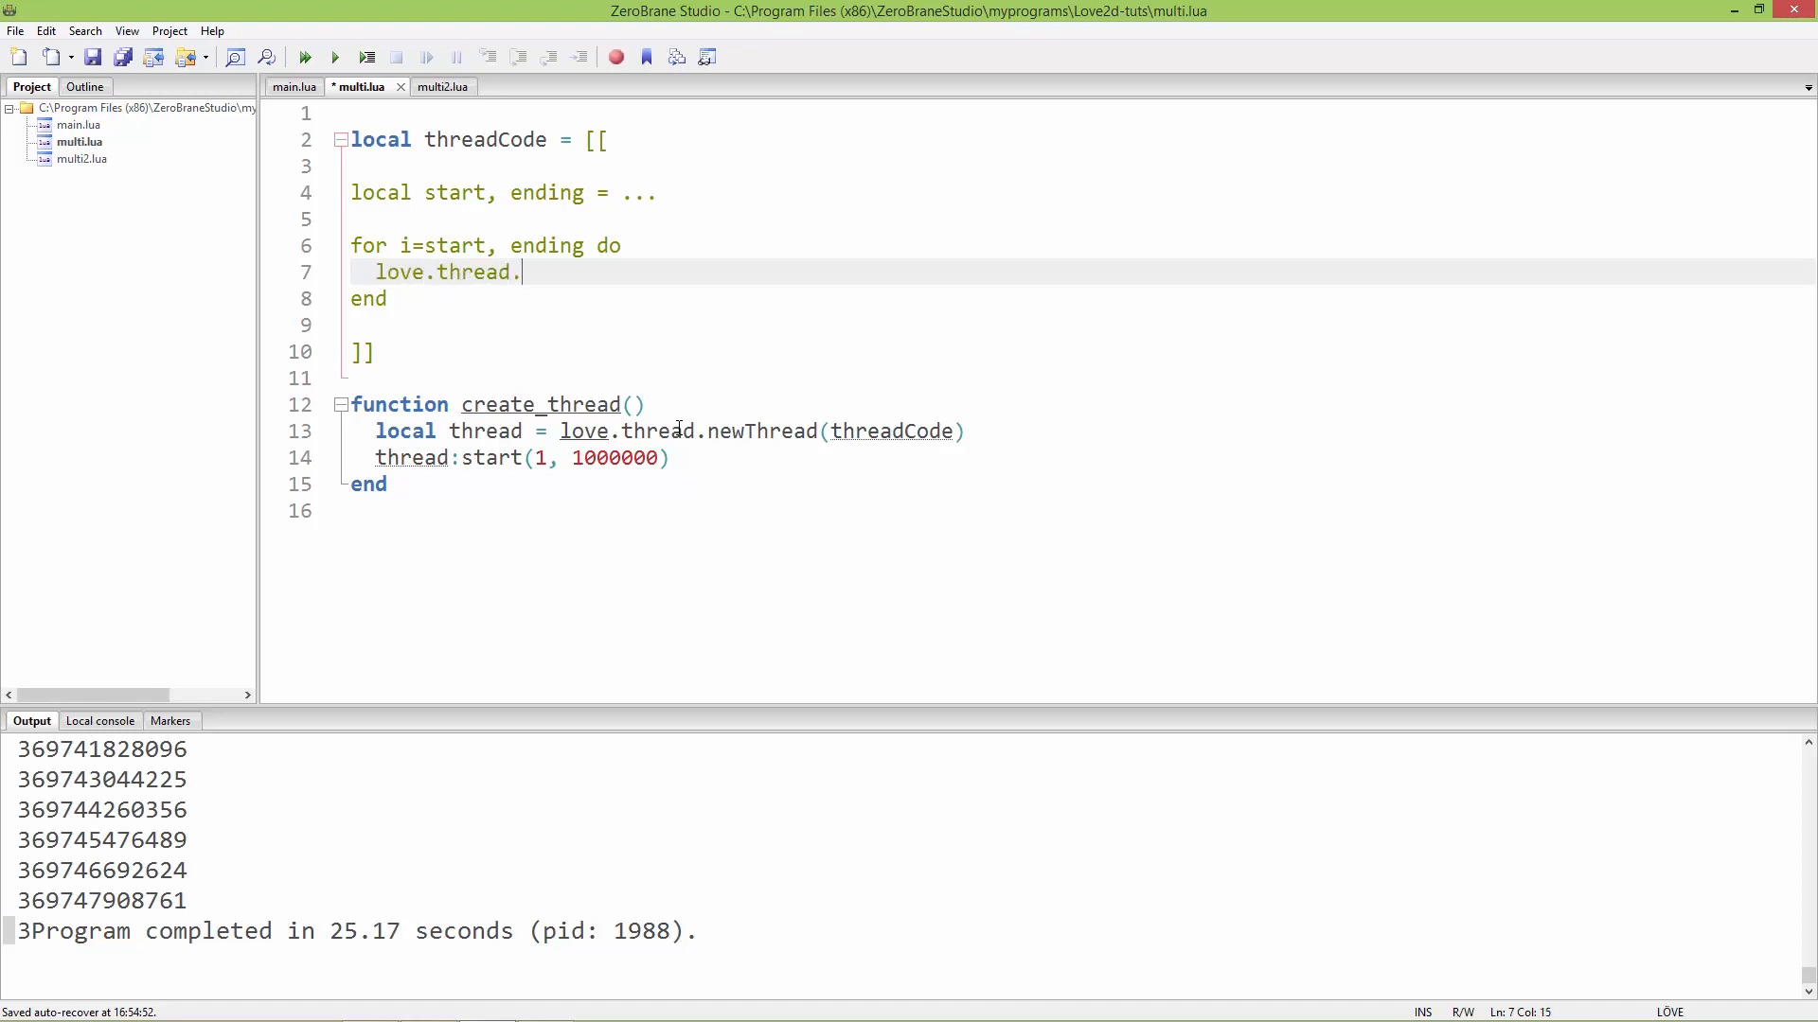
{"action": "type", "text": "getCha"}
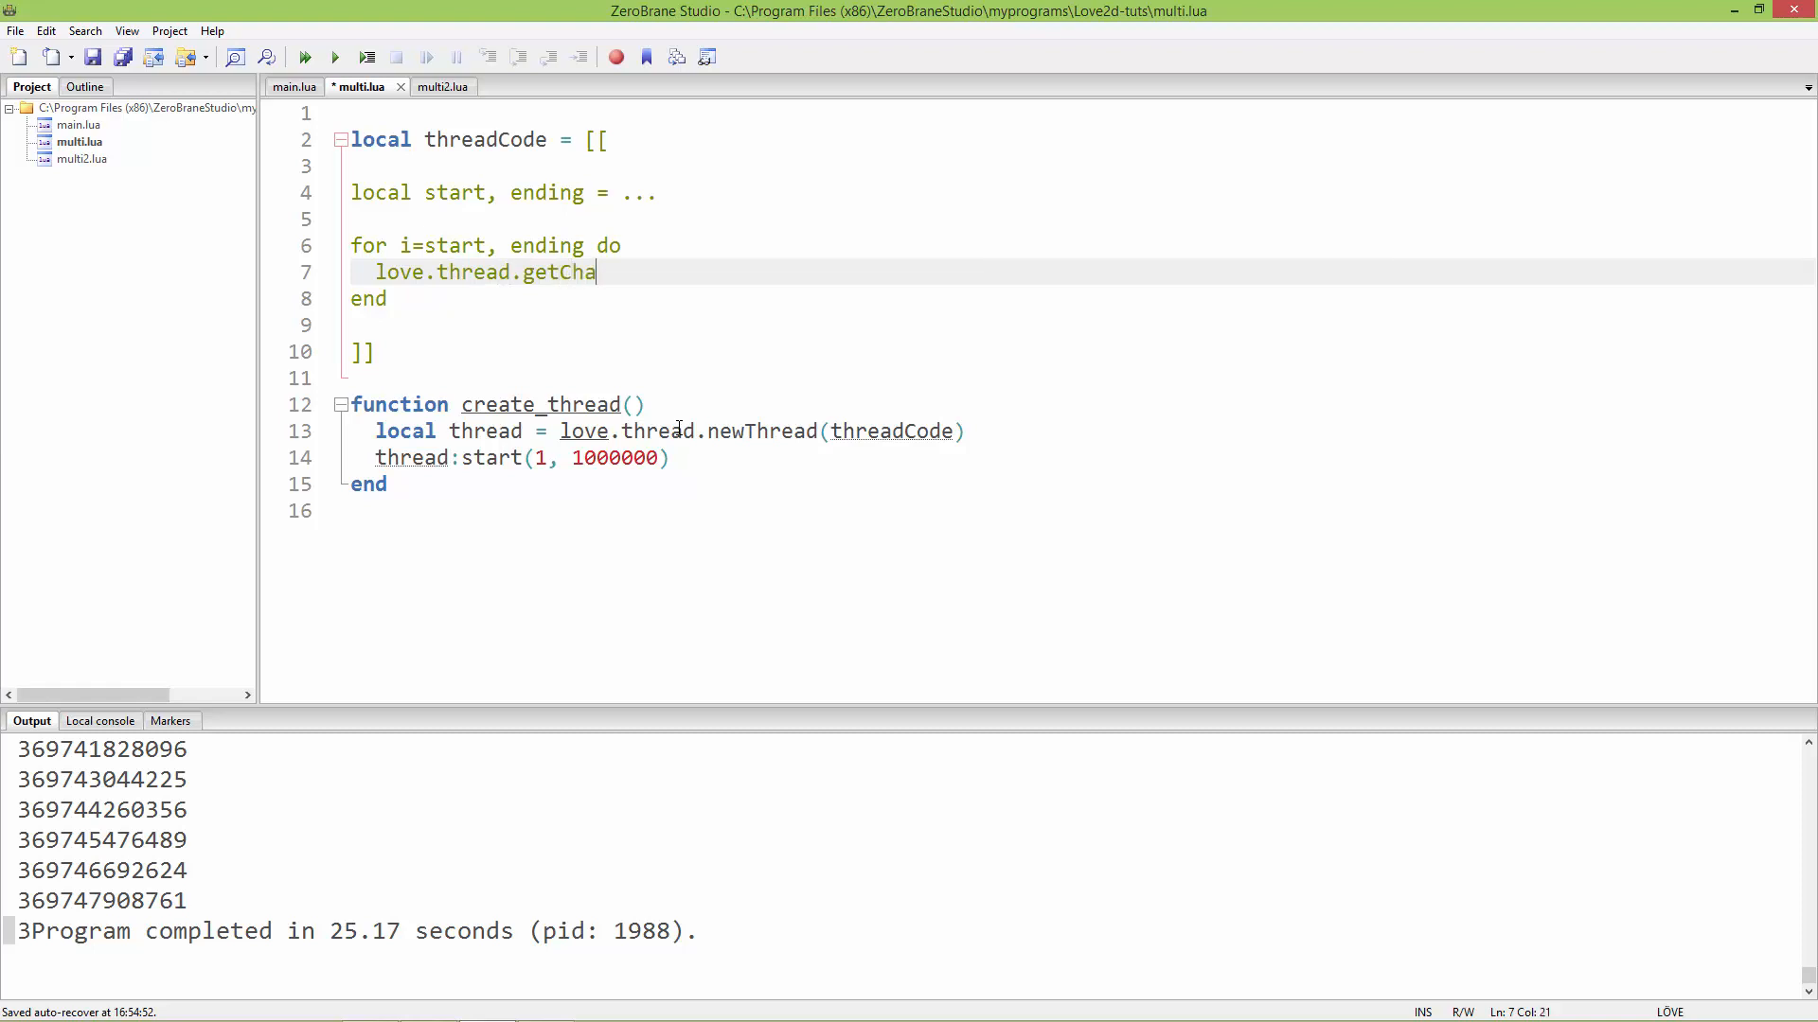
{"action": "type", "text": "nnel"}
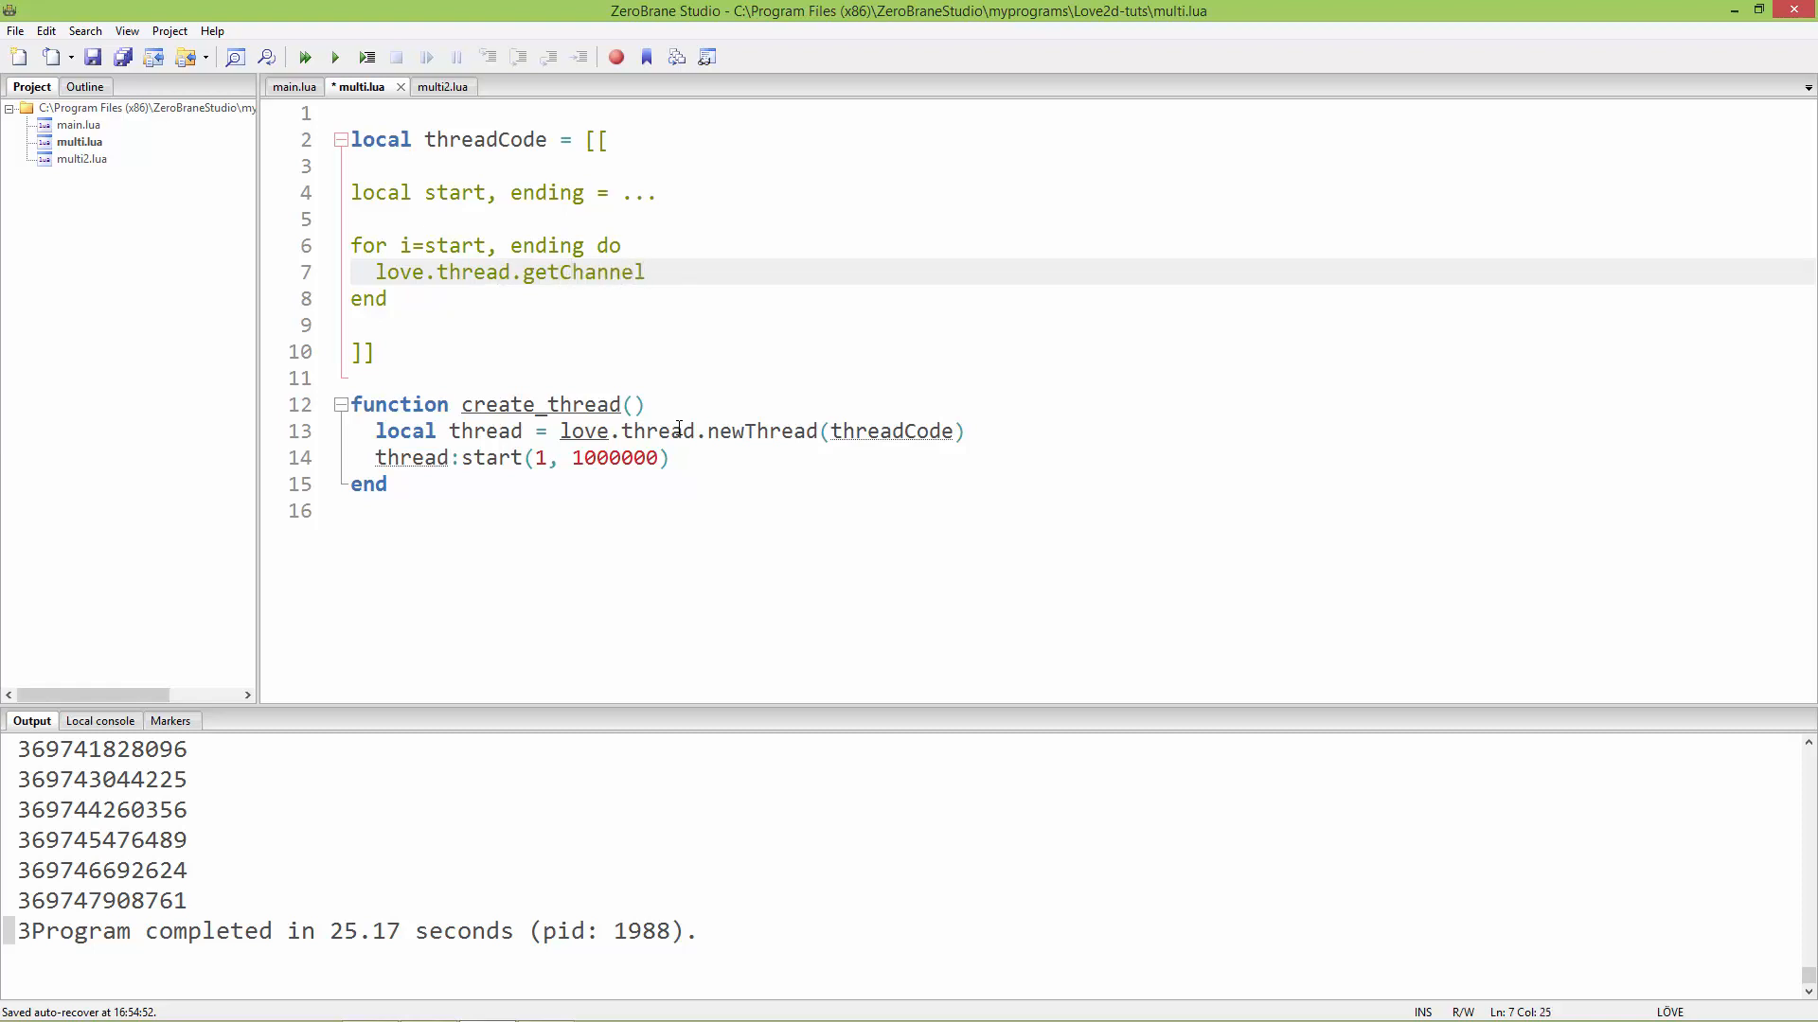
{"action": "type", "text": "("}
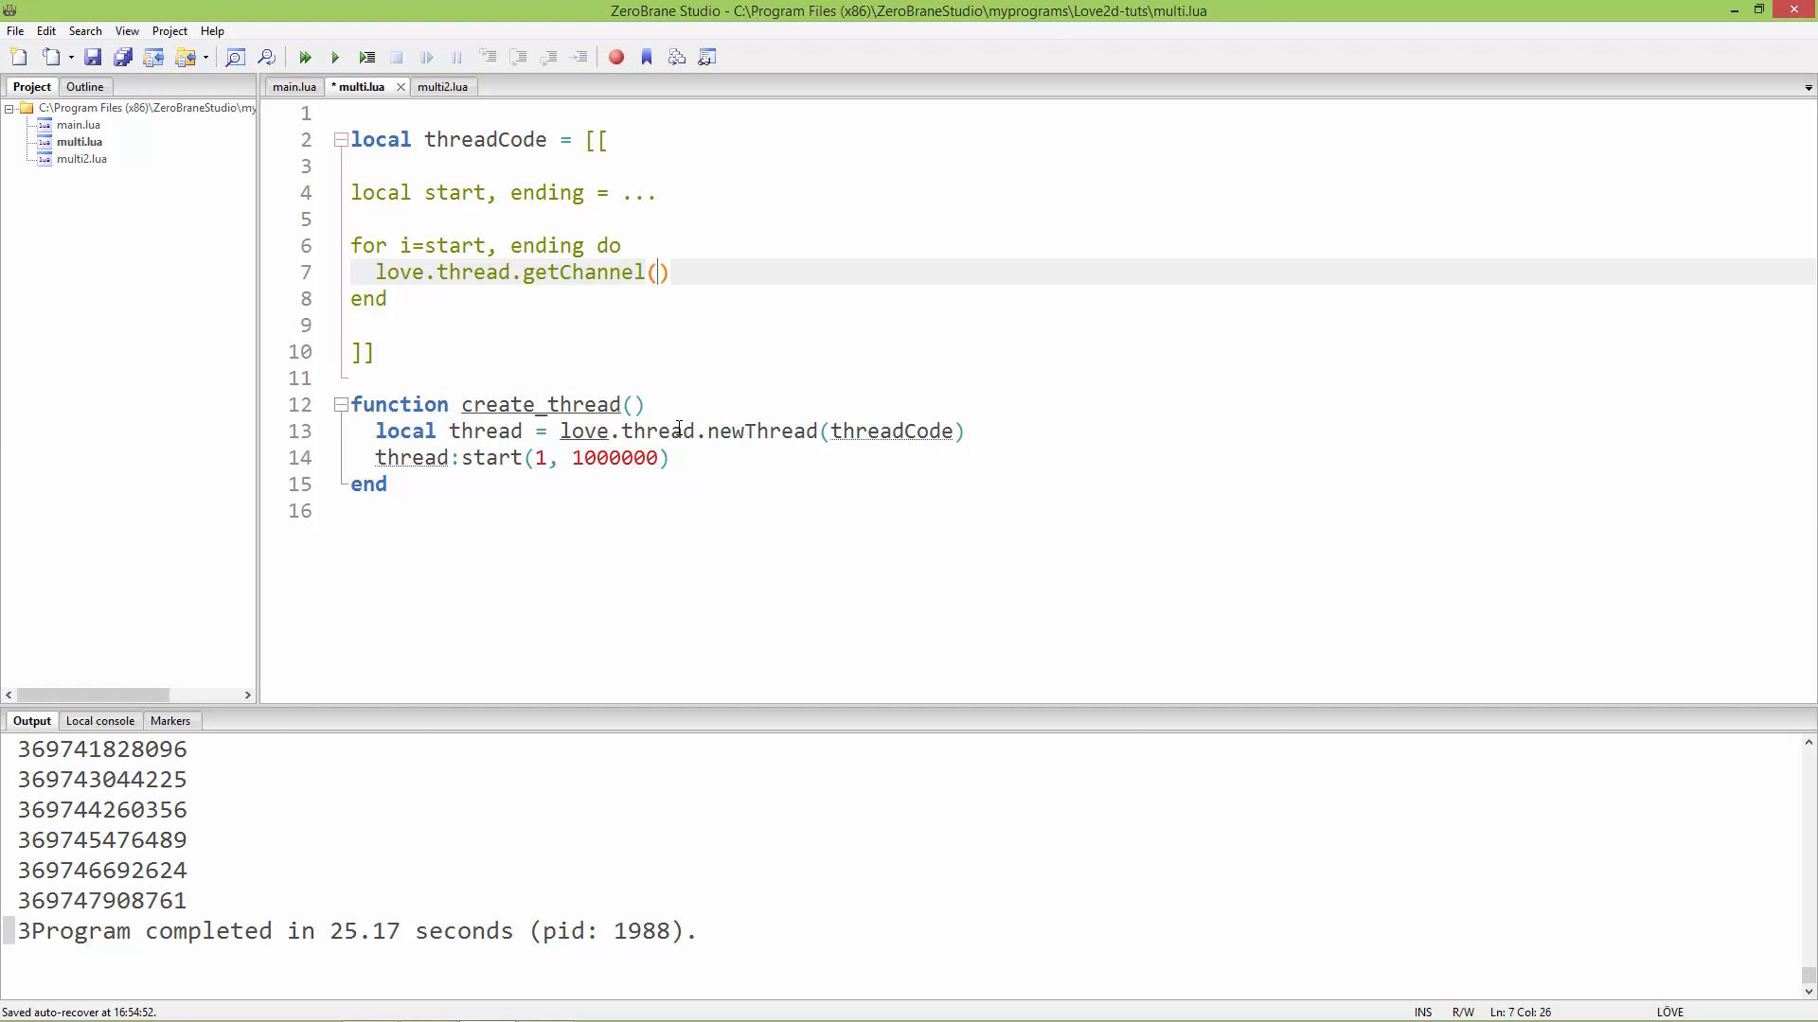
{"action": "type", "text": "''"}
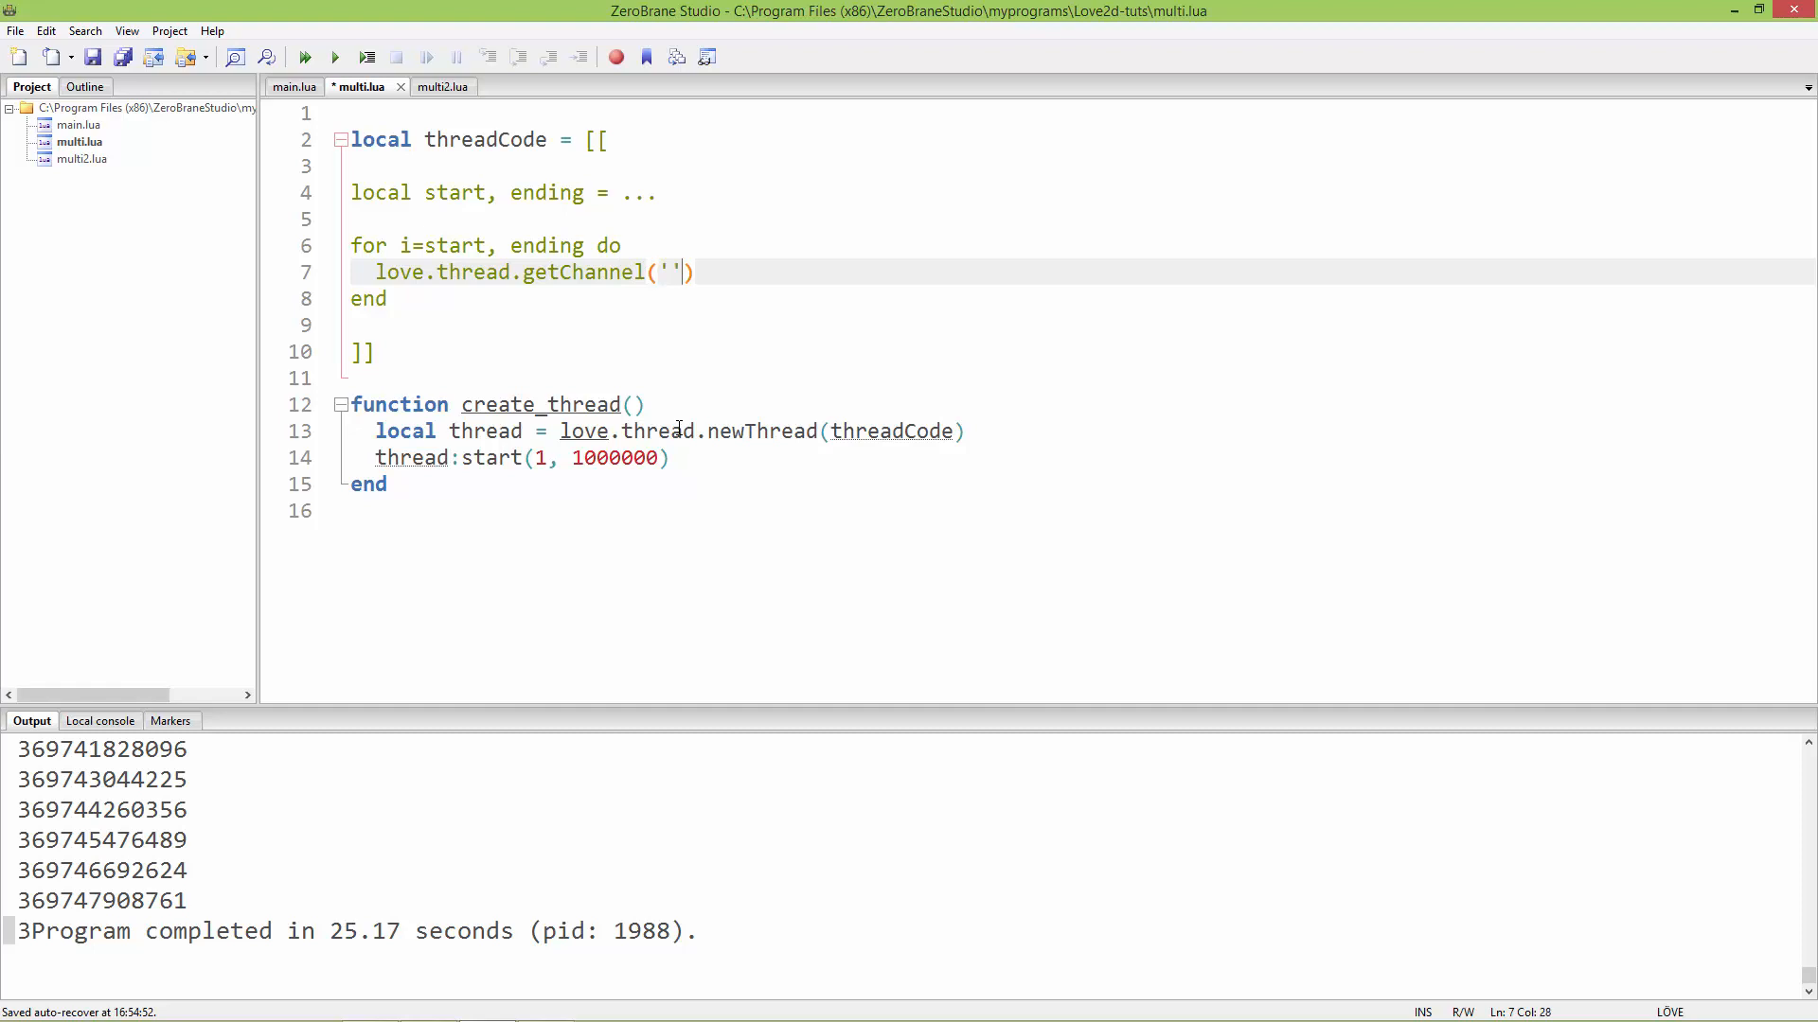
{"action": "type", "text": "data"}
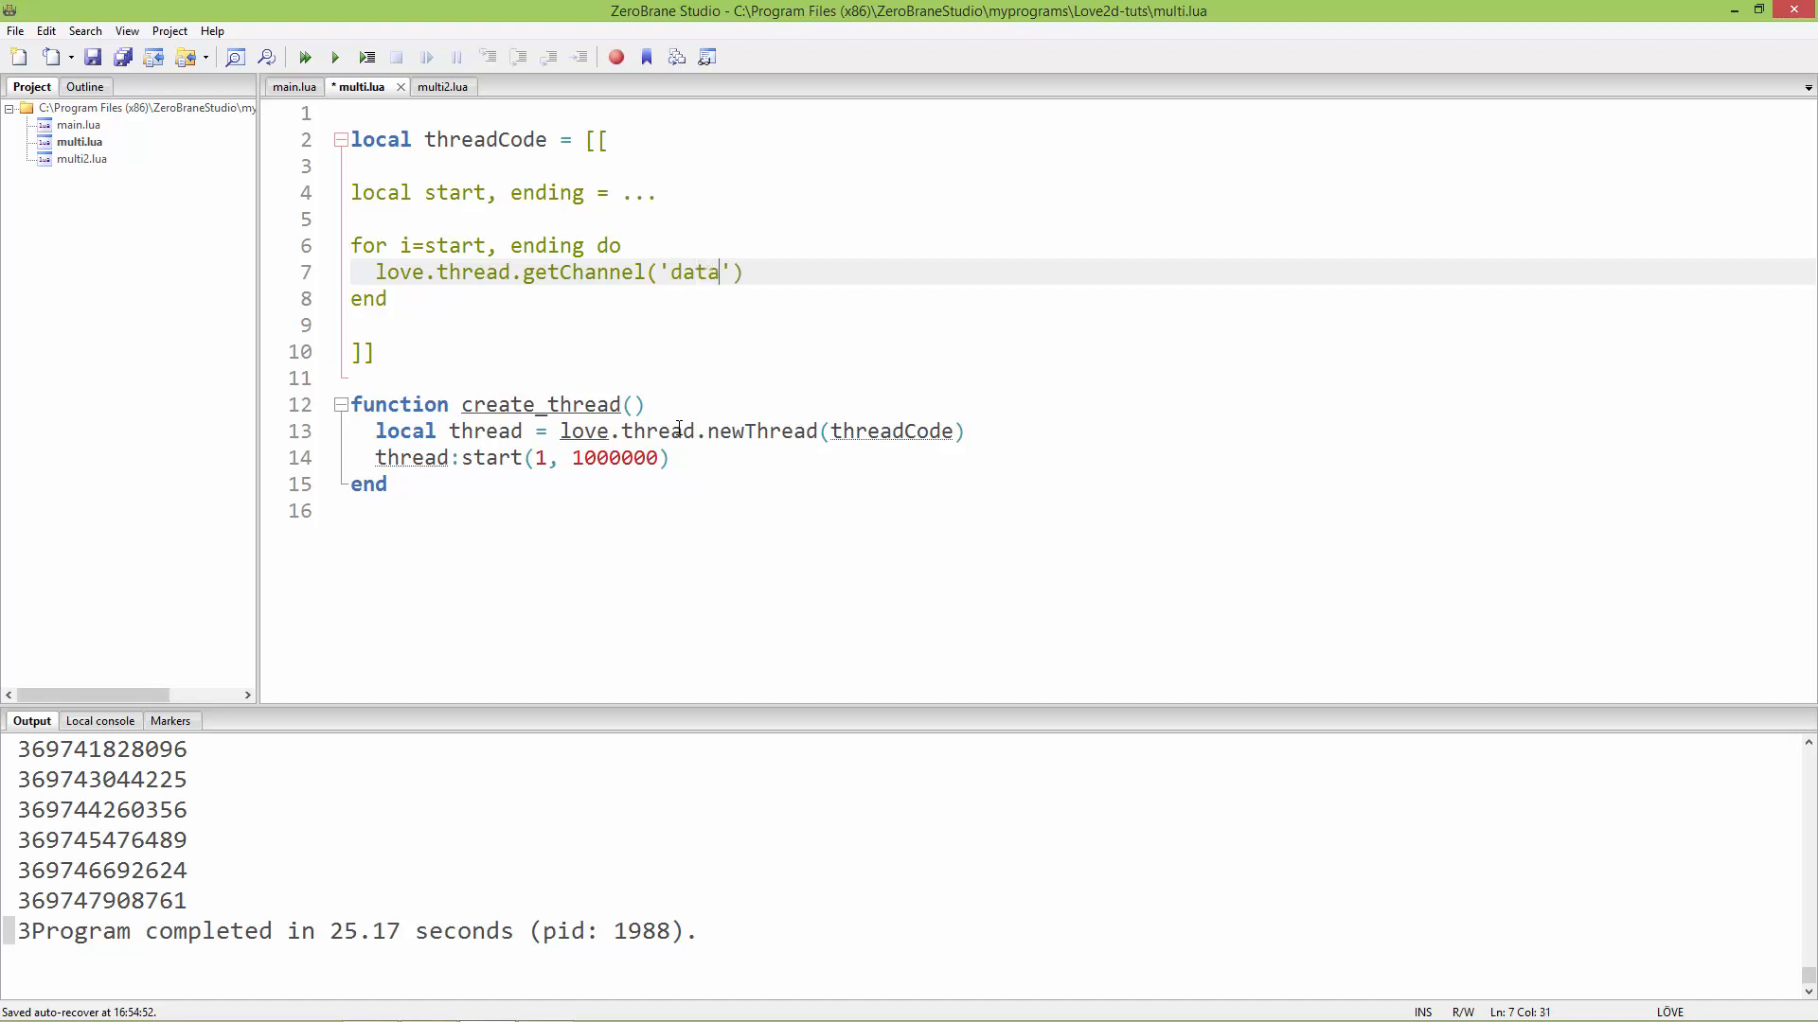
{"action": "type", "text": ":"}
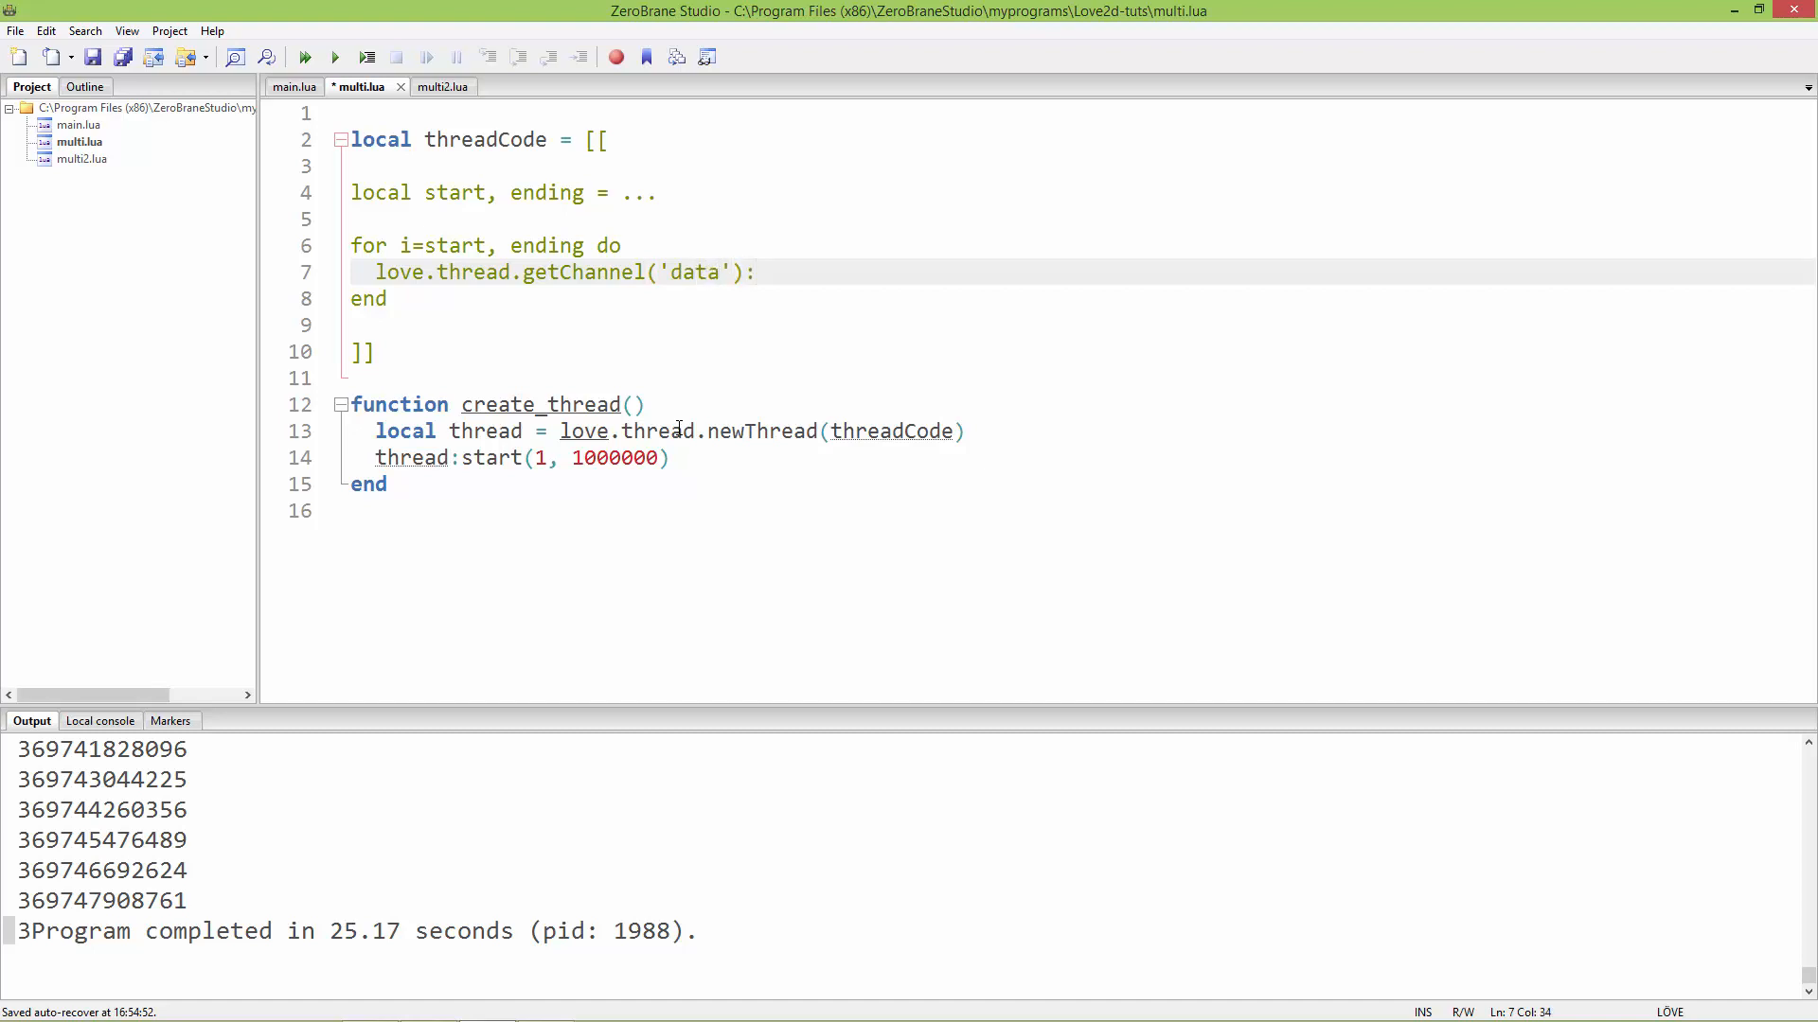
{"action": "type", "text": ":pu"}
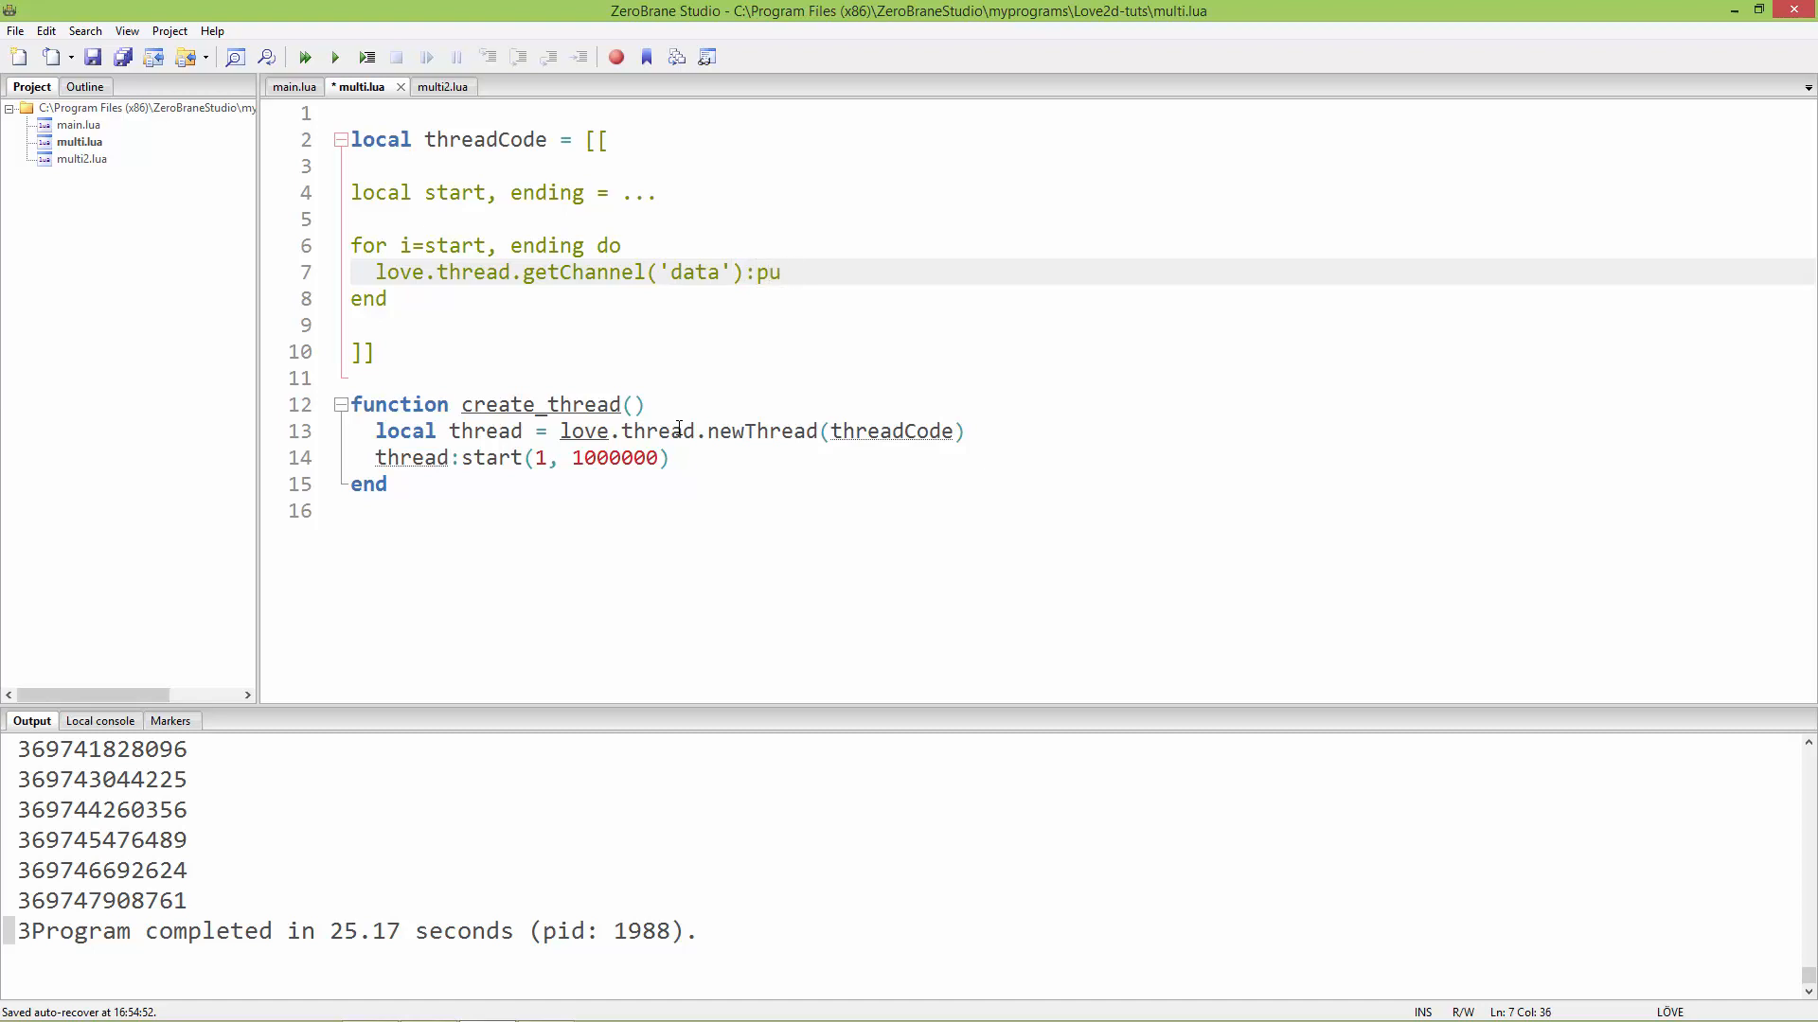
{"action": "type", "text": "sh()"}
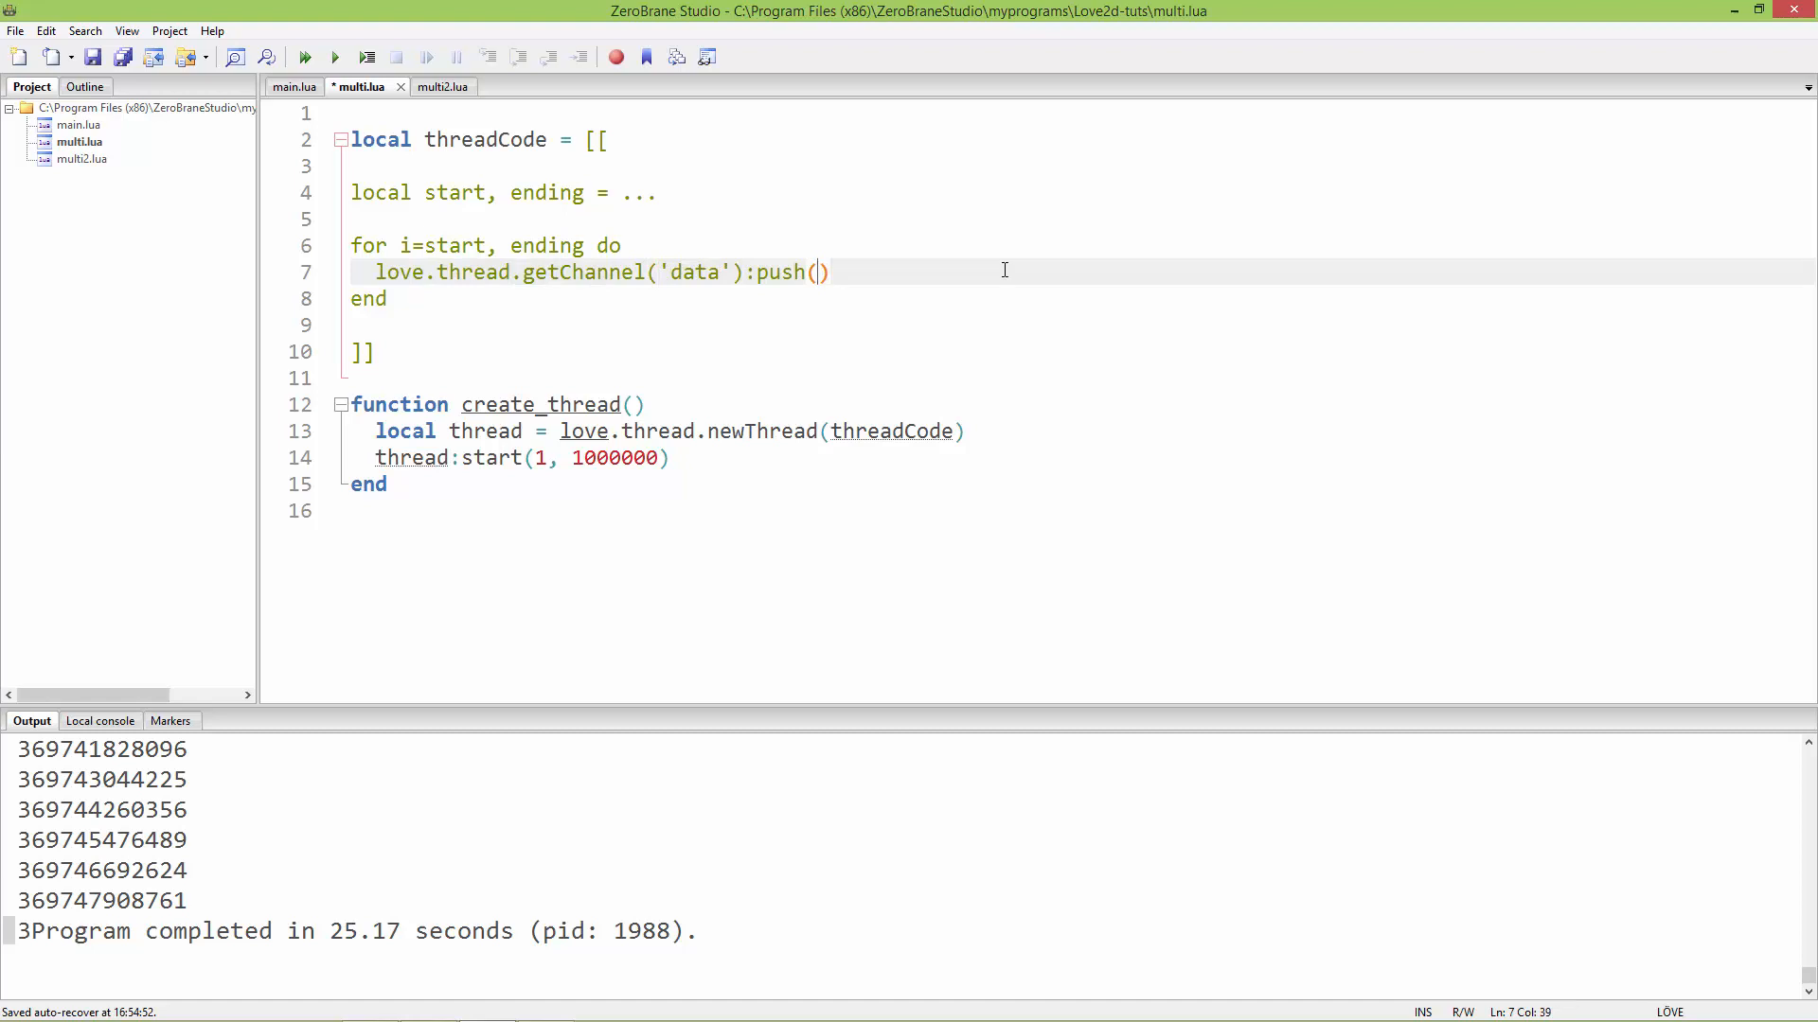
{"action": "type", "text": "i*i"}
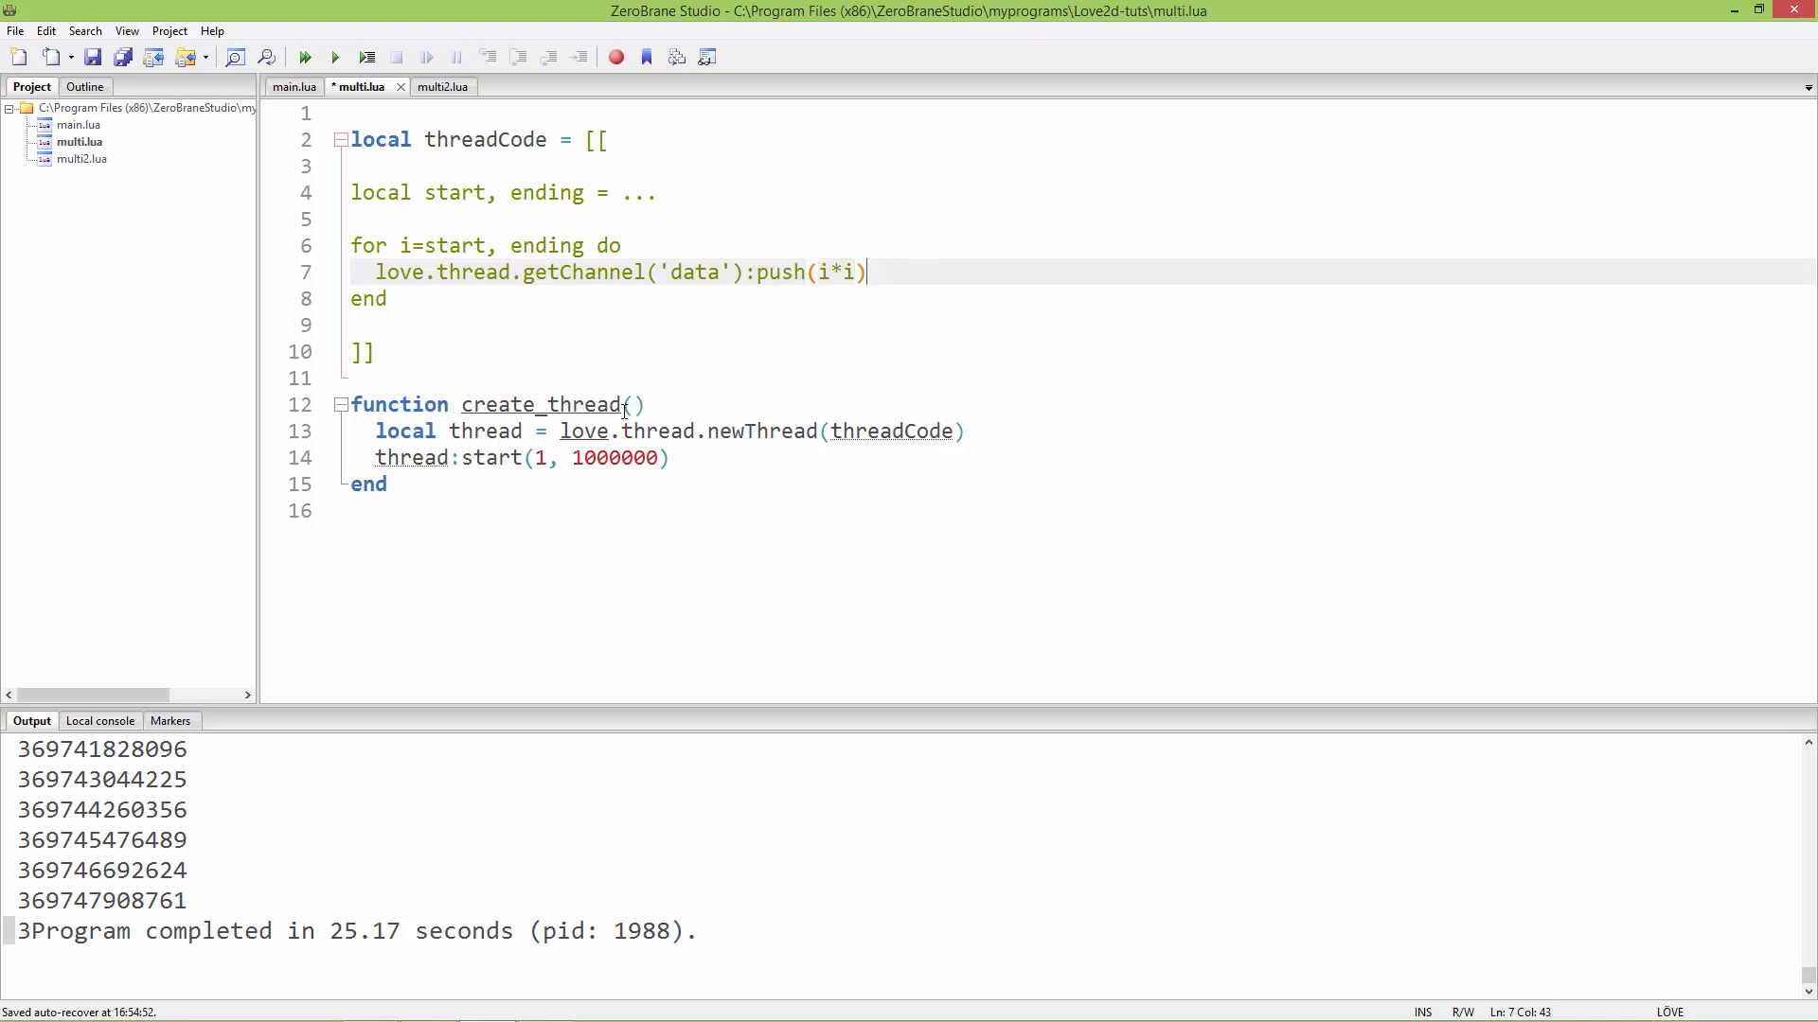
{"action": "left_click", "coordinate": [392, 272]}
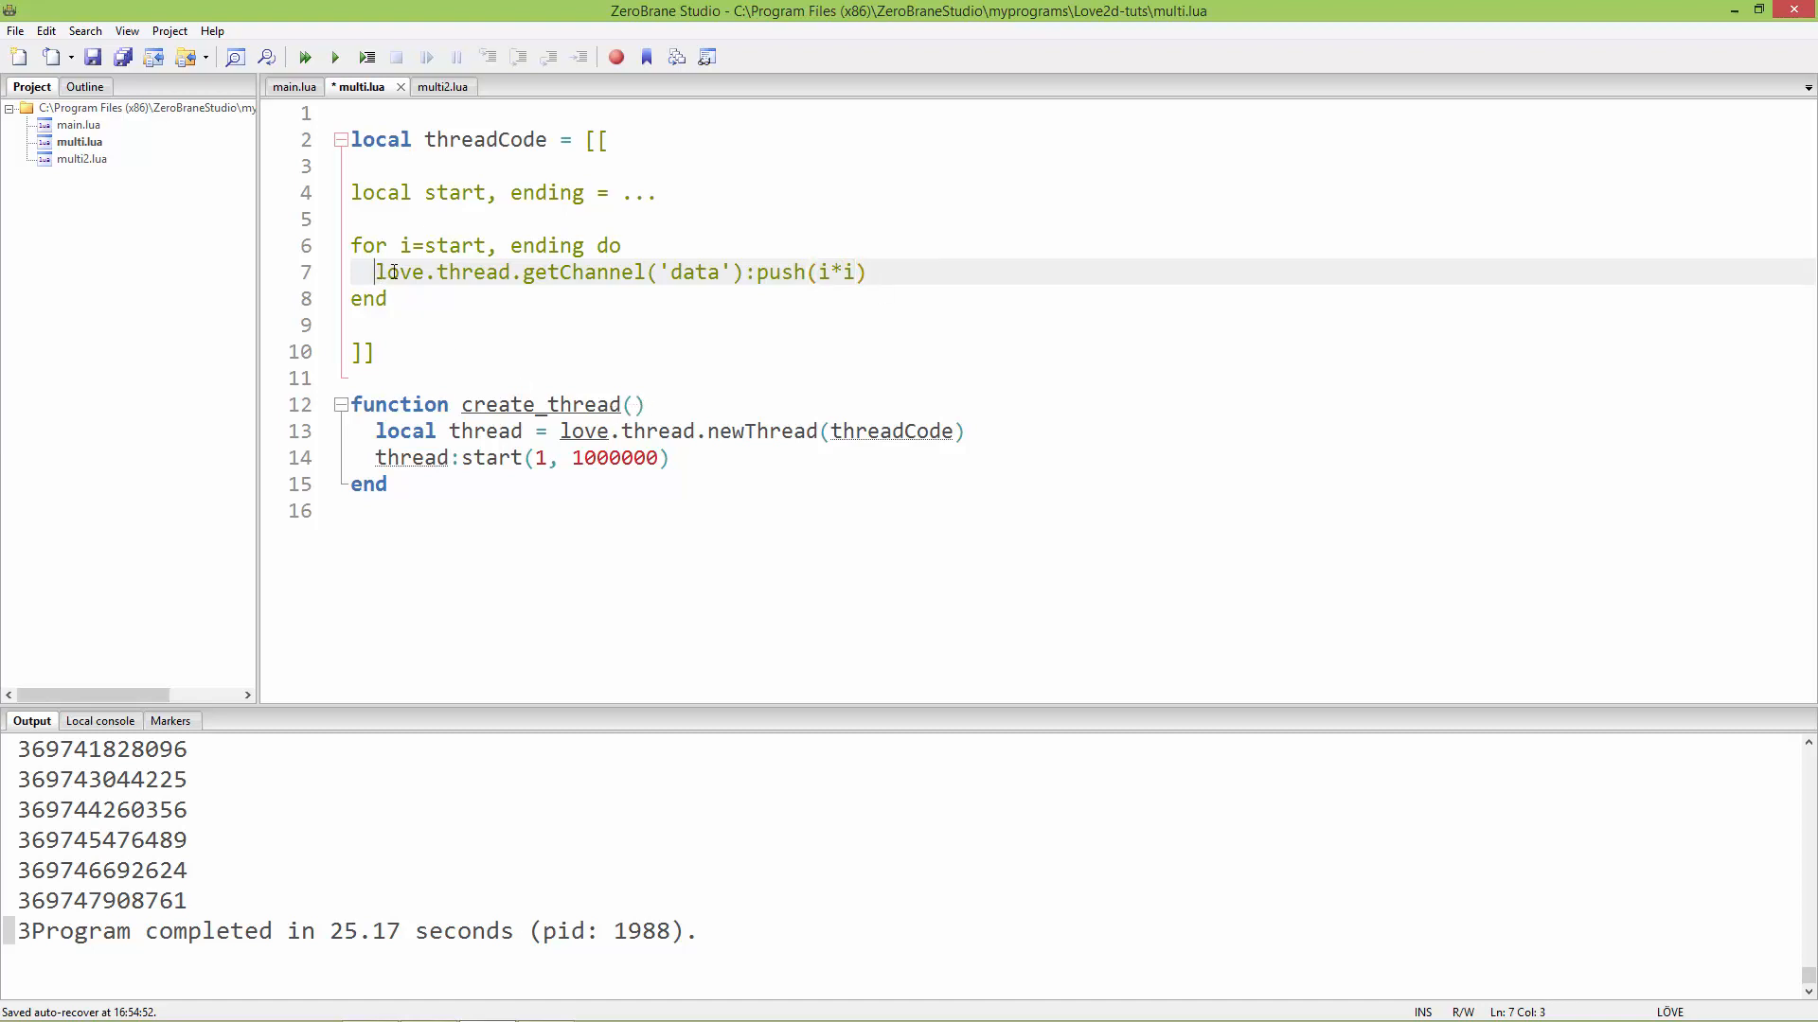
- In main.lua's love.update, start a local data = love.thread.getChannel('') line
{"action": "triple_click", "coordinate": [620, 271]}
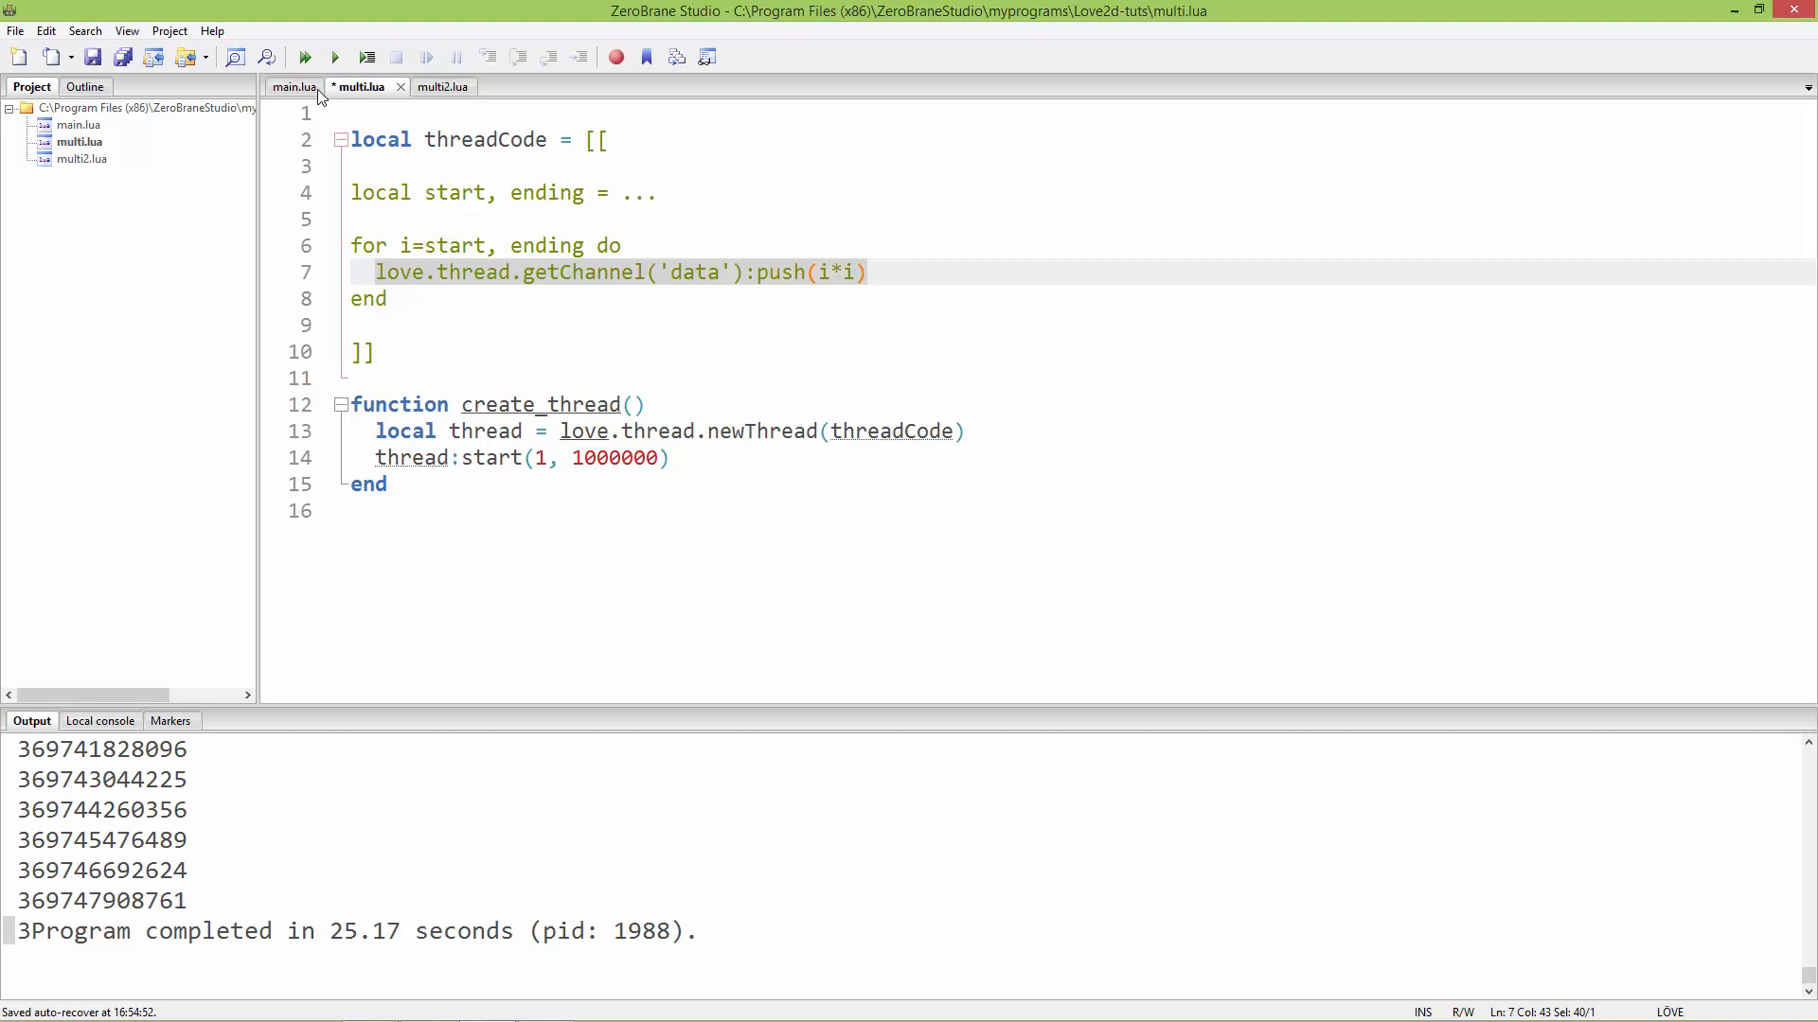
{"action": "left_click", "coordinate": [294, 86]}
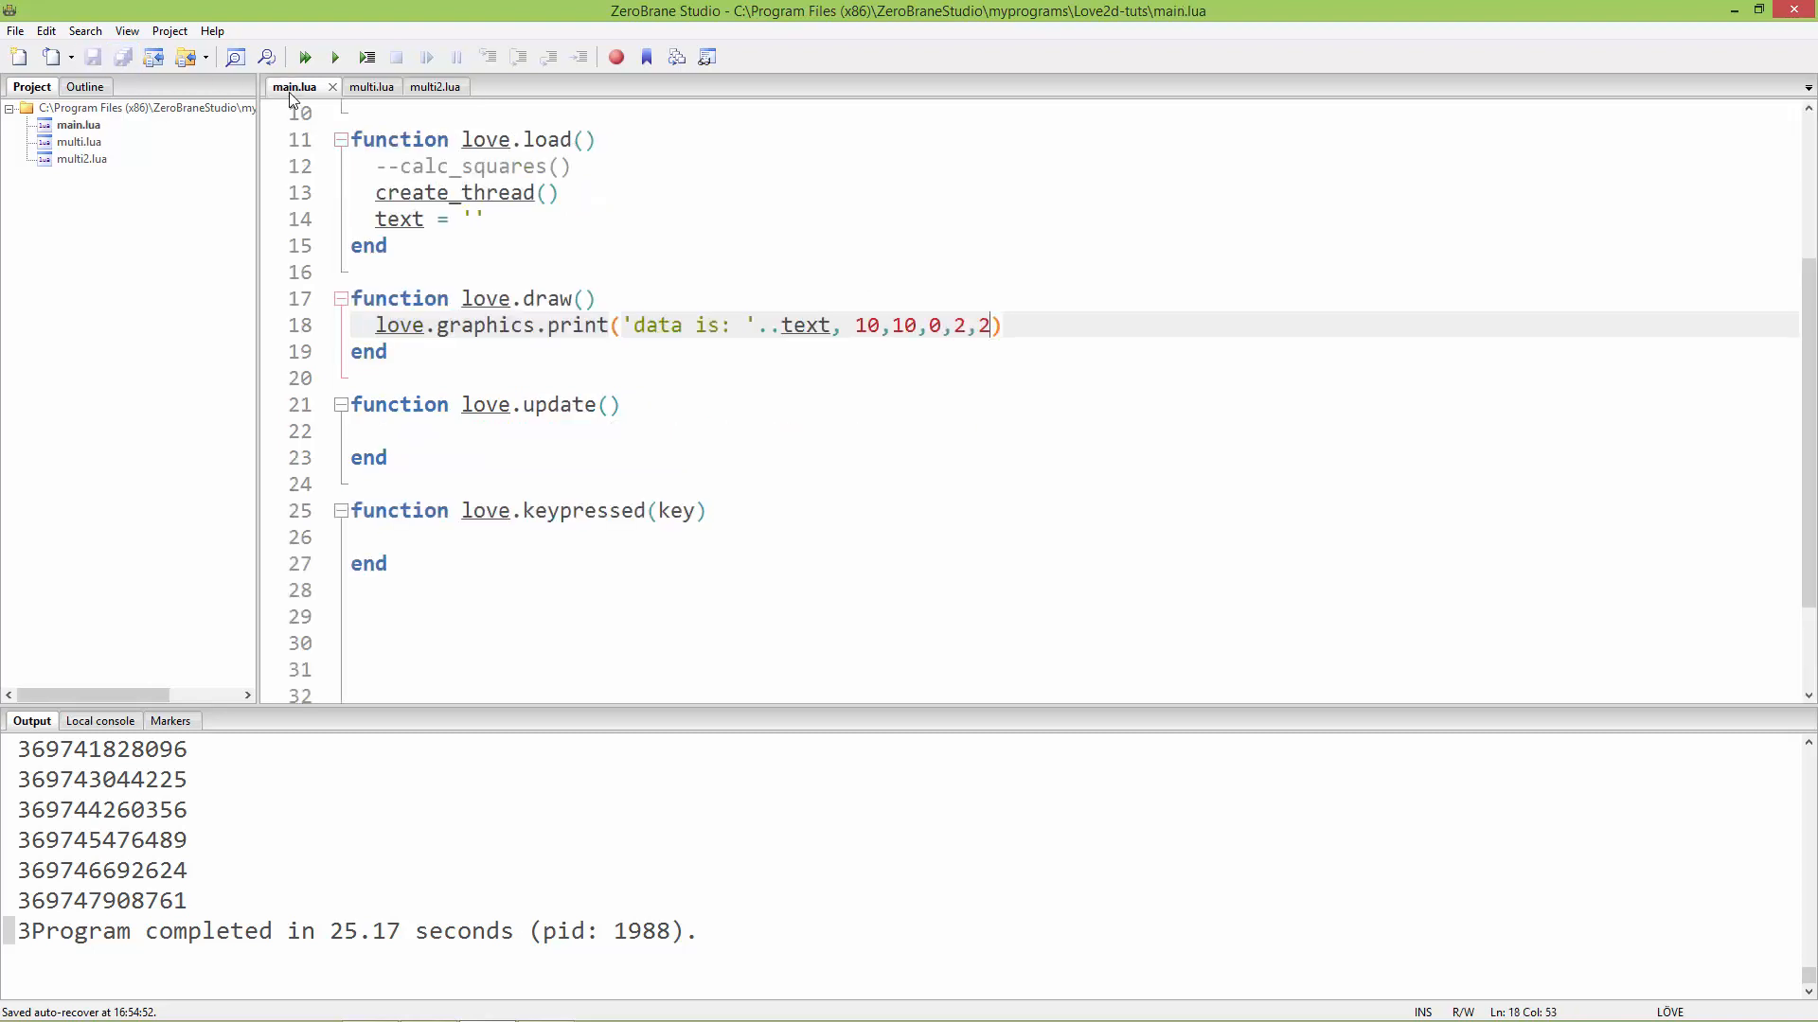
{"action": "left_click", "coordinate": [433, 432]}
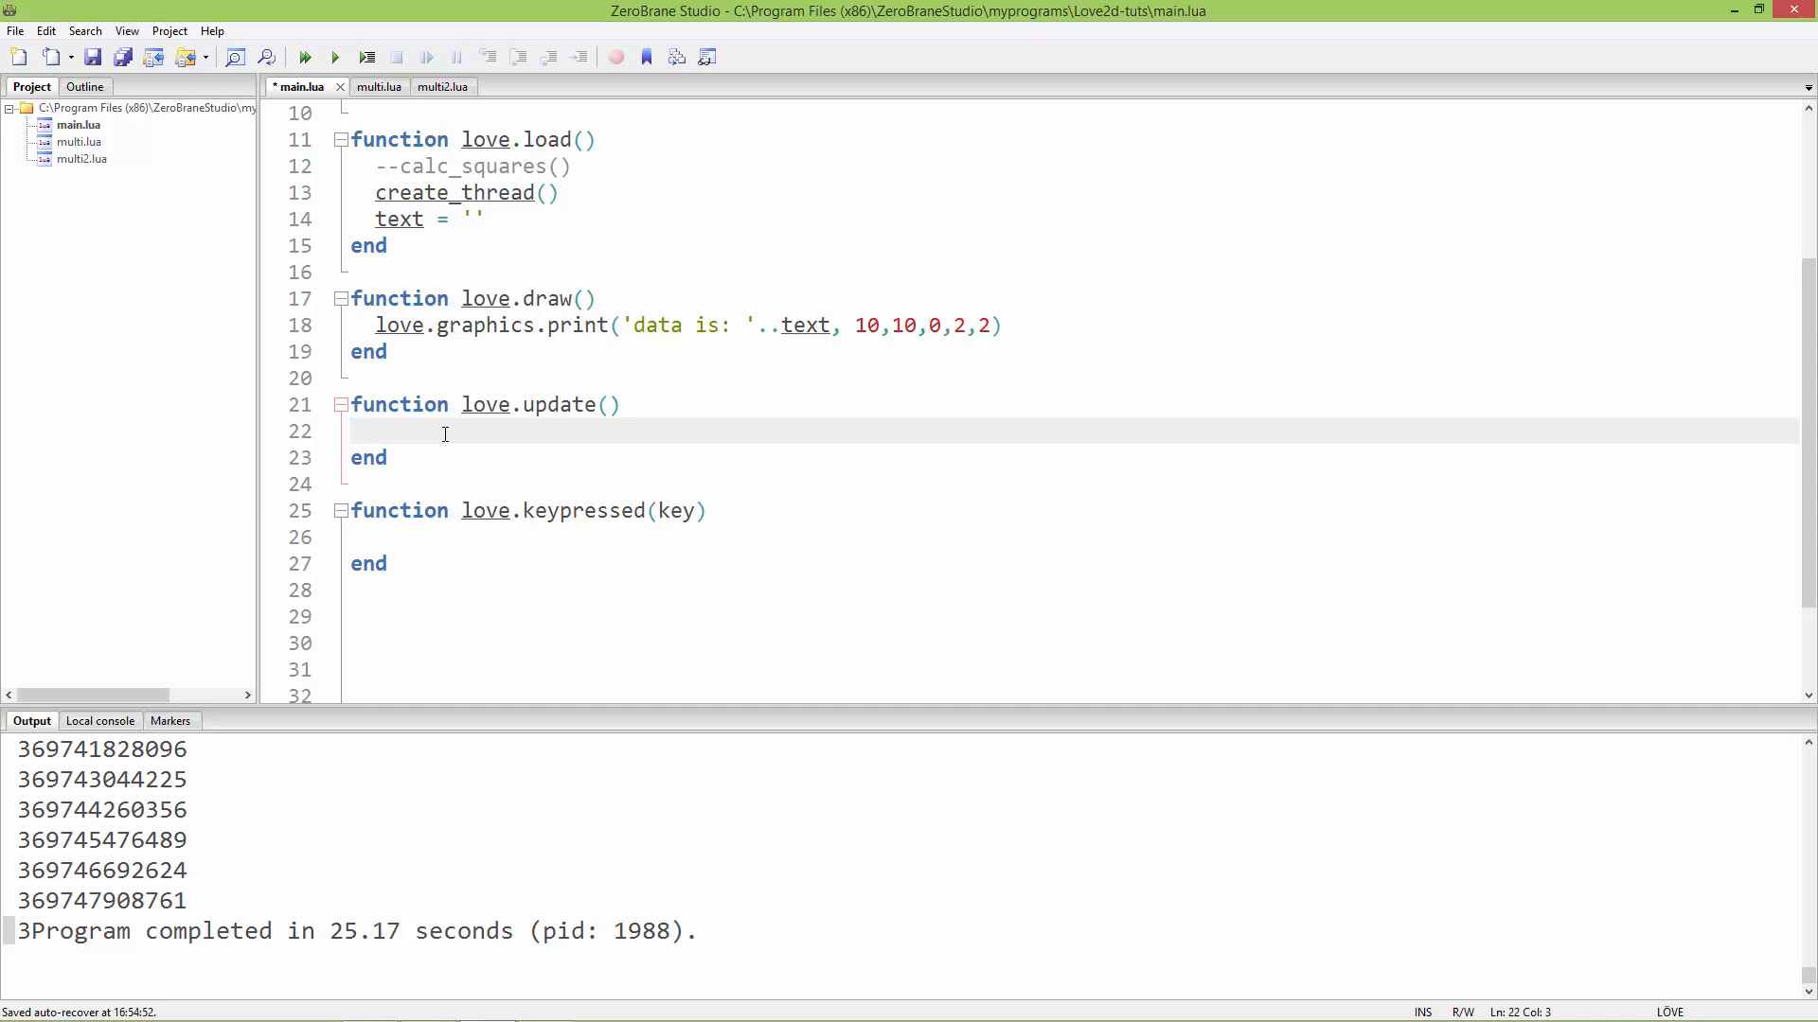
{"action": "type", "text": "local"}
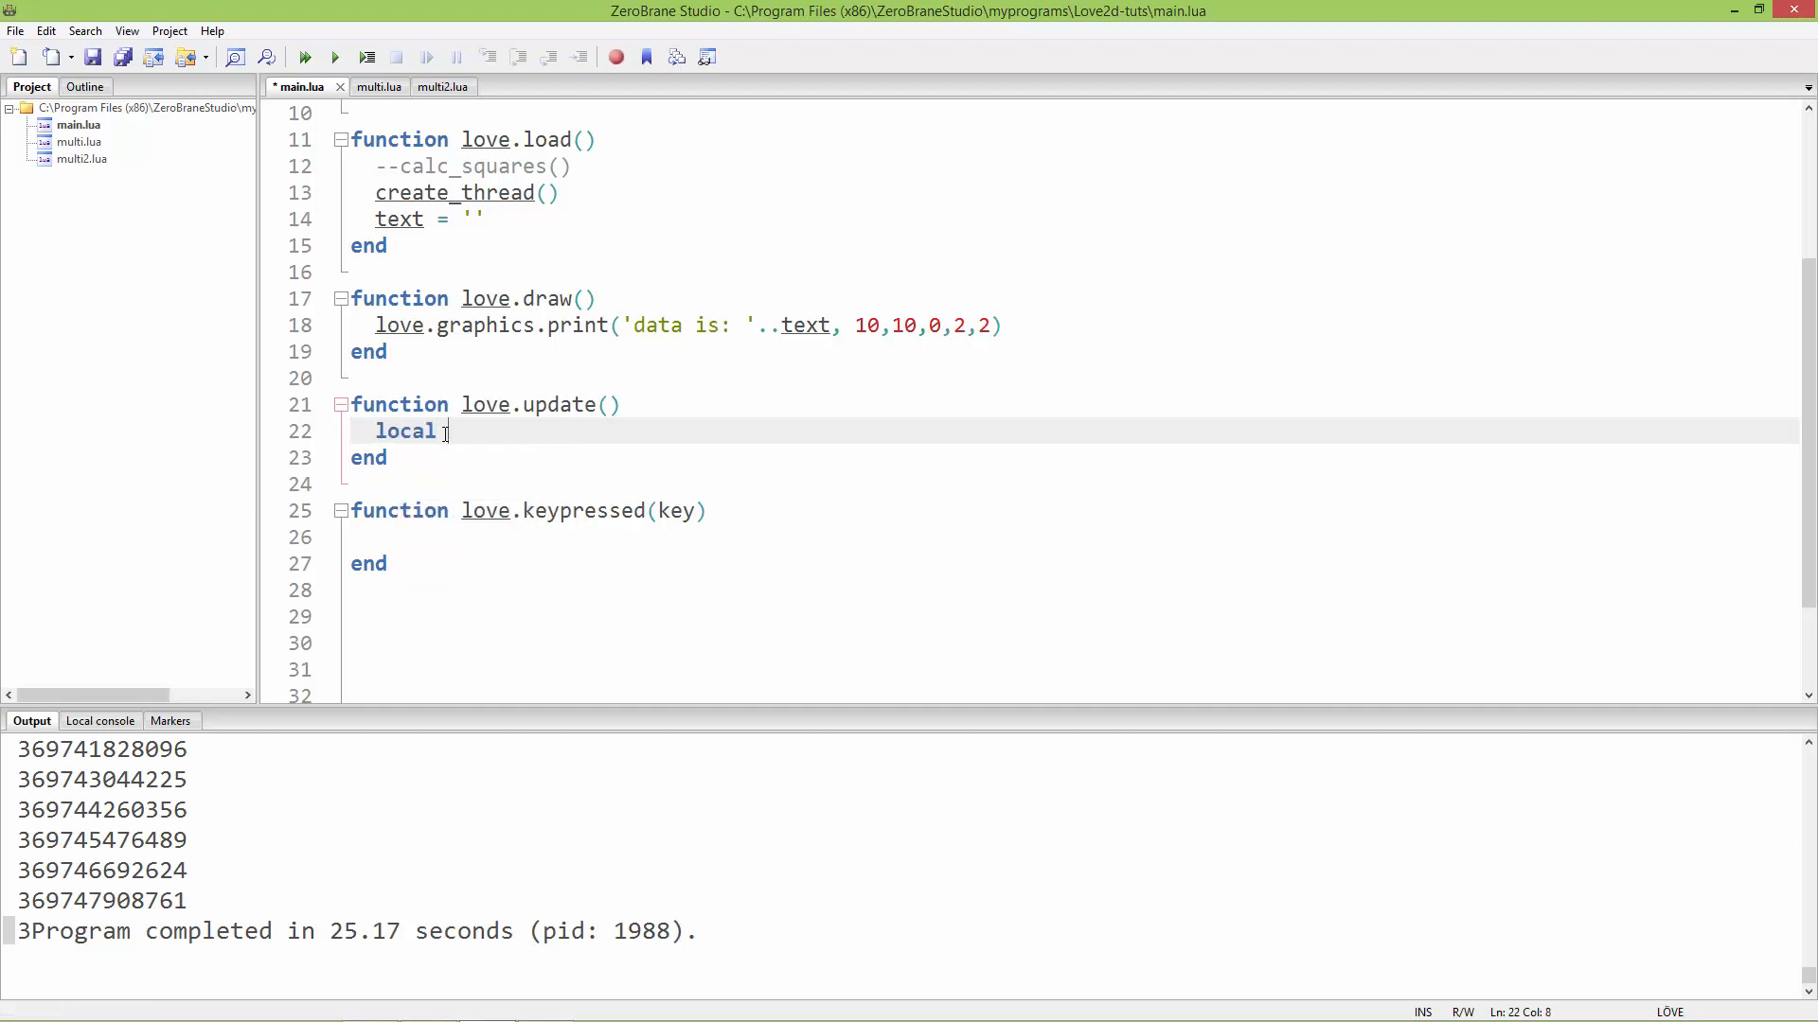
{"action": "type", "text": "da"}
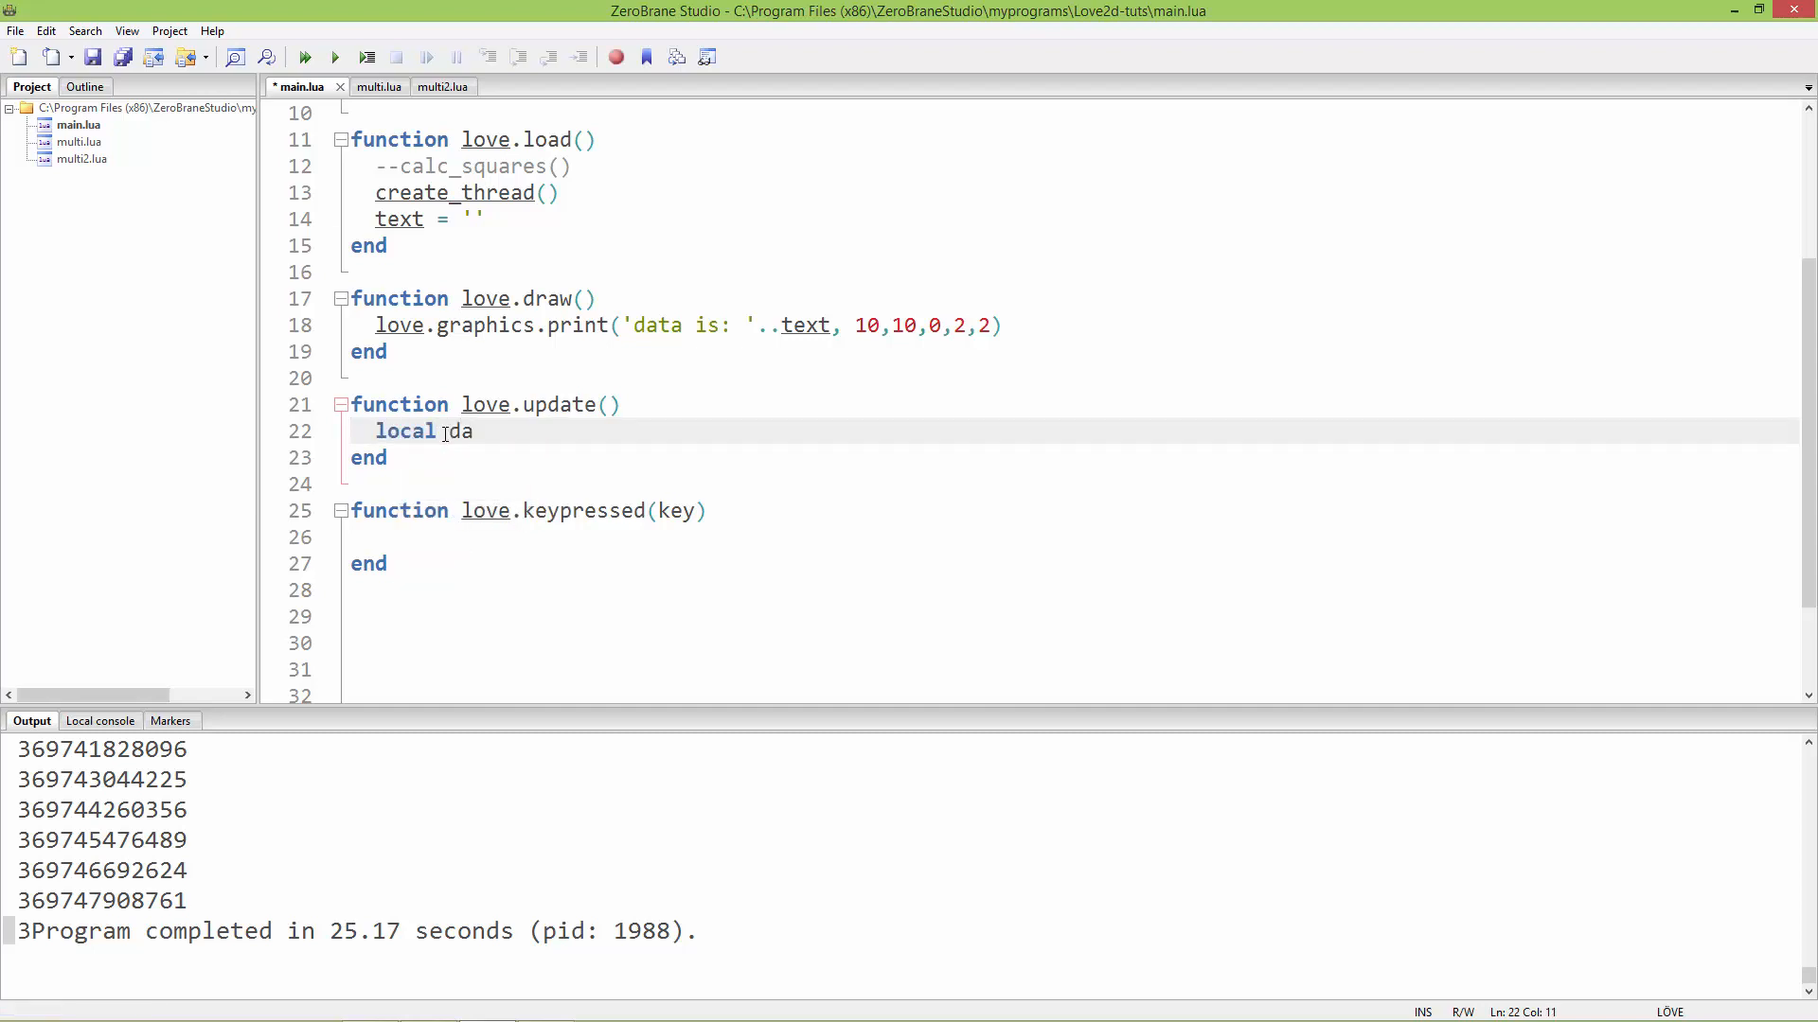
{"action": "type", "text": "ta ="}
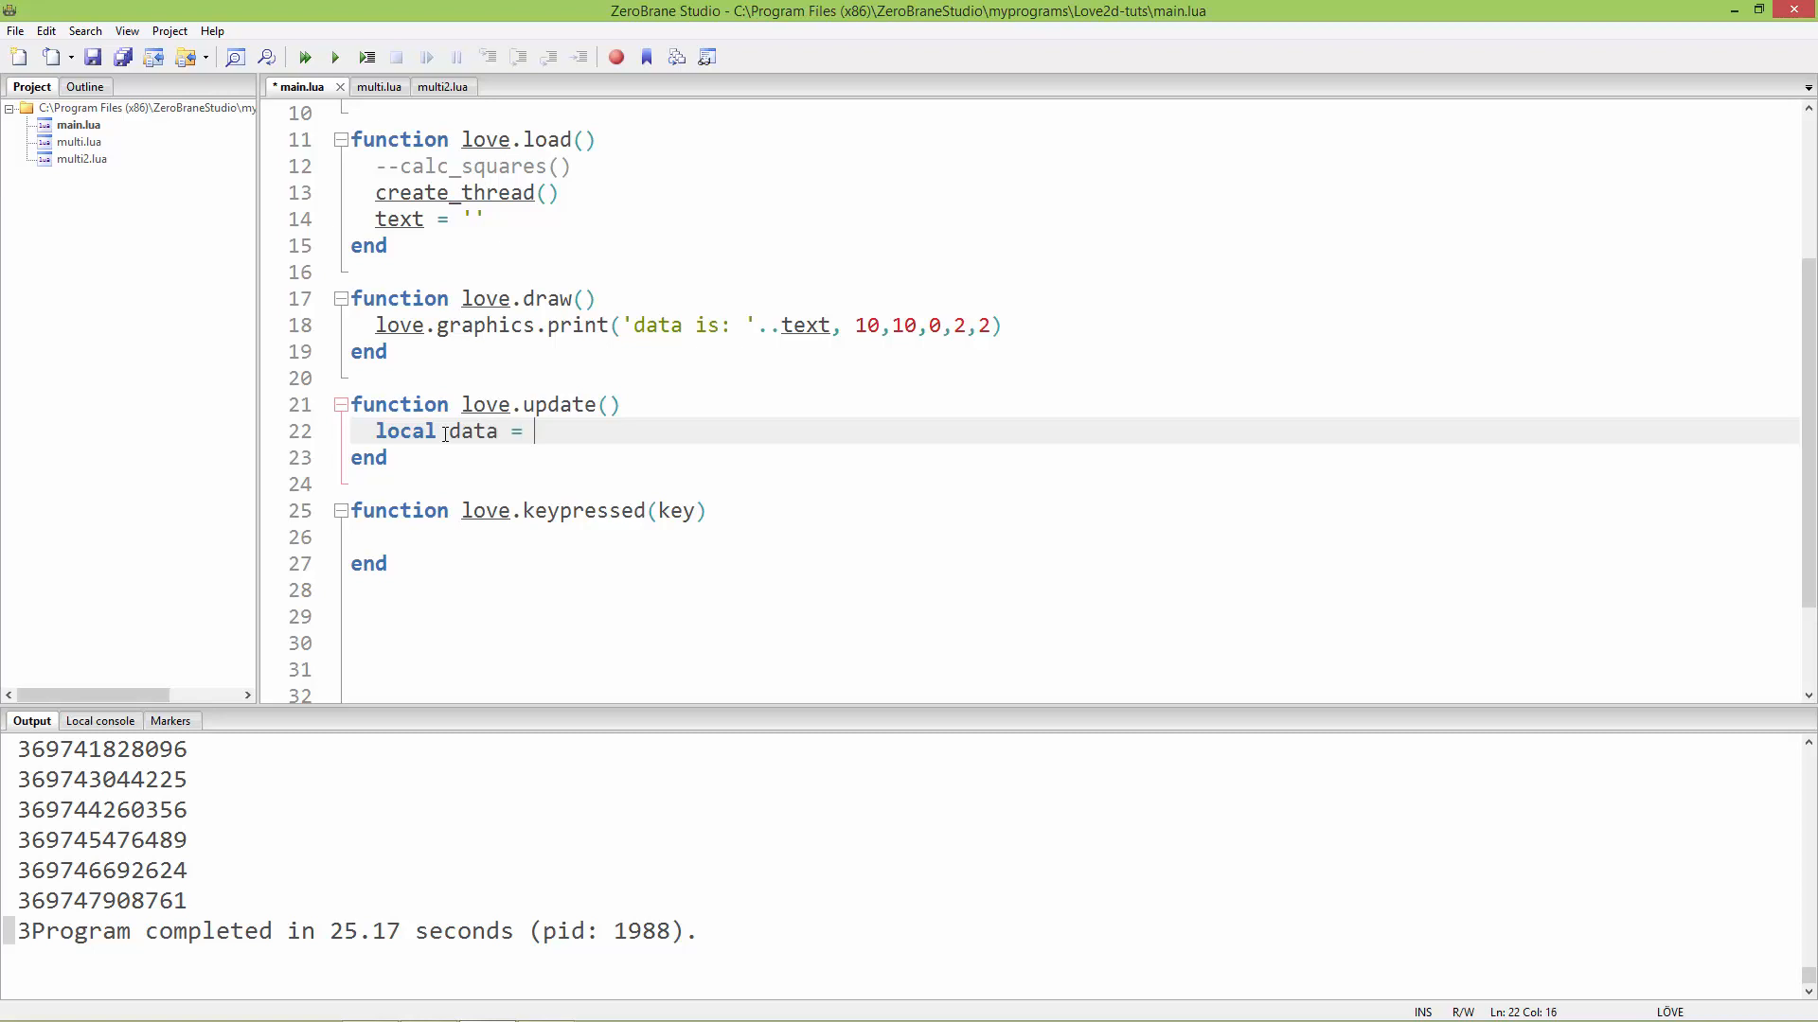
{"action": "type", "text": "love"}
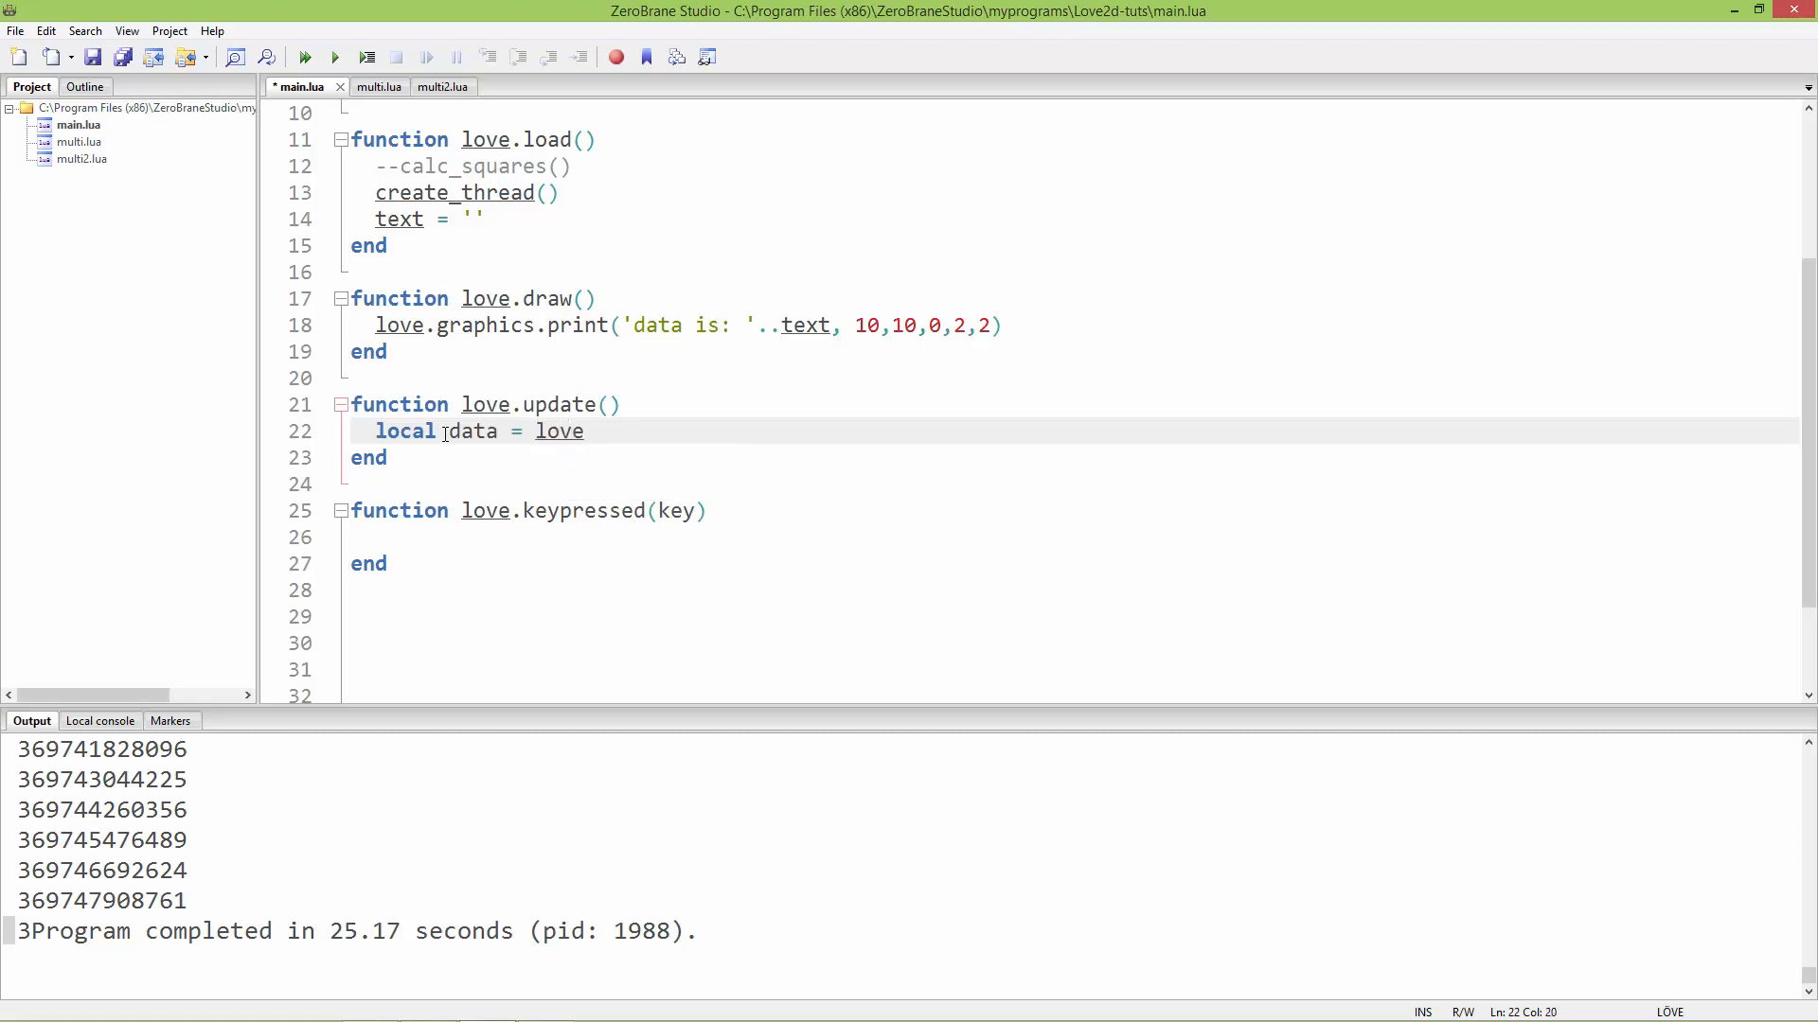
{"action": "type", "text": ".thread.ge"}
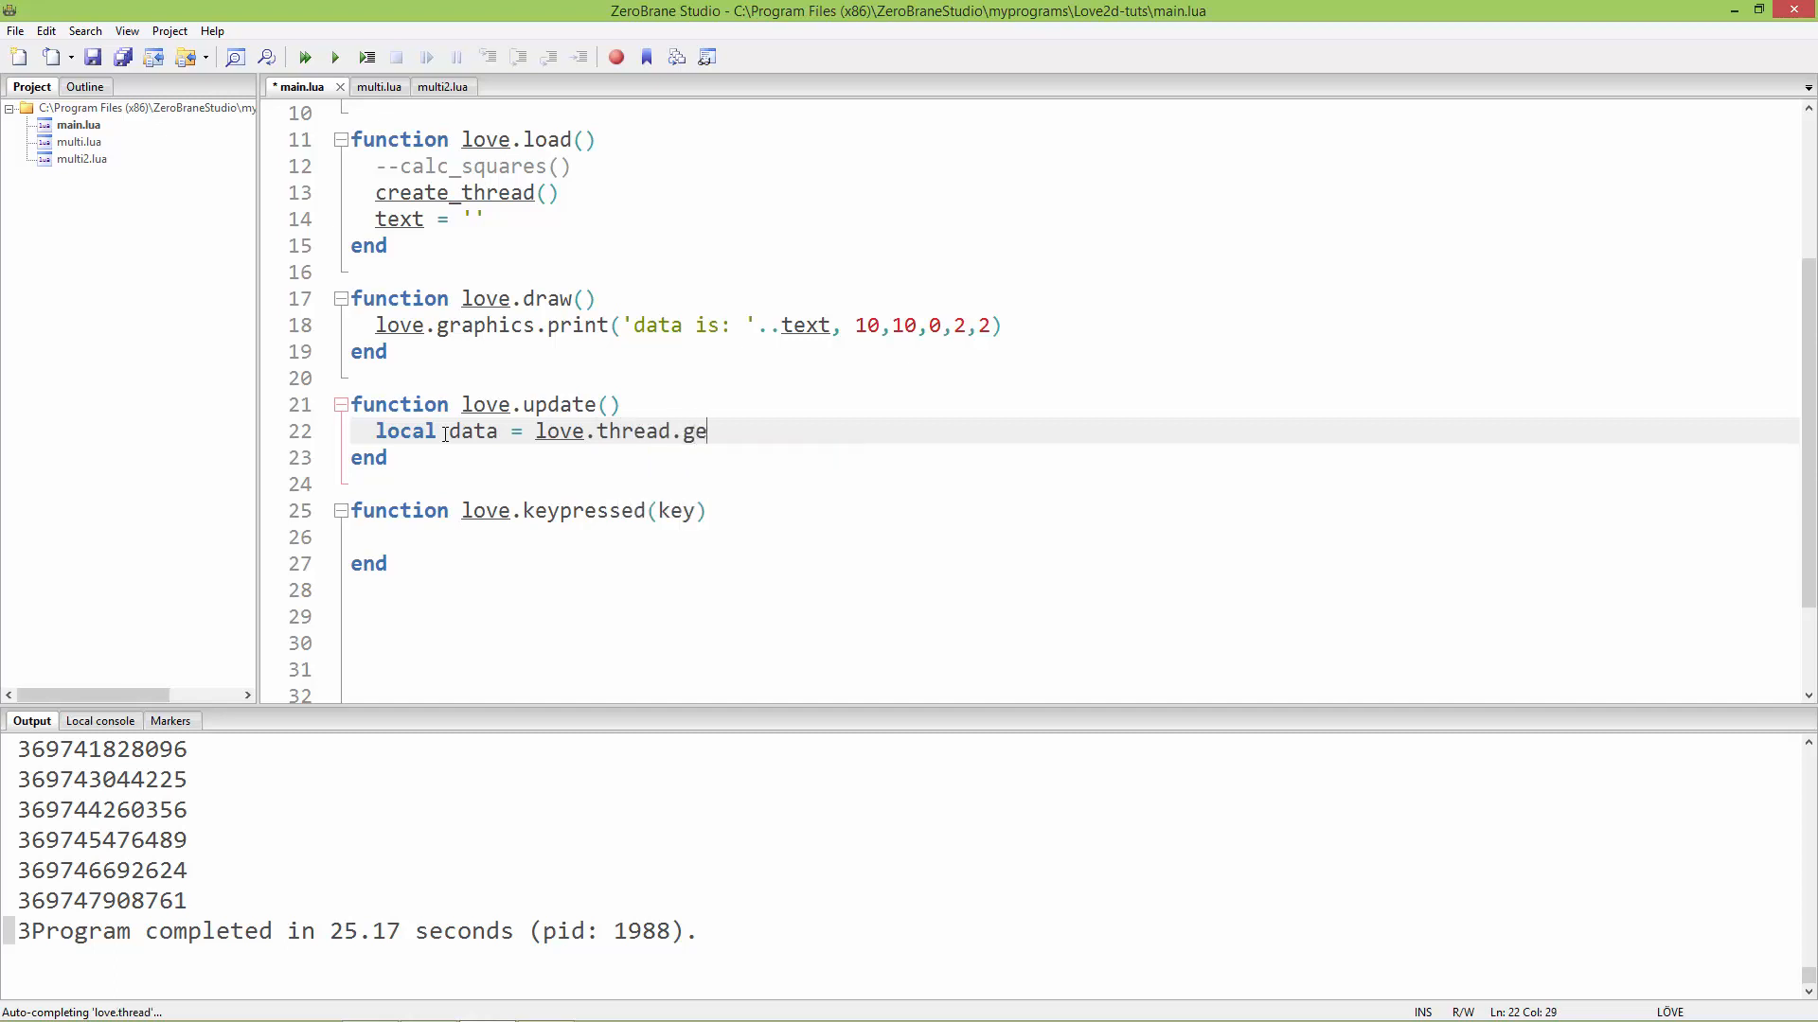
{"action": "type", "text": "tChannel("}
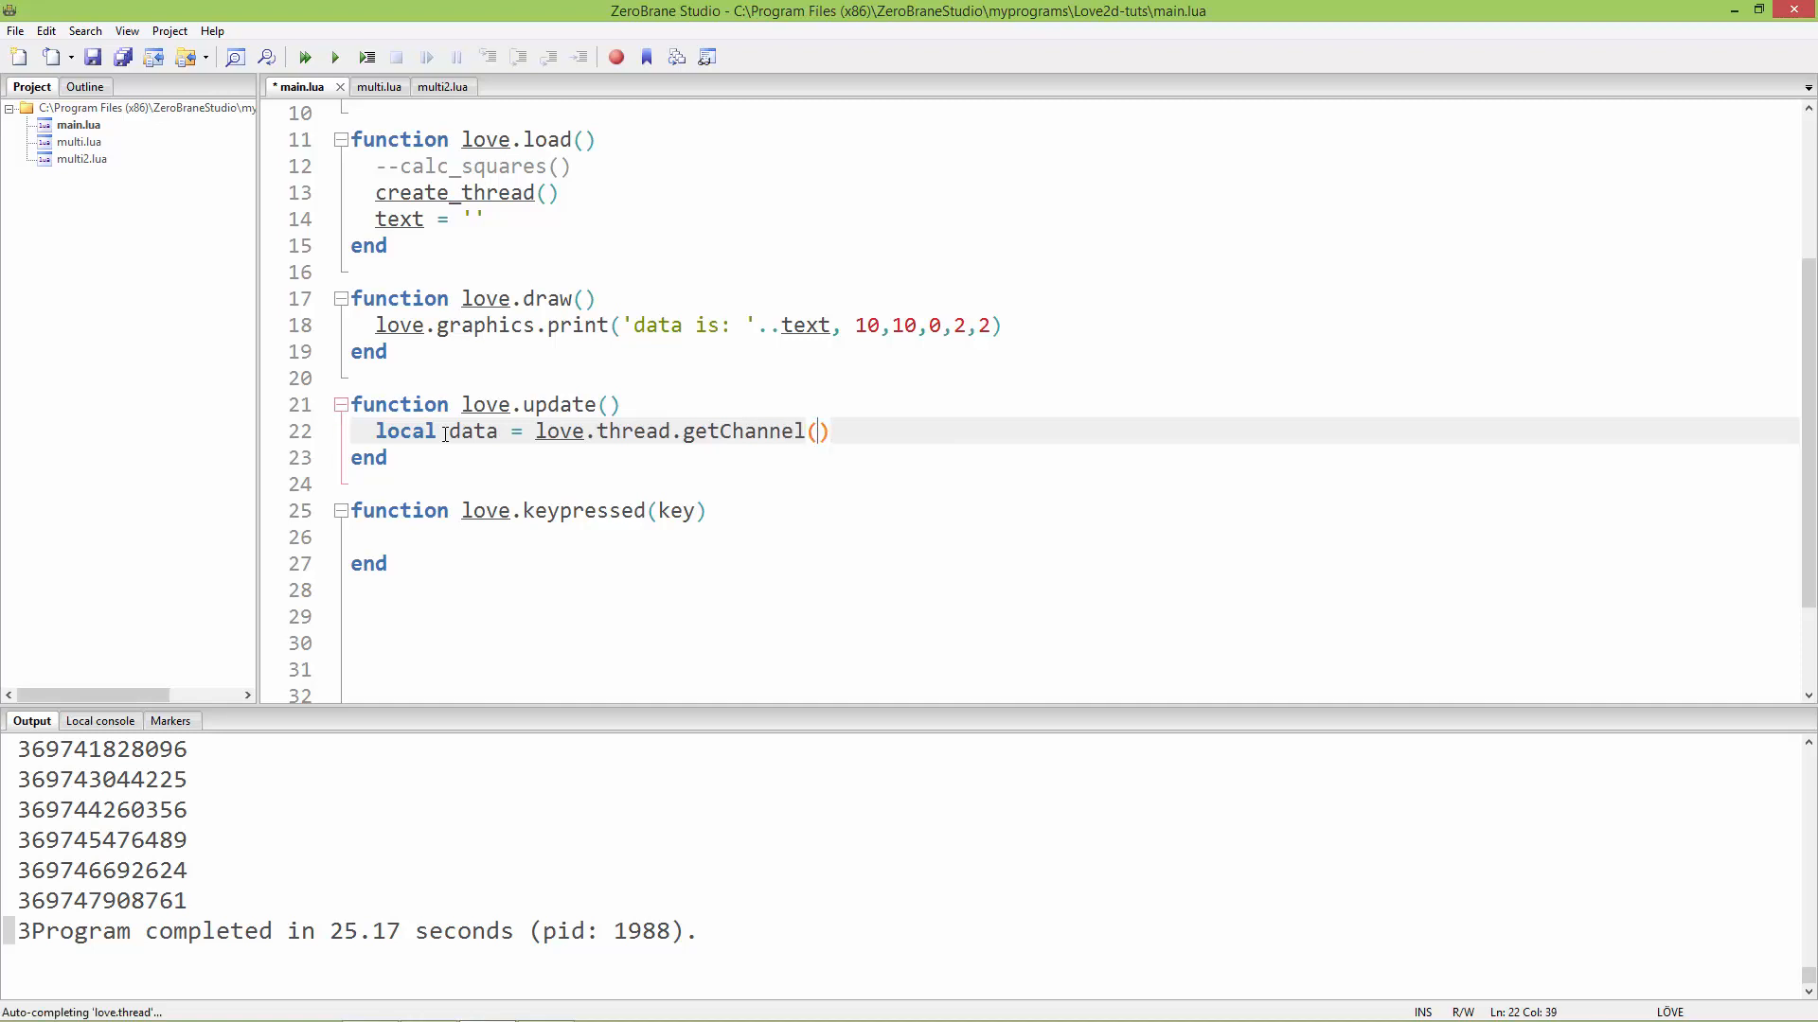
{"action": "type", "text": "''"}
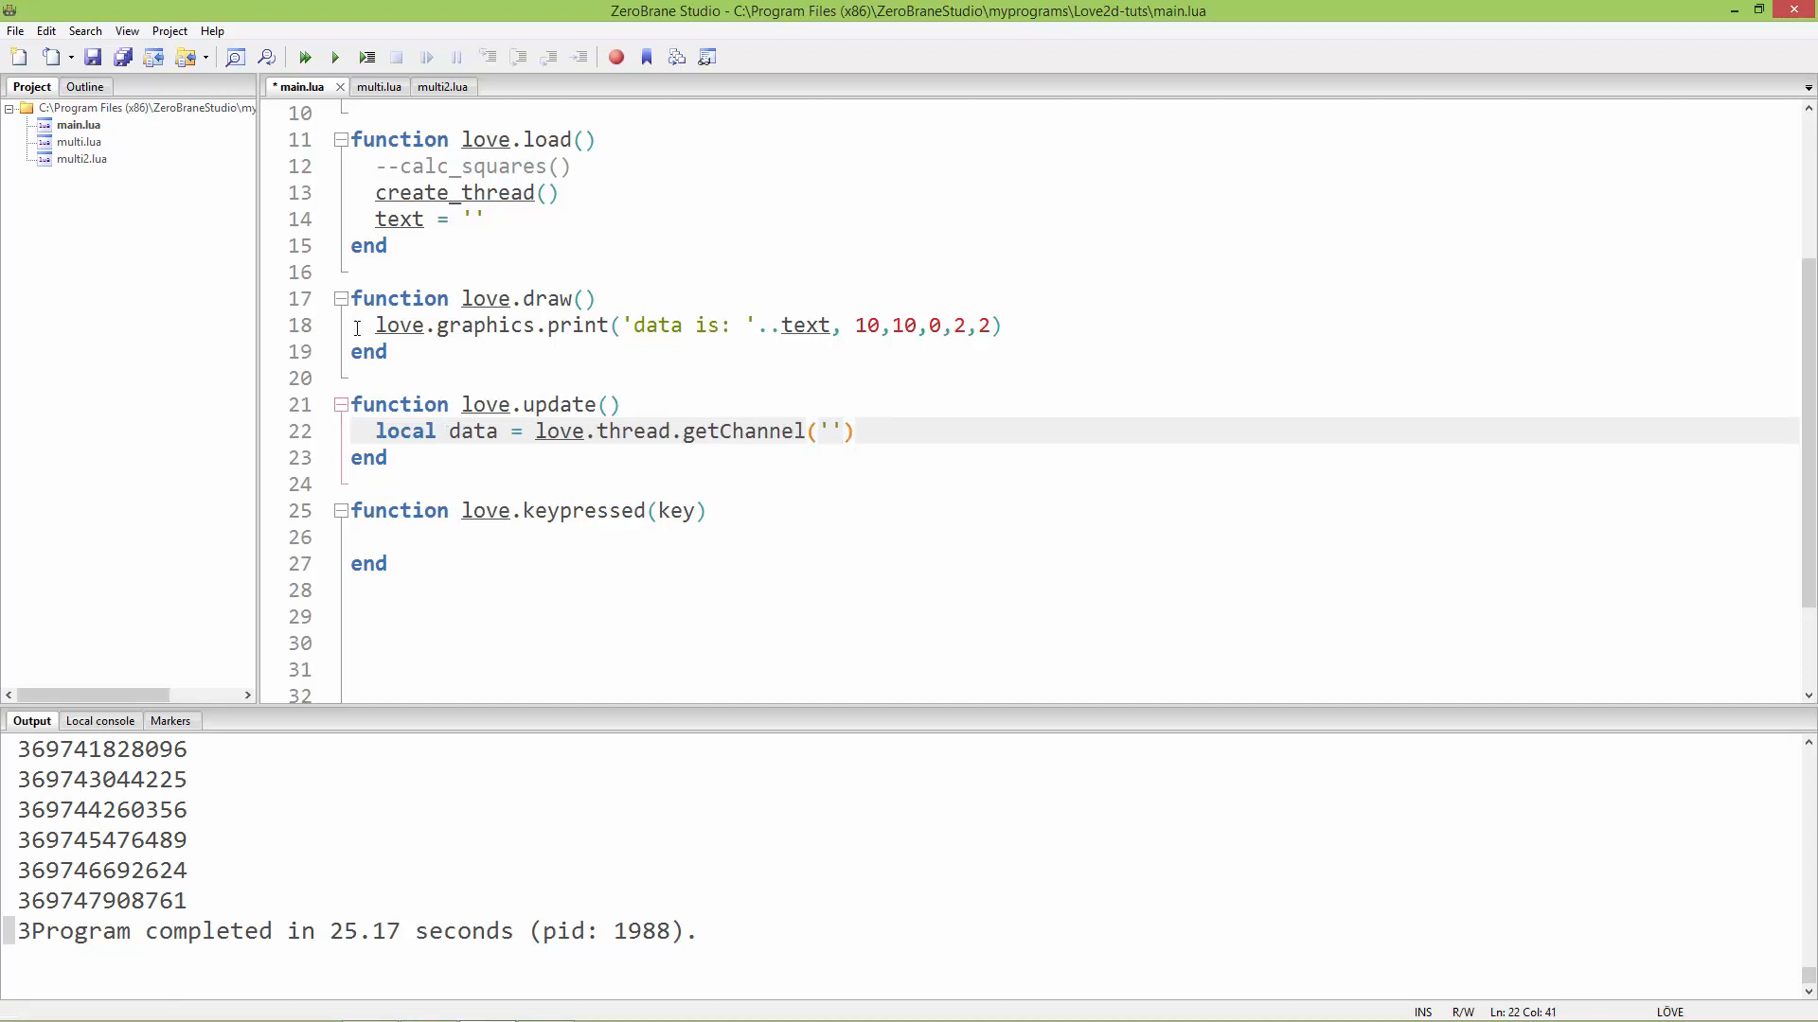
- Confirm the channel name in multi.lua and complete getChannel('data'):pop()
{"action": "left_click", "coordinate": [361, 86]}
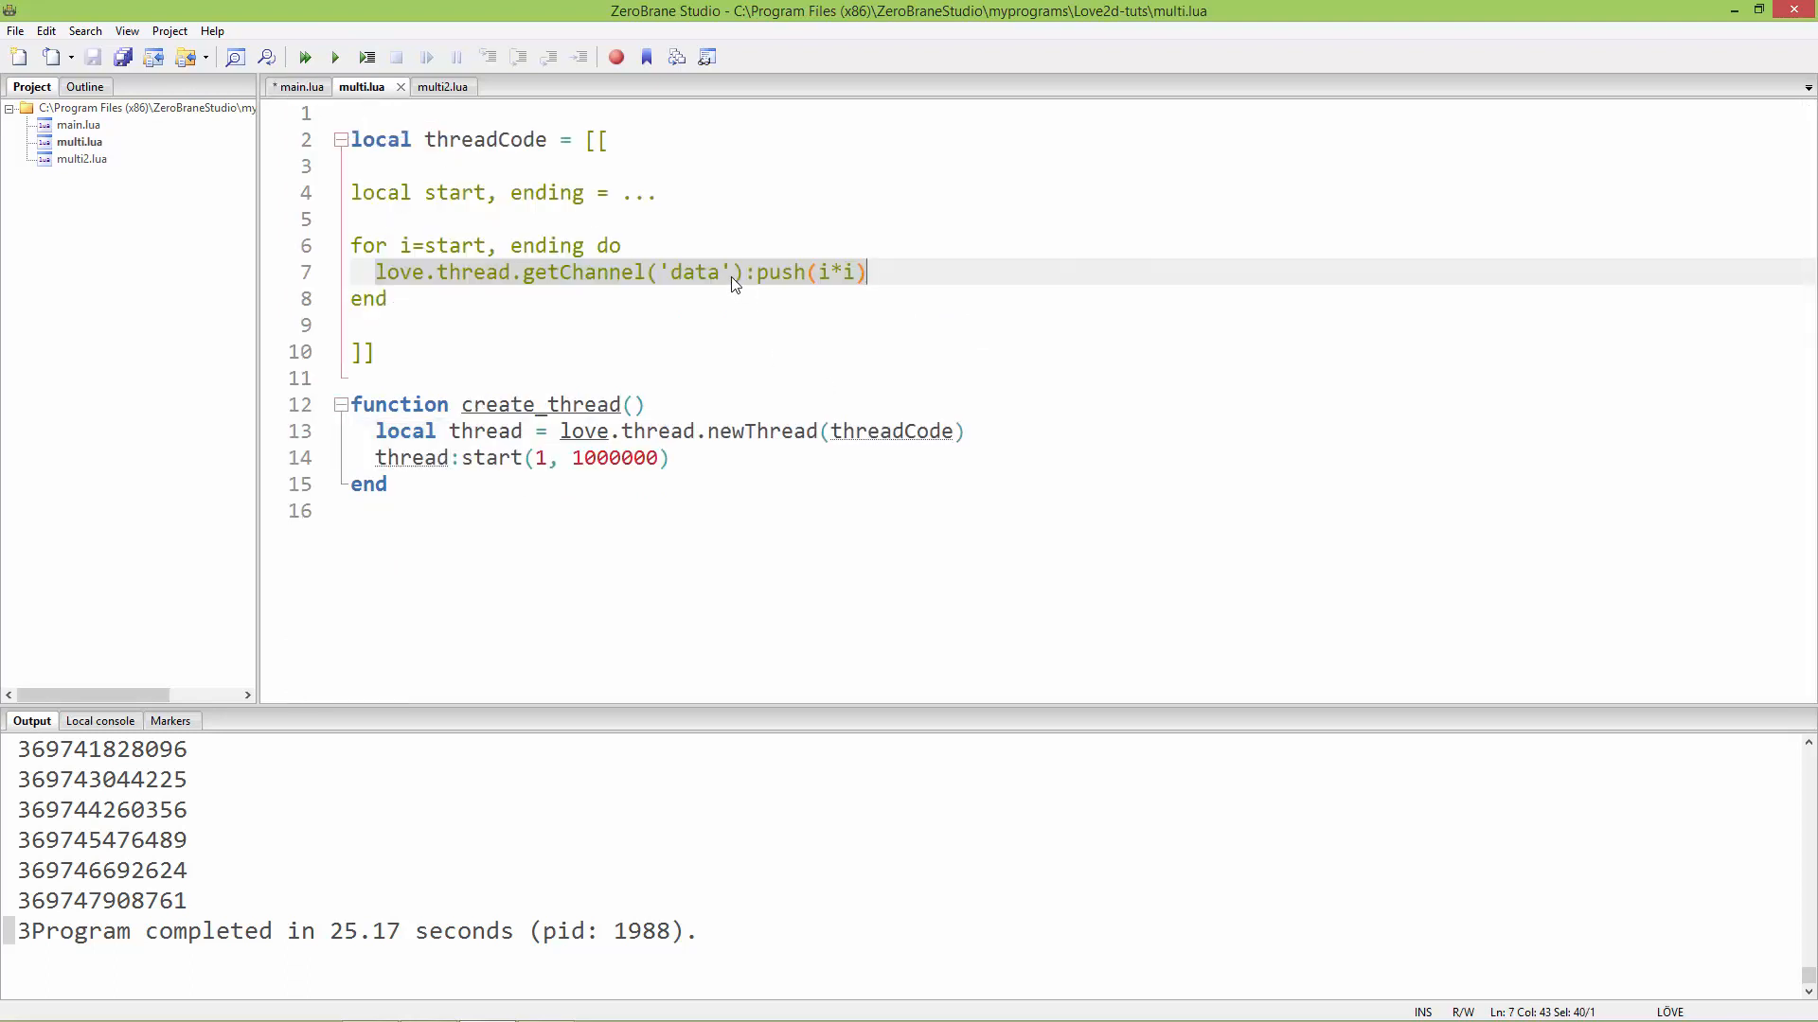
{"action": "left_click", "coordinate": [727, 271]}
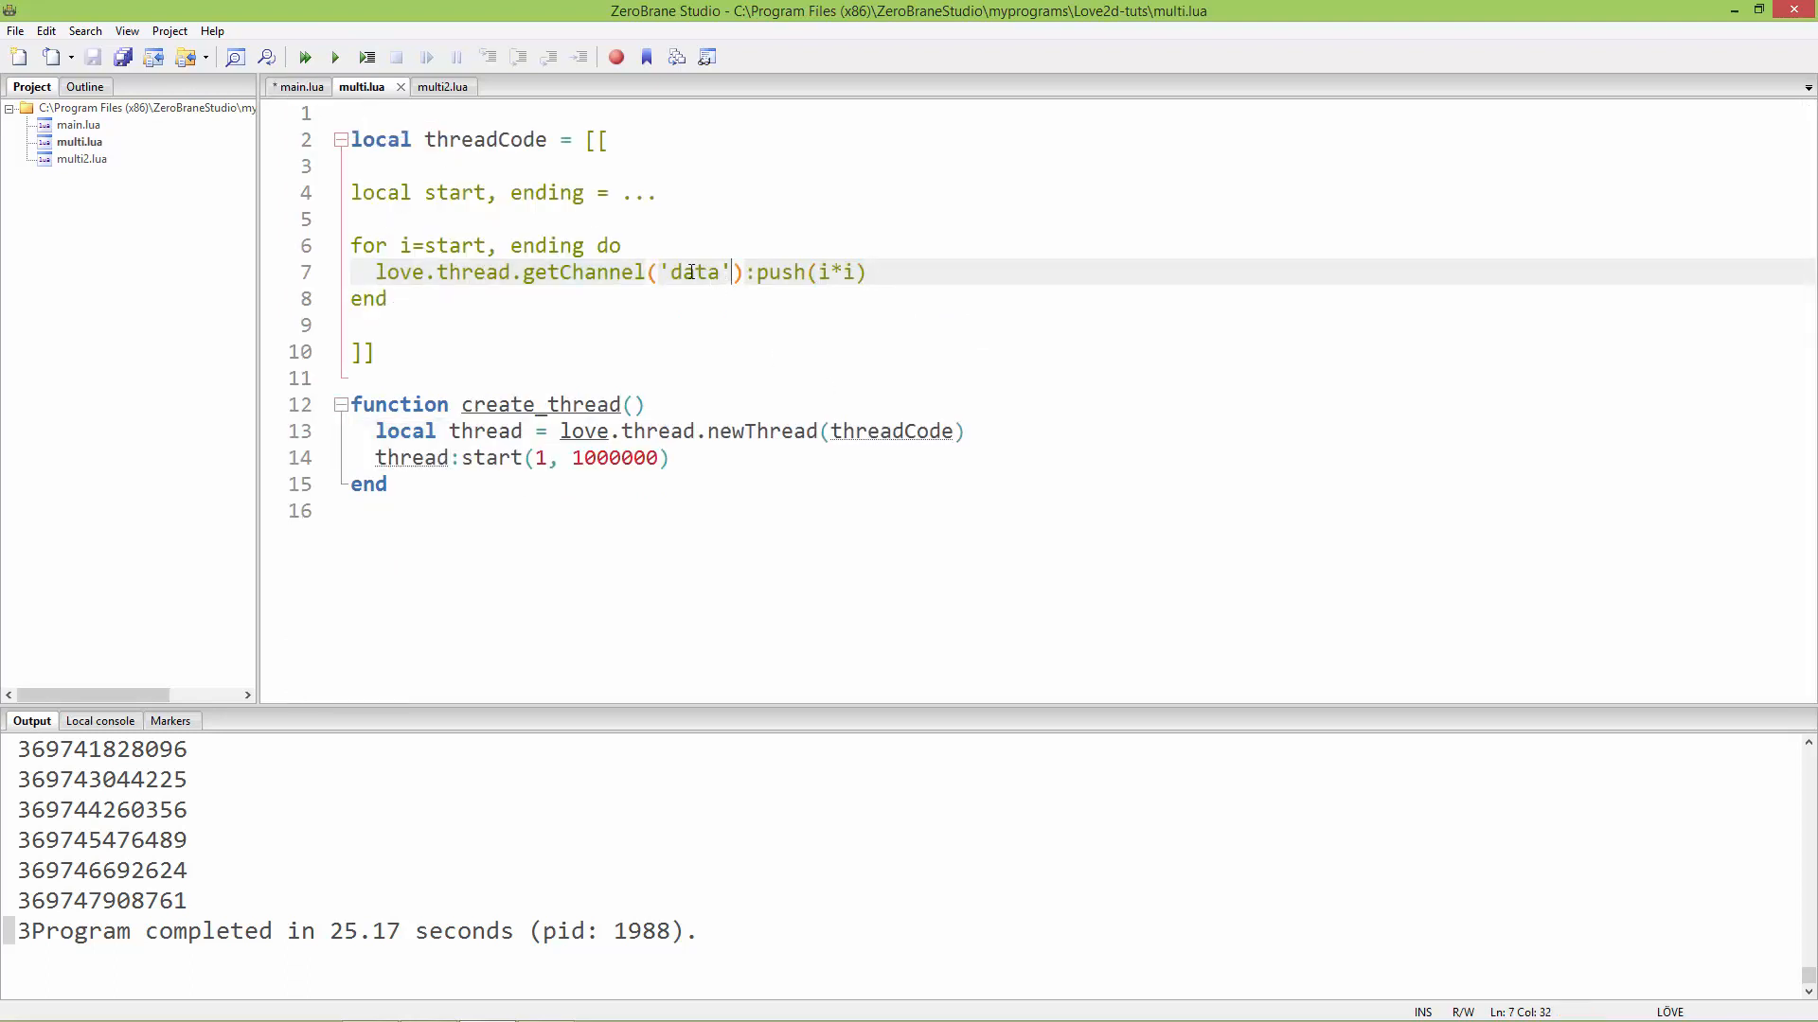
{"action": "left_click", "coordinate": [298, 86]}
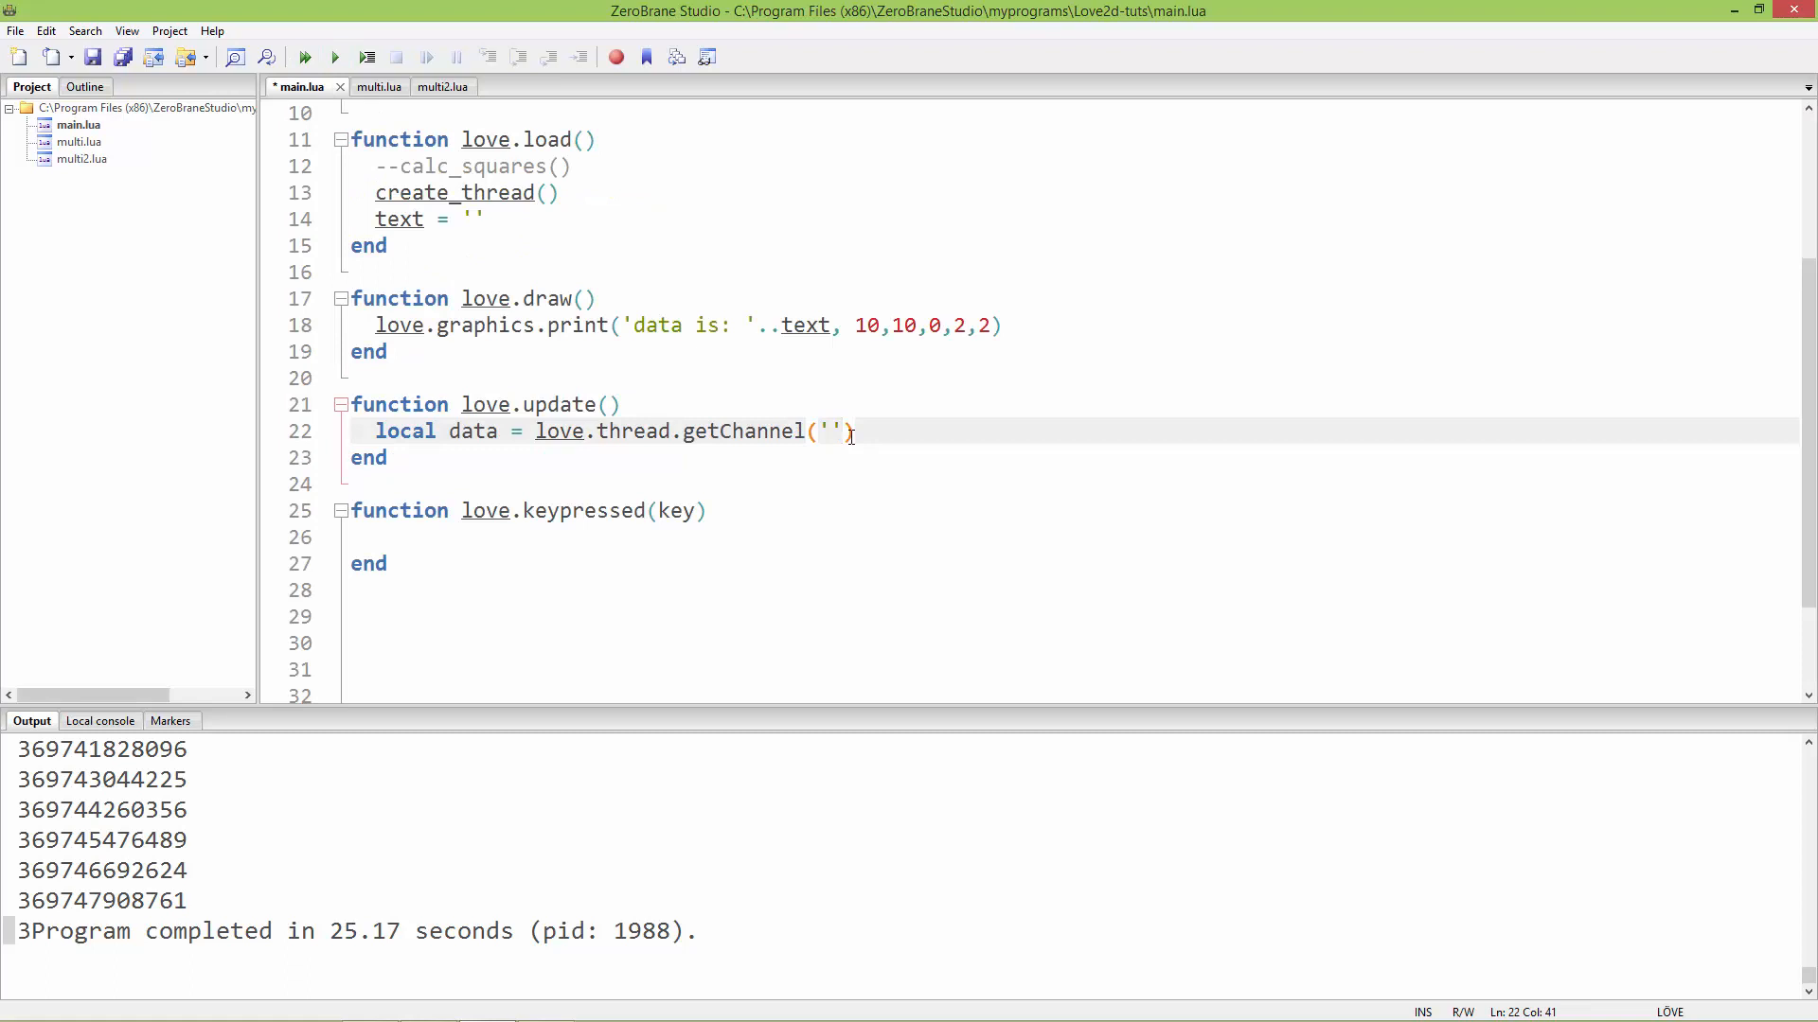
{"action": "type", "text": "dat"}
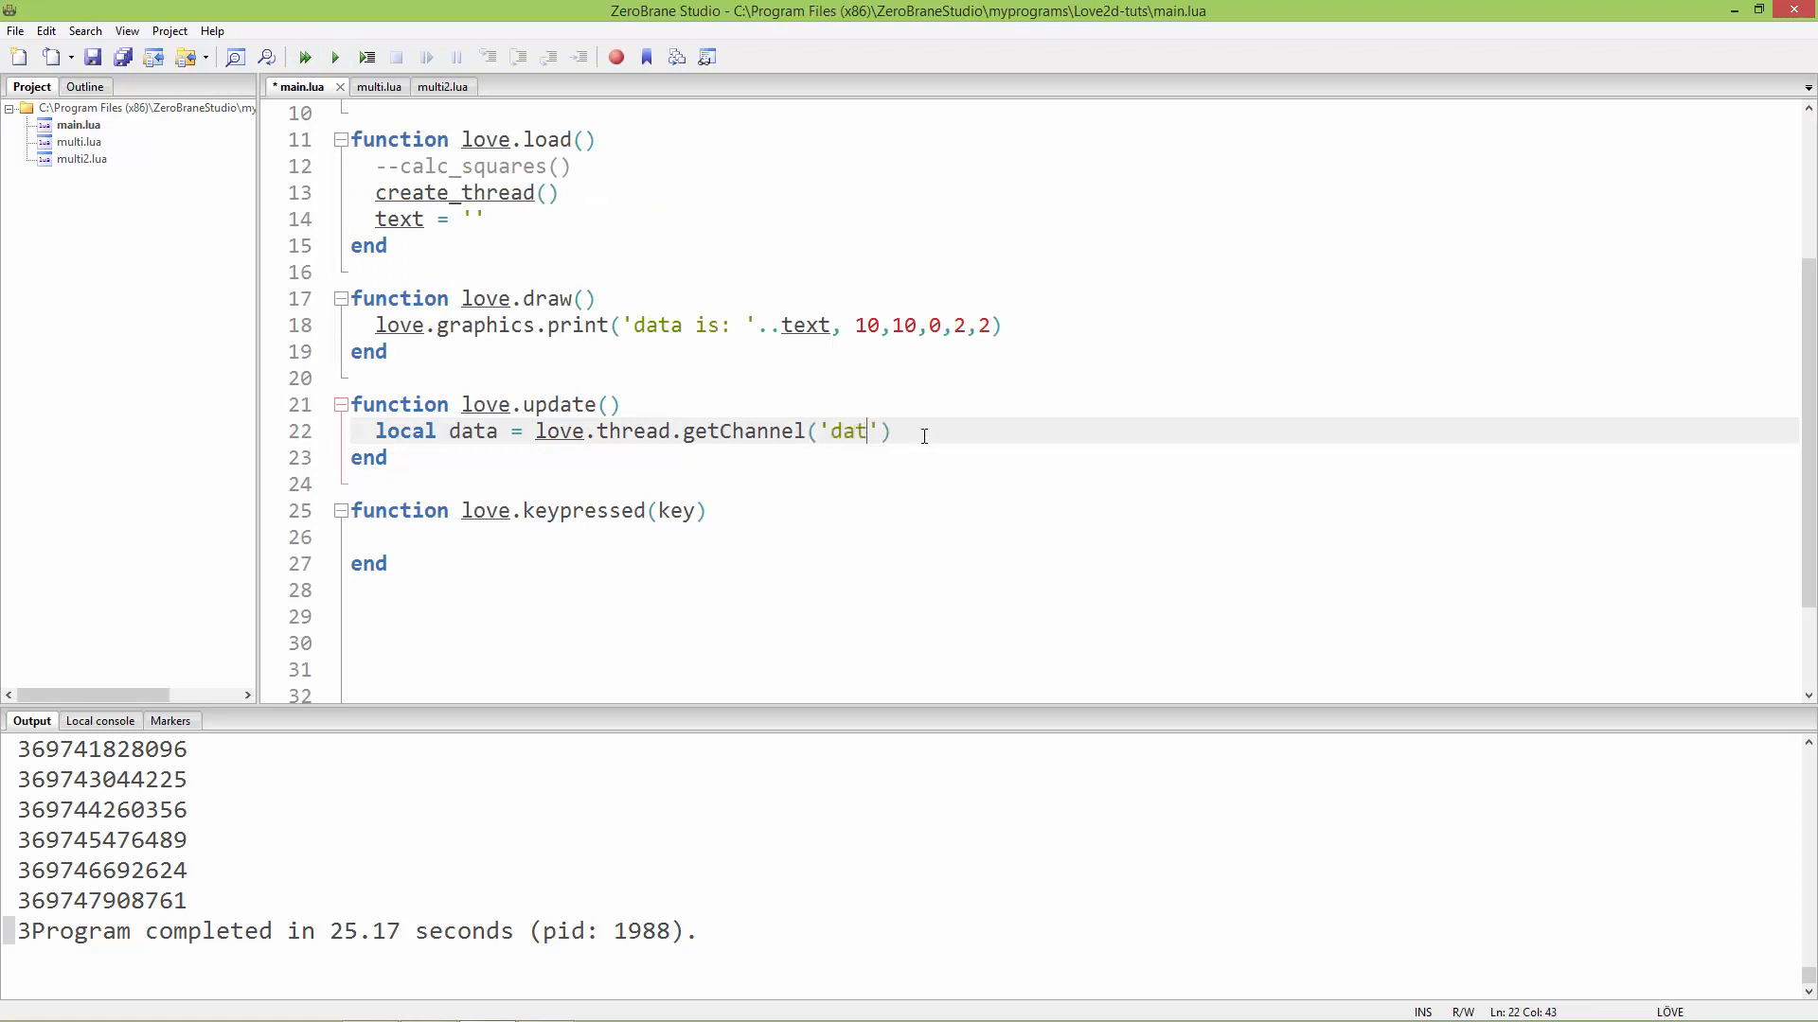
{"action": "type", "text": "a"}
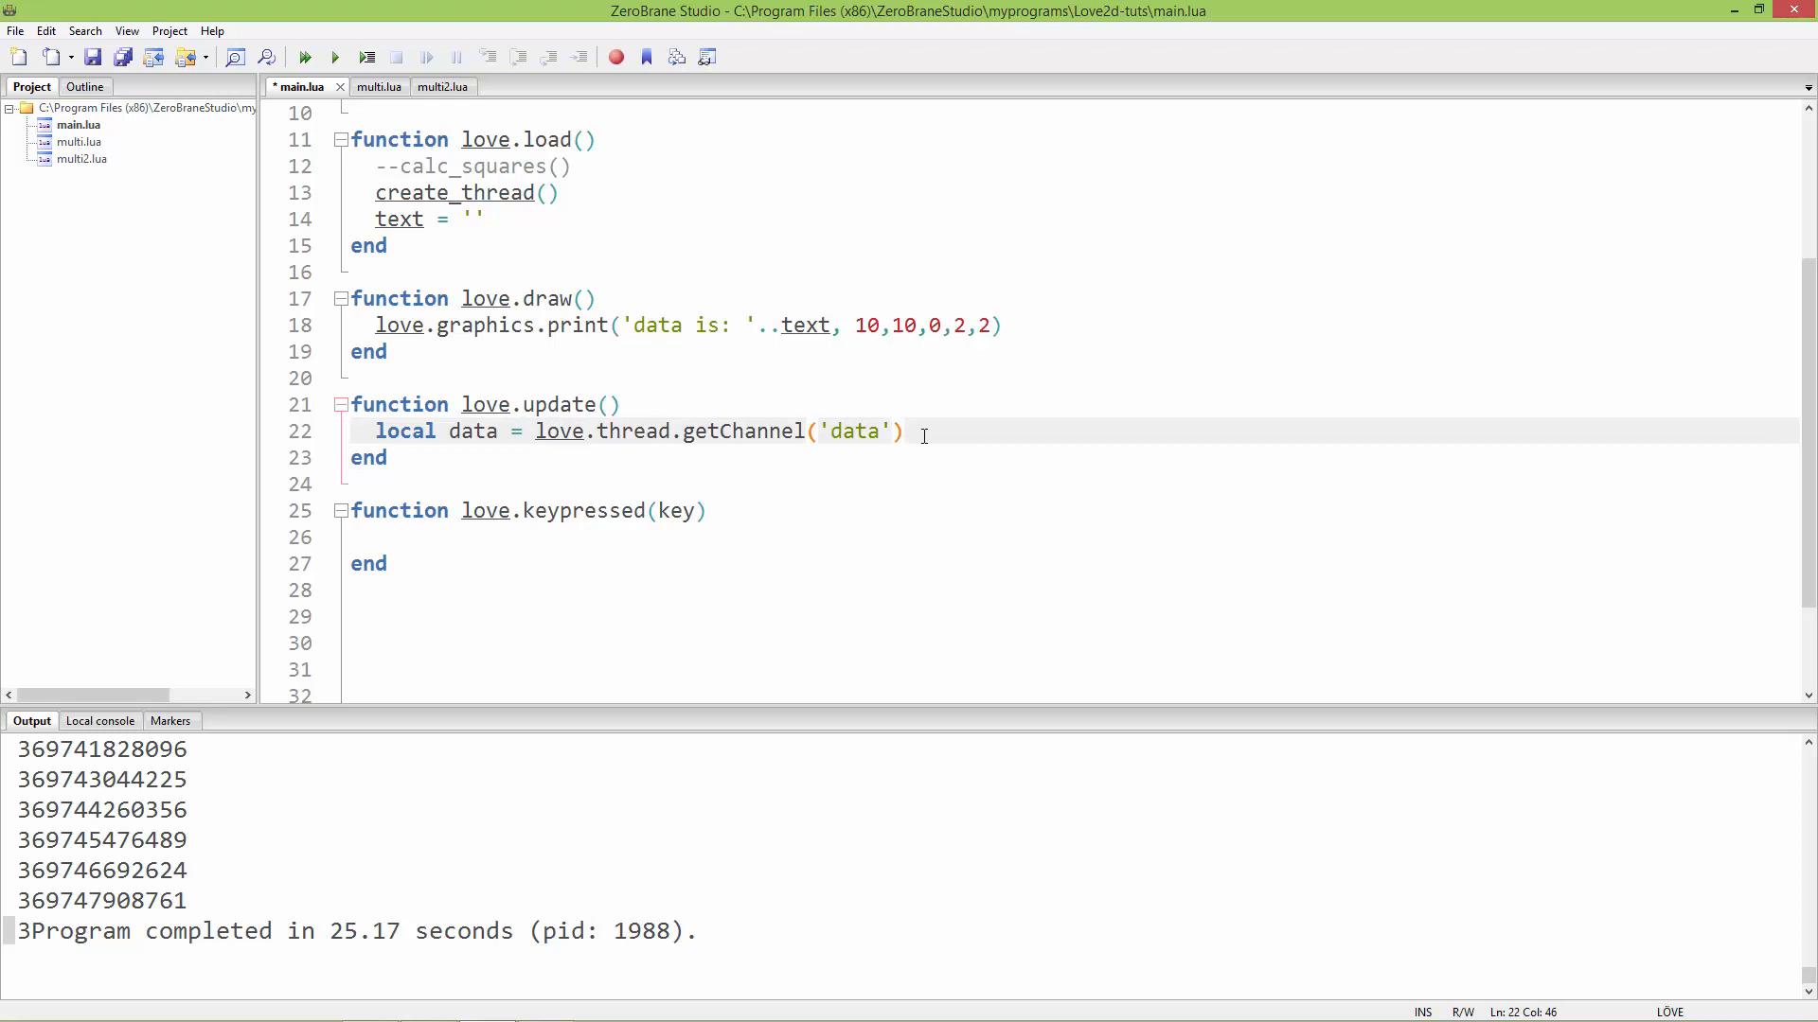
{"action": "type", "text": ":po"}
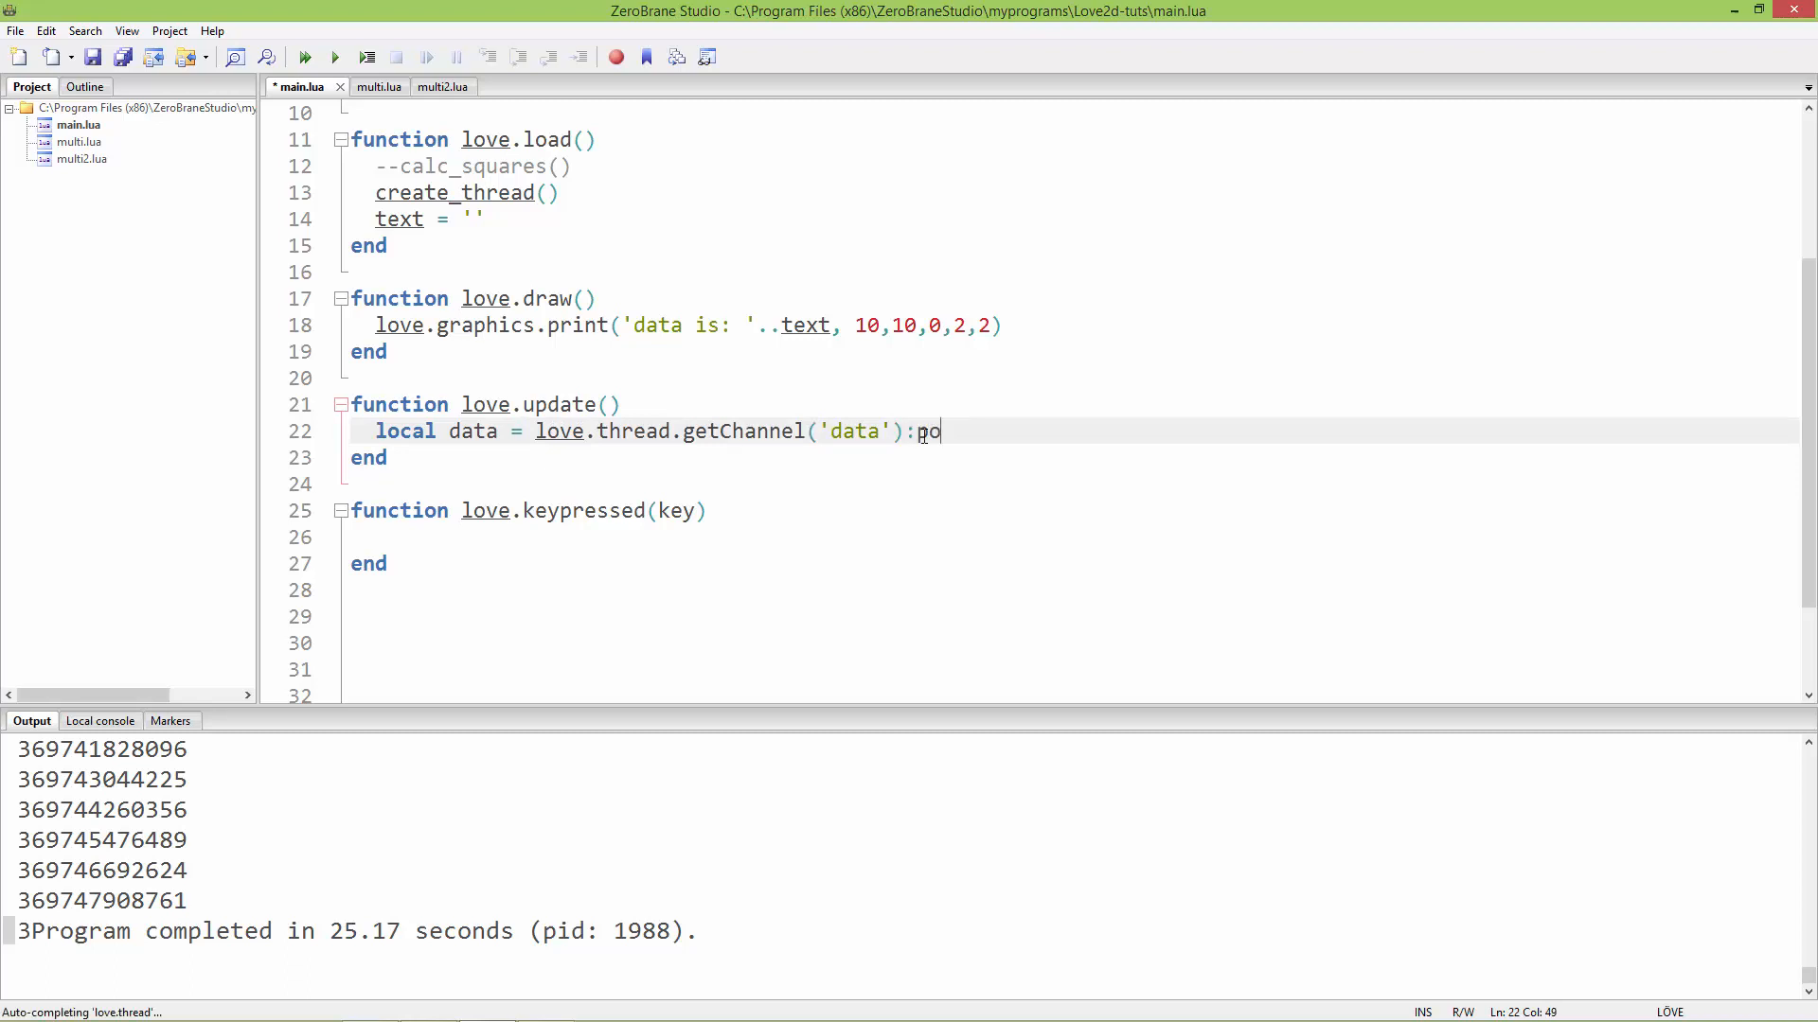
{"action": "type", "text": "p()"}
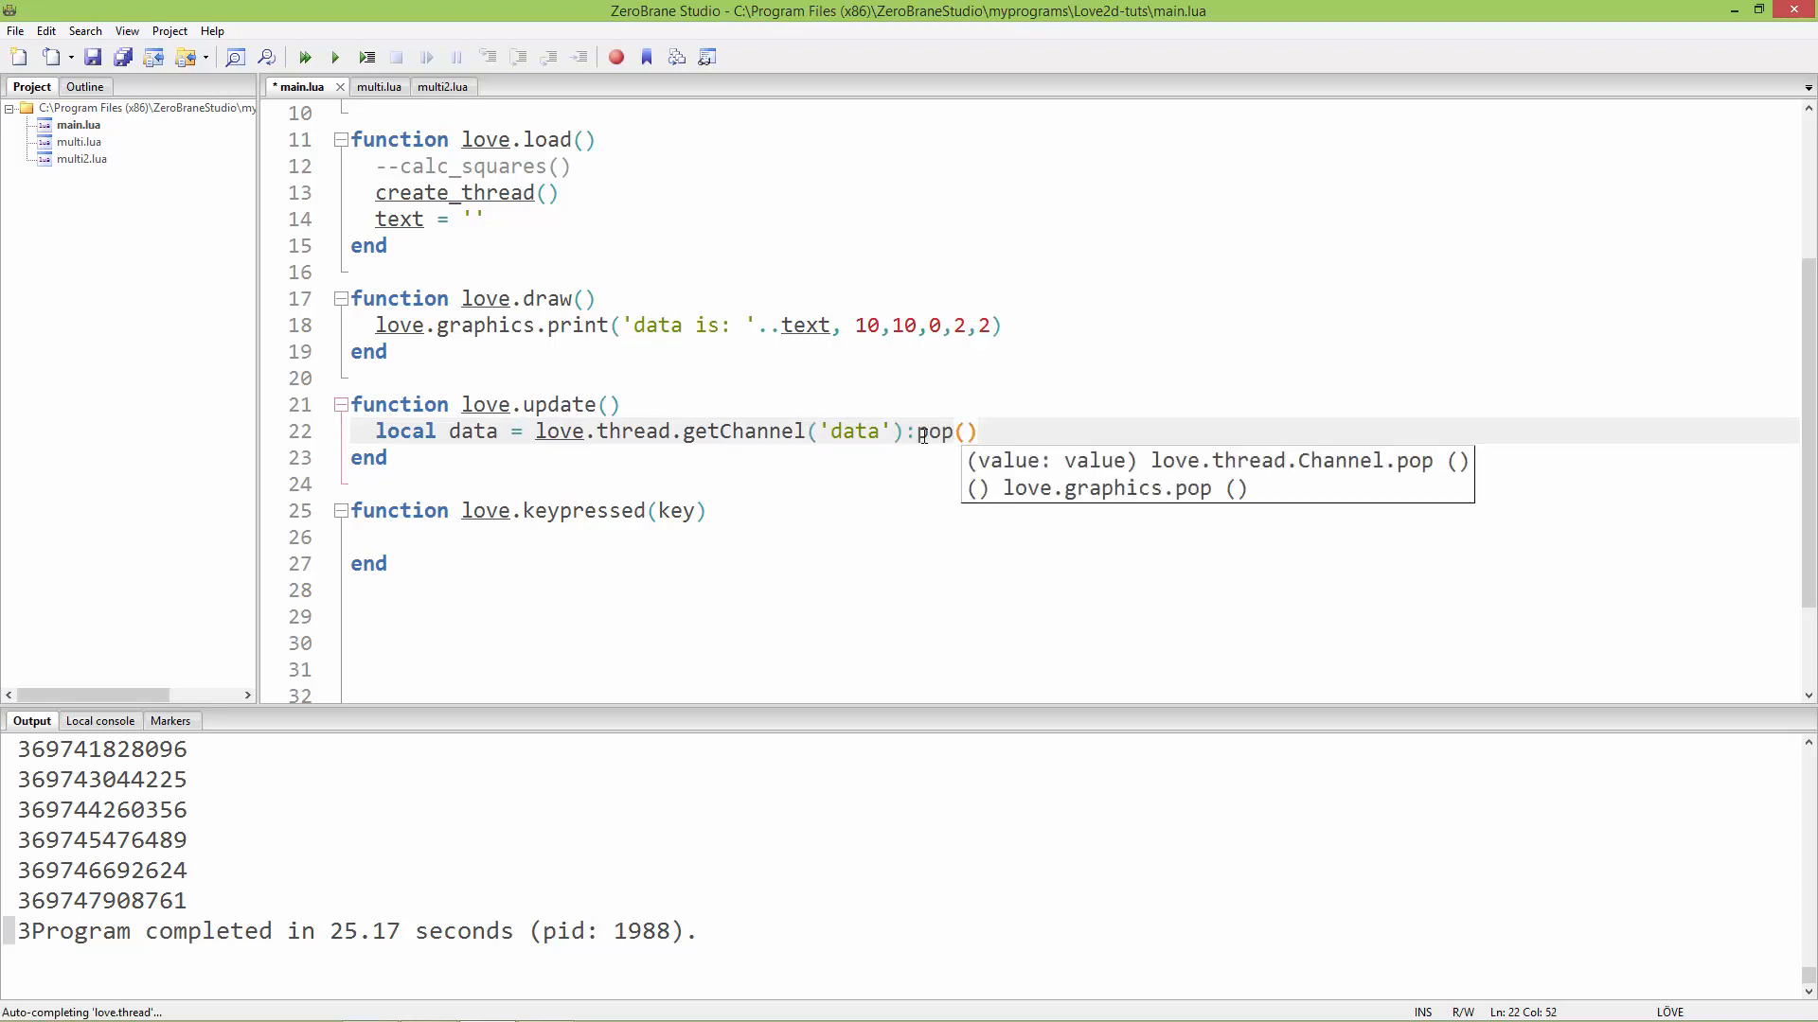
{"action": "left_click", "coordinate": [991, 521]}
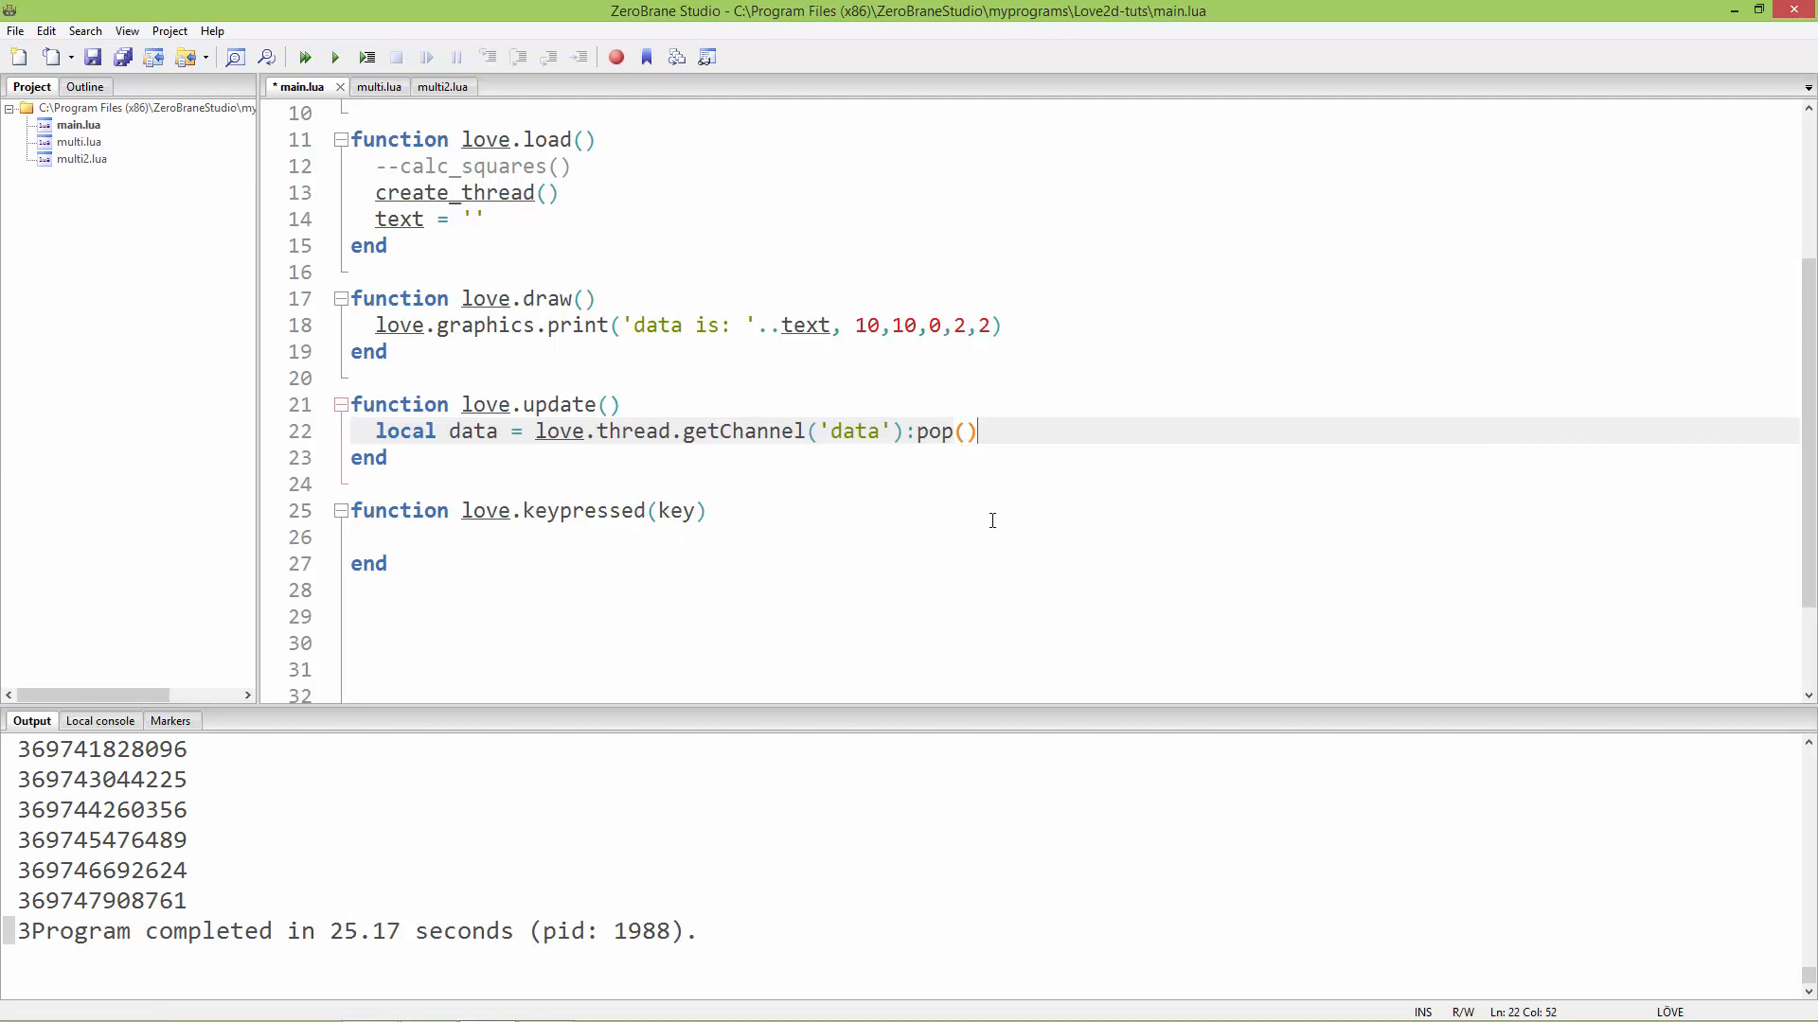
- Add 'if data then text = data end' below the pop call
{"action": "key", "text": "Return"}
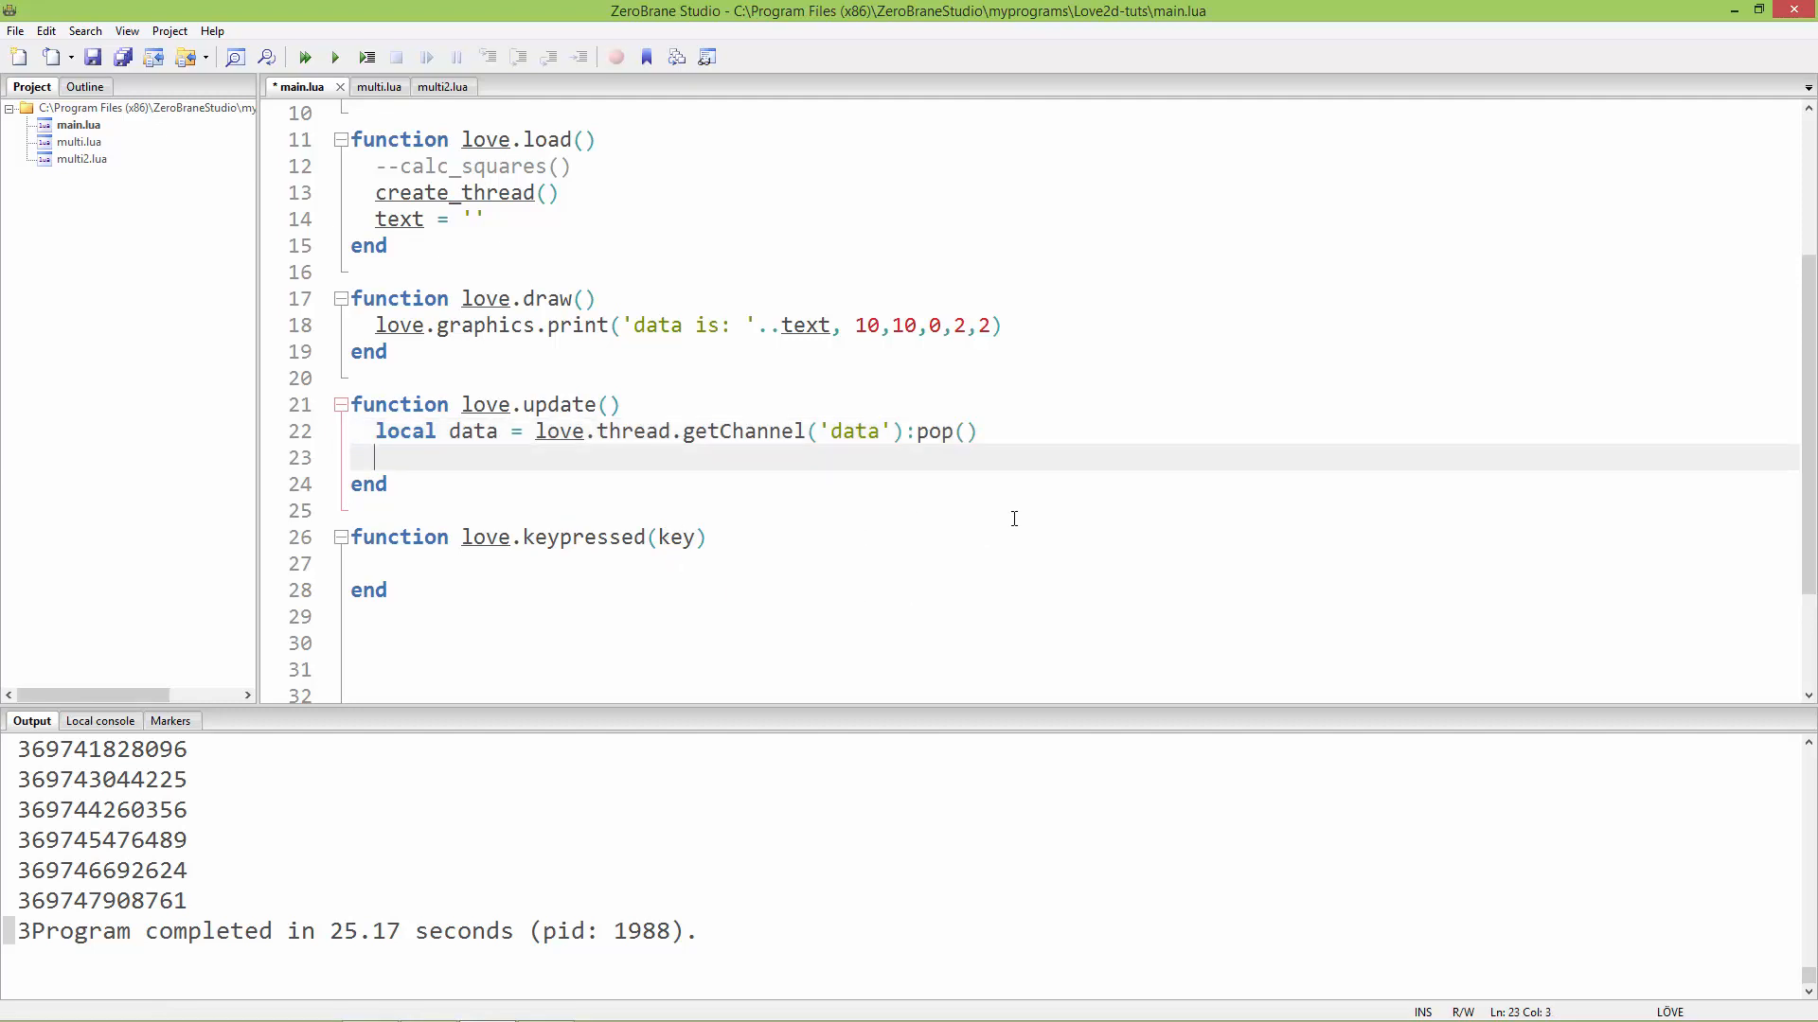
{"action": "type", "text": "if d"}
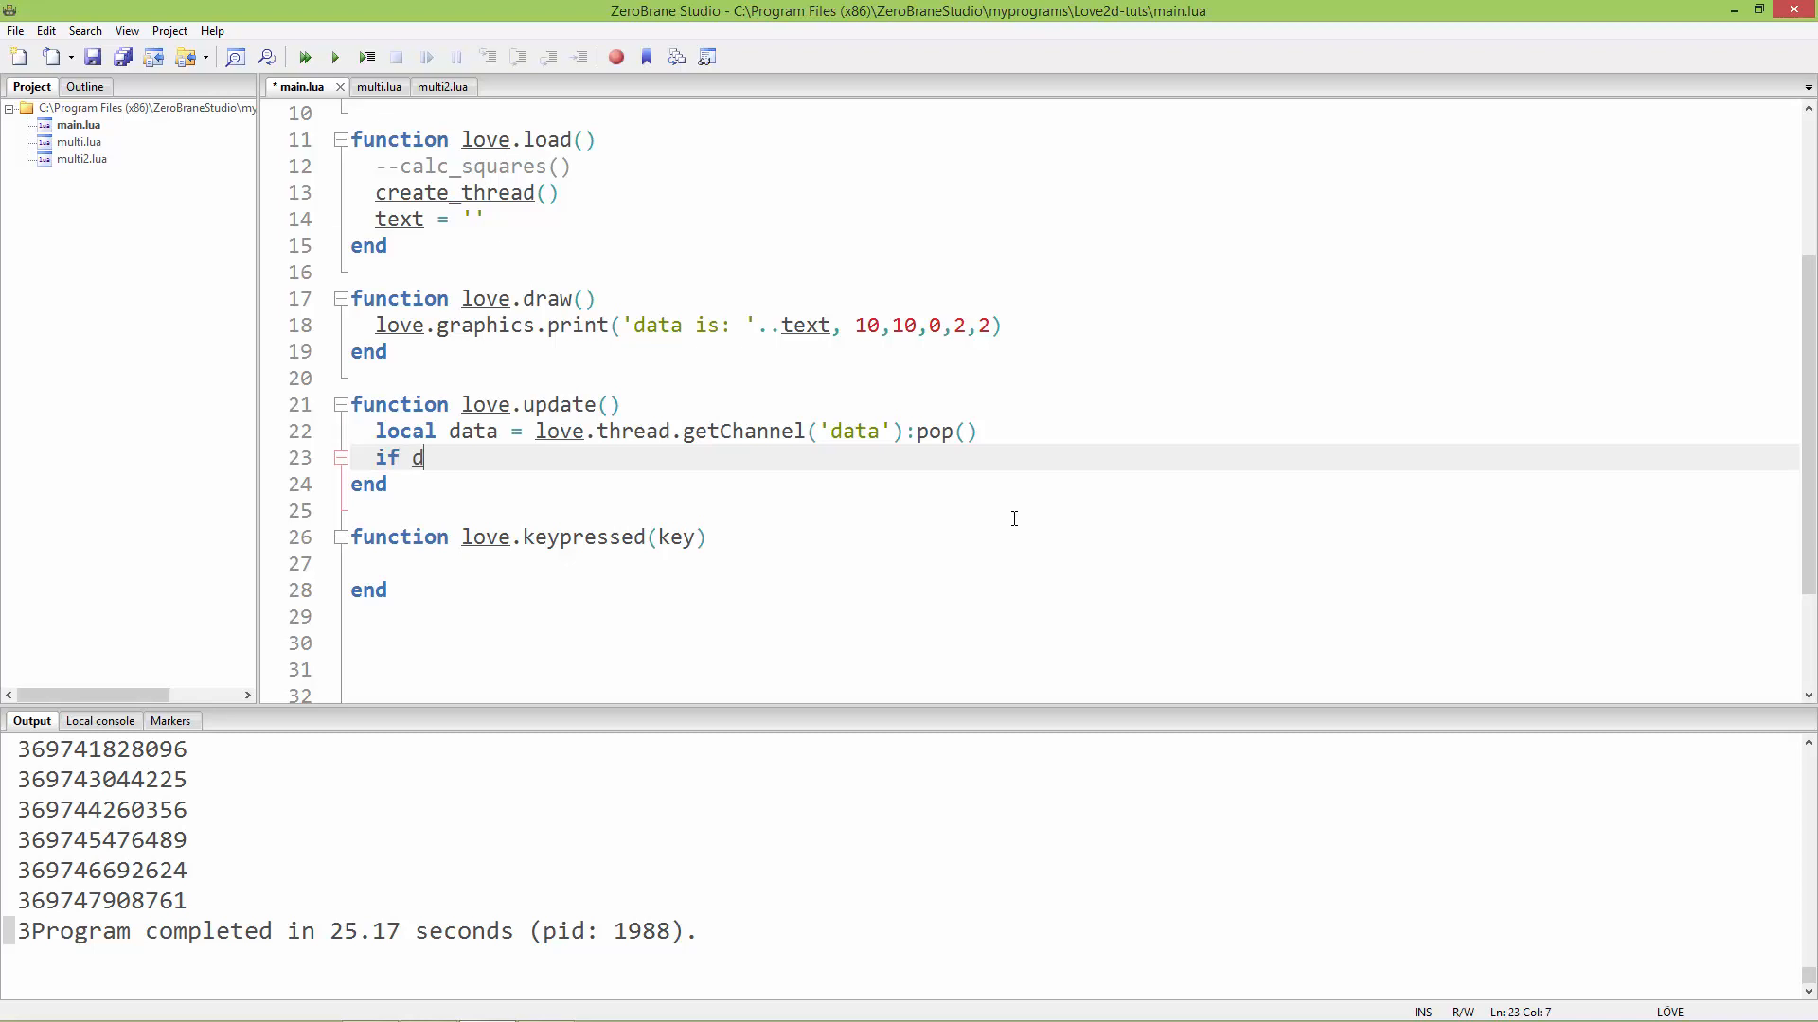
{"action": "type", "text": "ata then"}
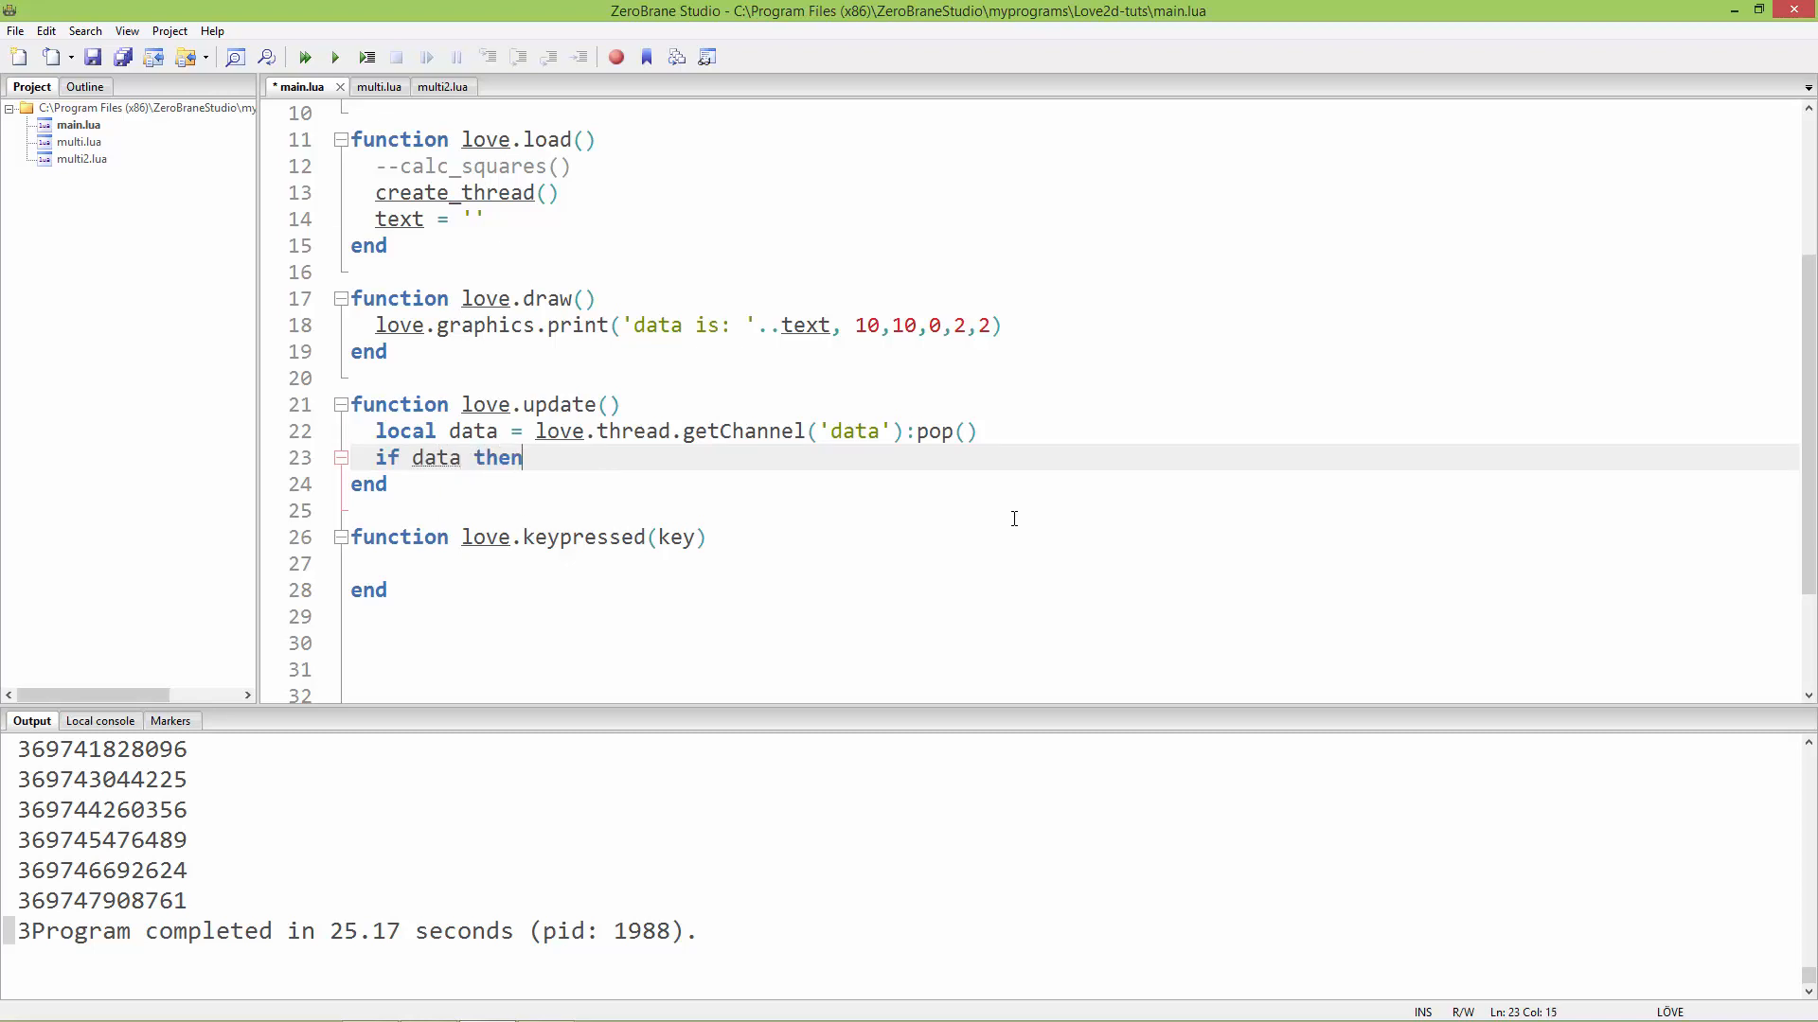
{"action": "type", "text": "text = data"}
{"action": "type", "text": "end"}
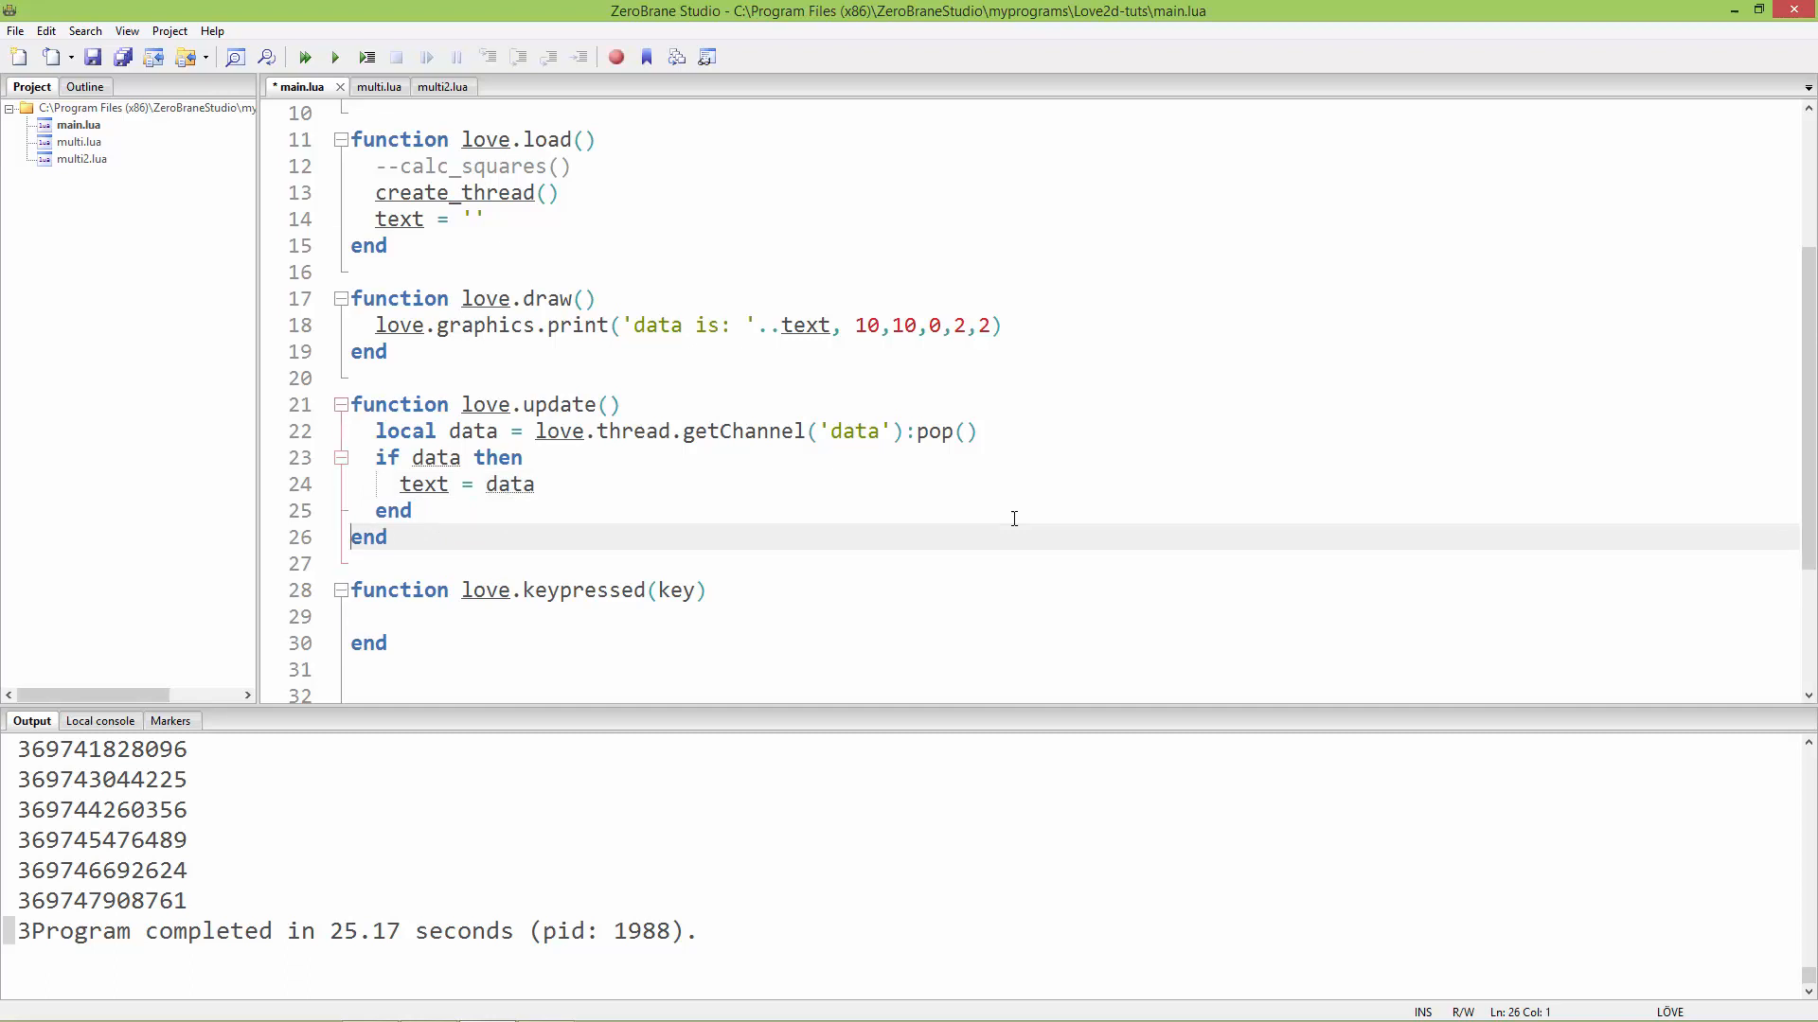
{"action": "mouse_move", "coordinate": [361, 833]}
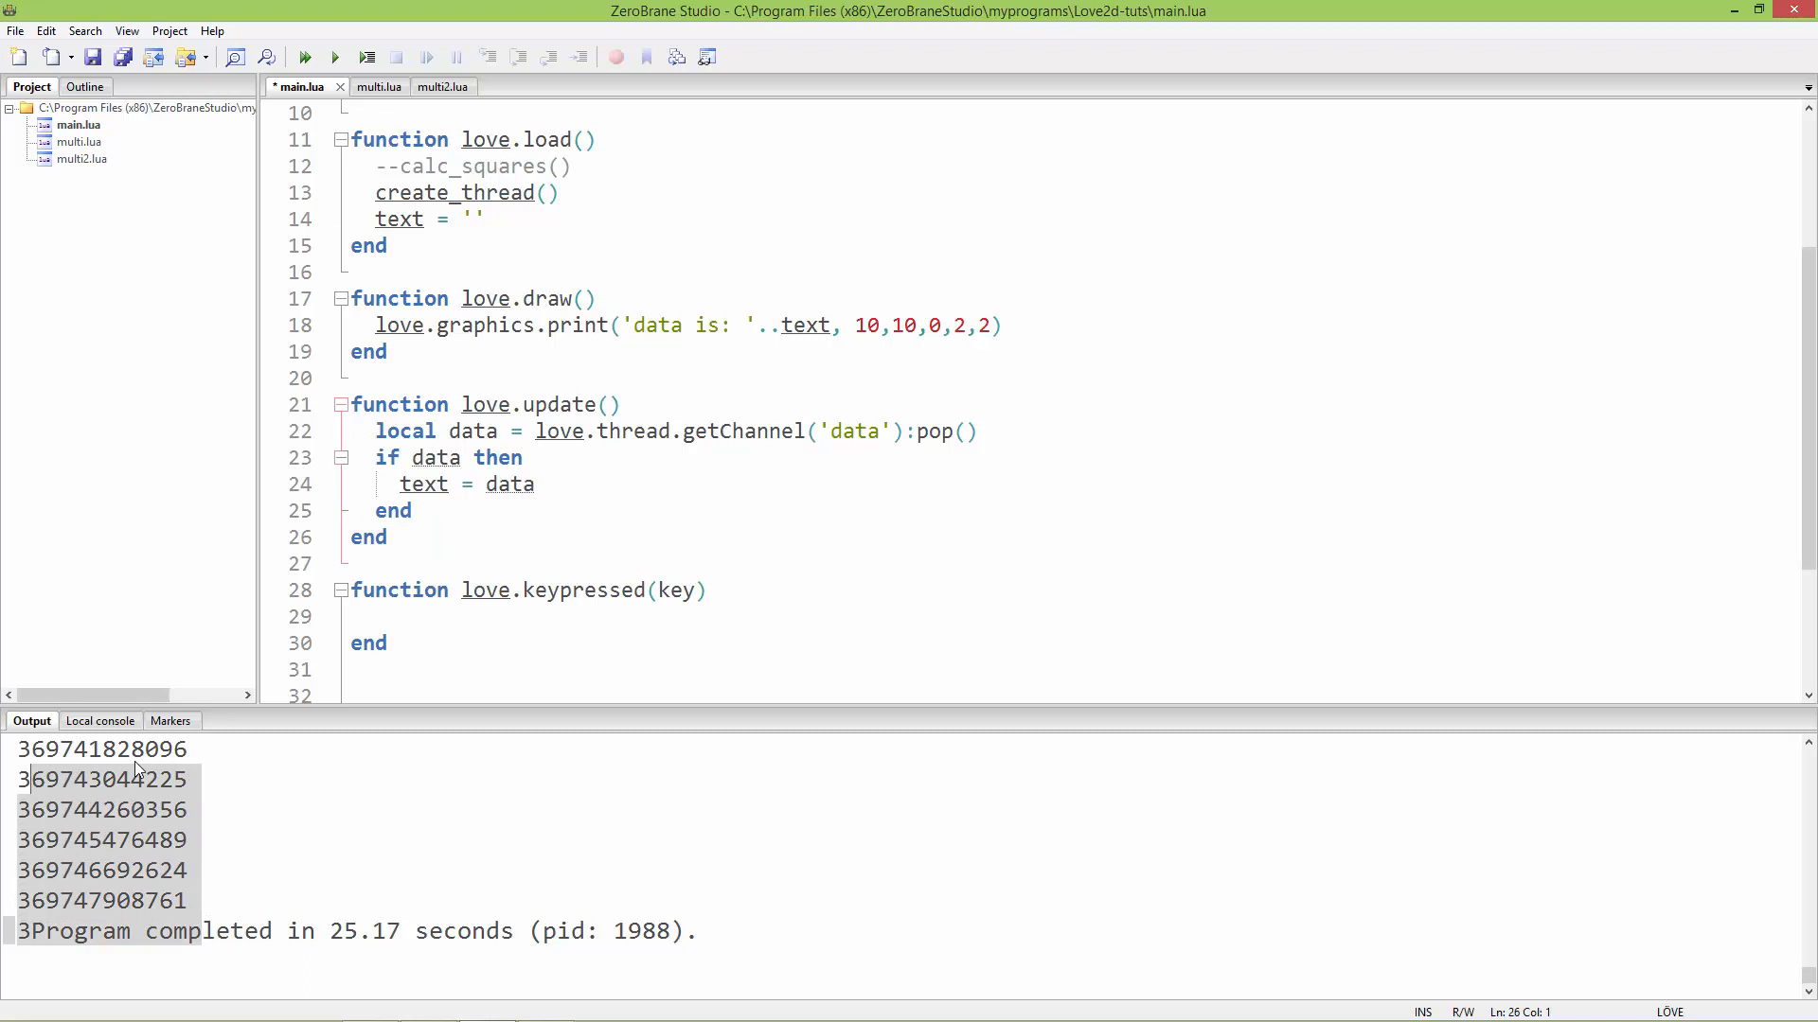
{"action": "mouse_move", "coordinate": [569, 447]}
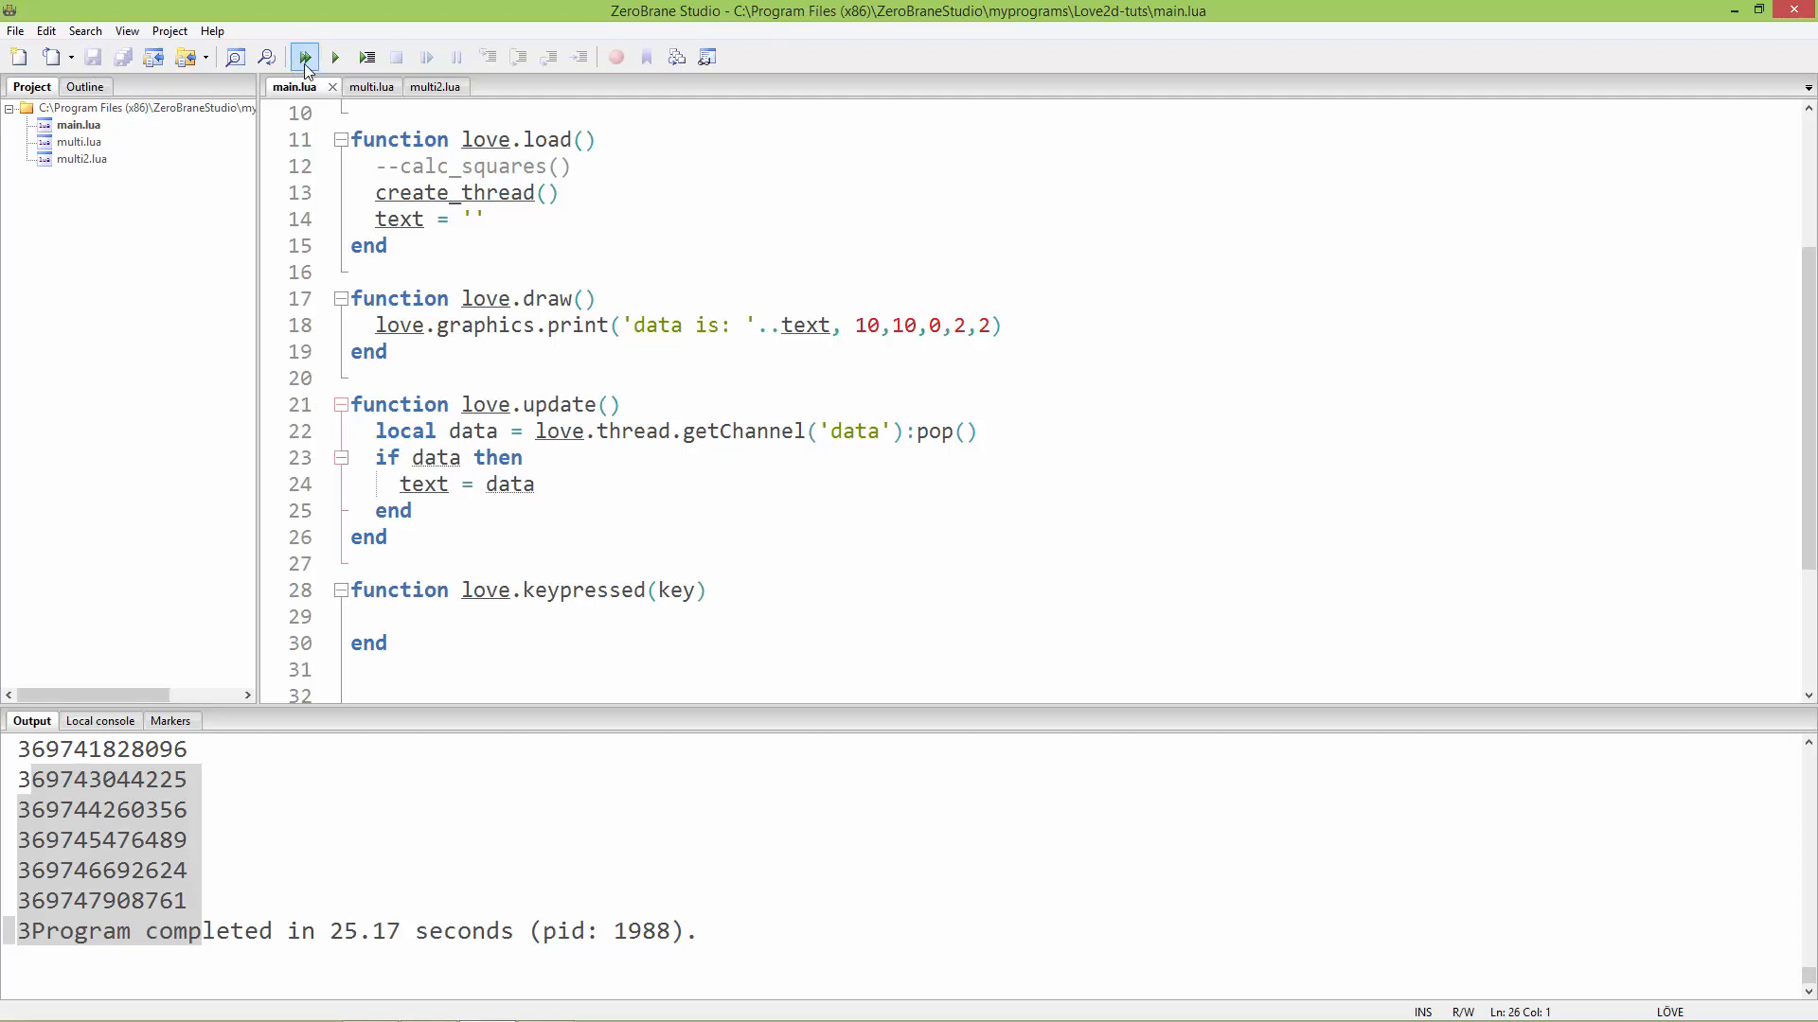
- Run the game, see 'data is: 1155625', and close the LÖVE window
{"action": "left_click", "coordinate": [304, 56]}
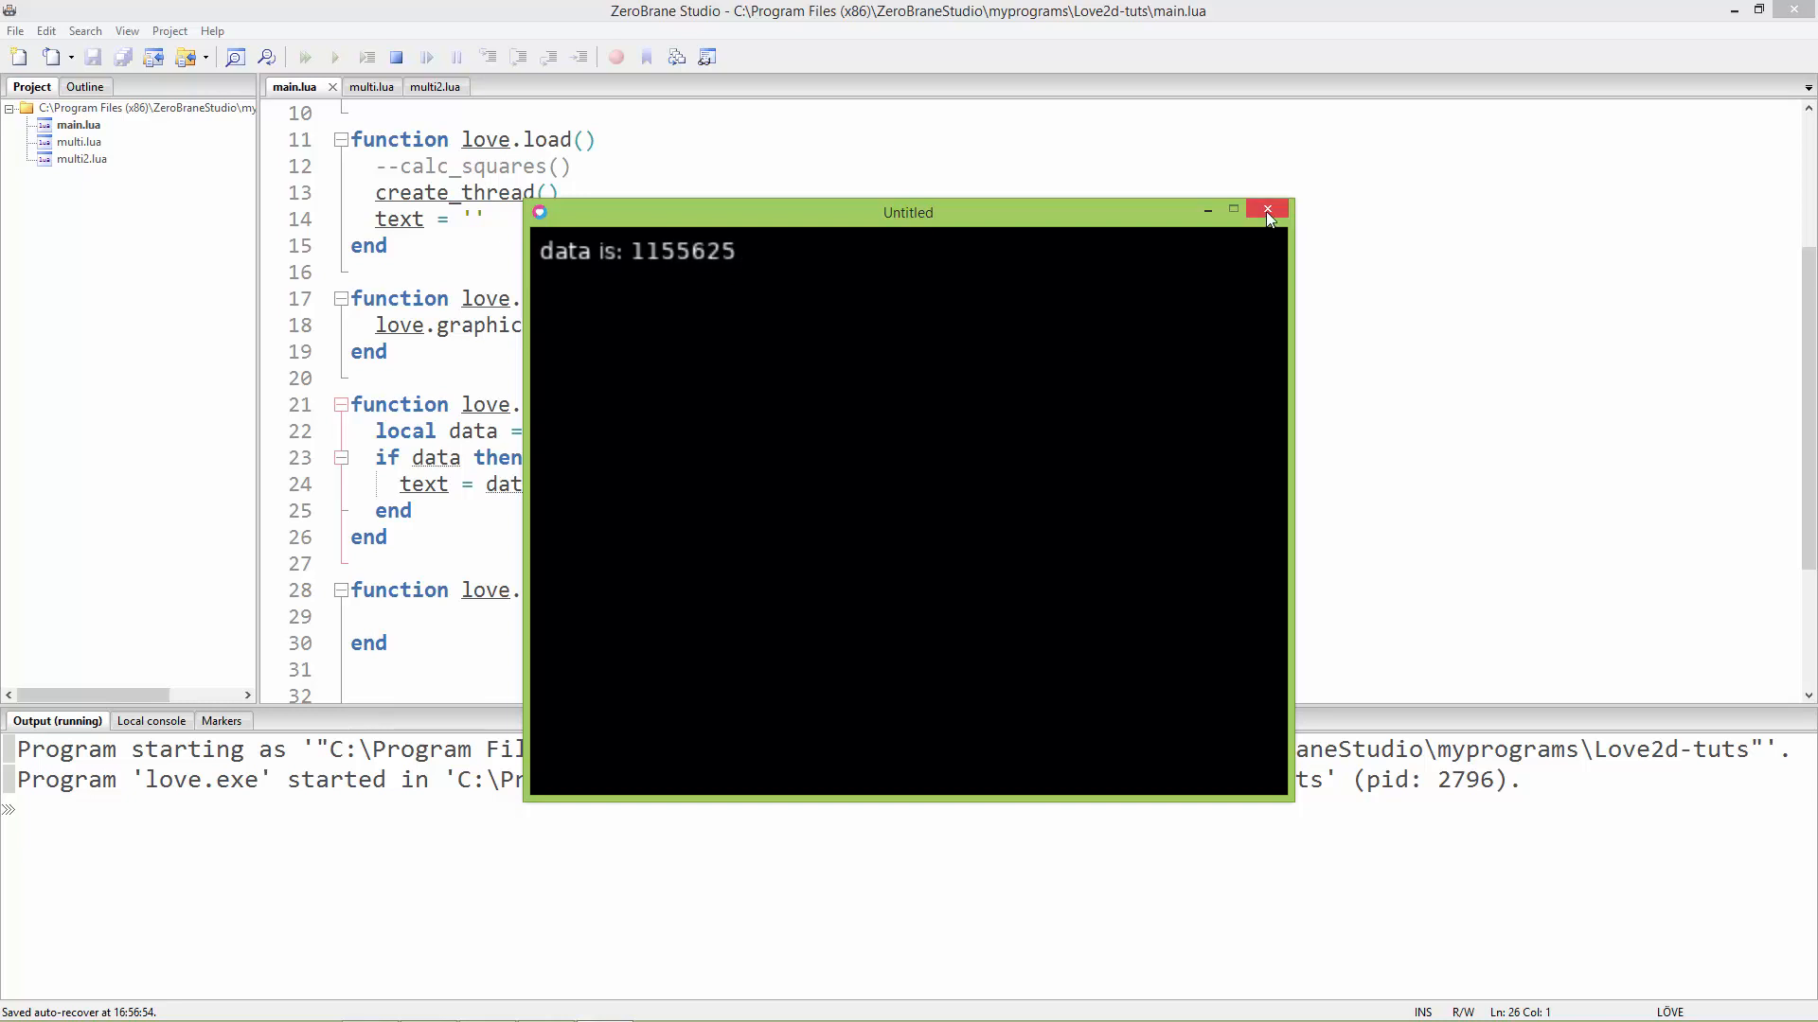
{"action": "left_click", "coordinate": [1267, 210]}
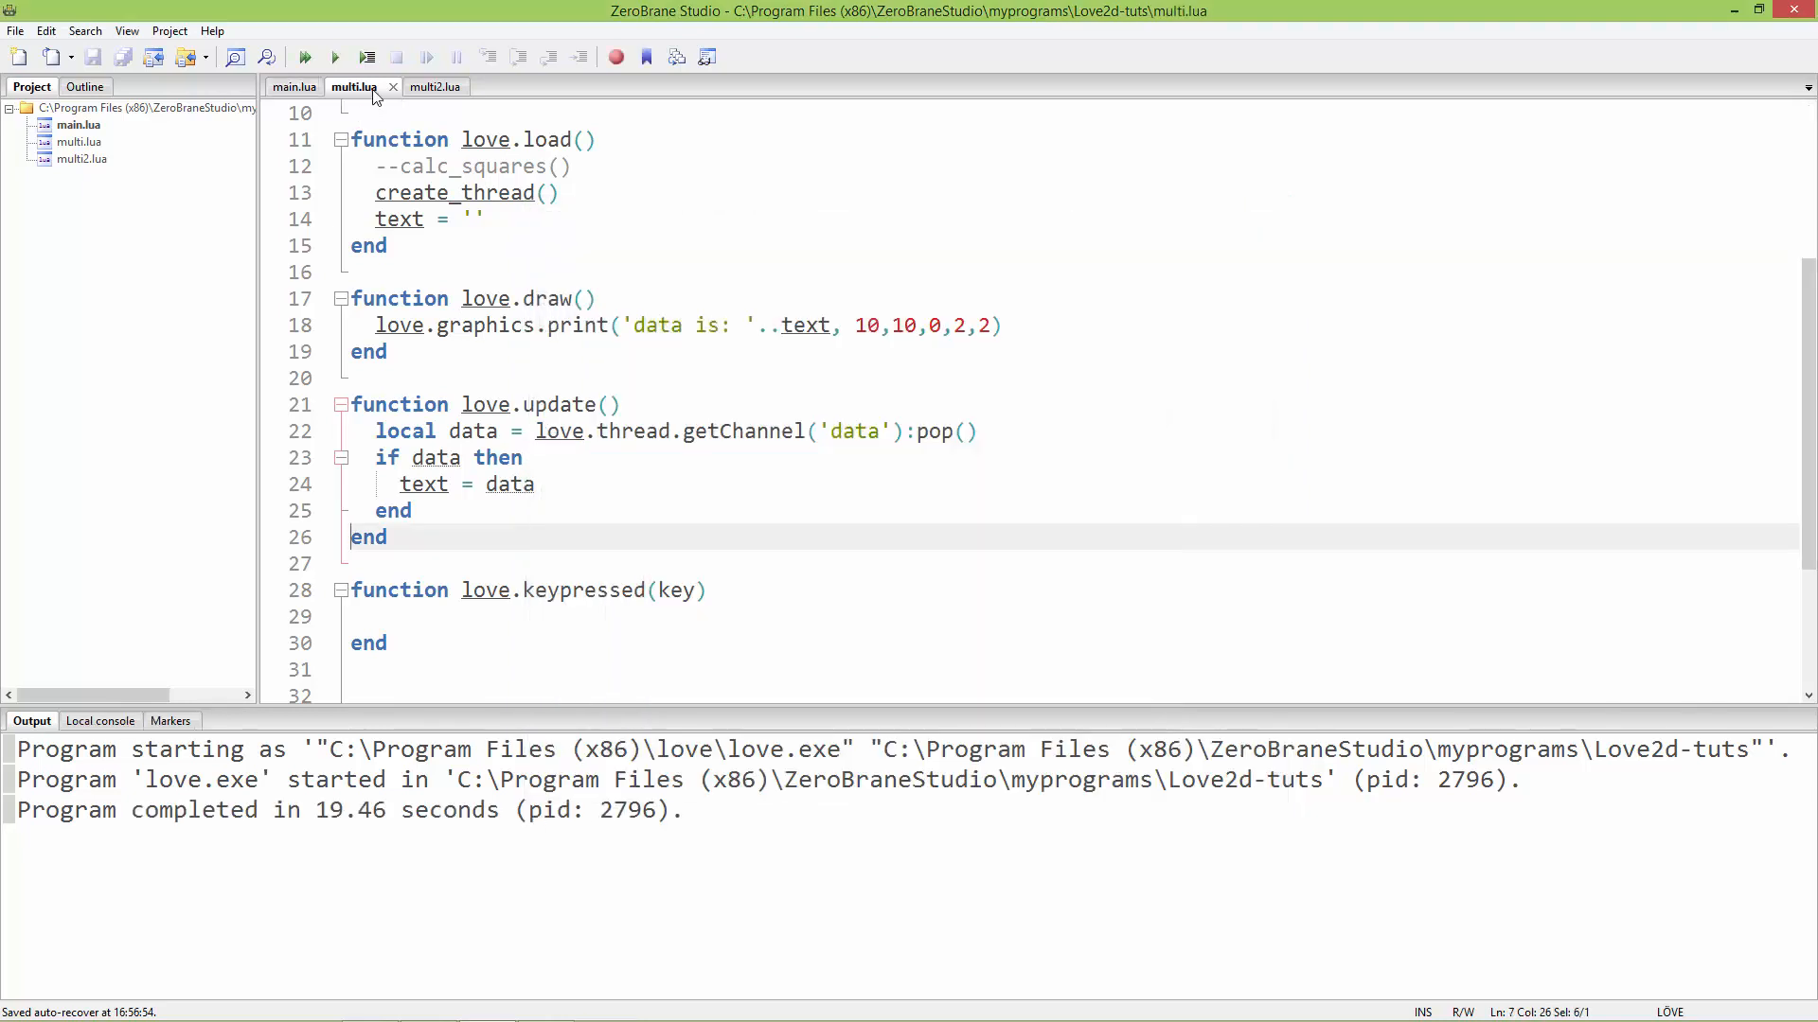
- Add local soc = require('socket') to the thread code
{"action": "scroll", "scroll_direction": "up", "scroll_amount": 3}
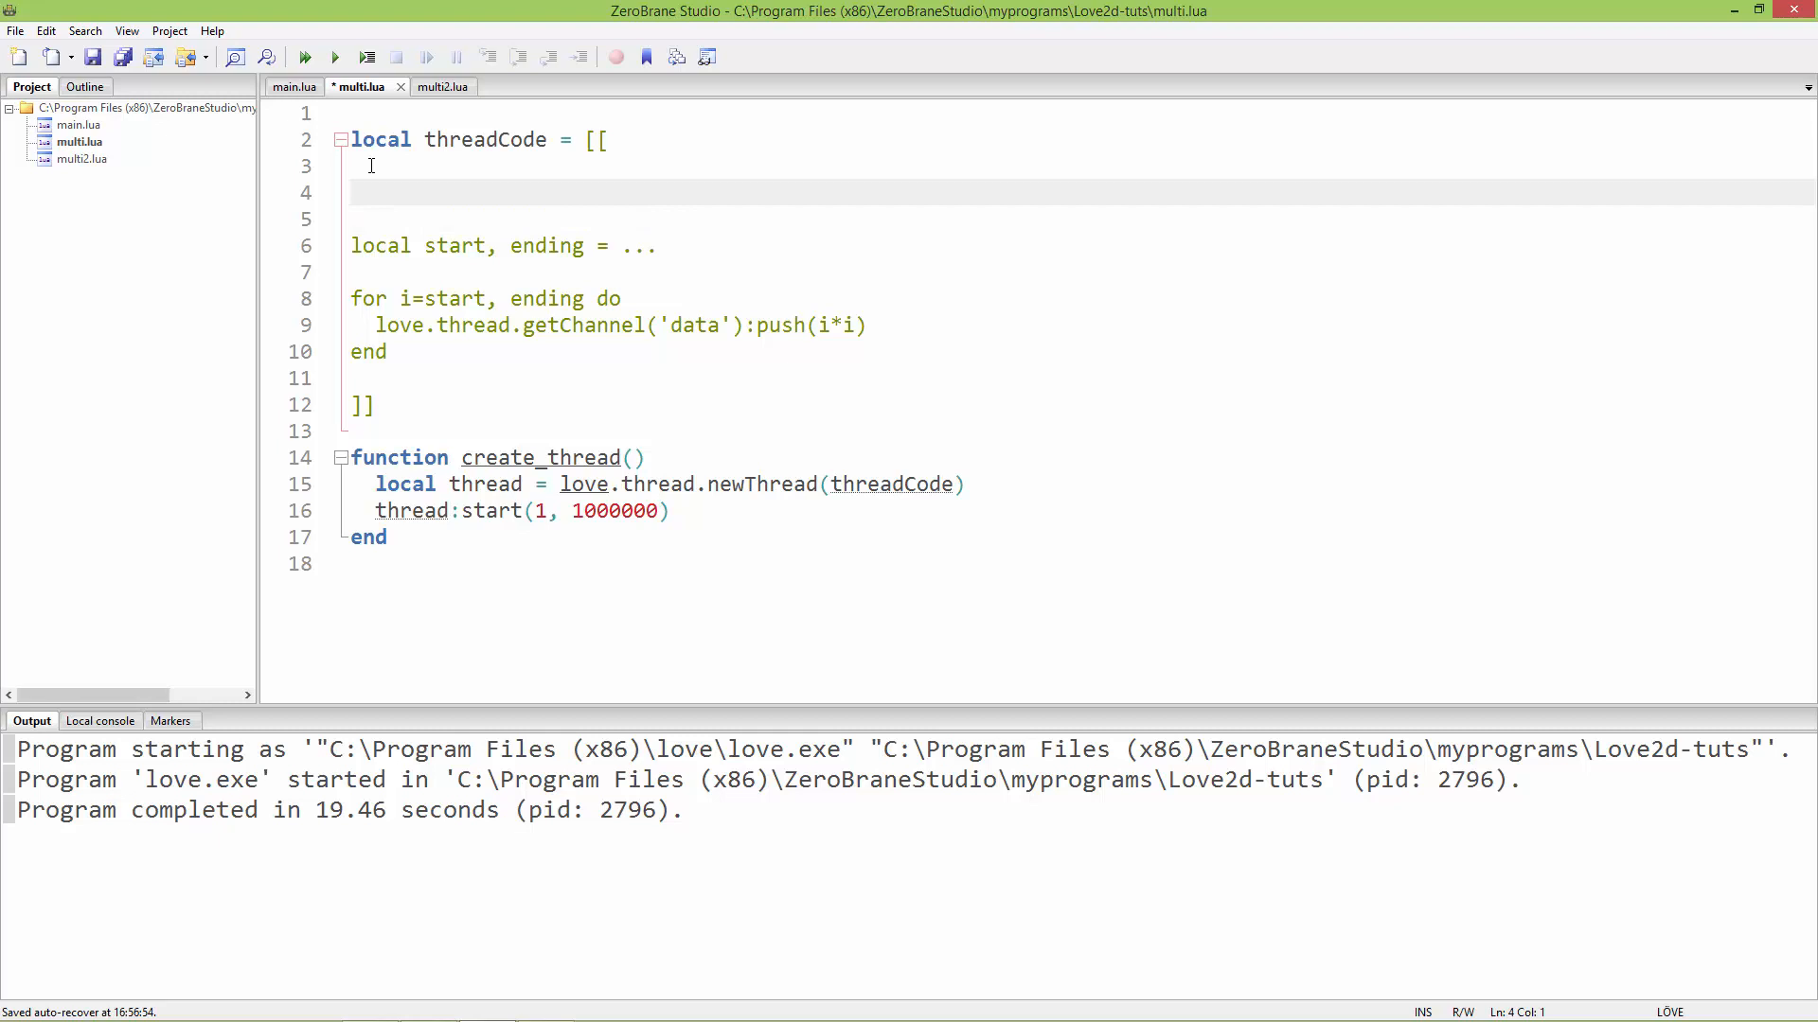
{"action": "type", "text": "local"}
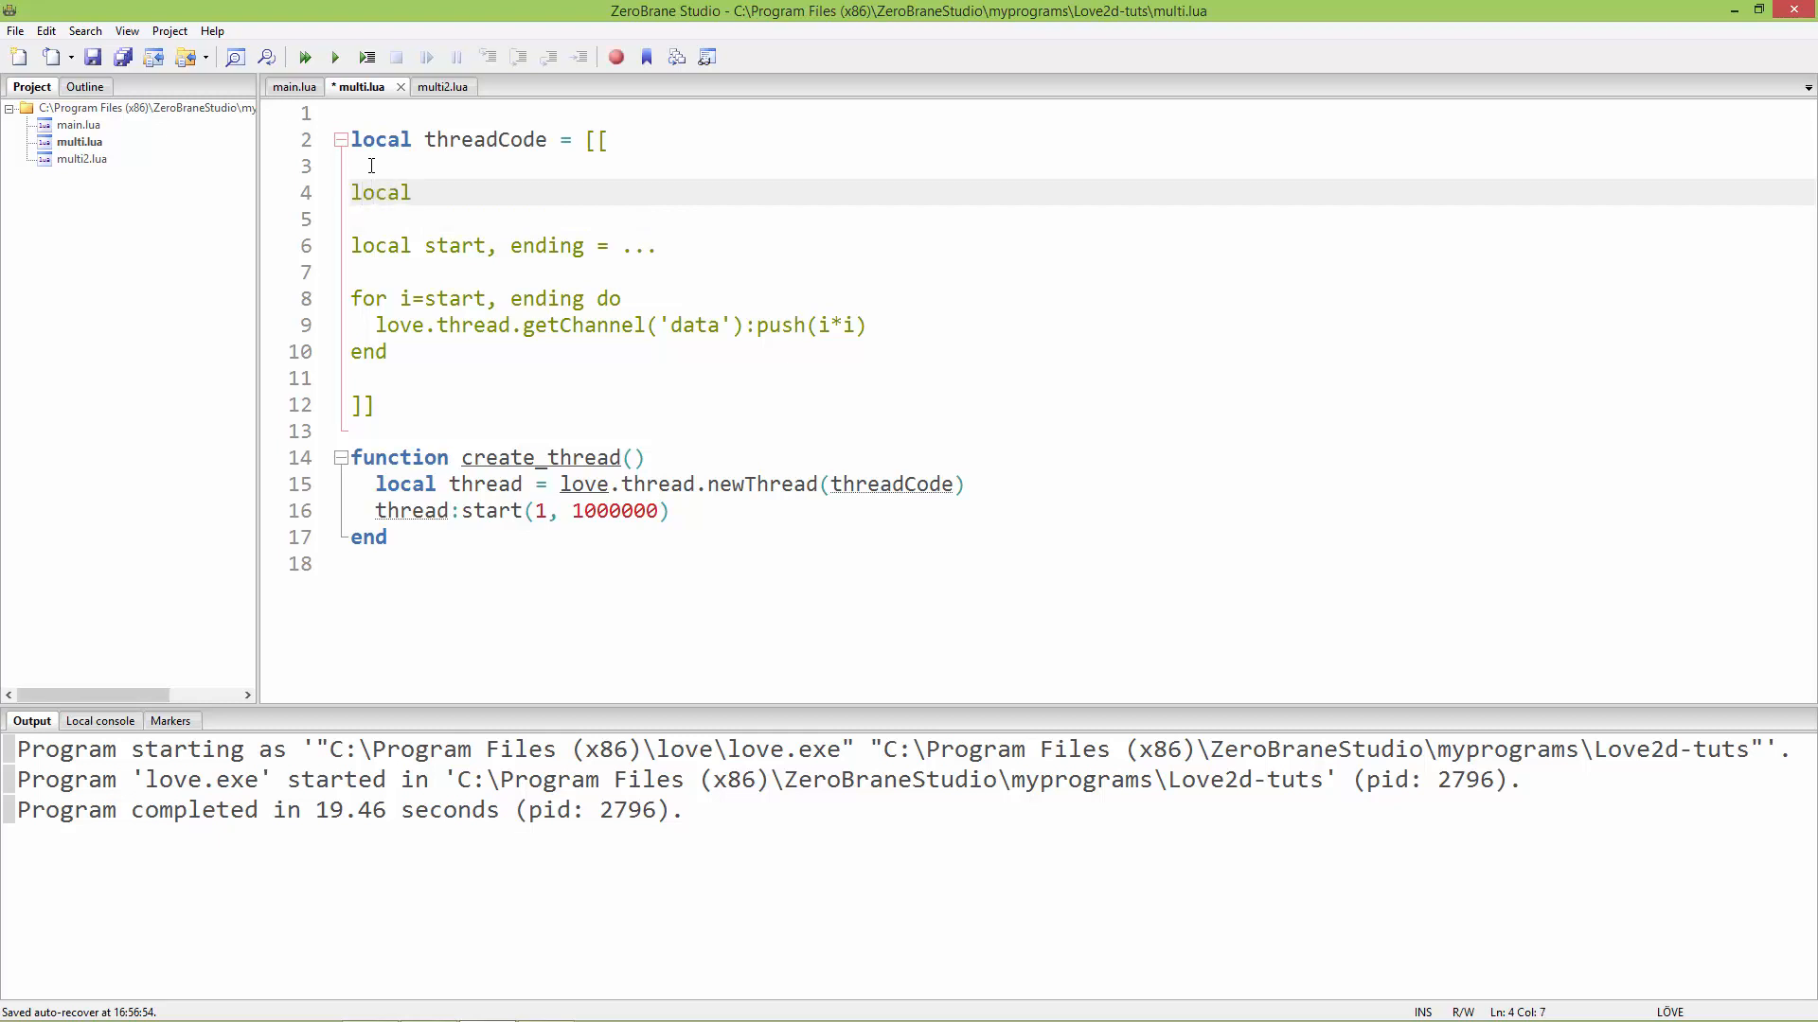
{"action": "type", "text": "soc ="}
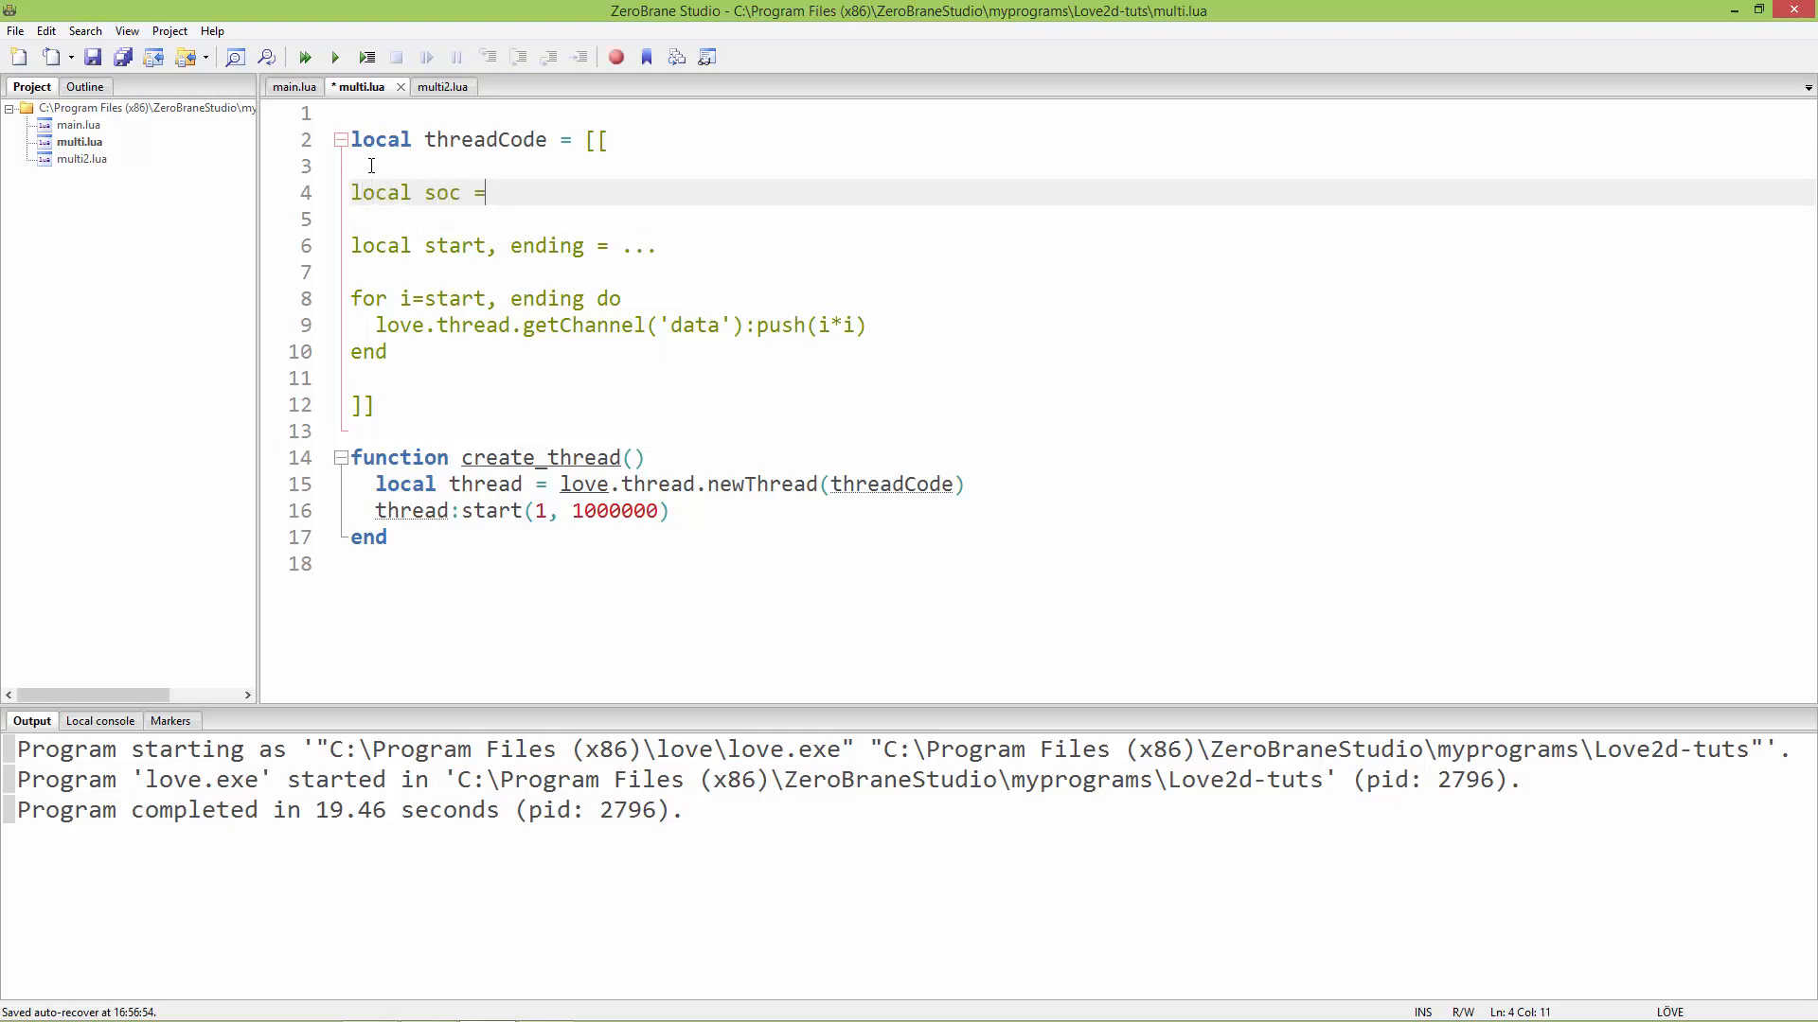
{"action": "type", "text": "req"}
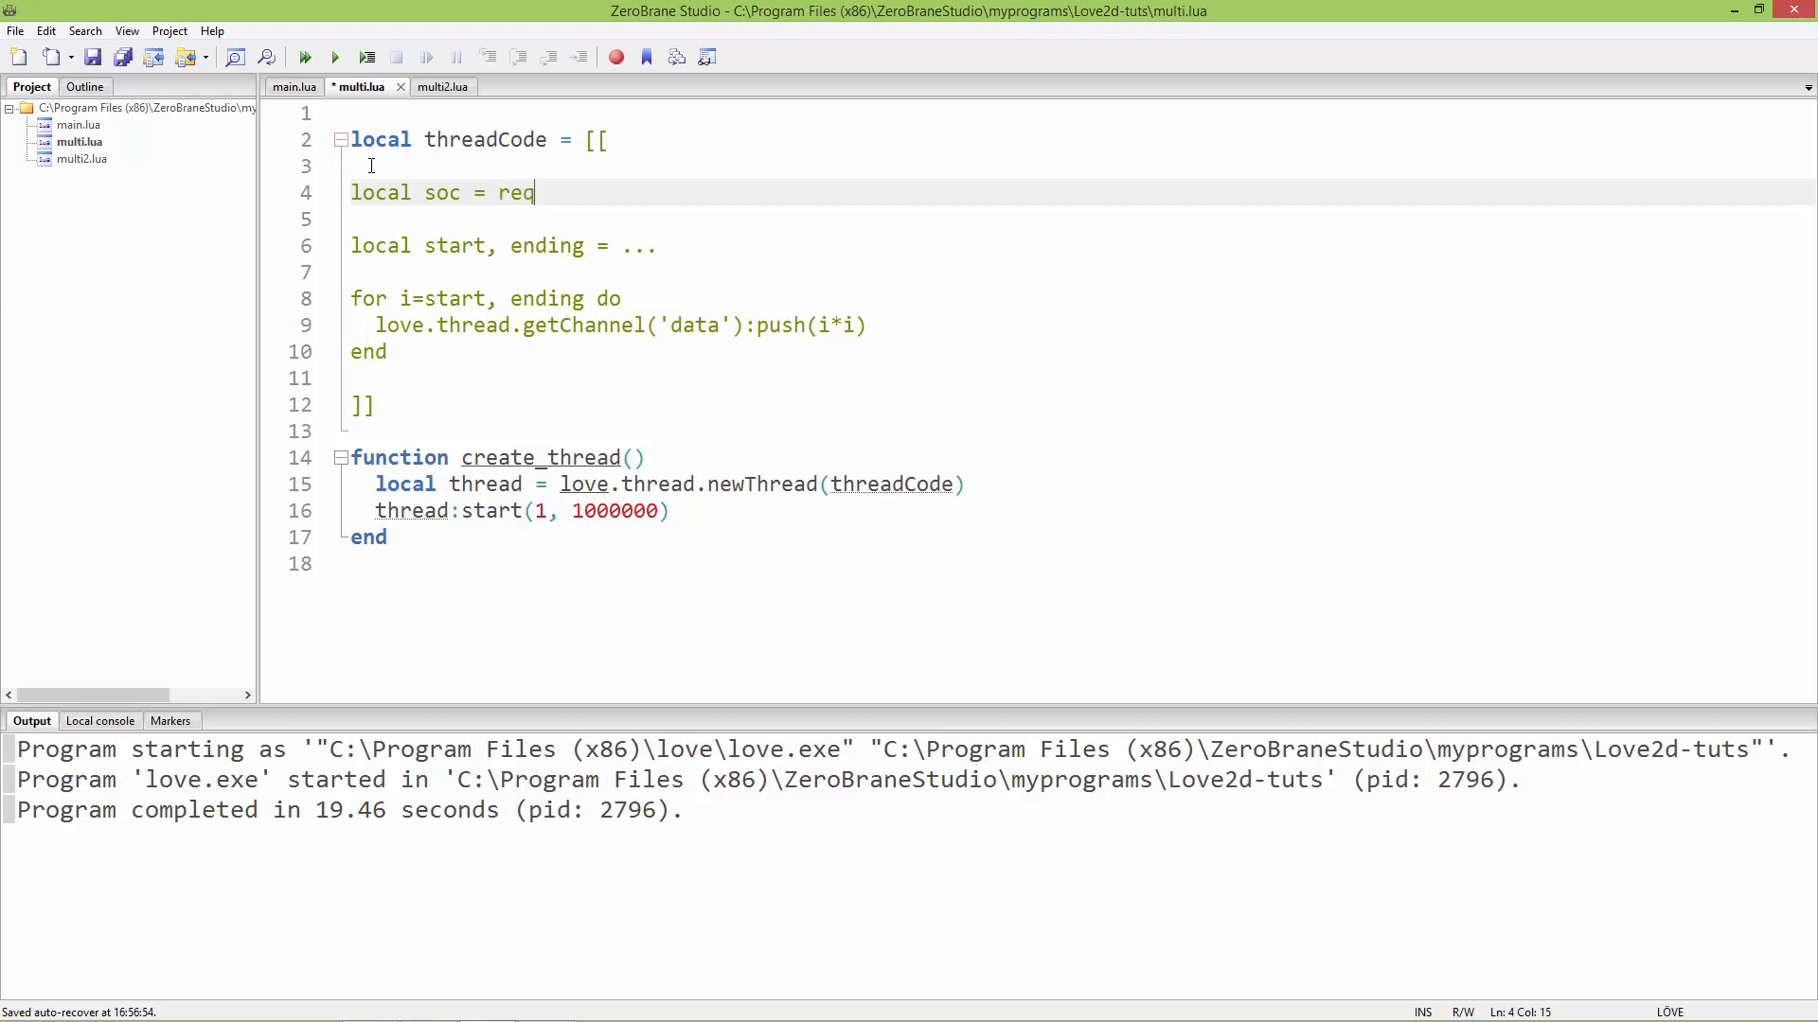
{"action": "type", "text": "uire"}
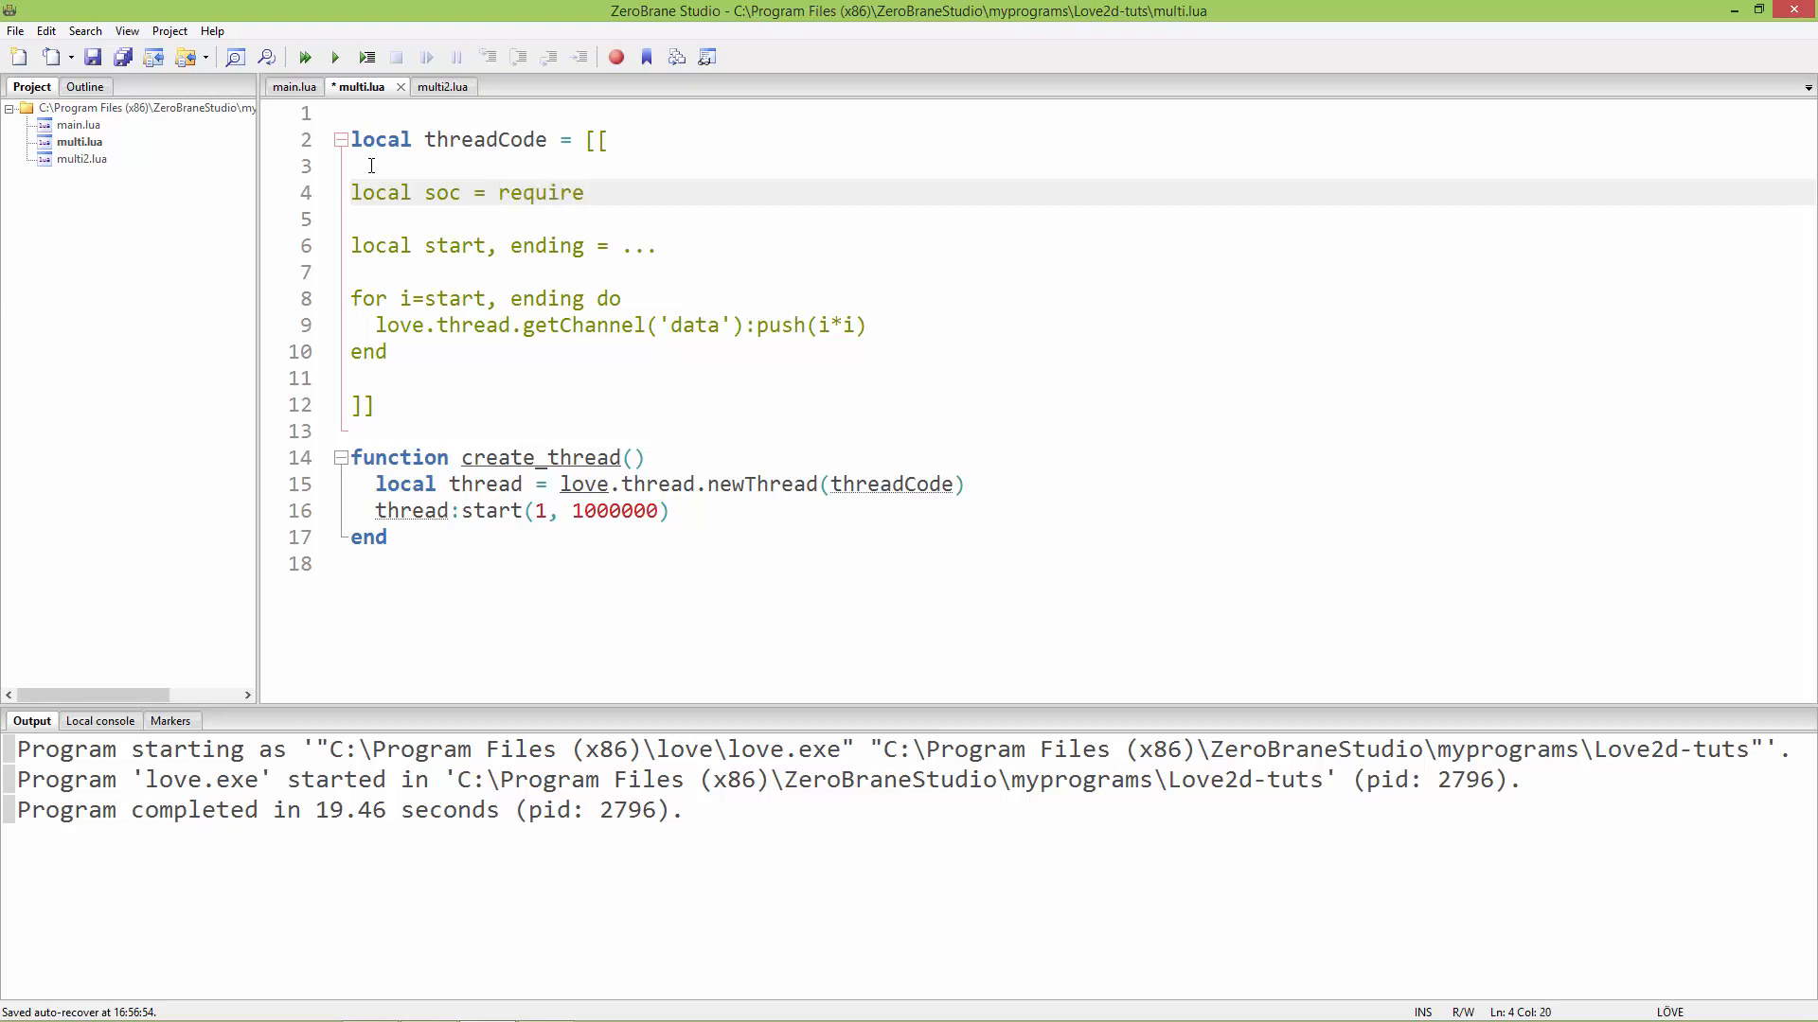
{"action": "type", "text": "('')"}
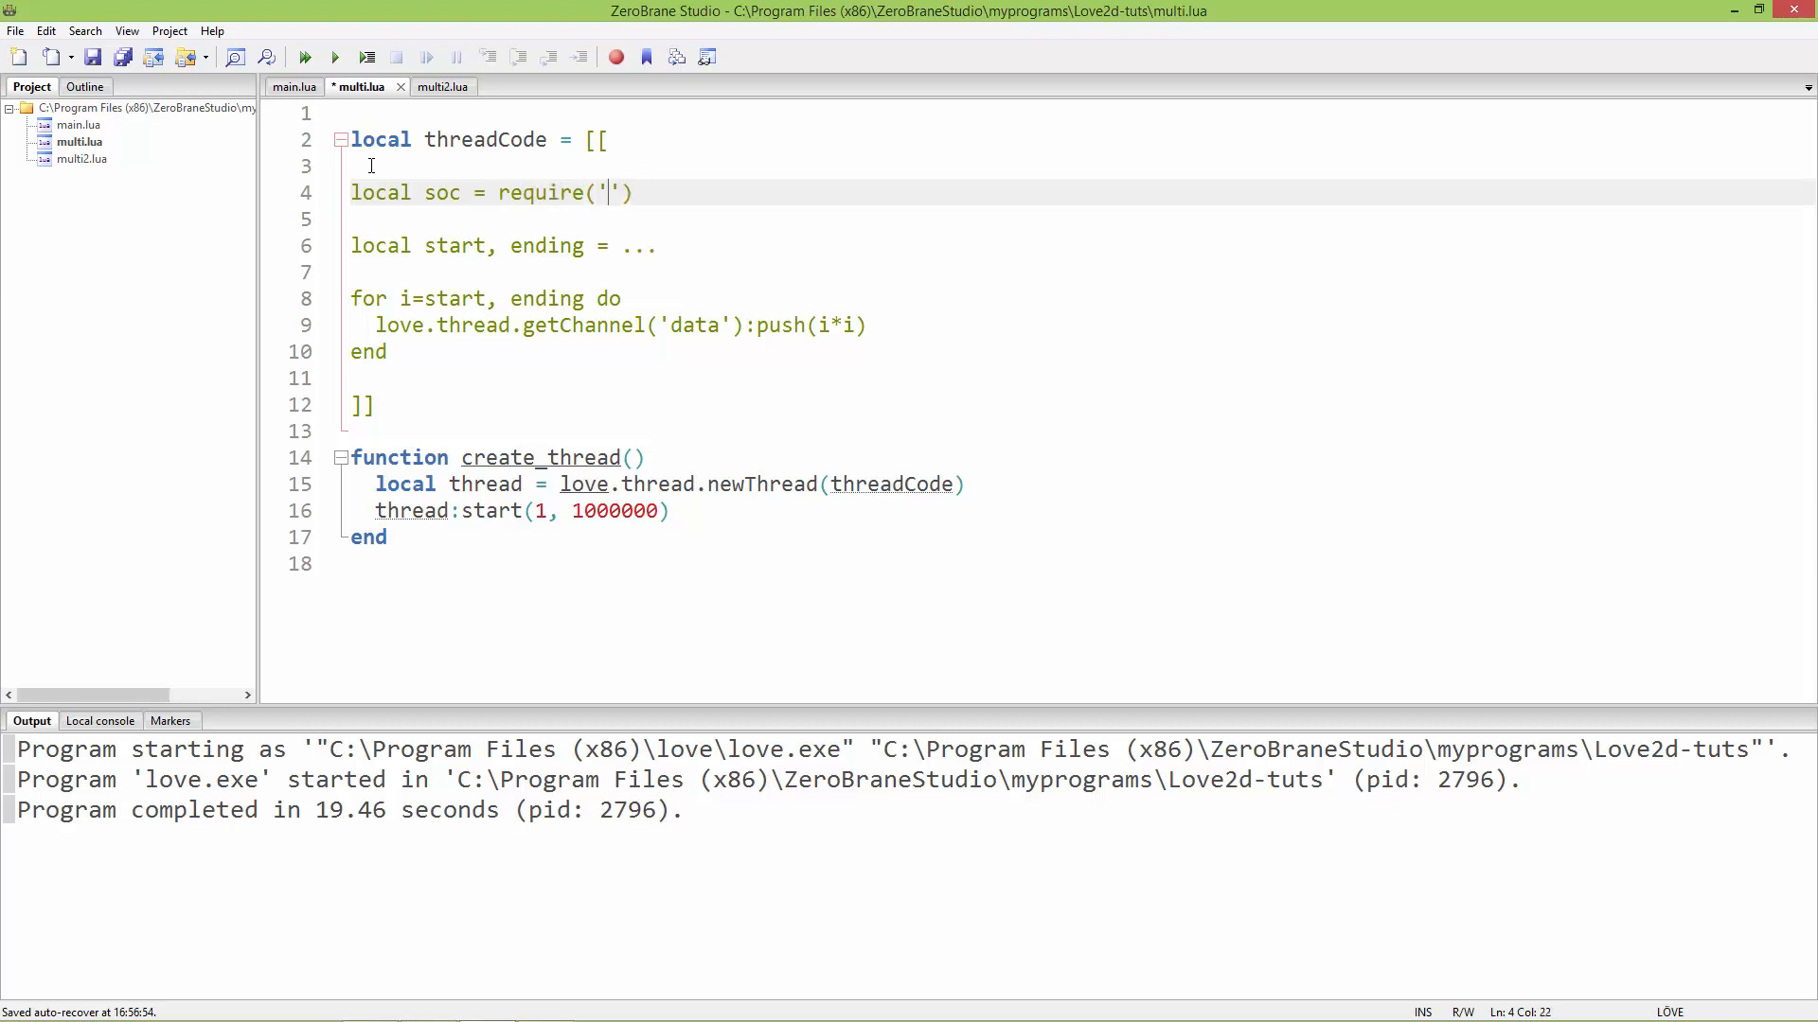
{"action": "type", "text": "socket"}
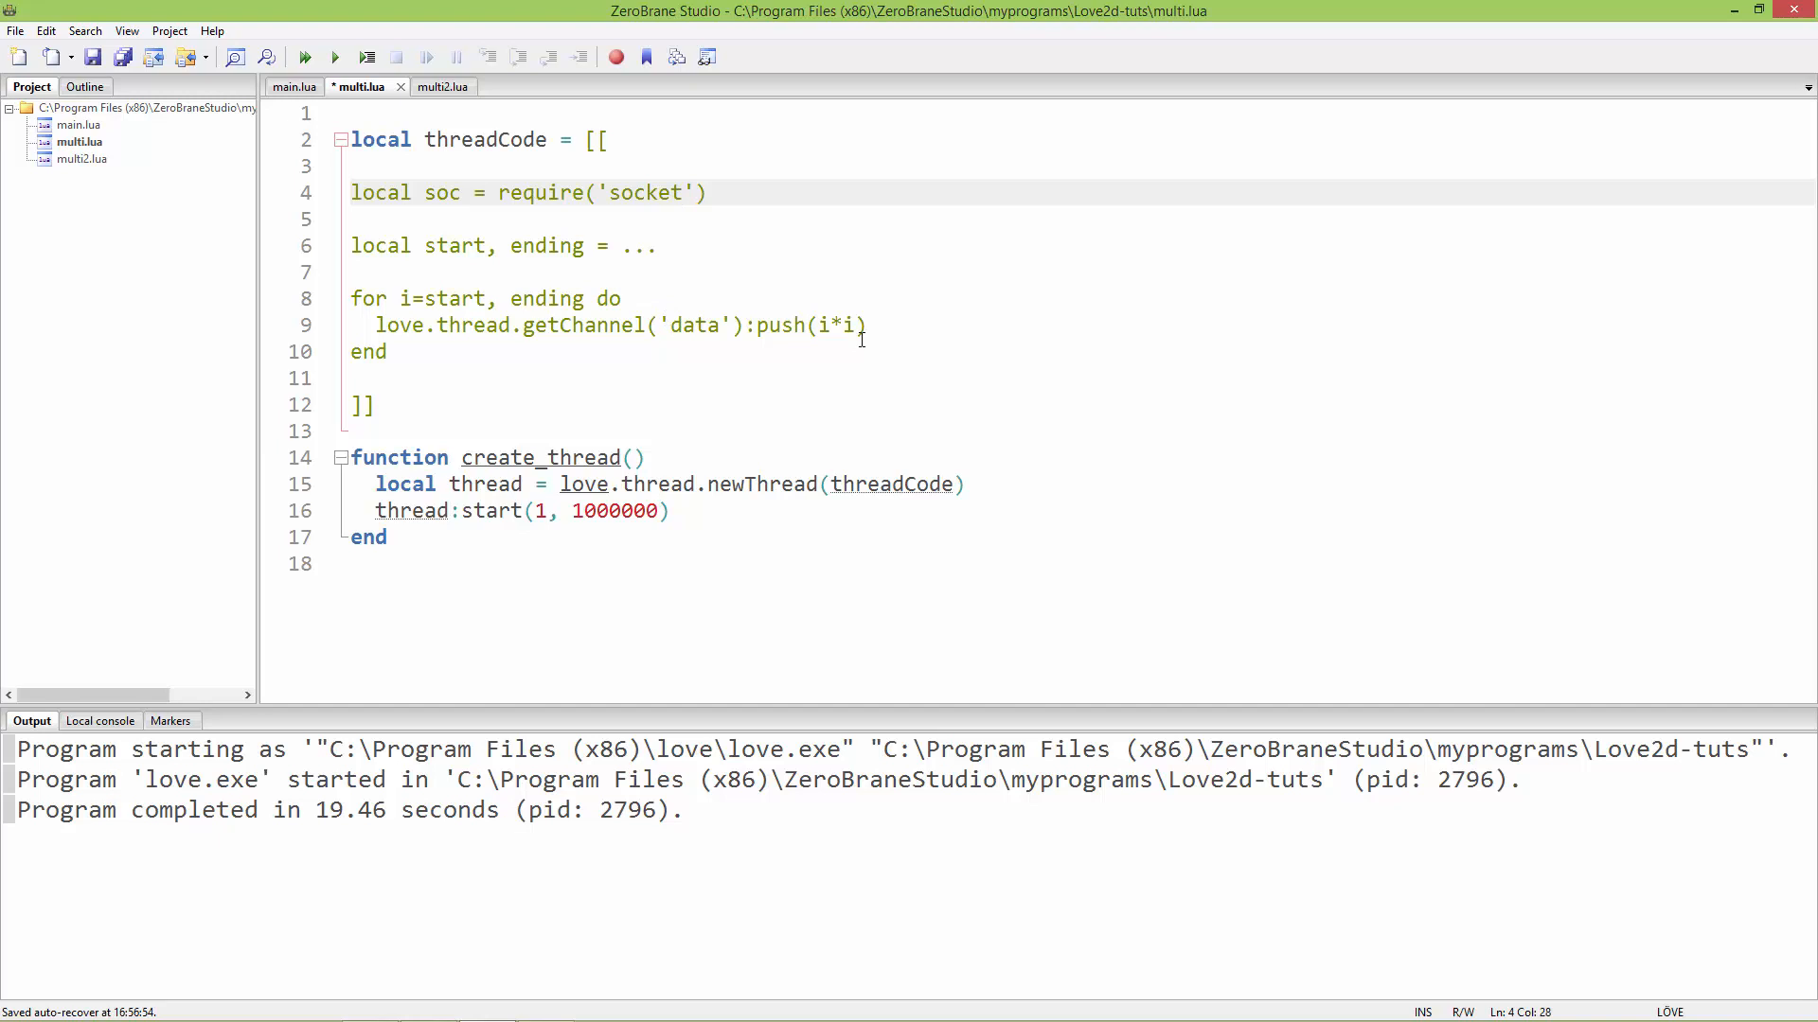
- Add soc.sleep(0.2) after the push line in the loop
{"action": "left_click", "coordinate": [863, 324]}
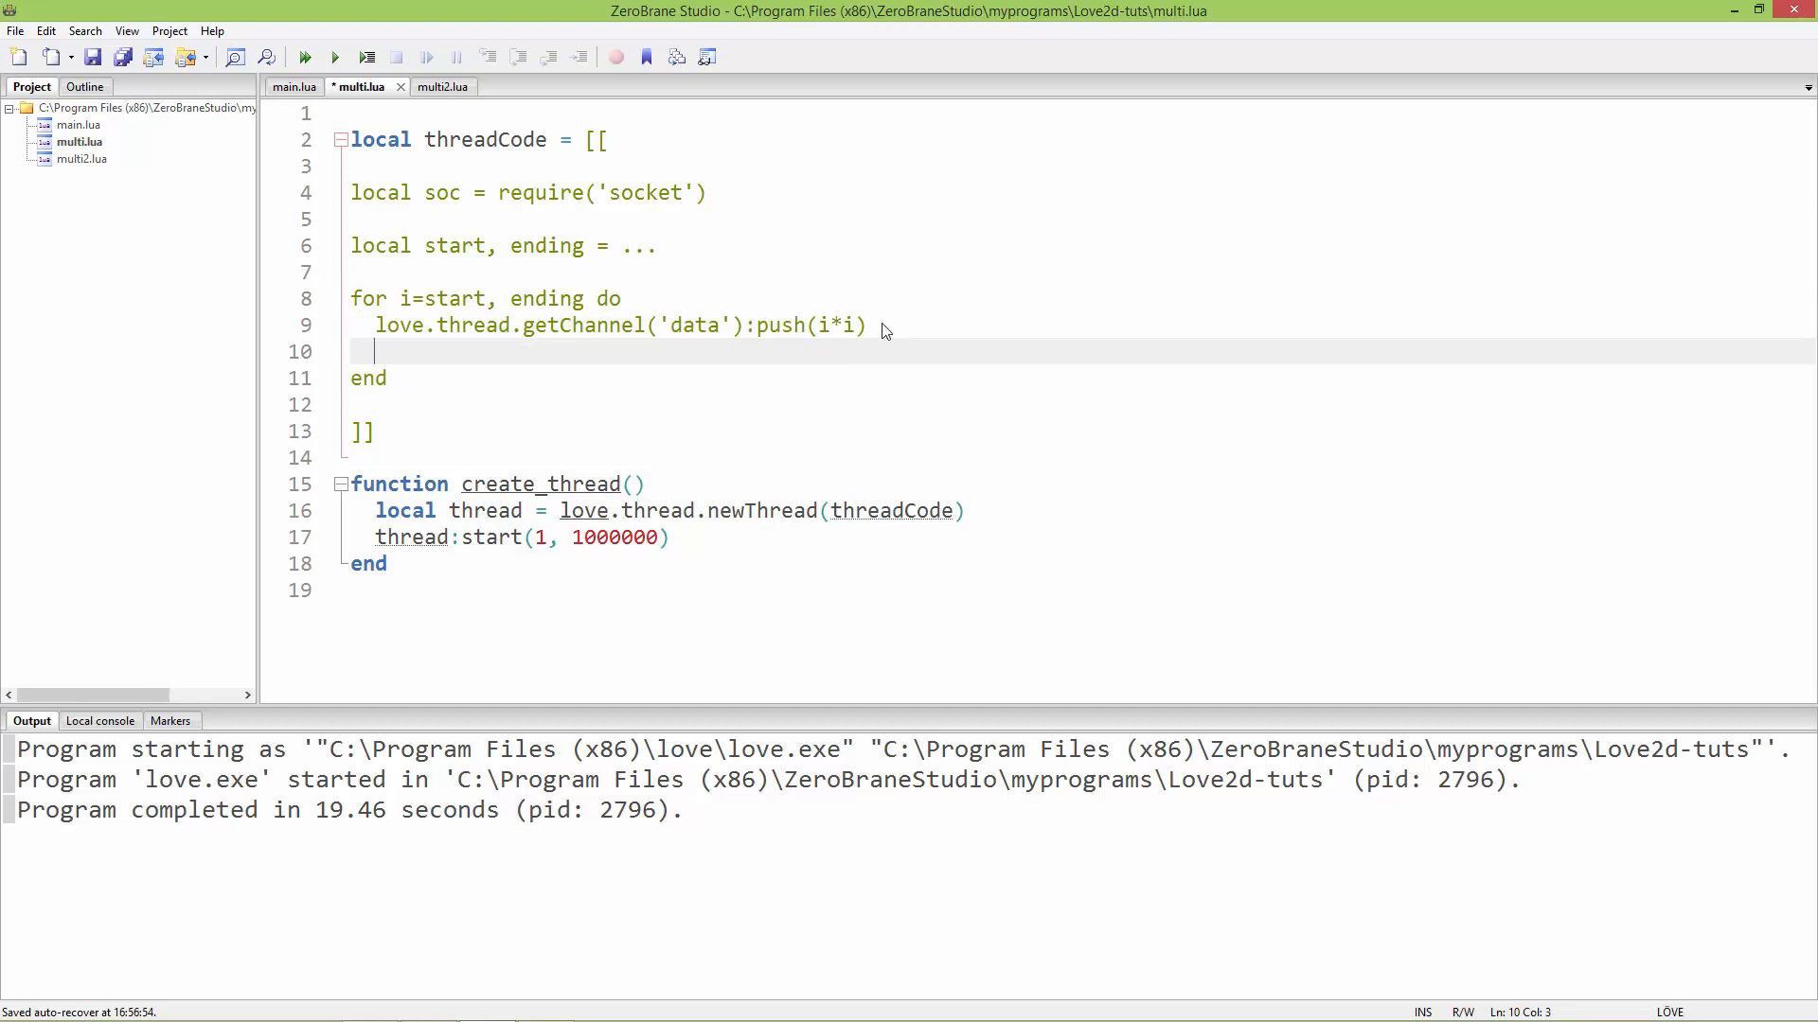
{"action": "type", "text": "sco"}
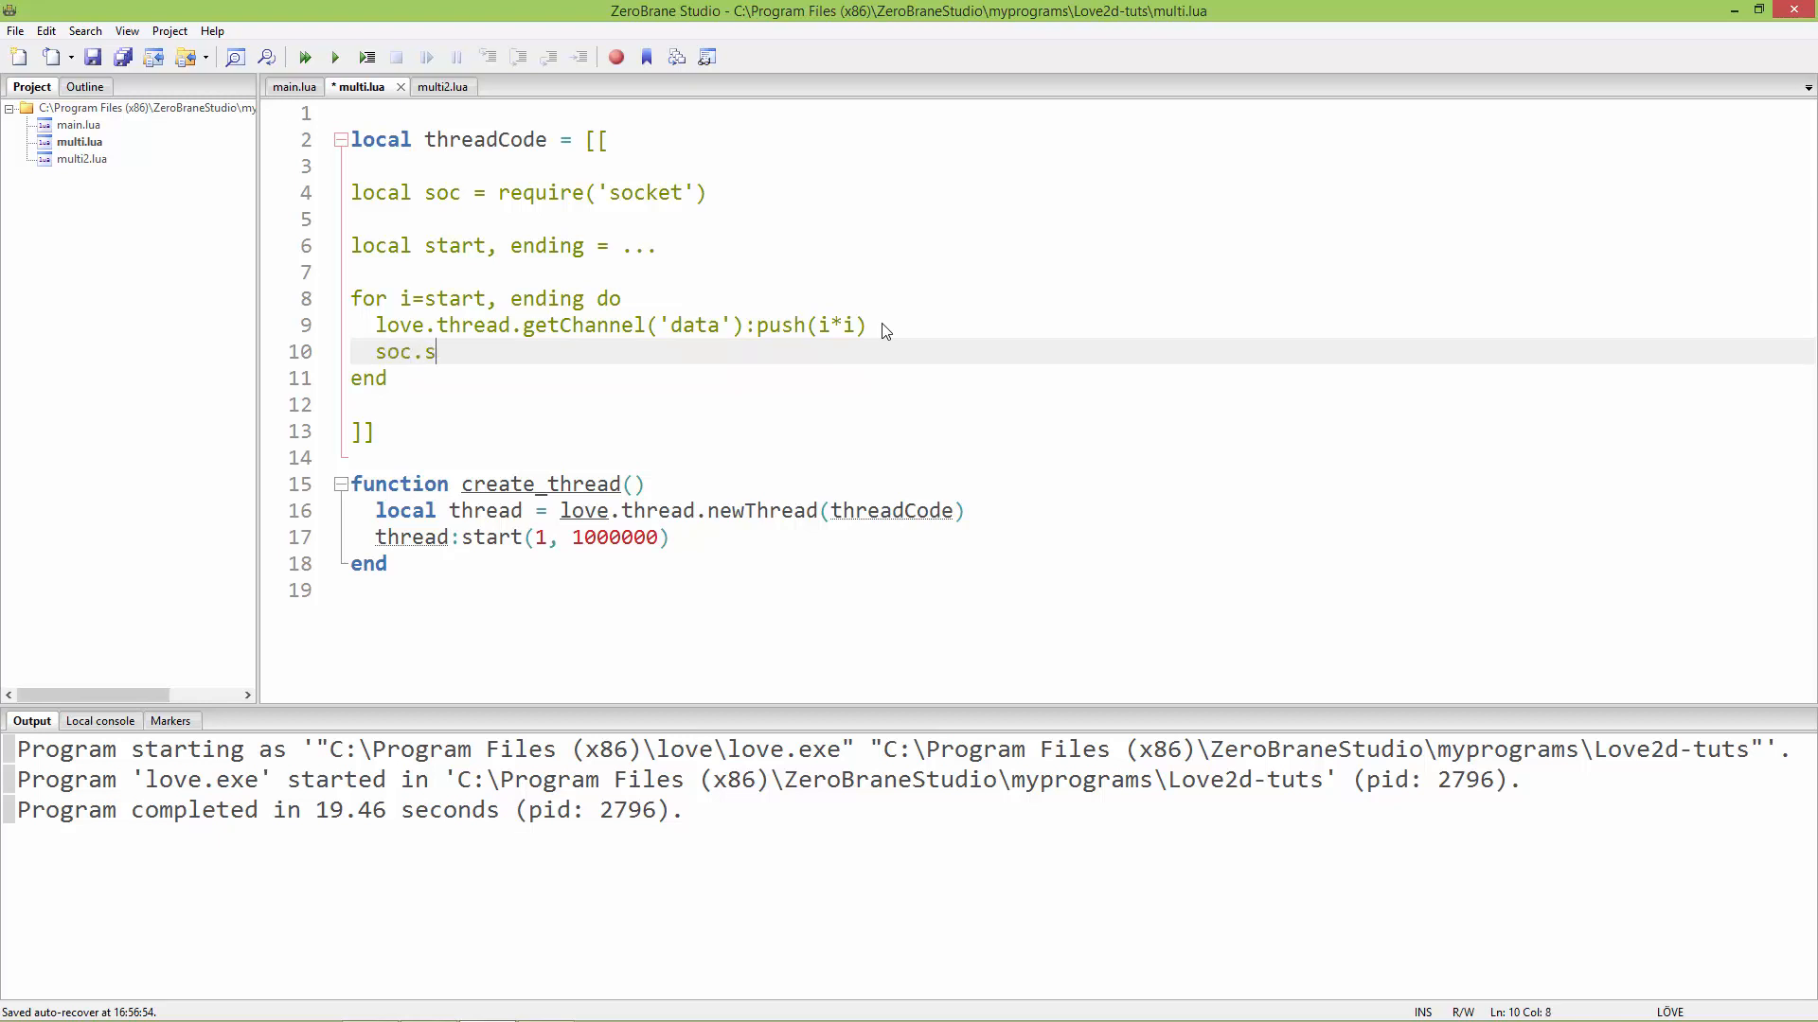
{"action": "type", "text": "leep()"}
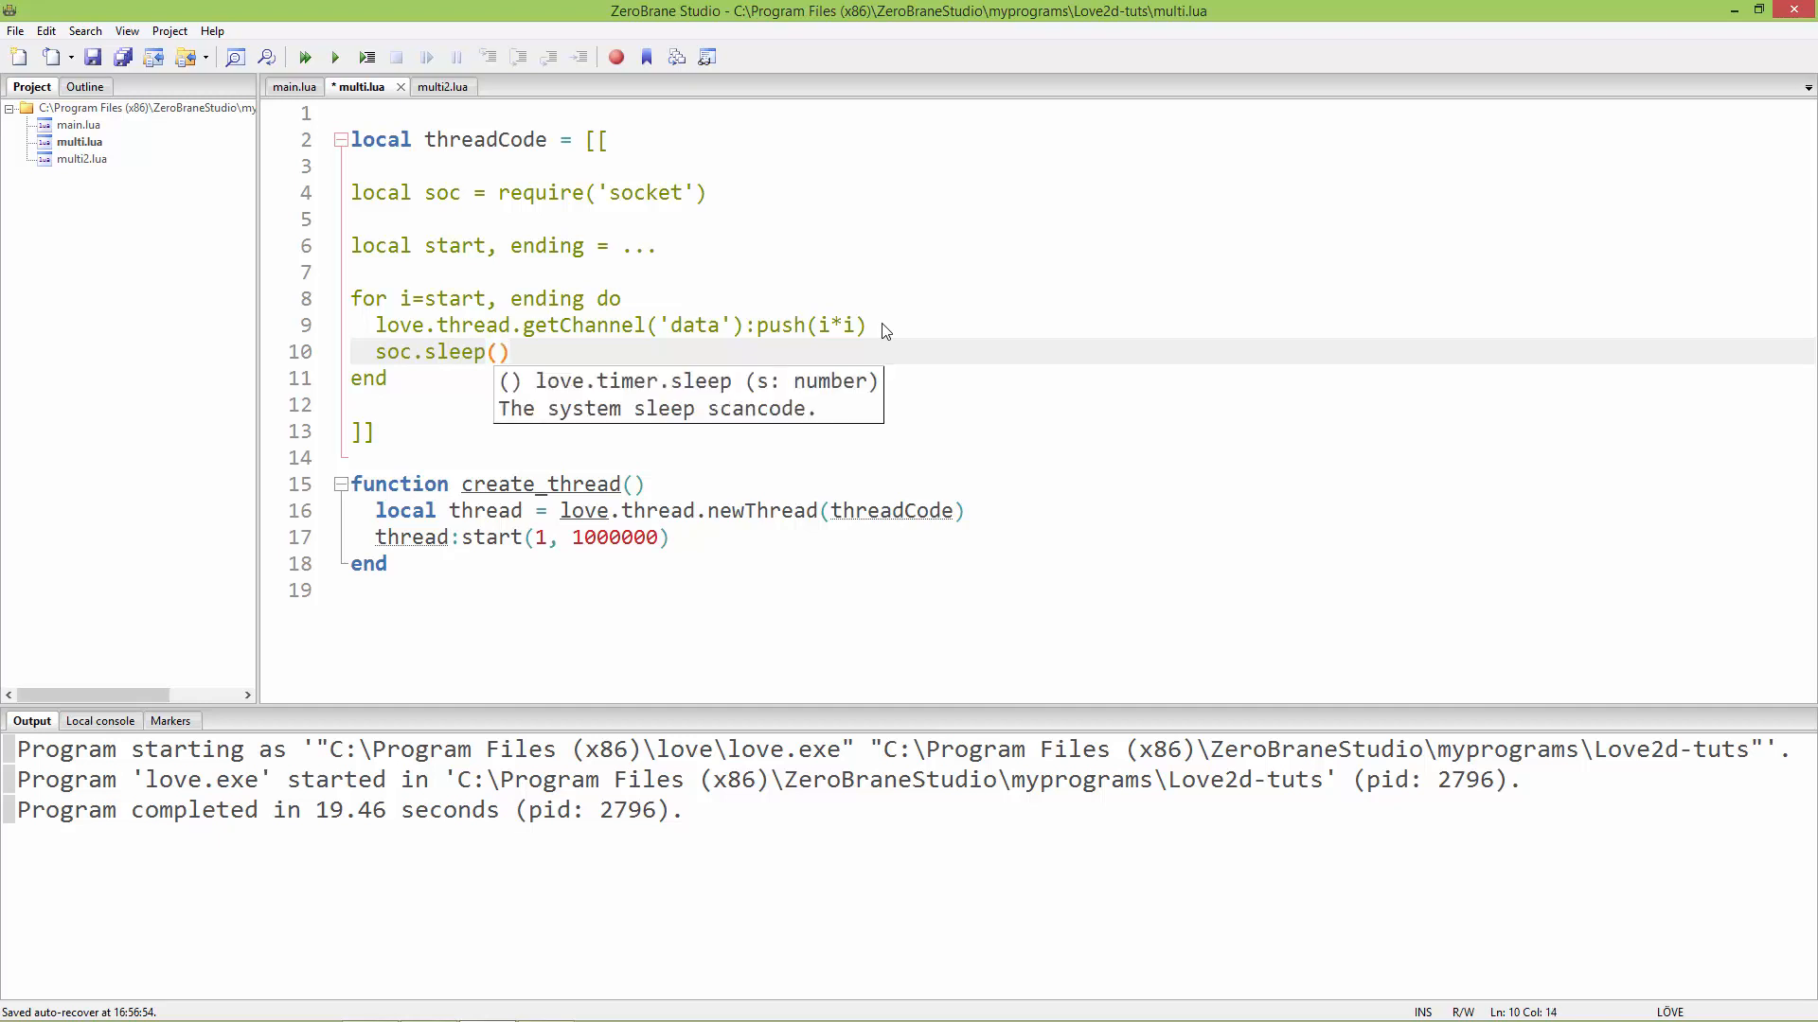
{"action": "type", "text": "0"}
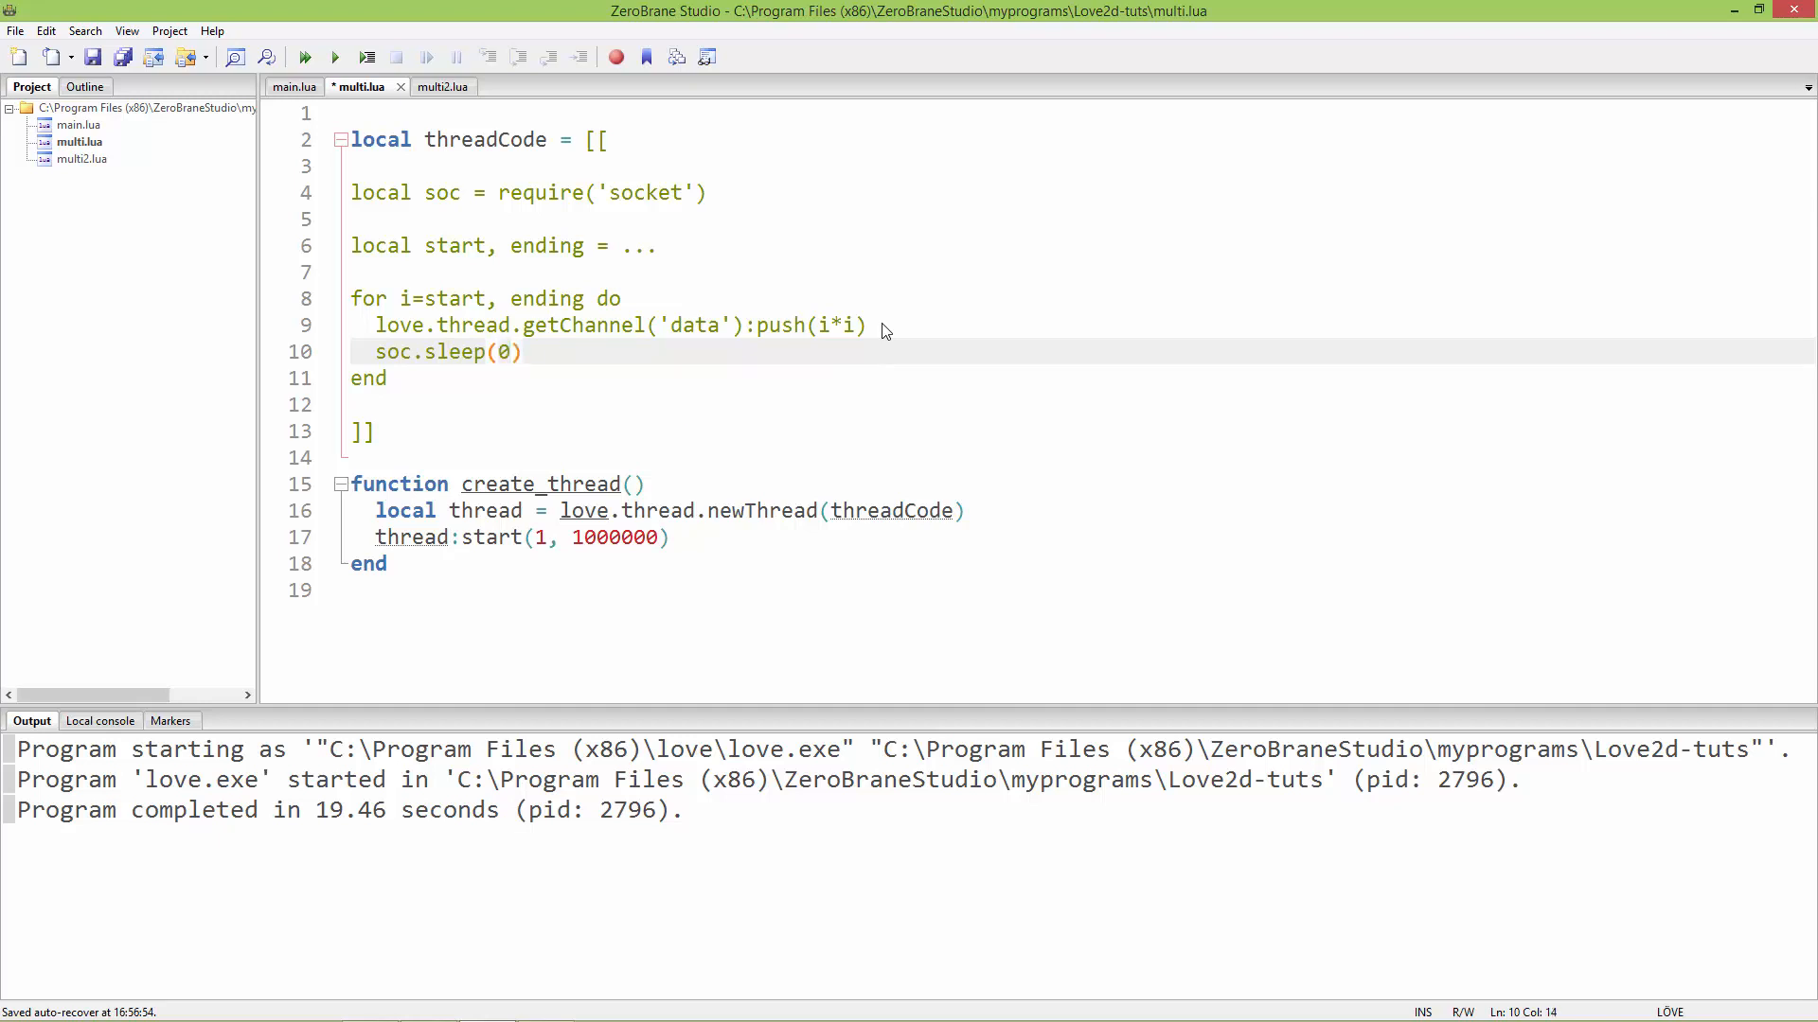
{"action": "type", "text": ".2"}
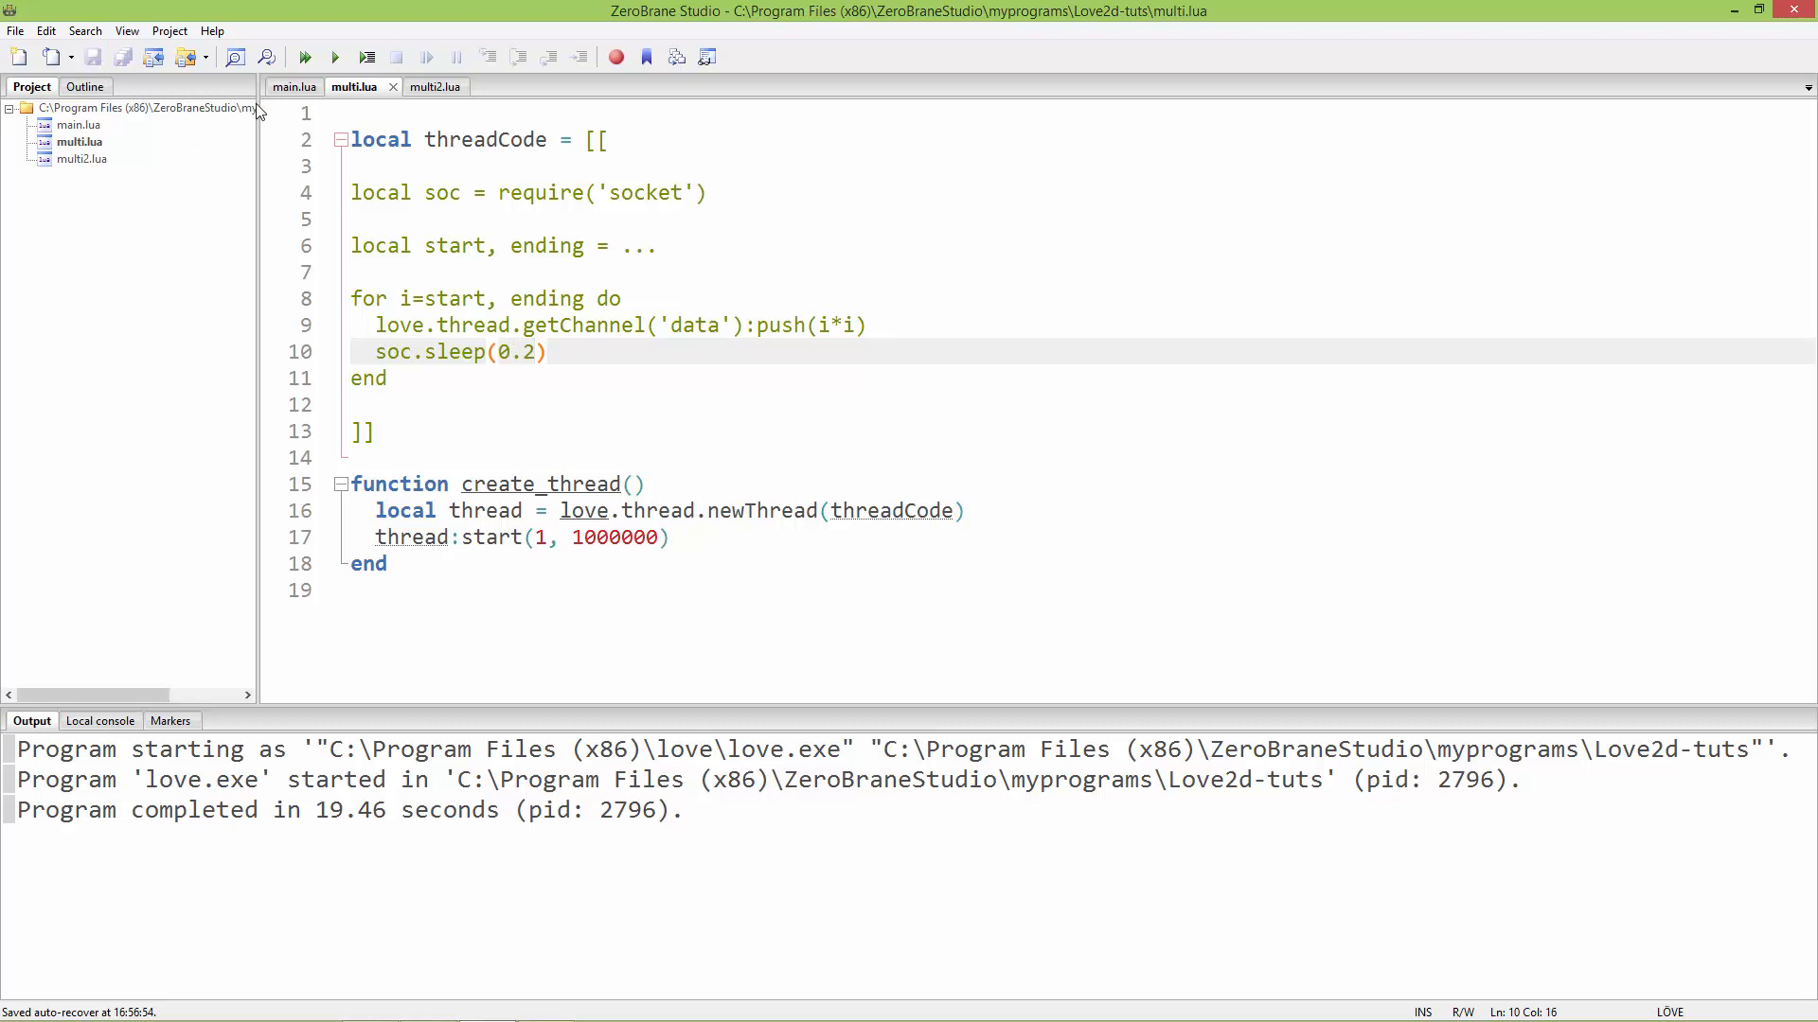
- Run the slowed game, see 'data is: 2809', and close the LÖVE window
{"action": "left_click", "coordinate": [334, 57]}
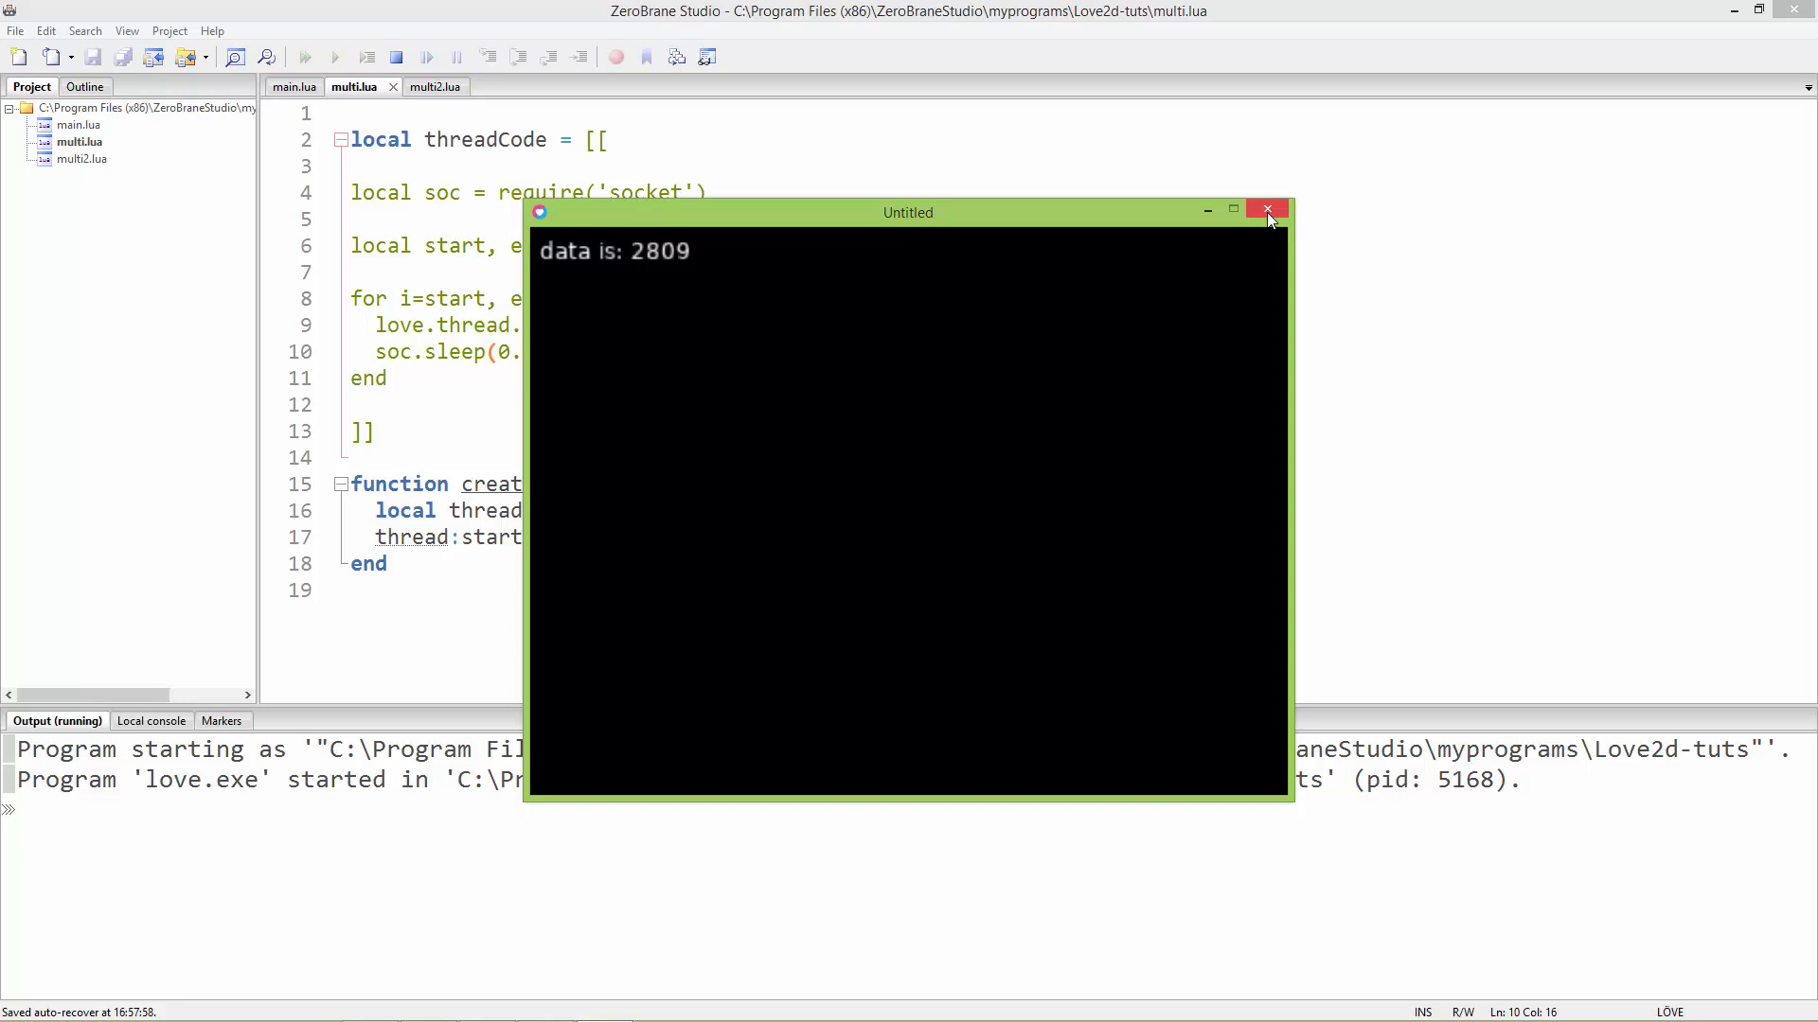
{"action": "left_click", "coordinate": [1266, 211]}
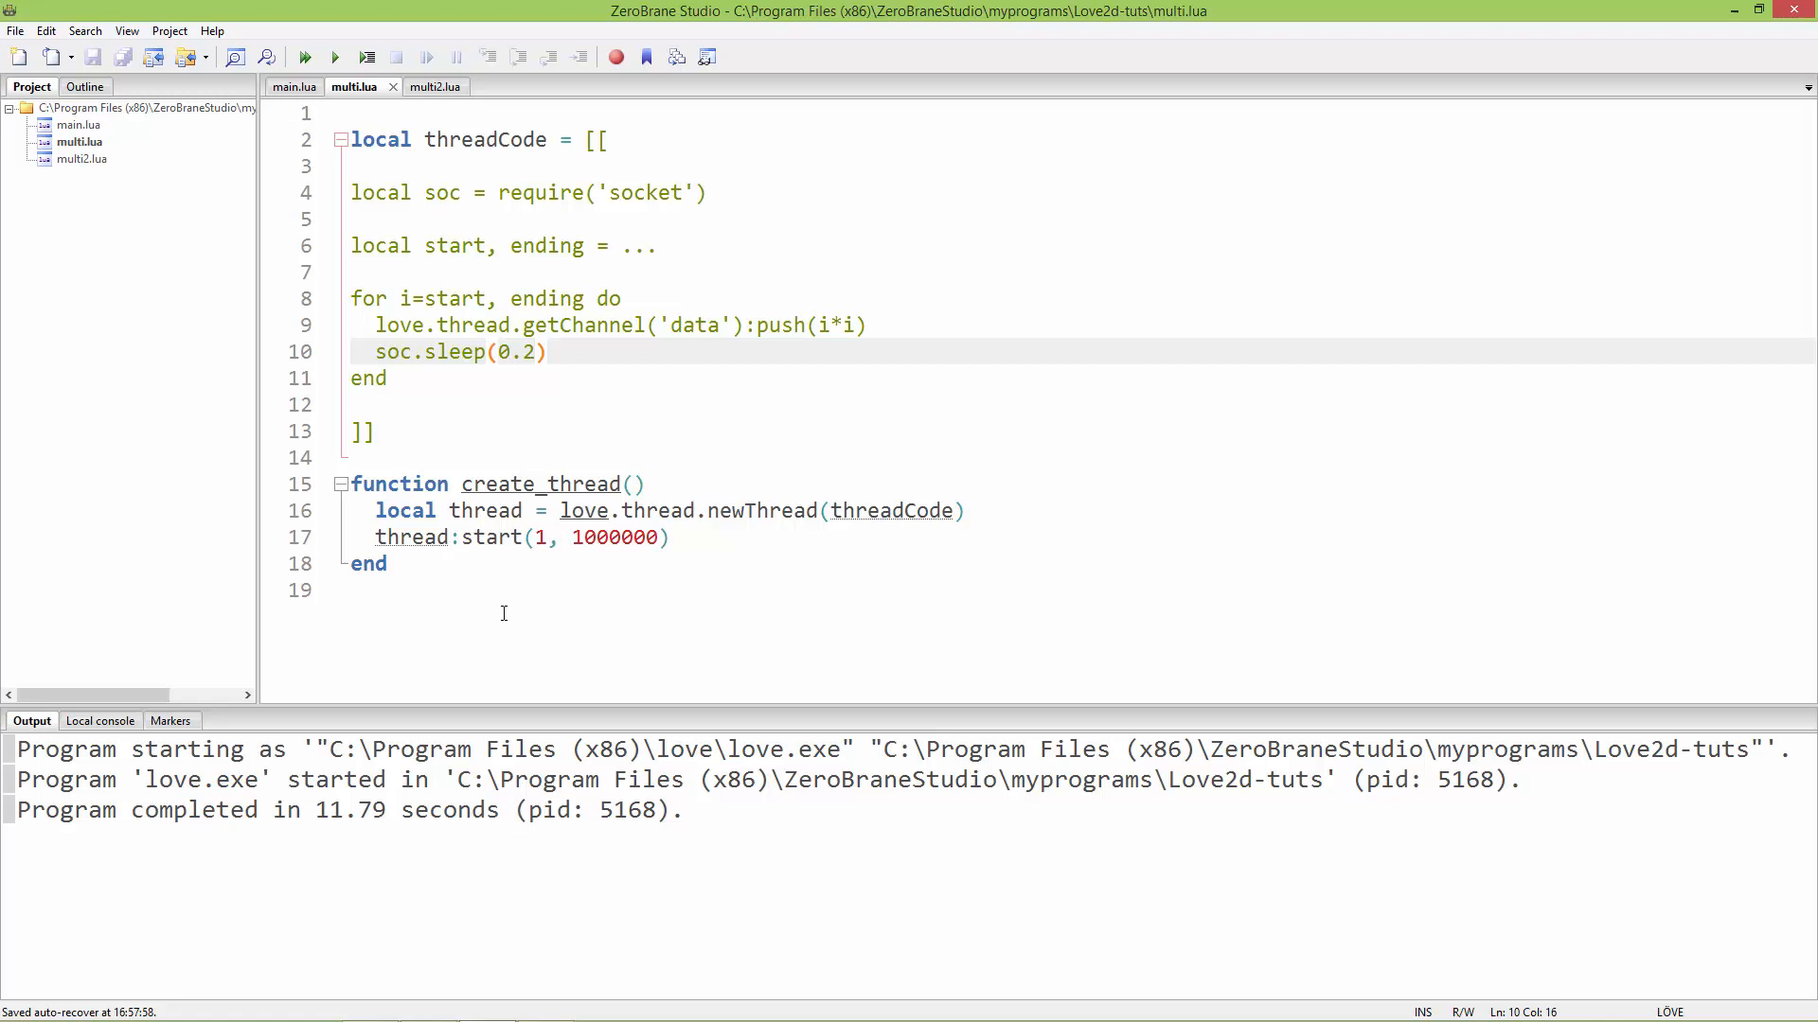
{"action": "mouse_move", "coordinate": [500, 596]}
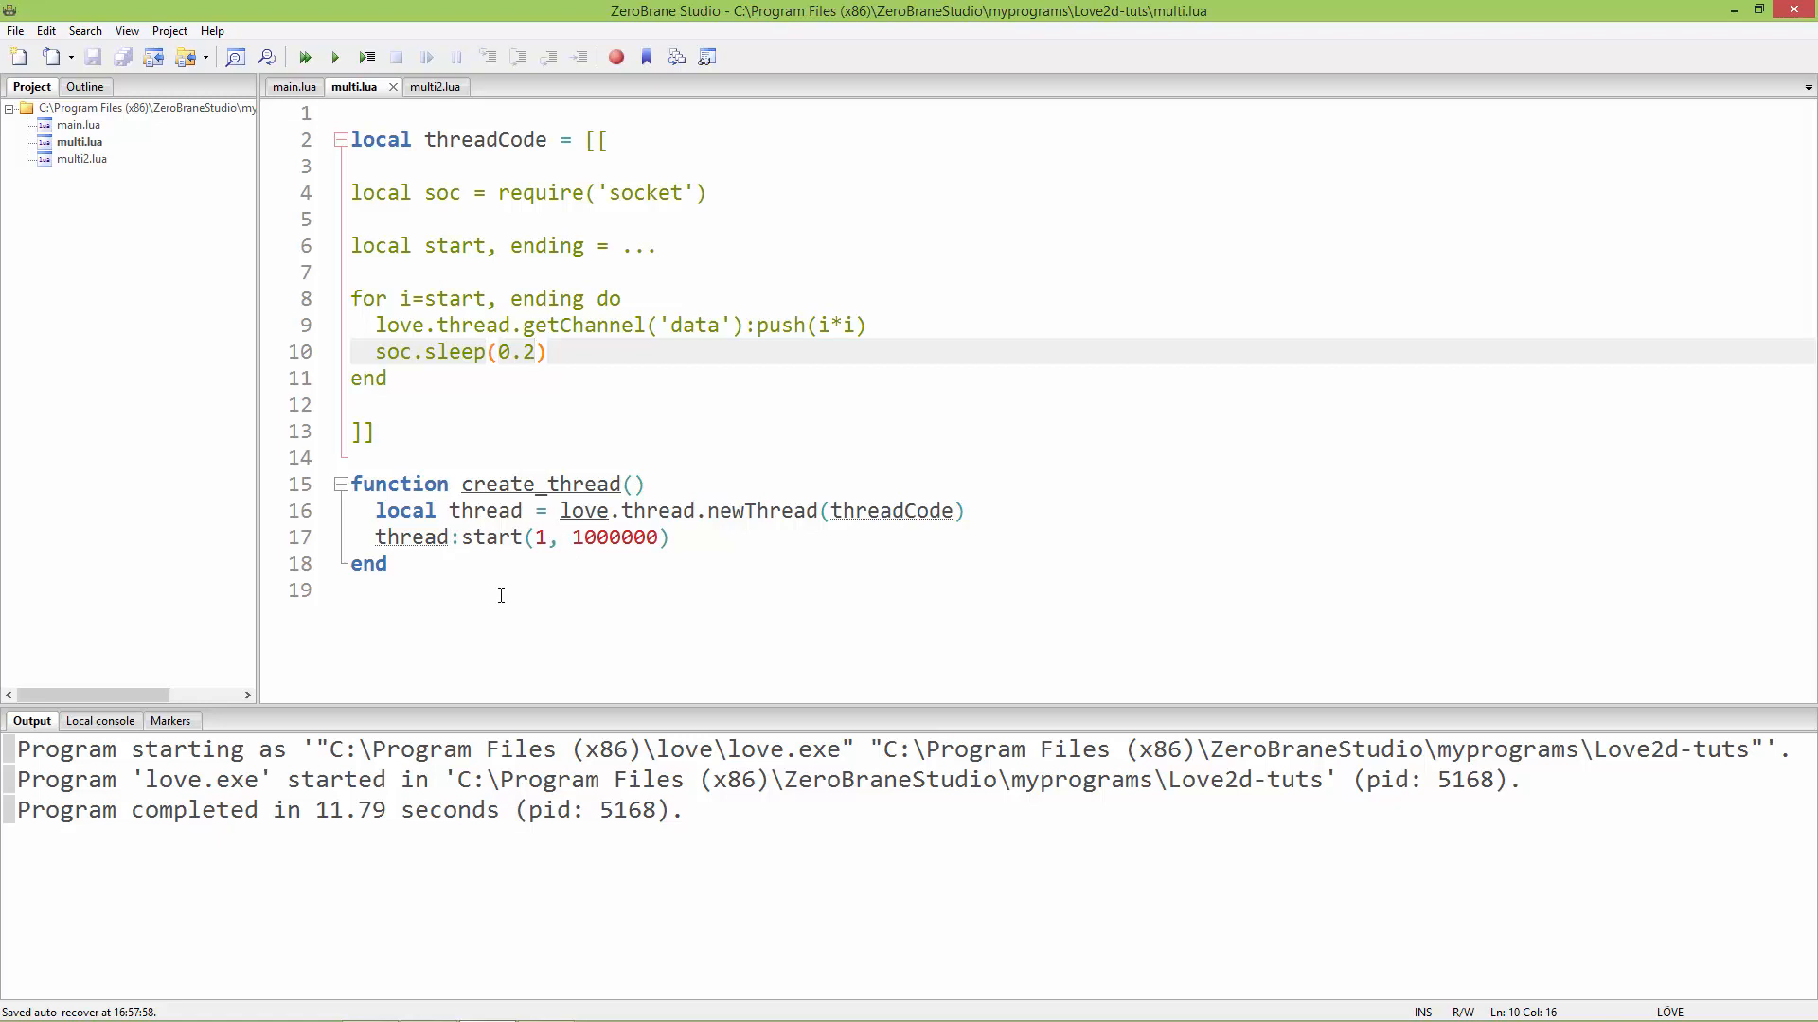
{"action": "mouse_move", "coordinate": [425, 394]}
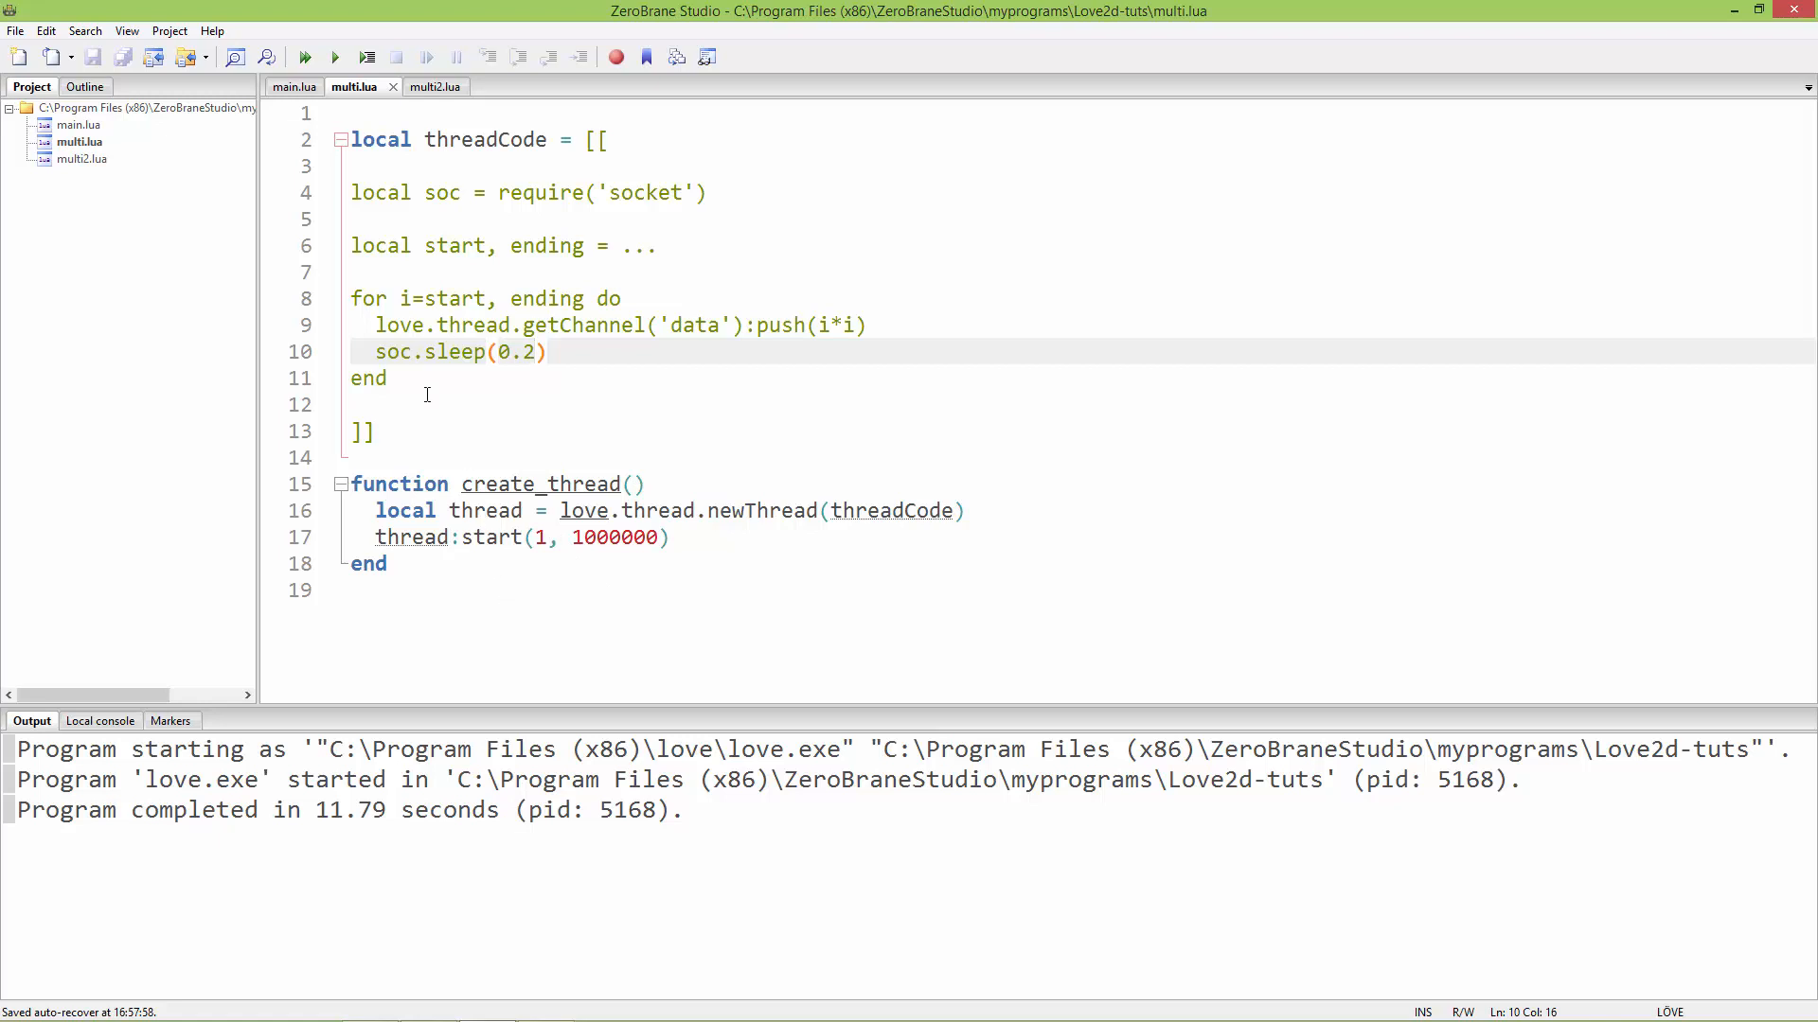
- Review the push line in multi.lua, then go back to main.lua
{"action": "left_click", "coordinate": [380, 325]}
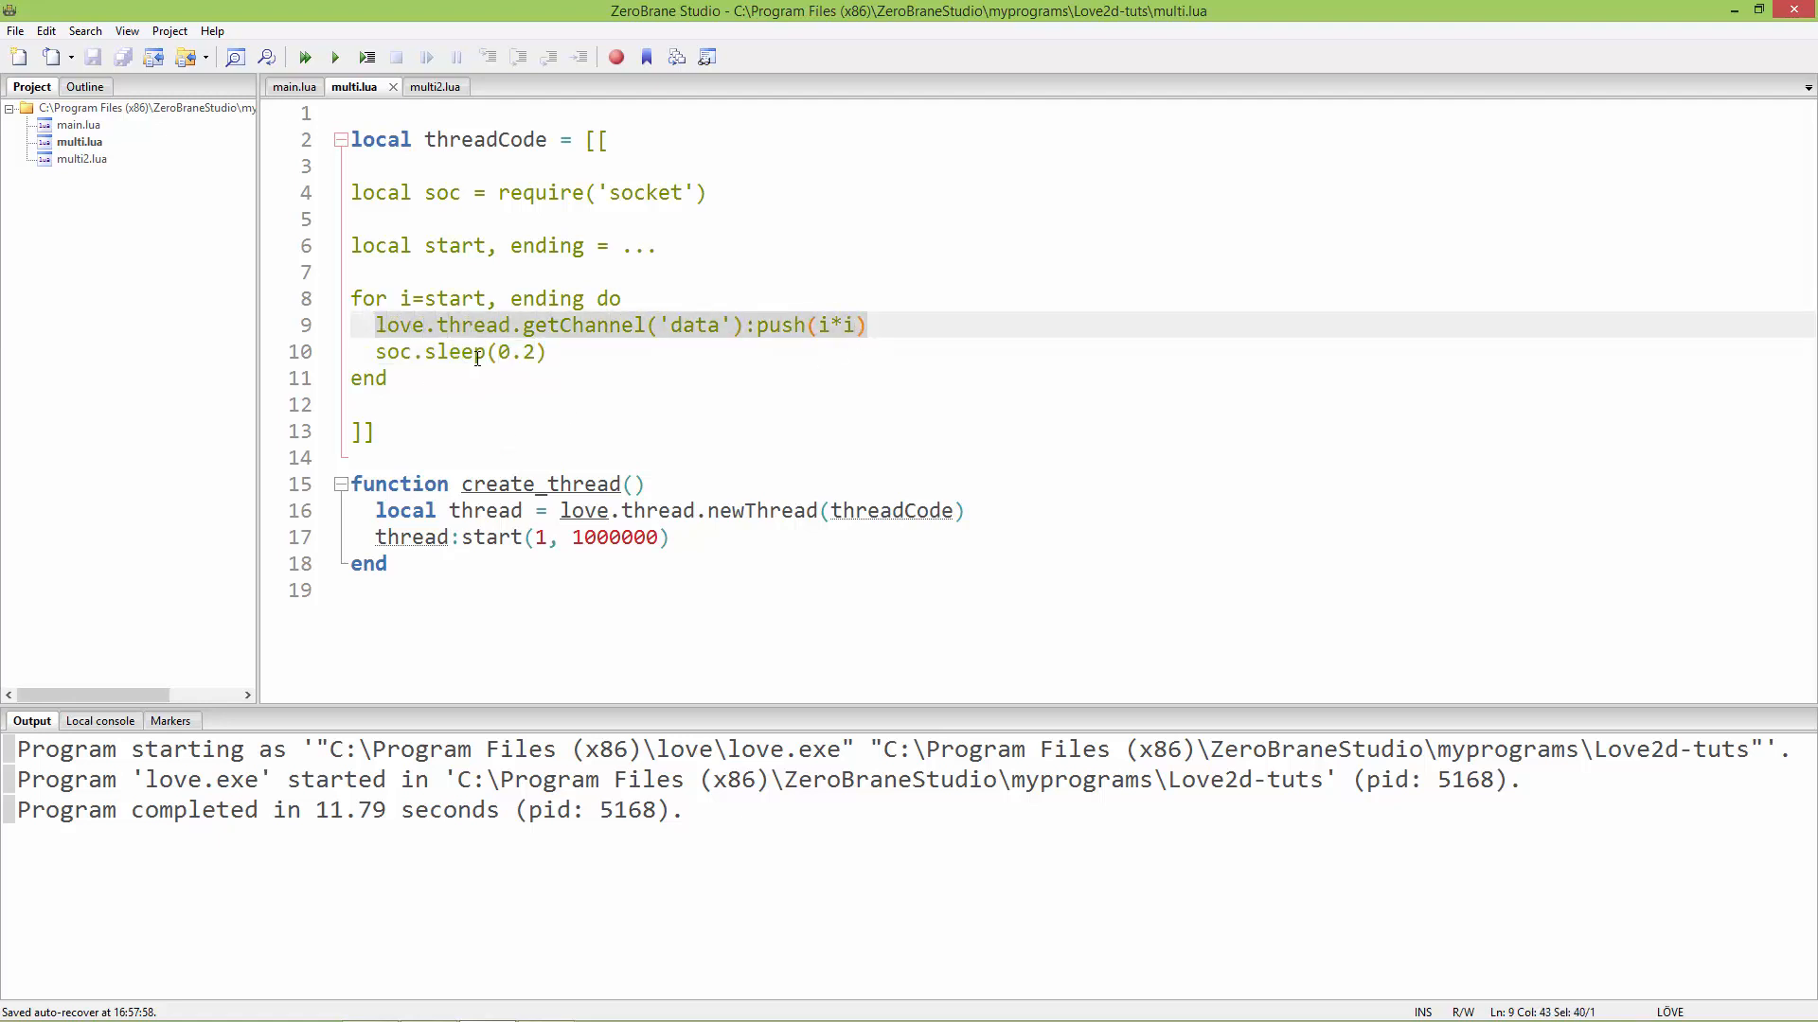
{"action": "left_click", "coordinate": [294, 86]}
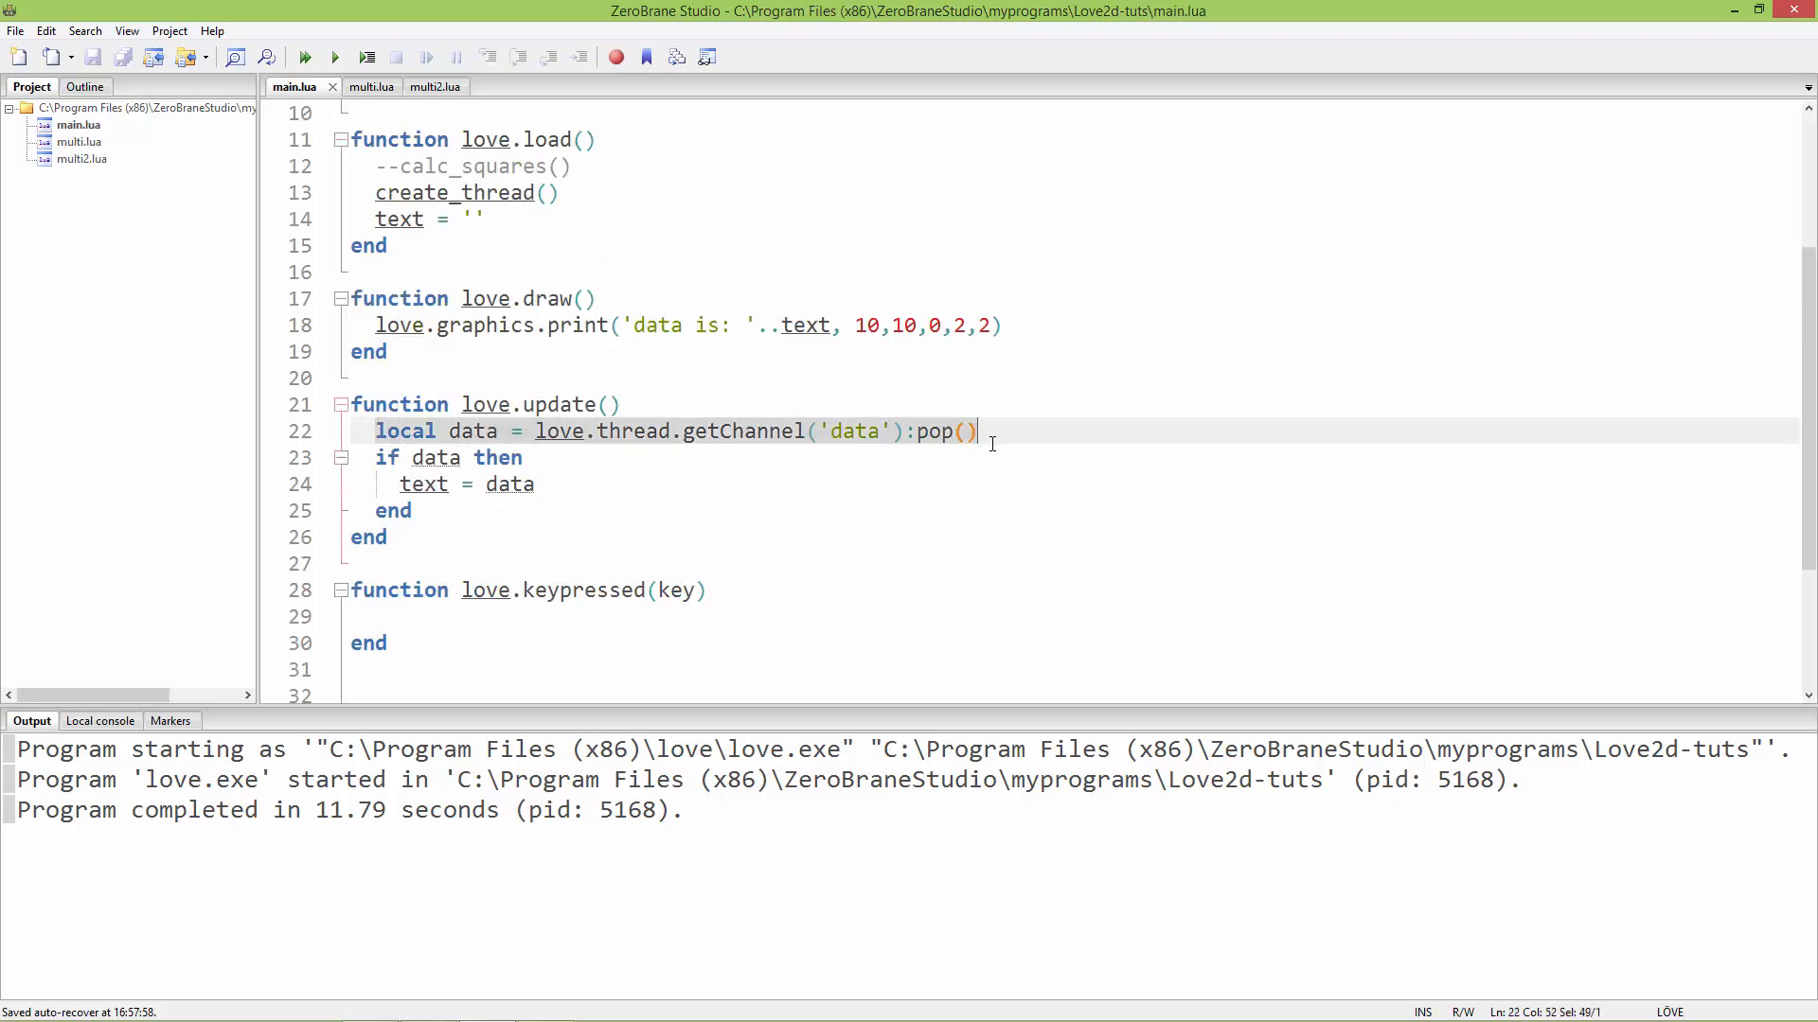
{"action": "mouse_move", "coordinate": [1085, 425]}
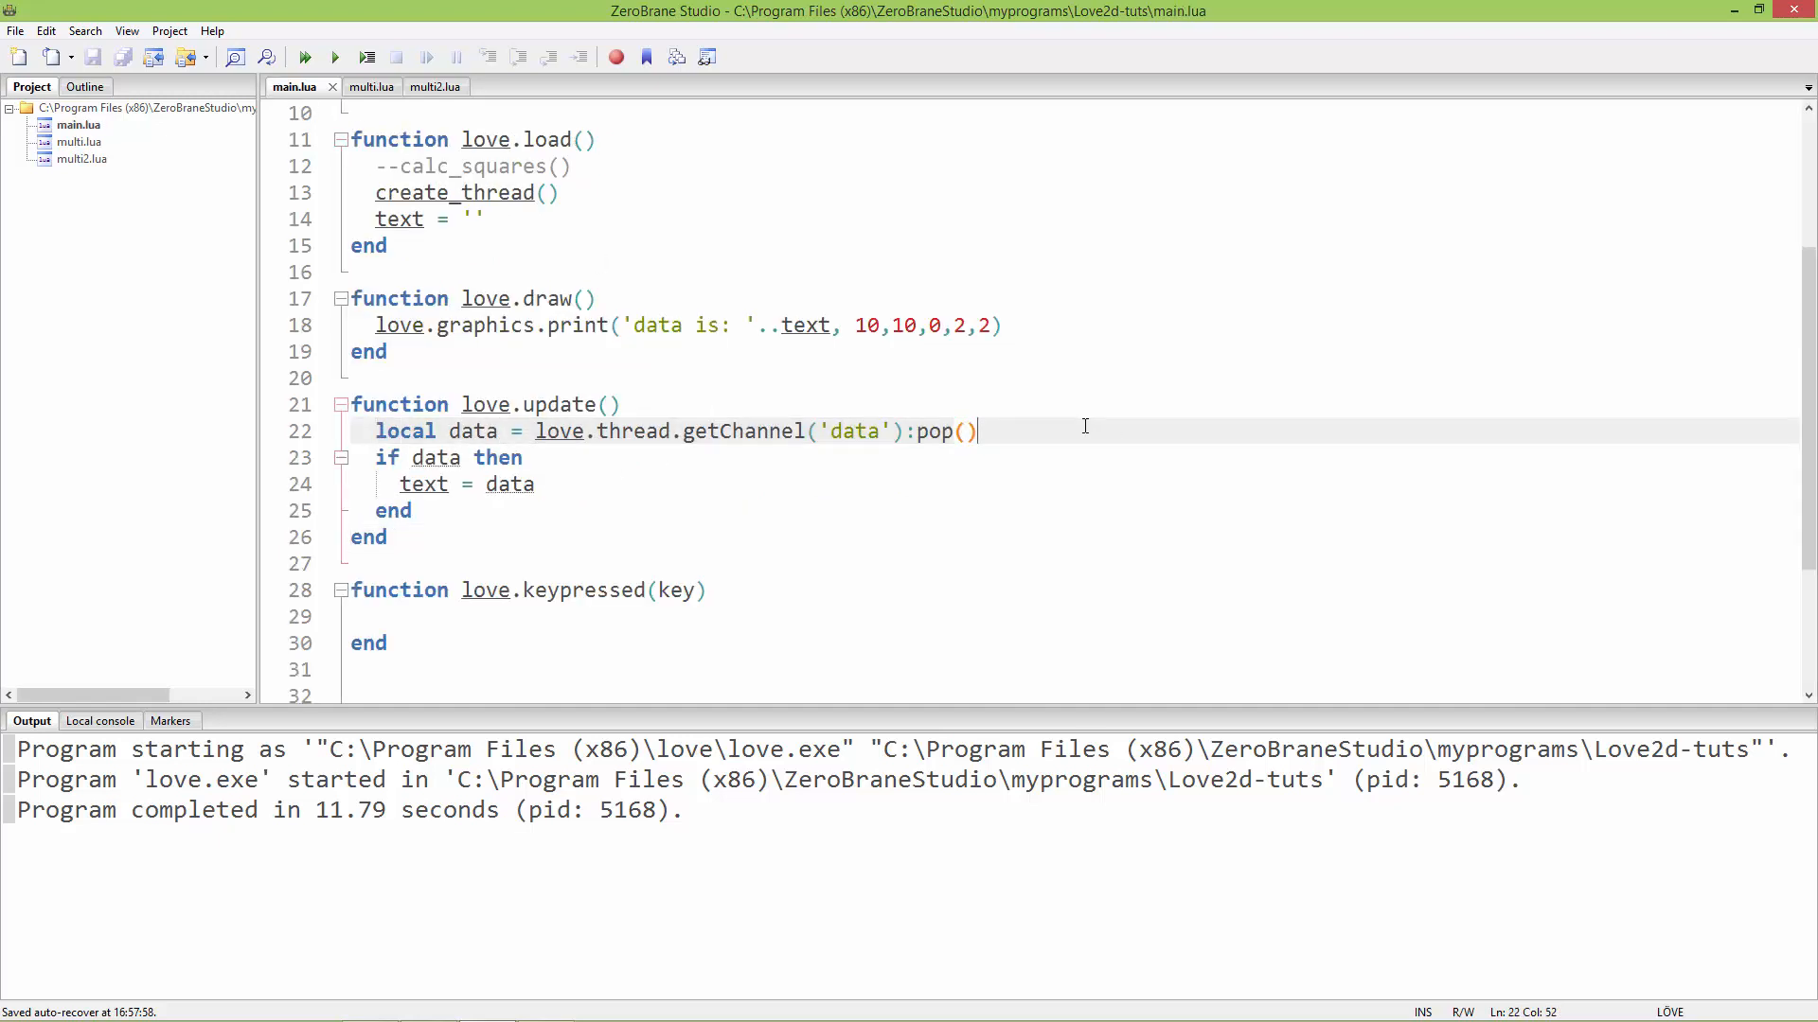